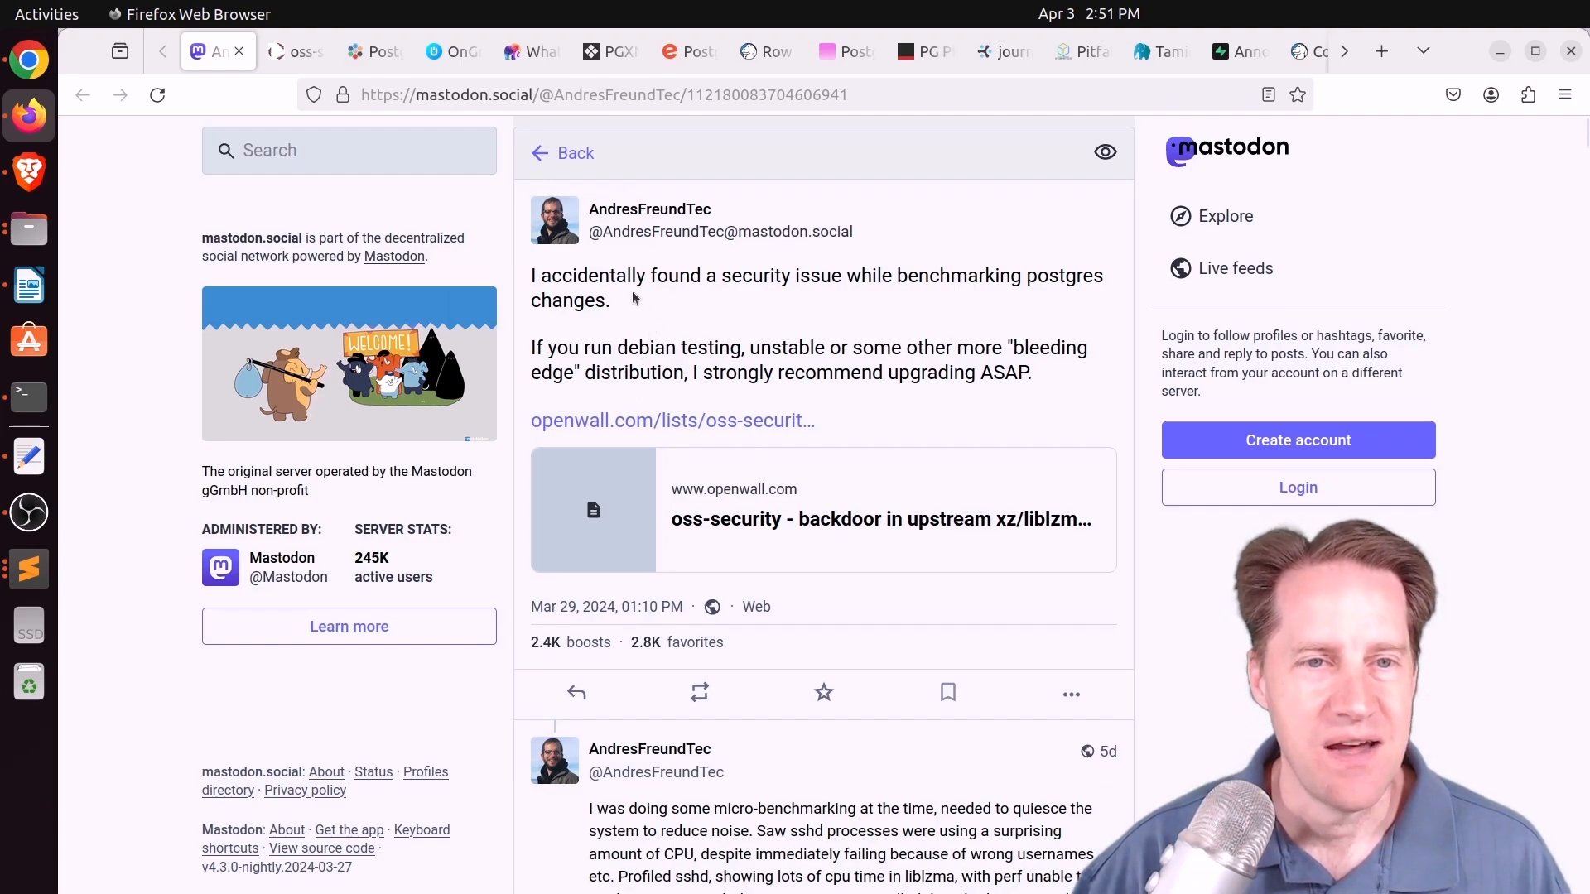
mouse_move(907, 277)
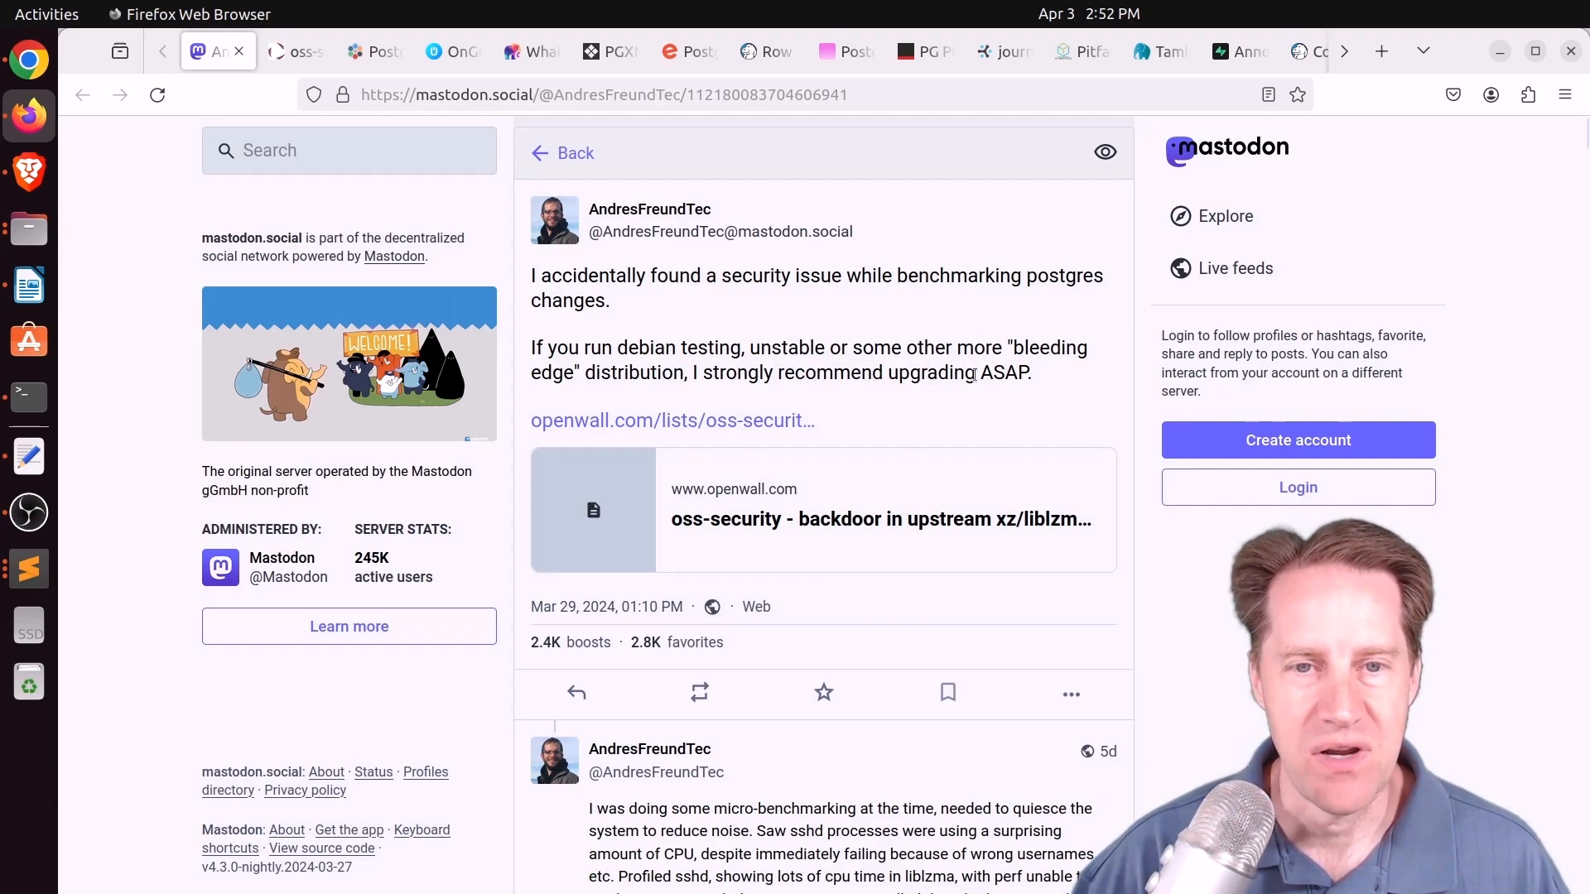
Switch to the oss-security tab with Andres Freund's xz/liblzma backdoor announcement
scroll(down, 3)
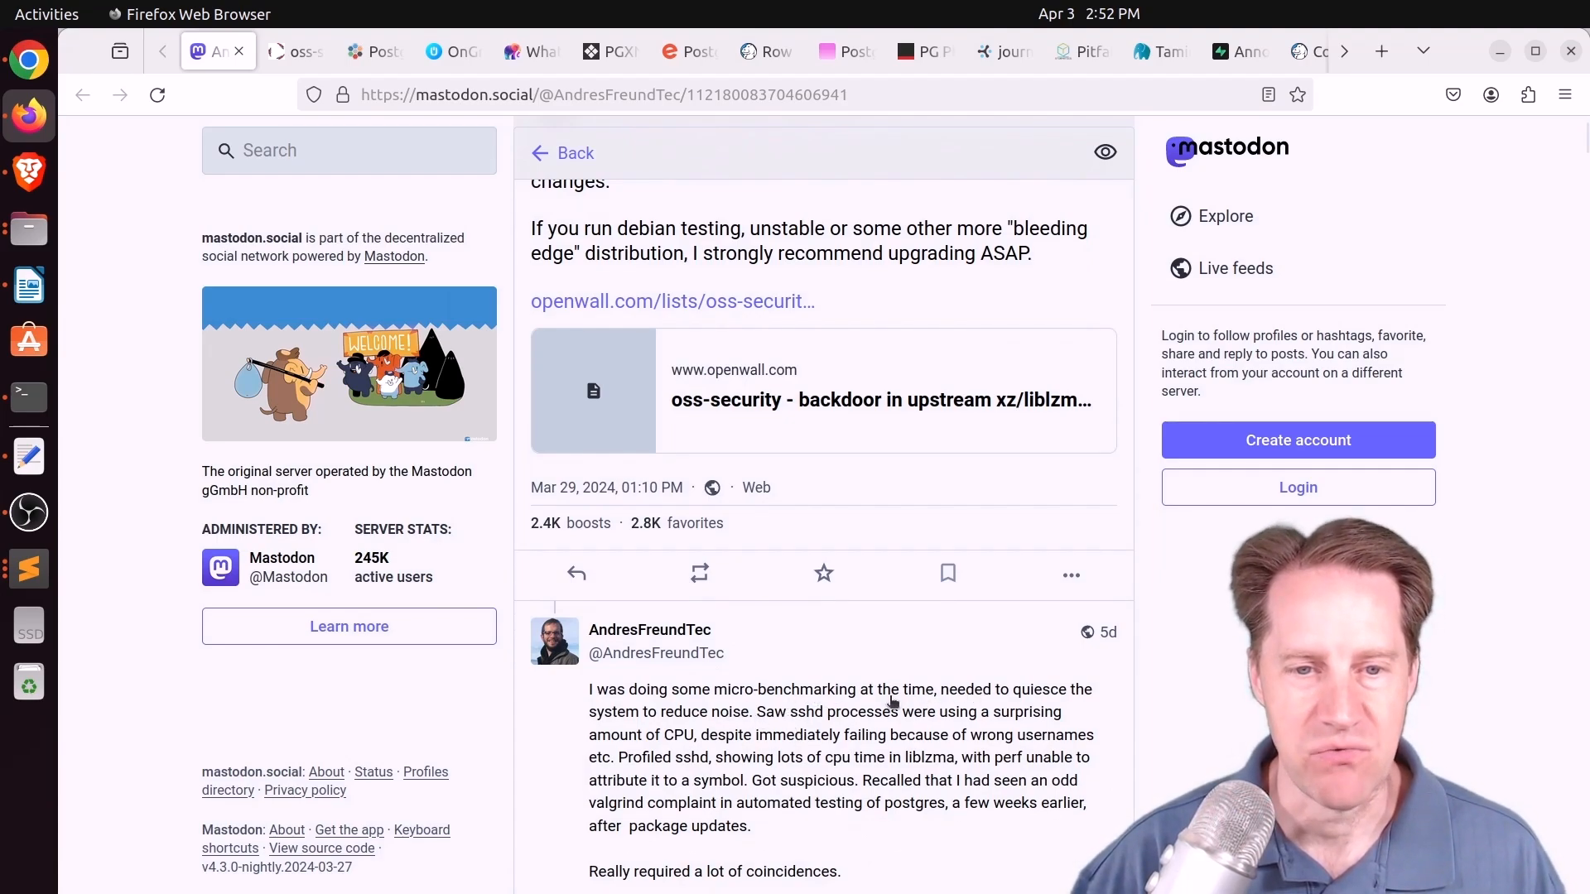
mouse_move(804, 724)
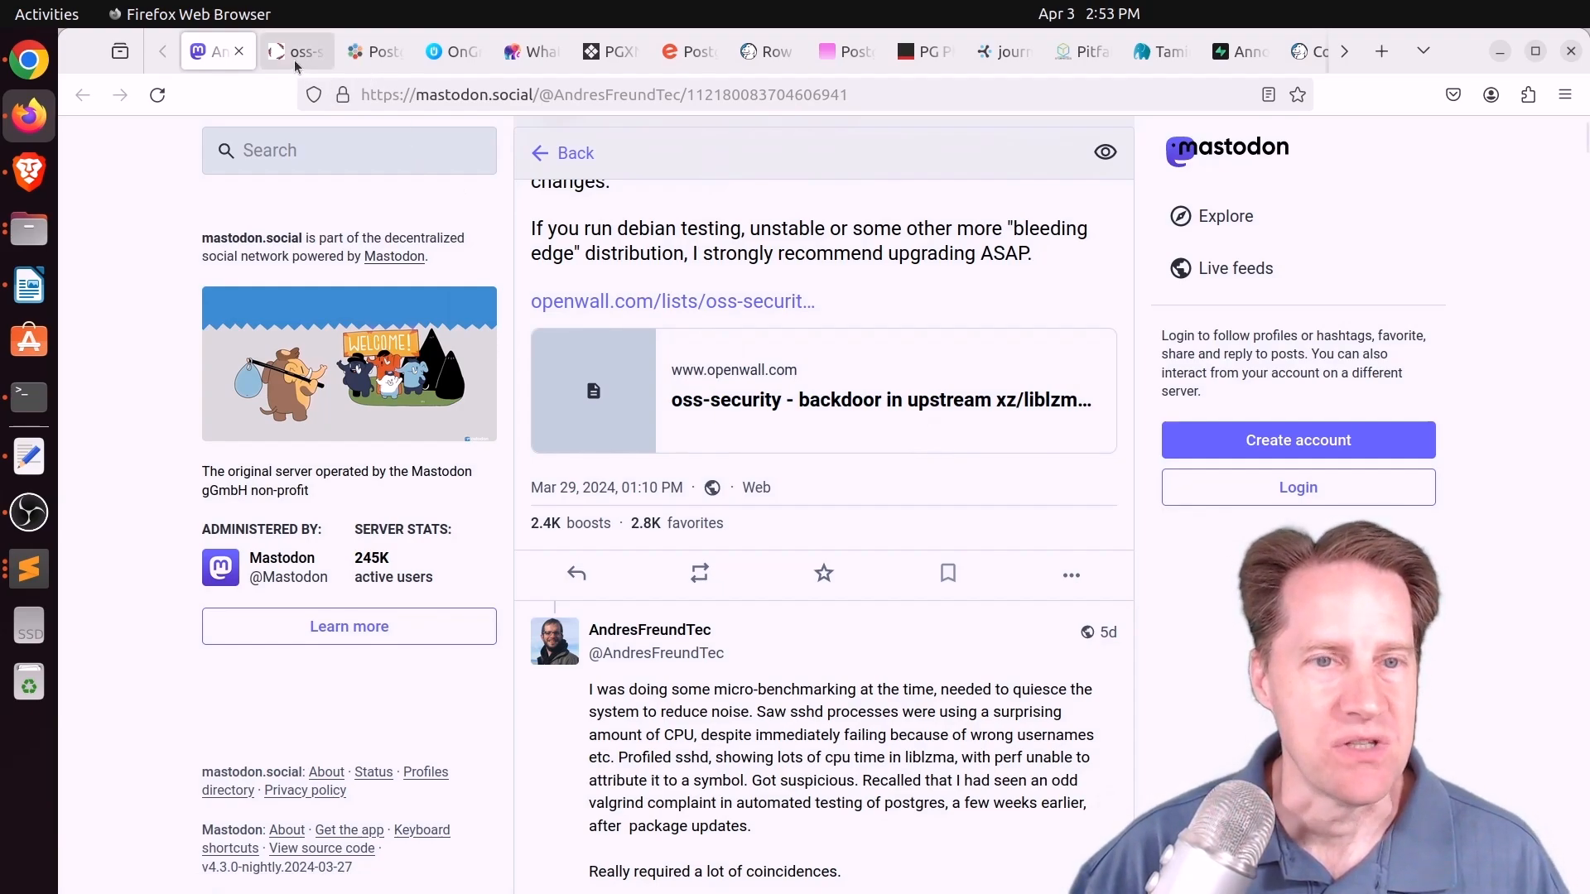
click(296, 52)
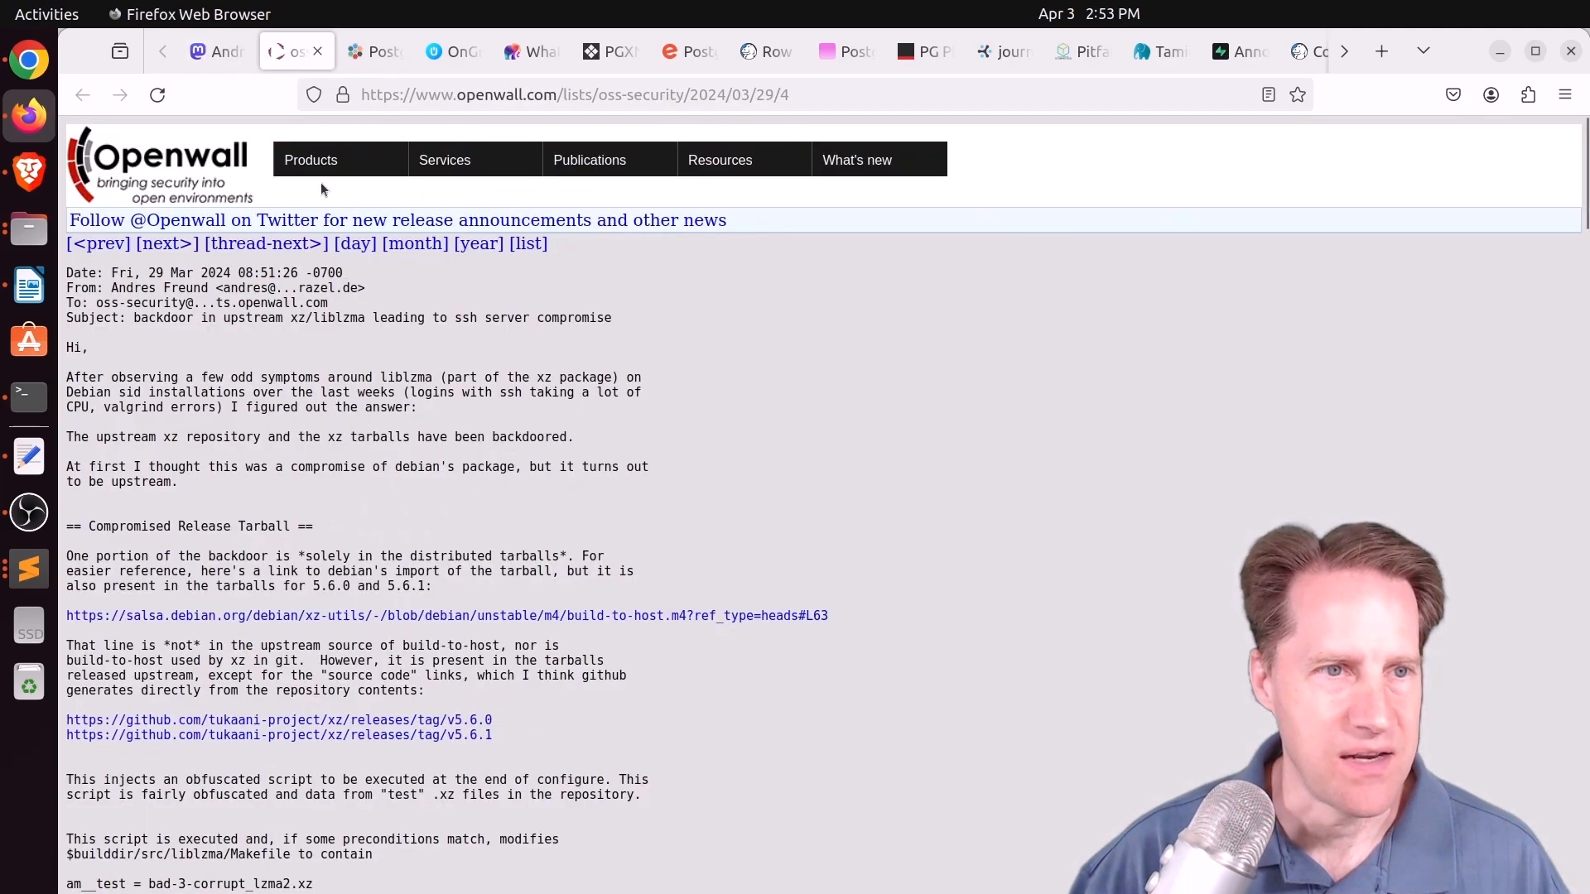
mouse_move(422, 368)
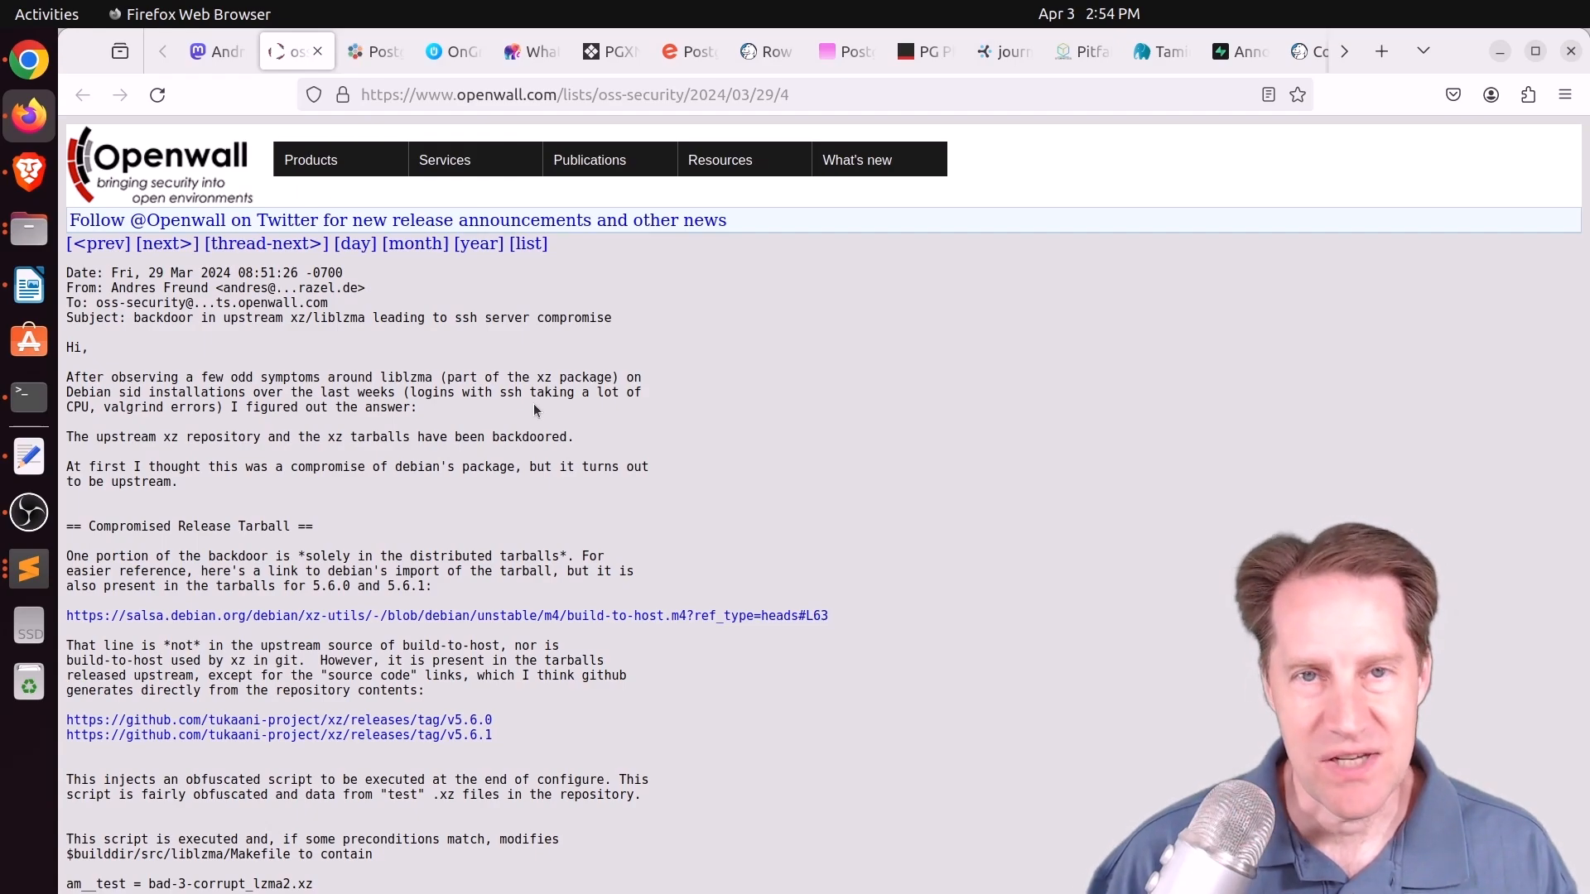
Read the Pigsty article down to the x47 optimized PostgreSQL performance figure, marking it
click(367, 51)
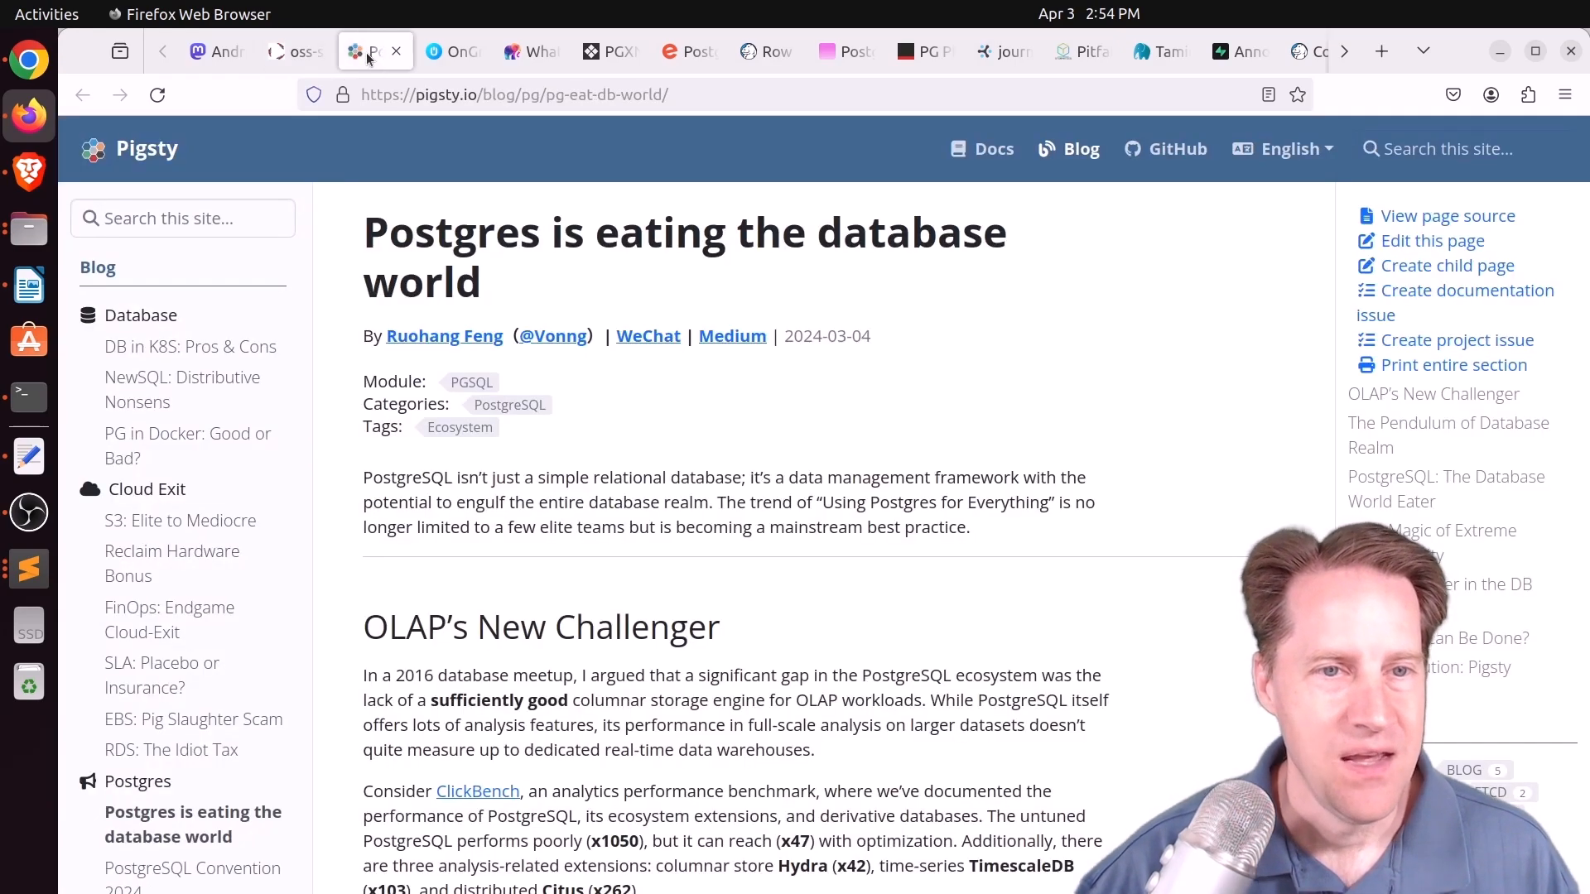
mouse_move(644, 429)
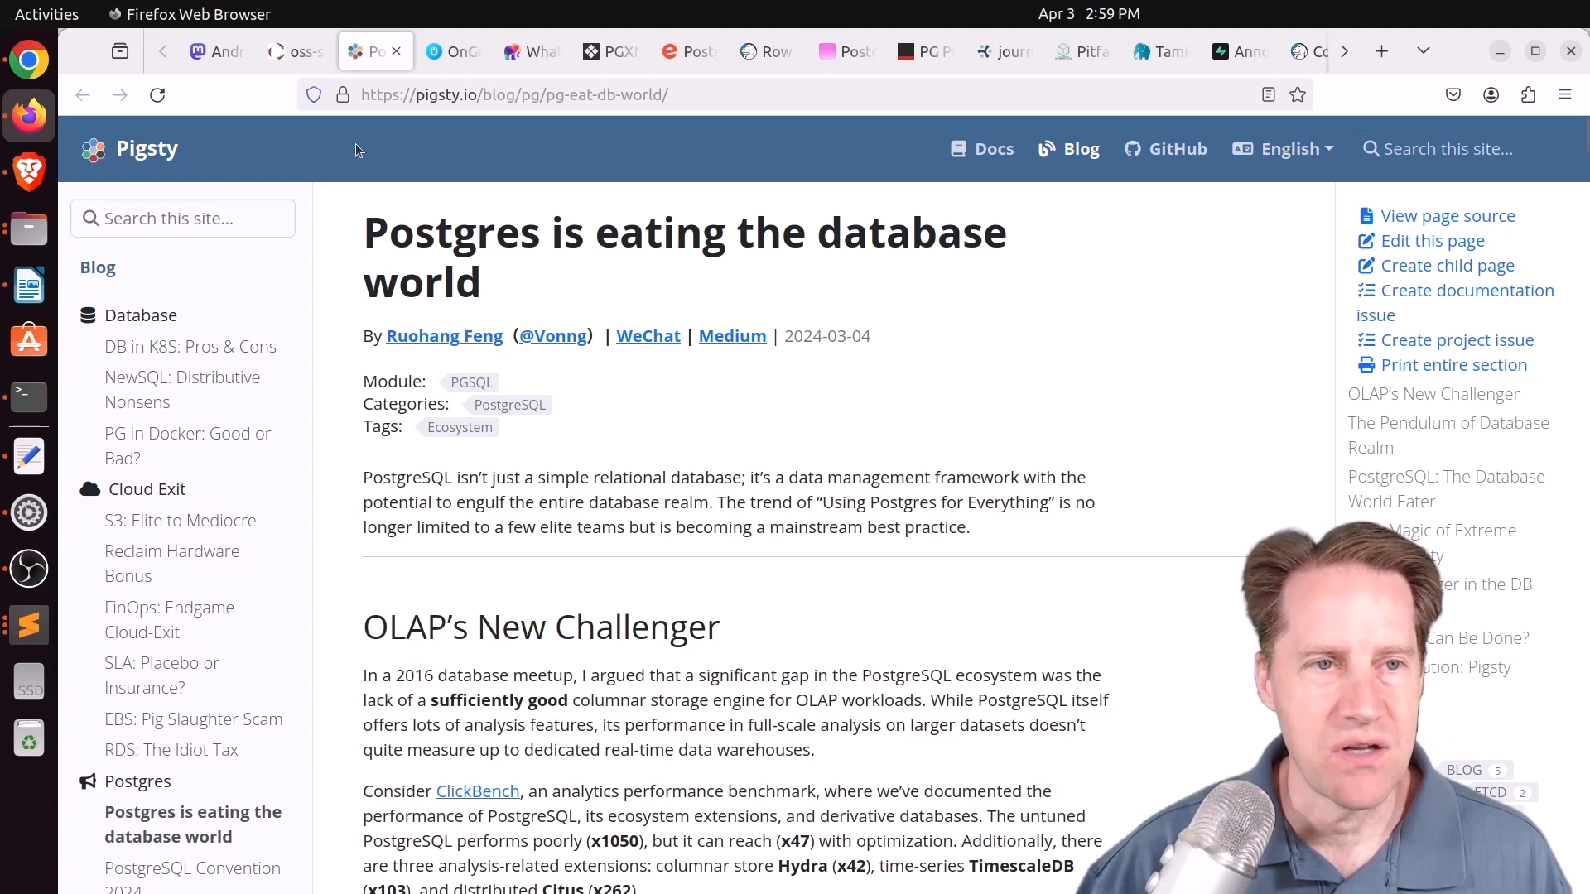
mouse_move(725, 609)
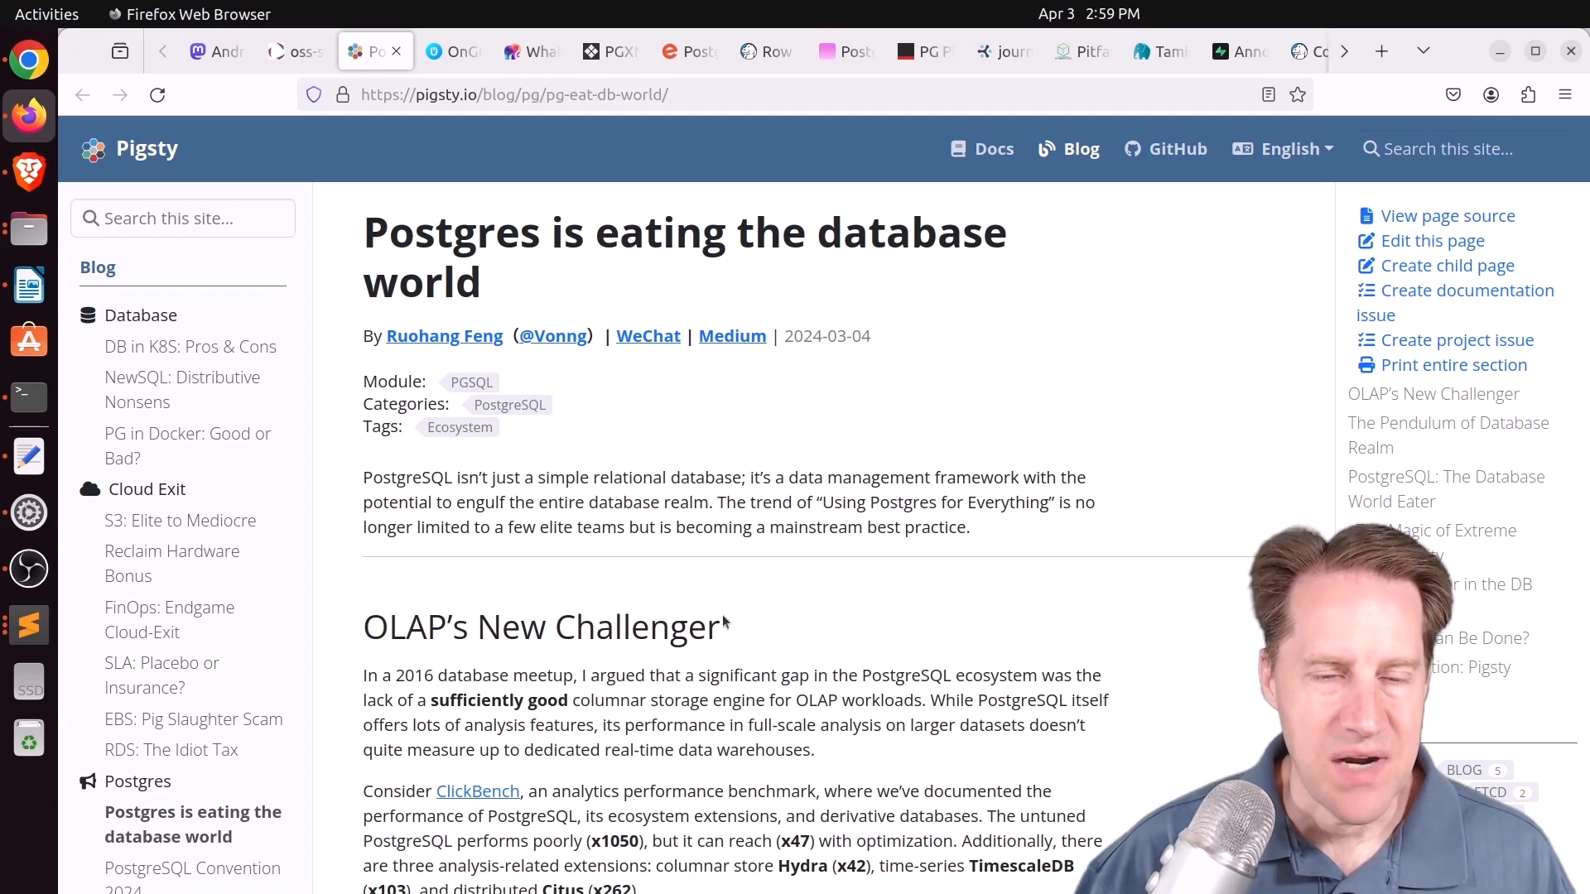
scroll(down, 3)
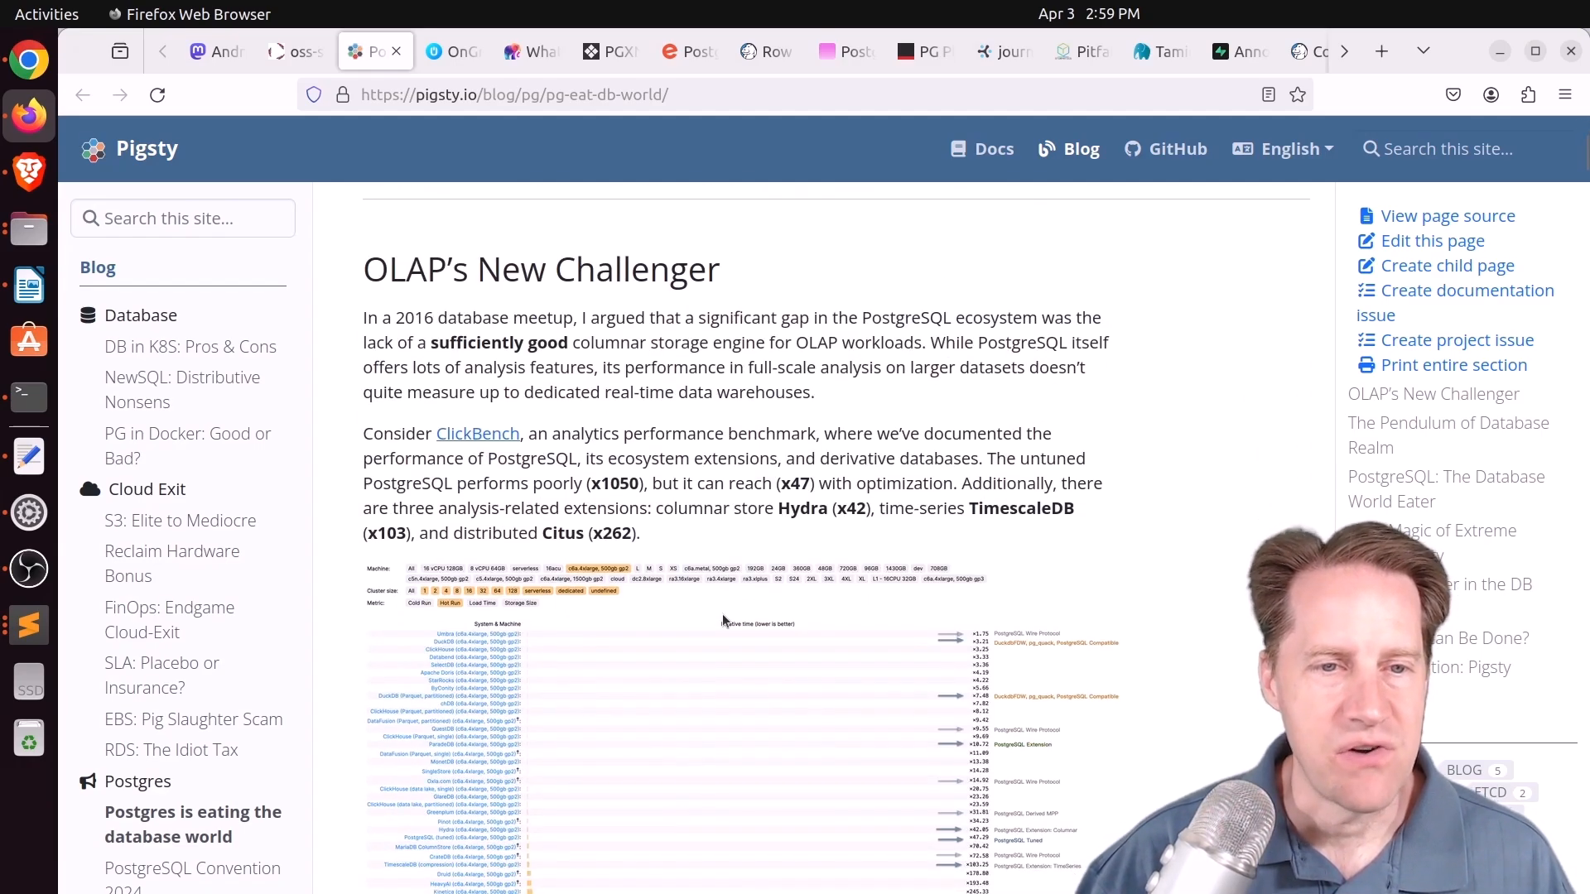
scroll(down, 3)
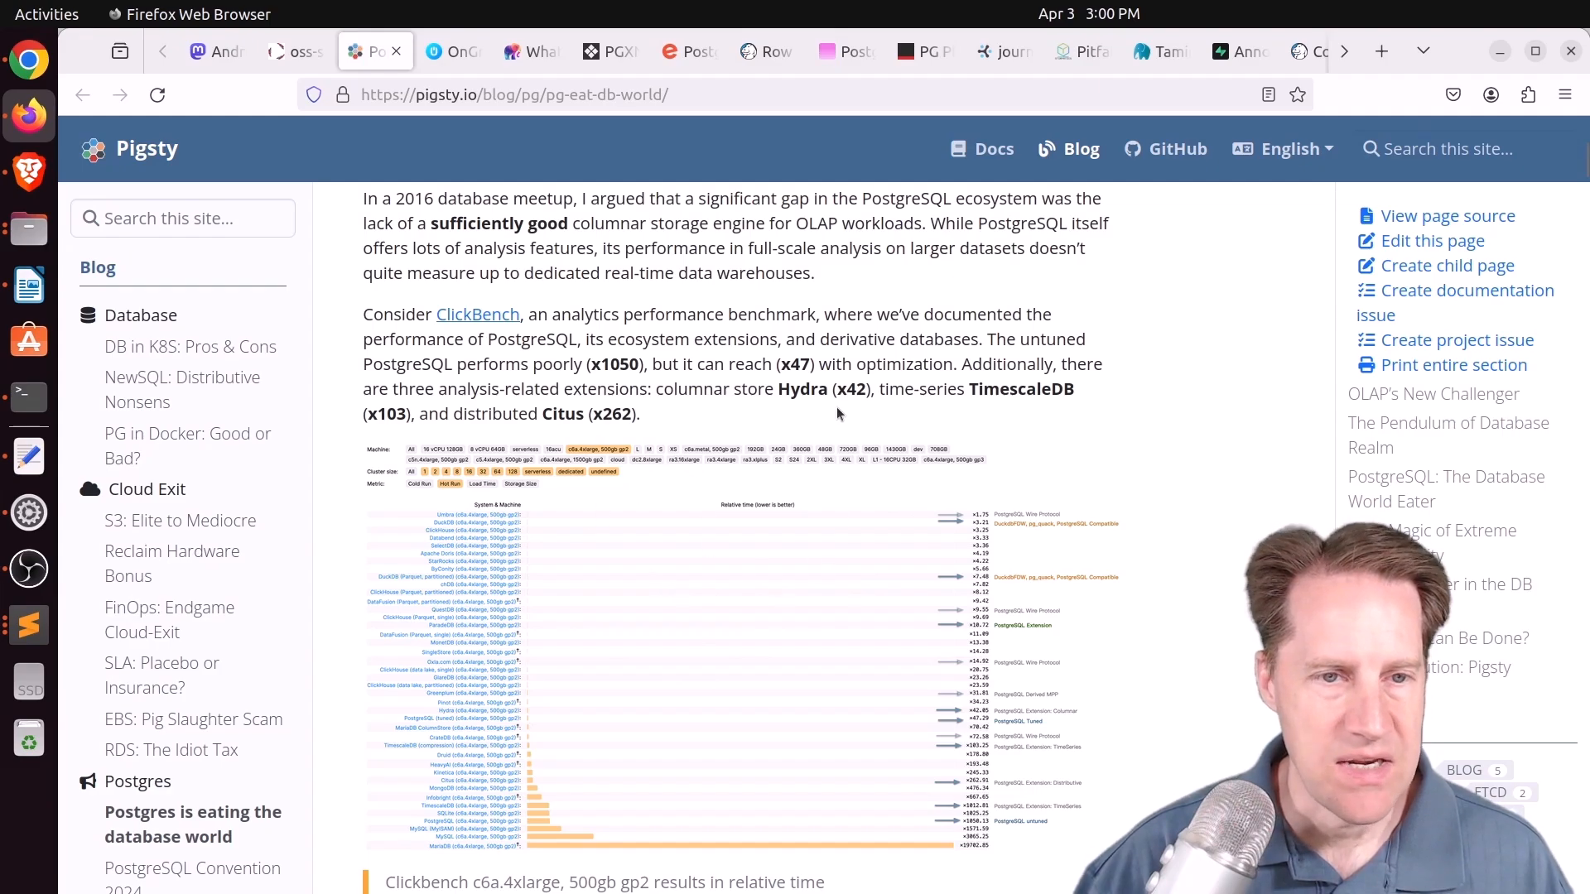
mouse_move(679, 487)
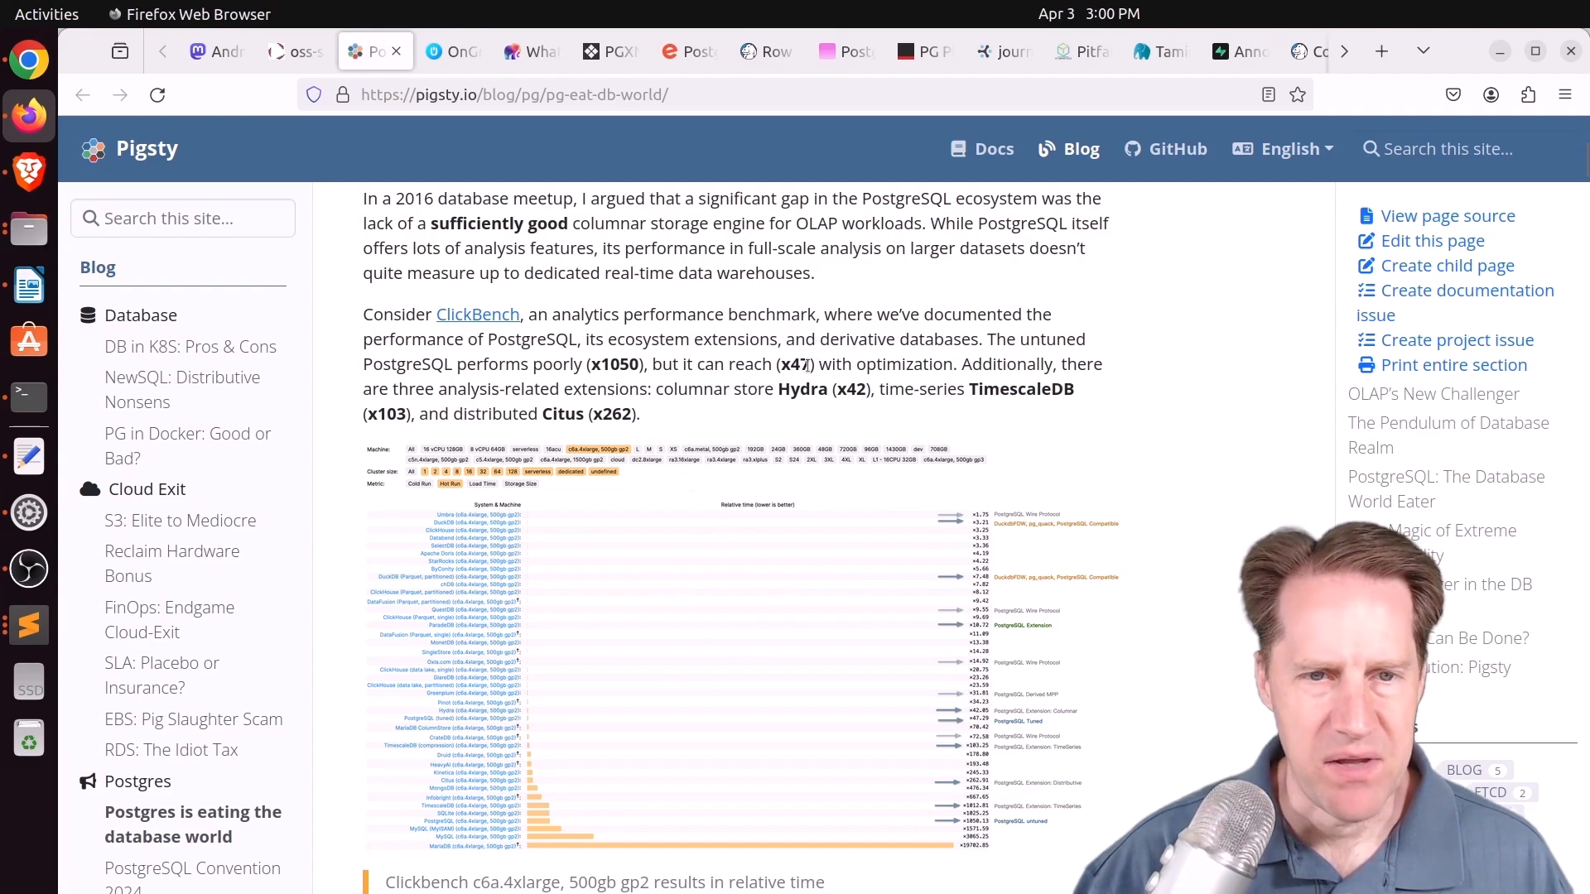
double_click(795, 364)
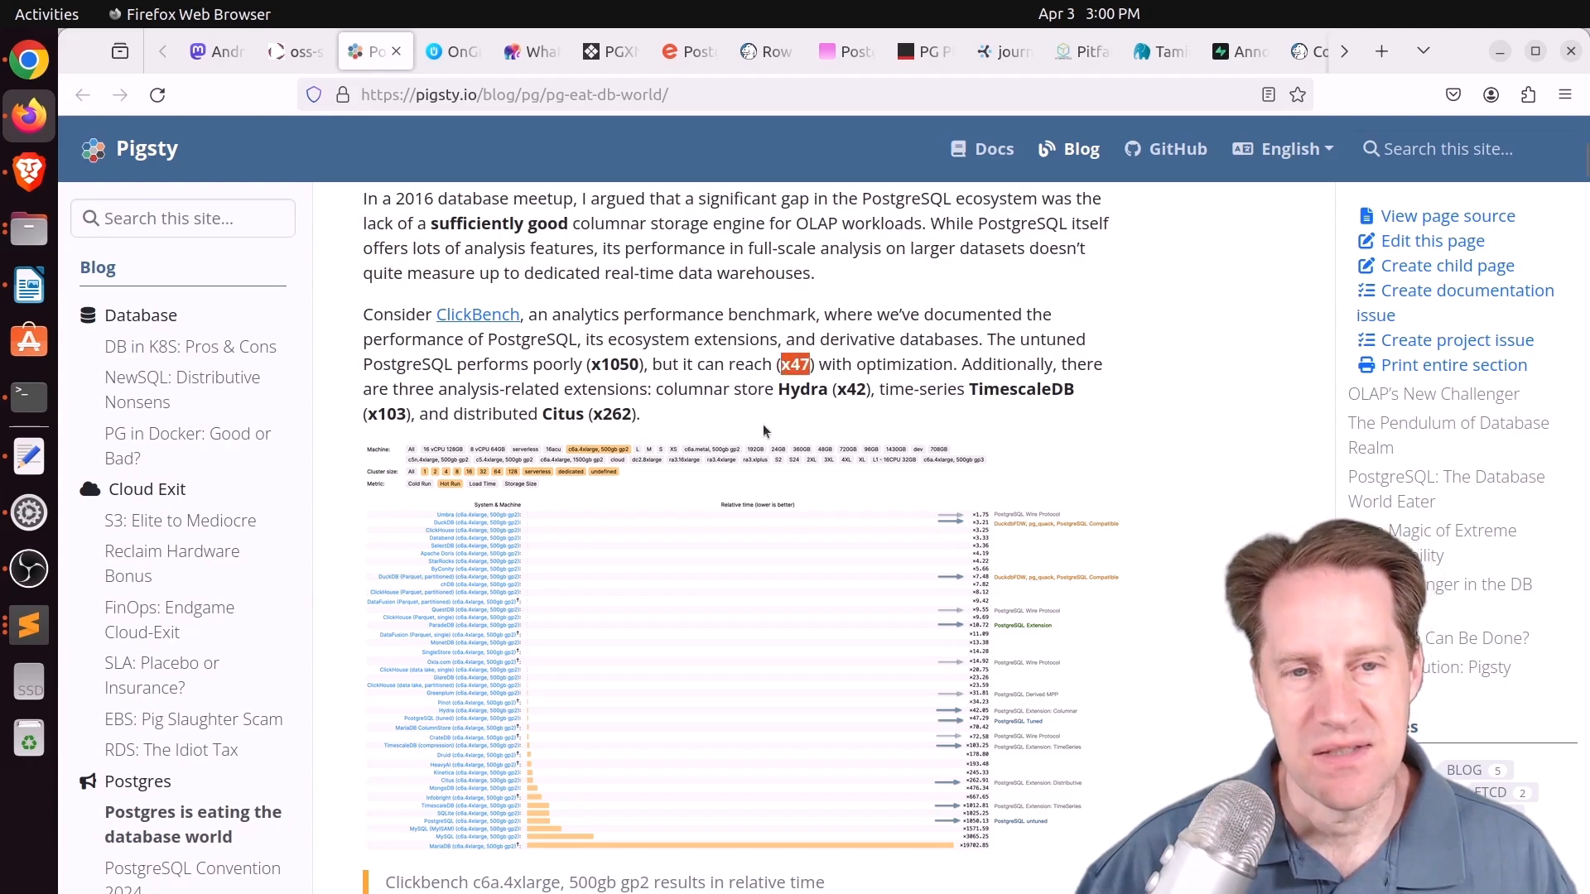
scroll(down, 3)
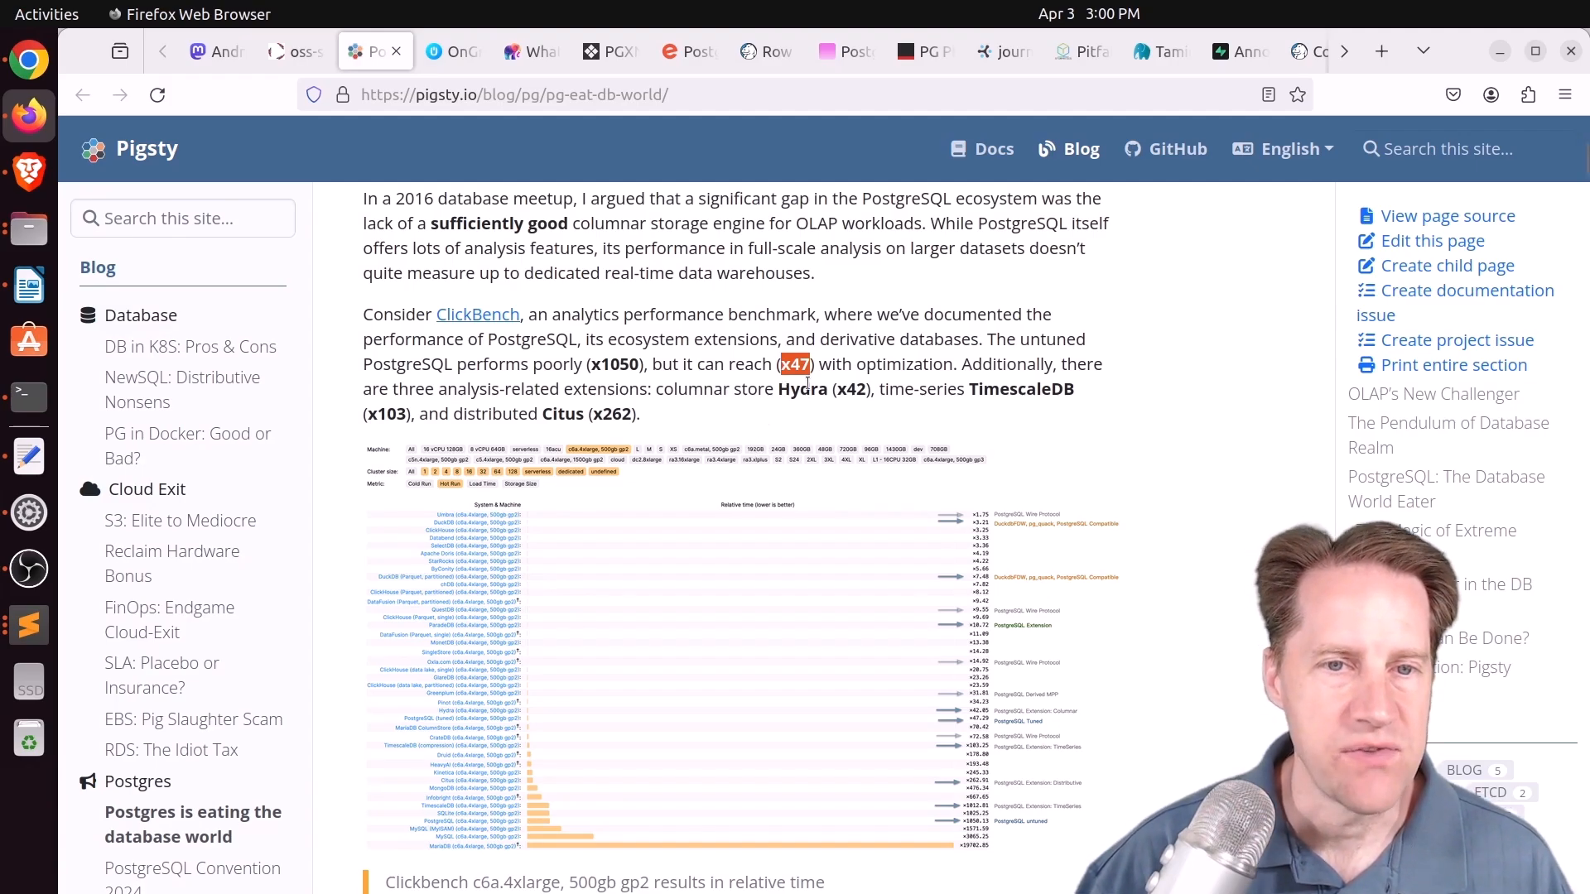
mouse_move(720, 510)
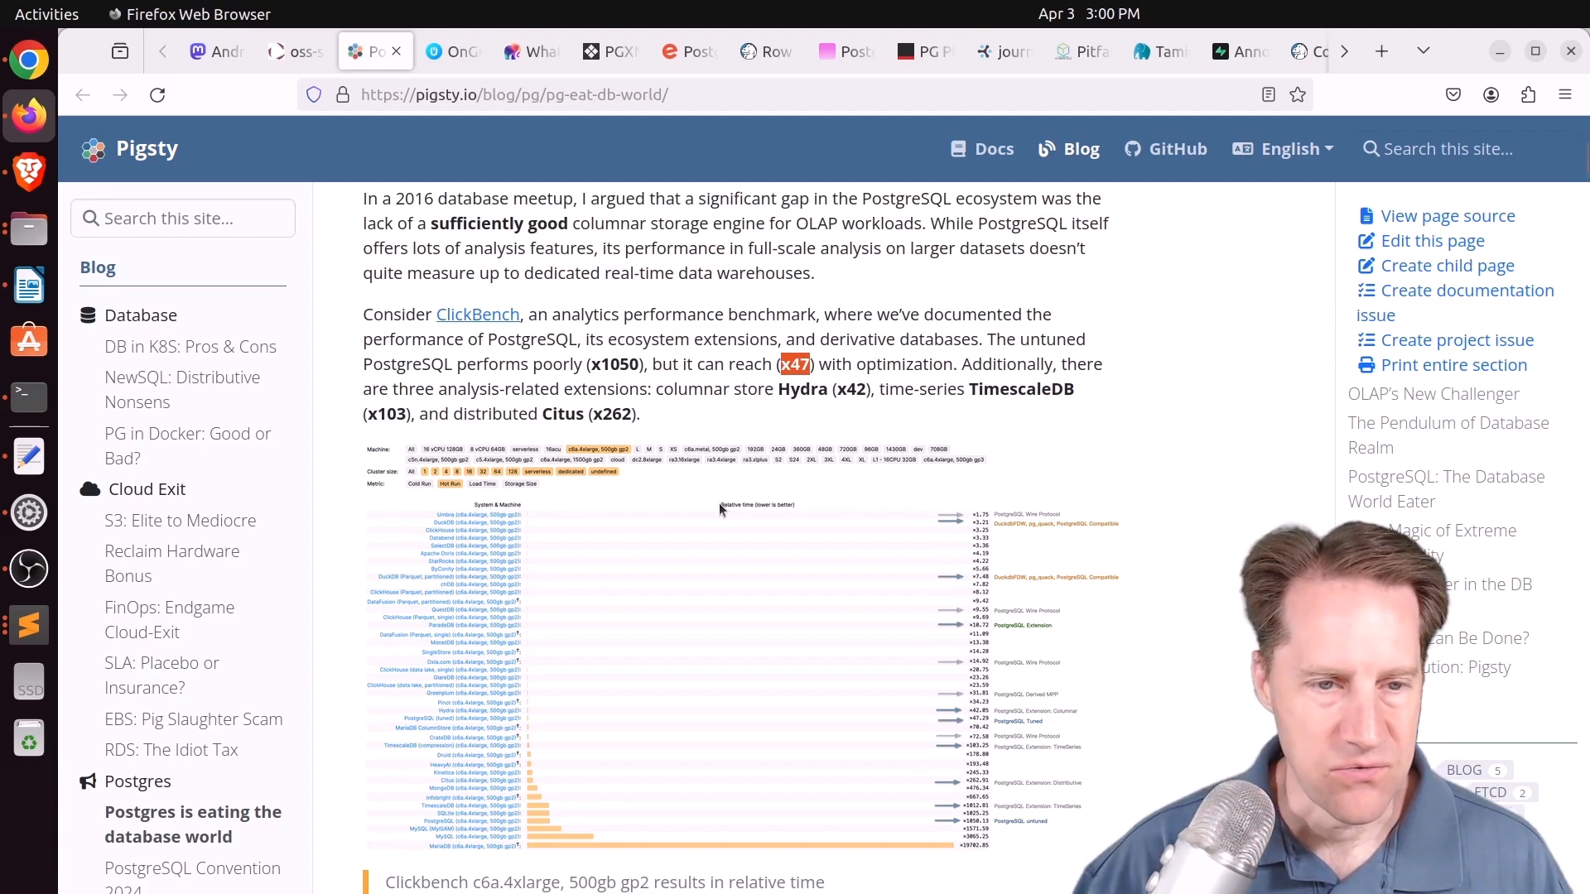
Highlight the first-tier OLAP components list and the x10 ParadeDB figure, reading into the Pendulum section
scroll(down, 3)
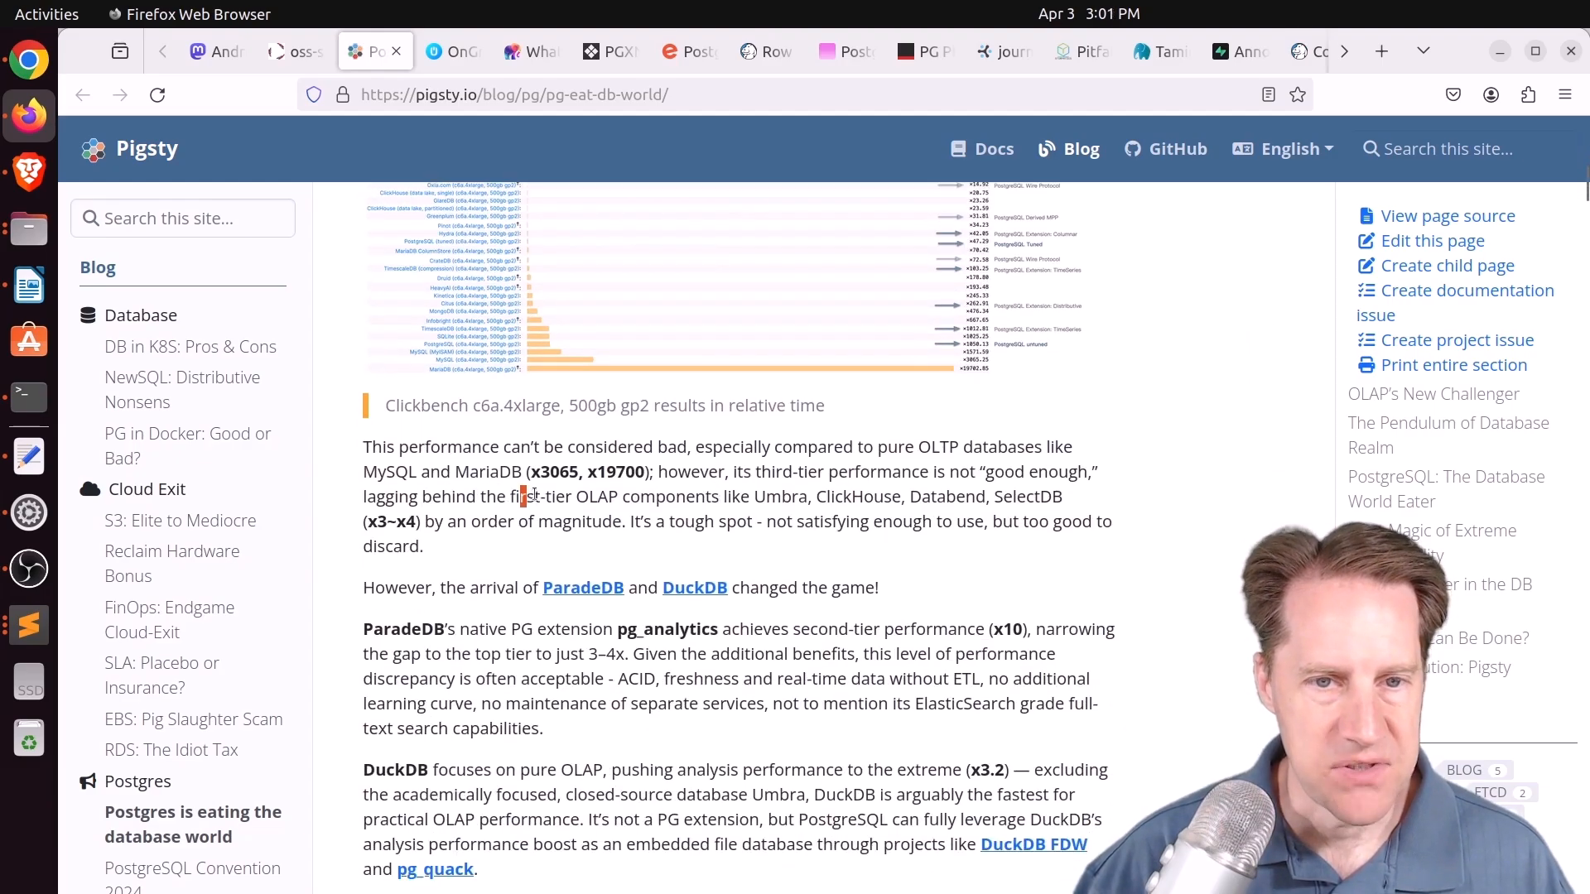
drag(522, 495, 1063, 495)
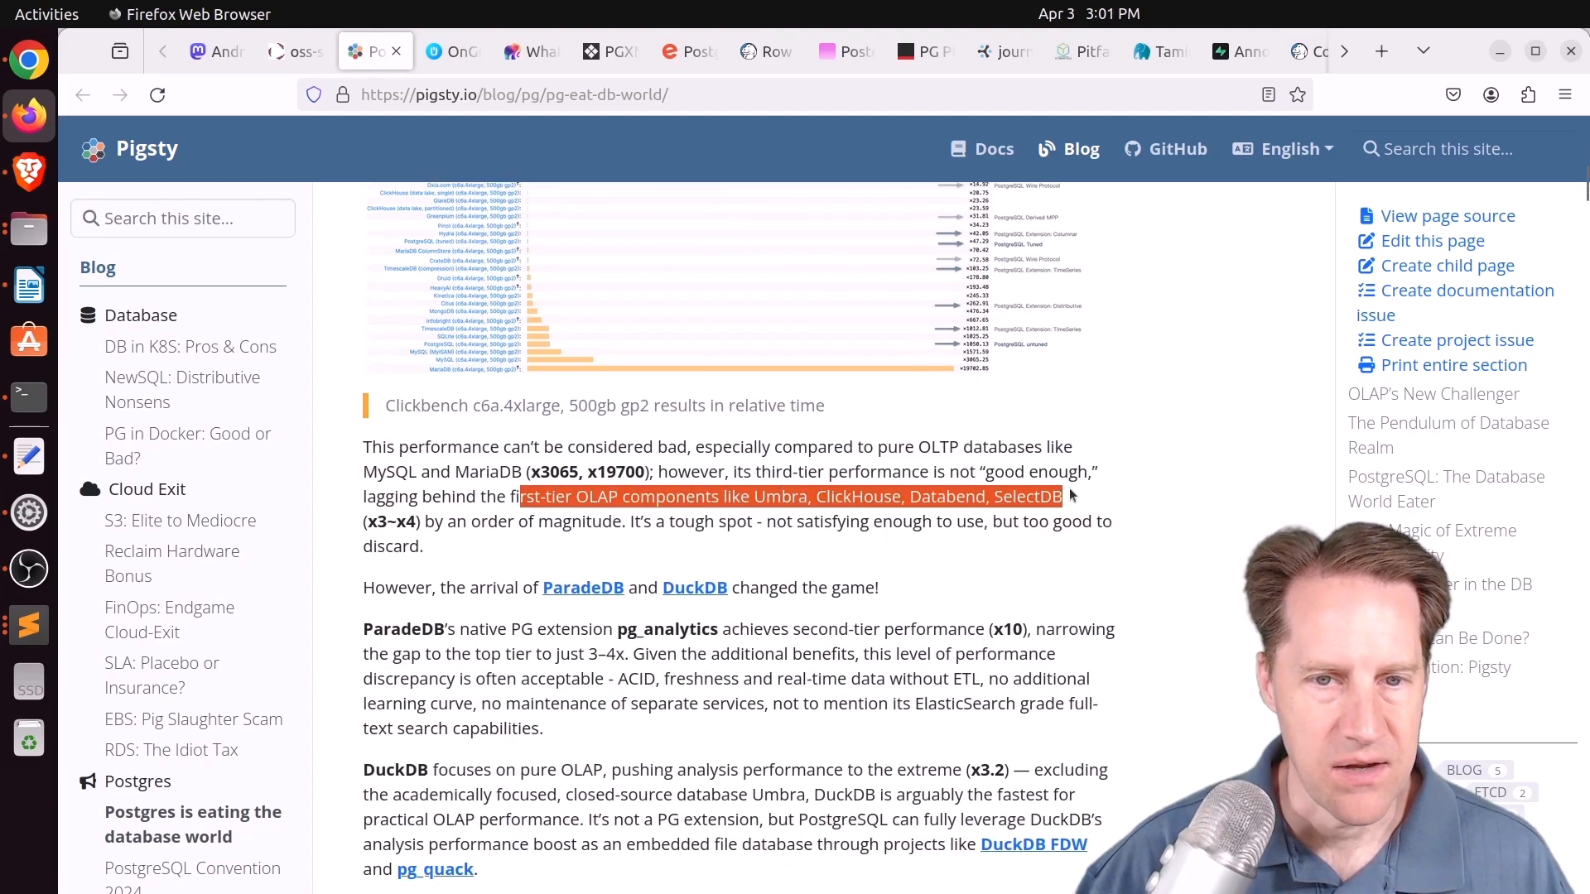
drag(1059, 495, 420, 521)
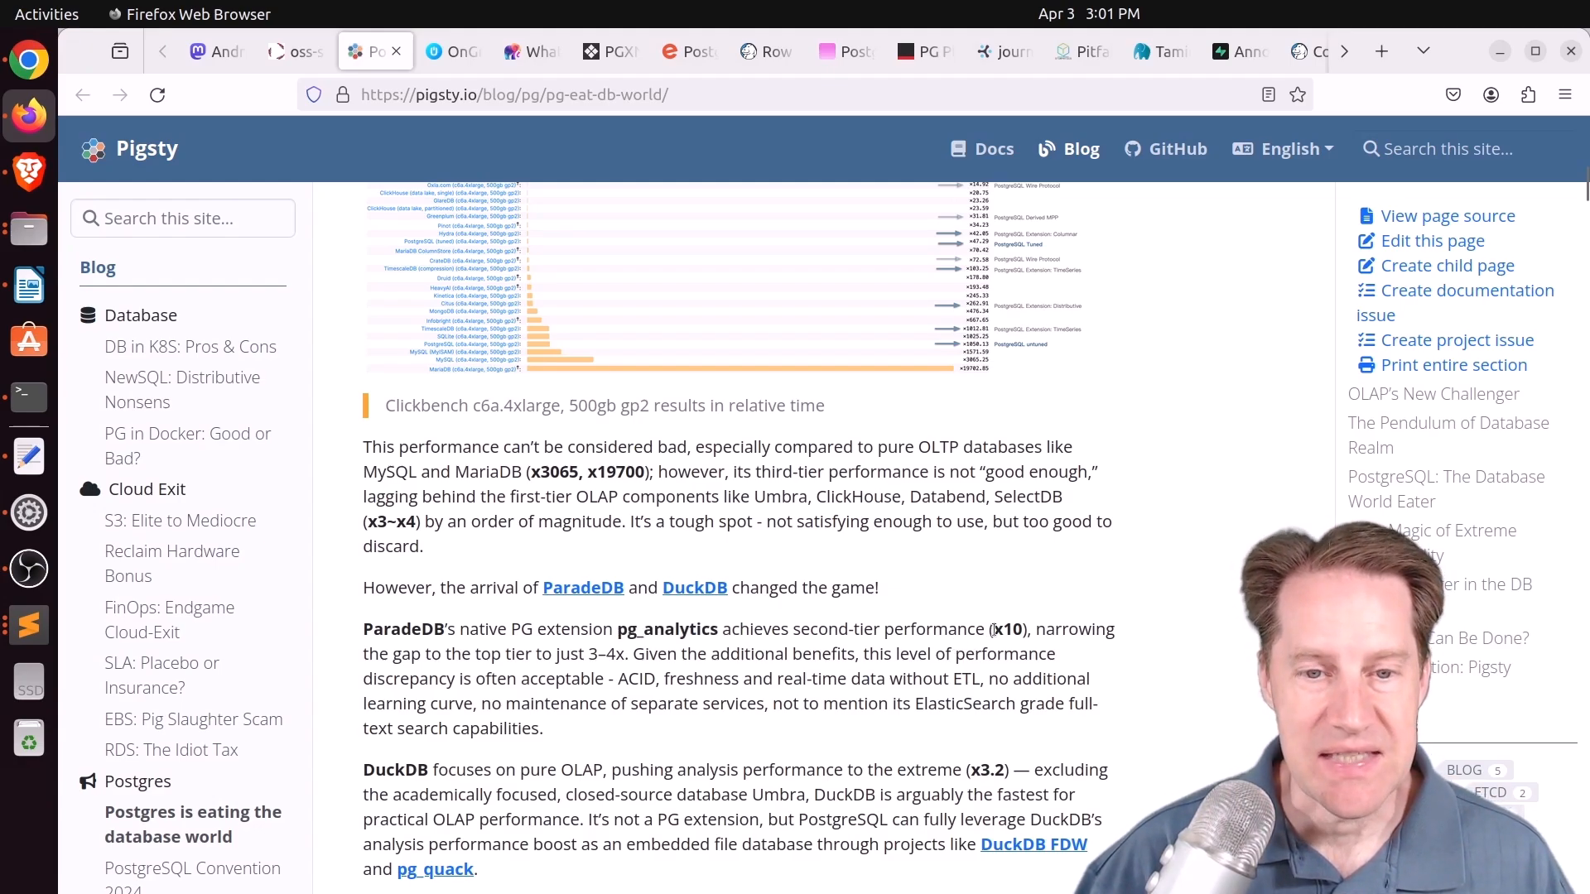
double_click(1008, 629)
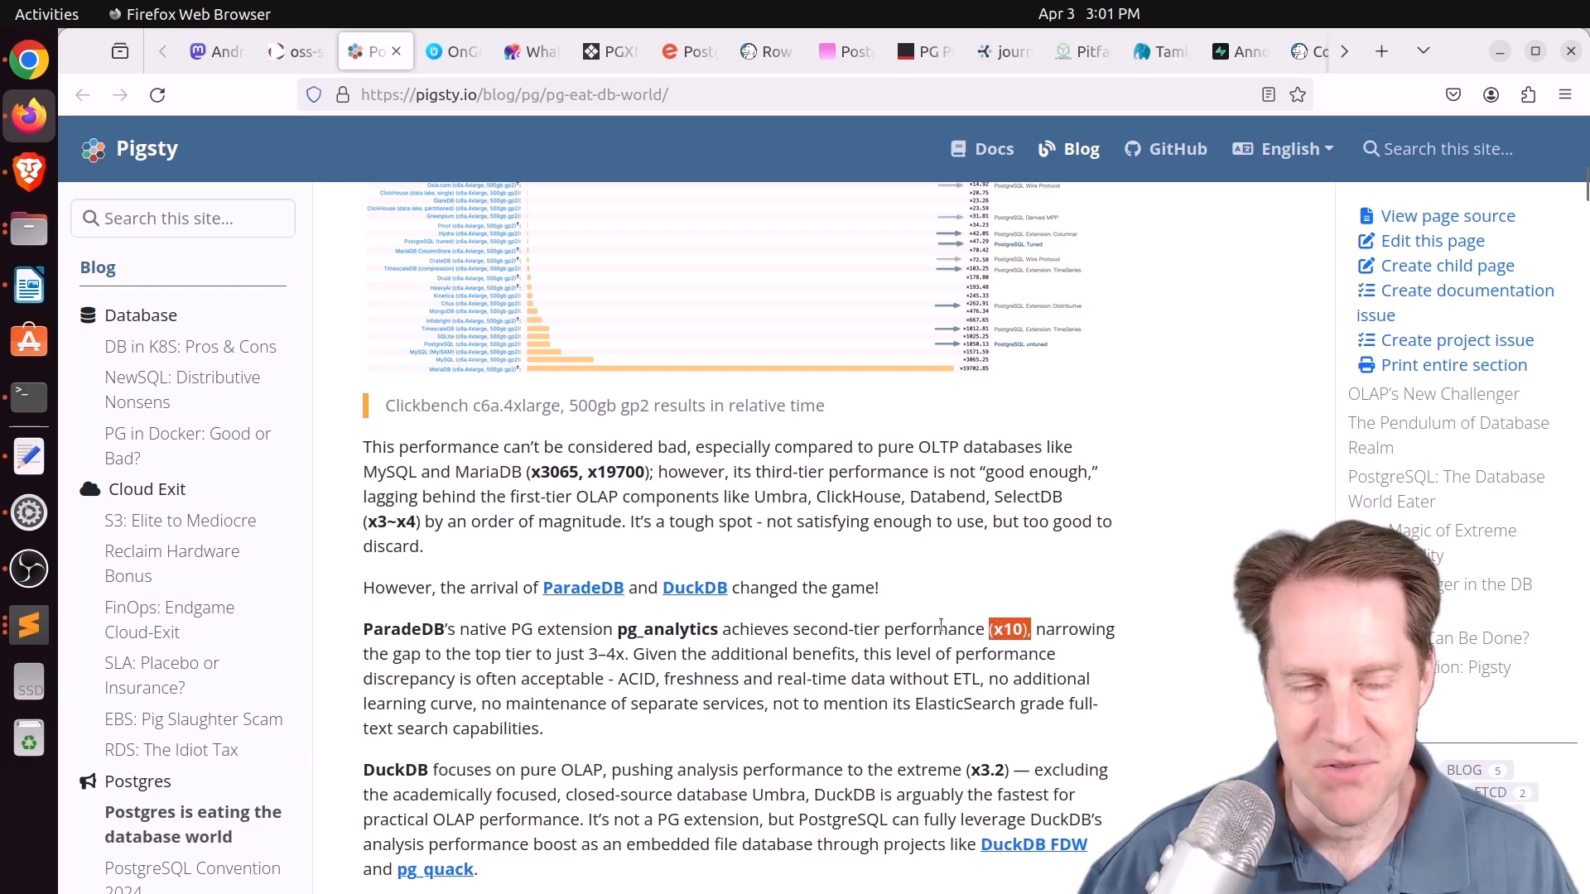
scroll(down, 3)
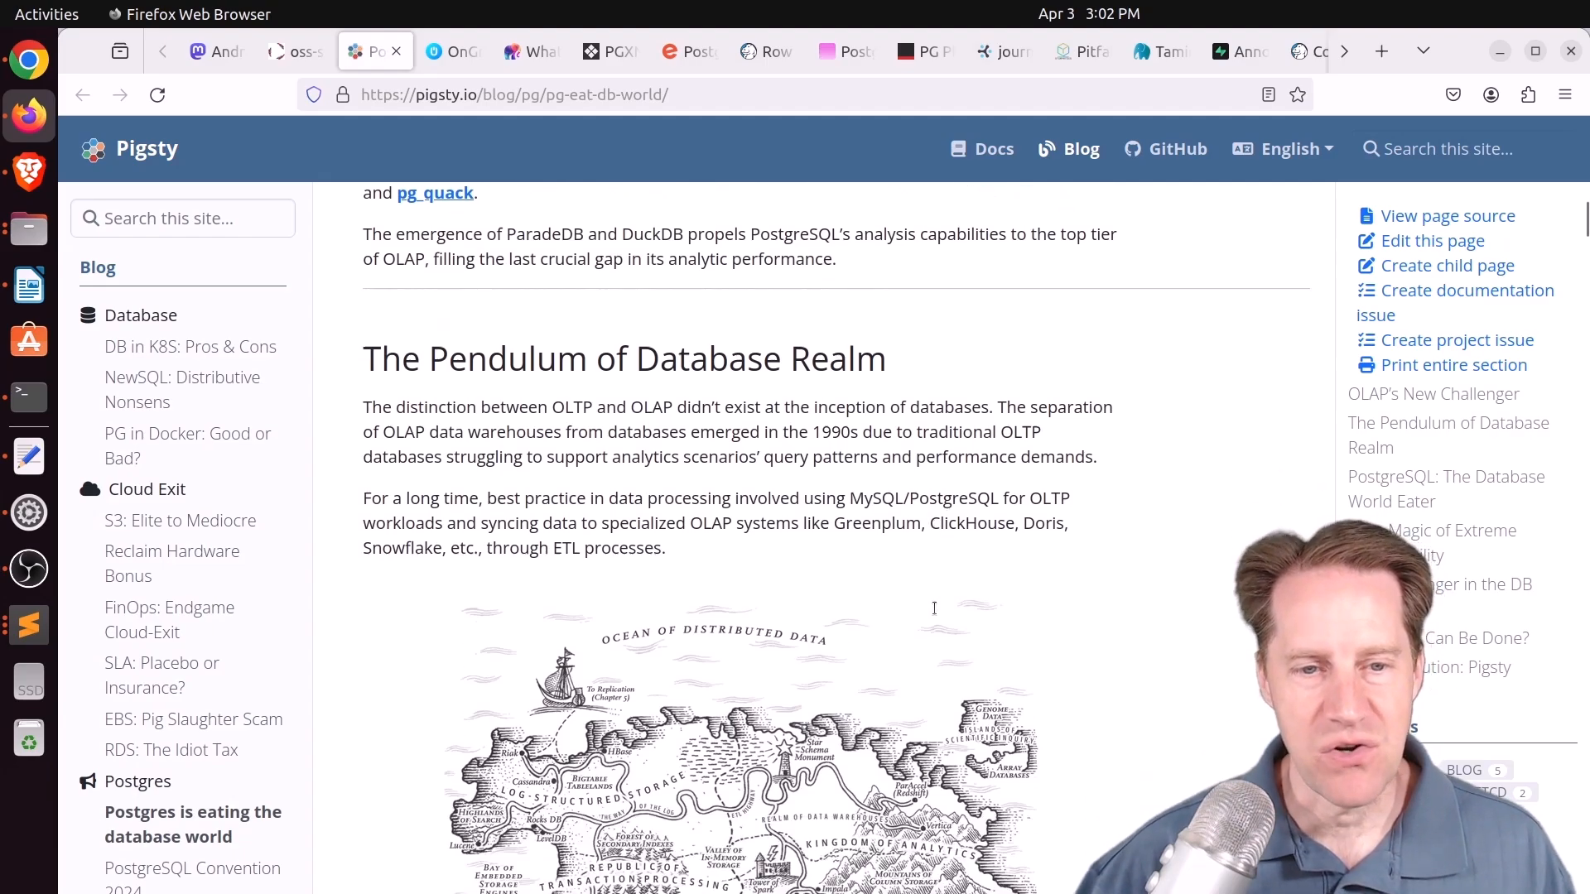
scroll(down, 3)
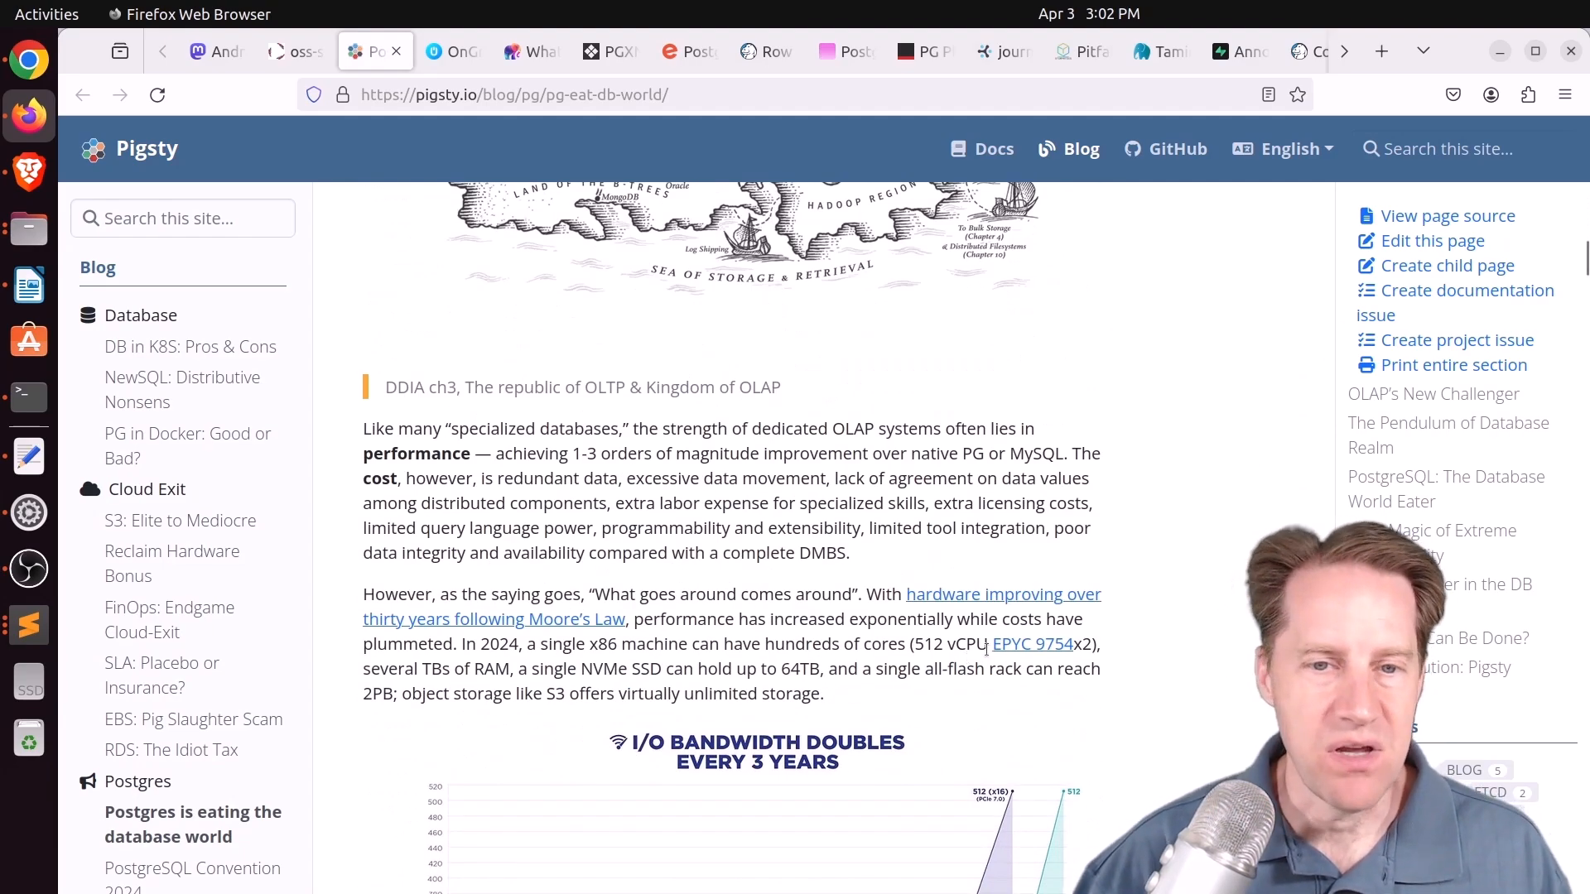
scroll(down, 3)
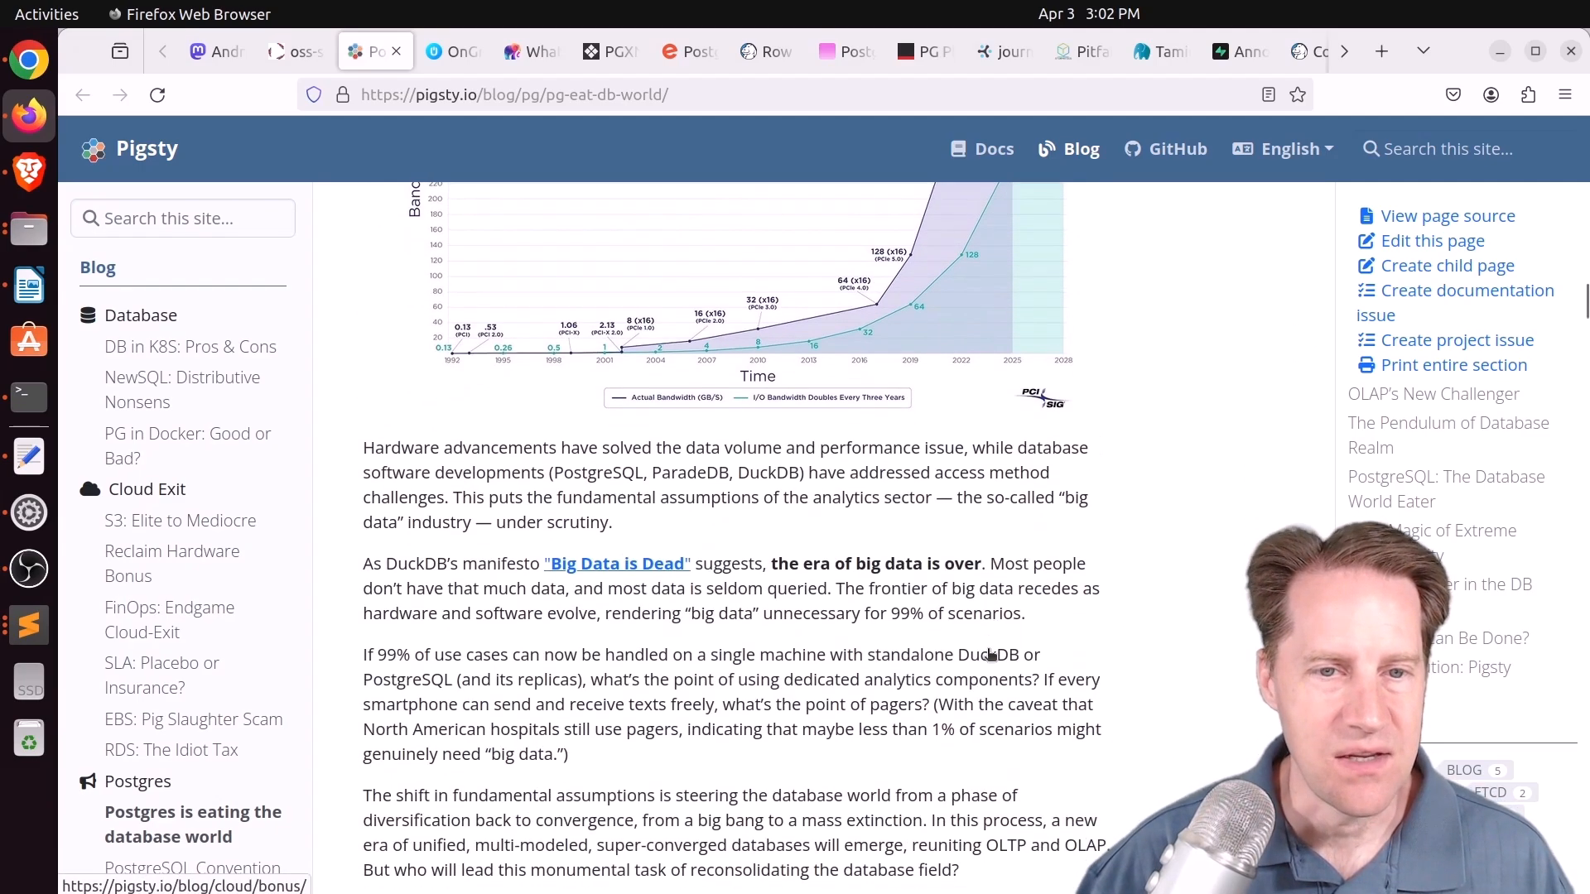
scroll(down, 3)
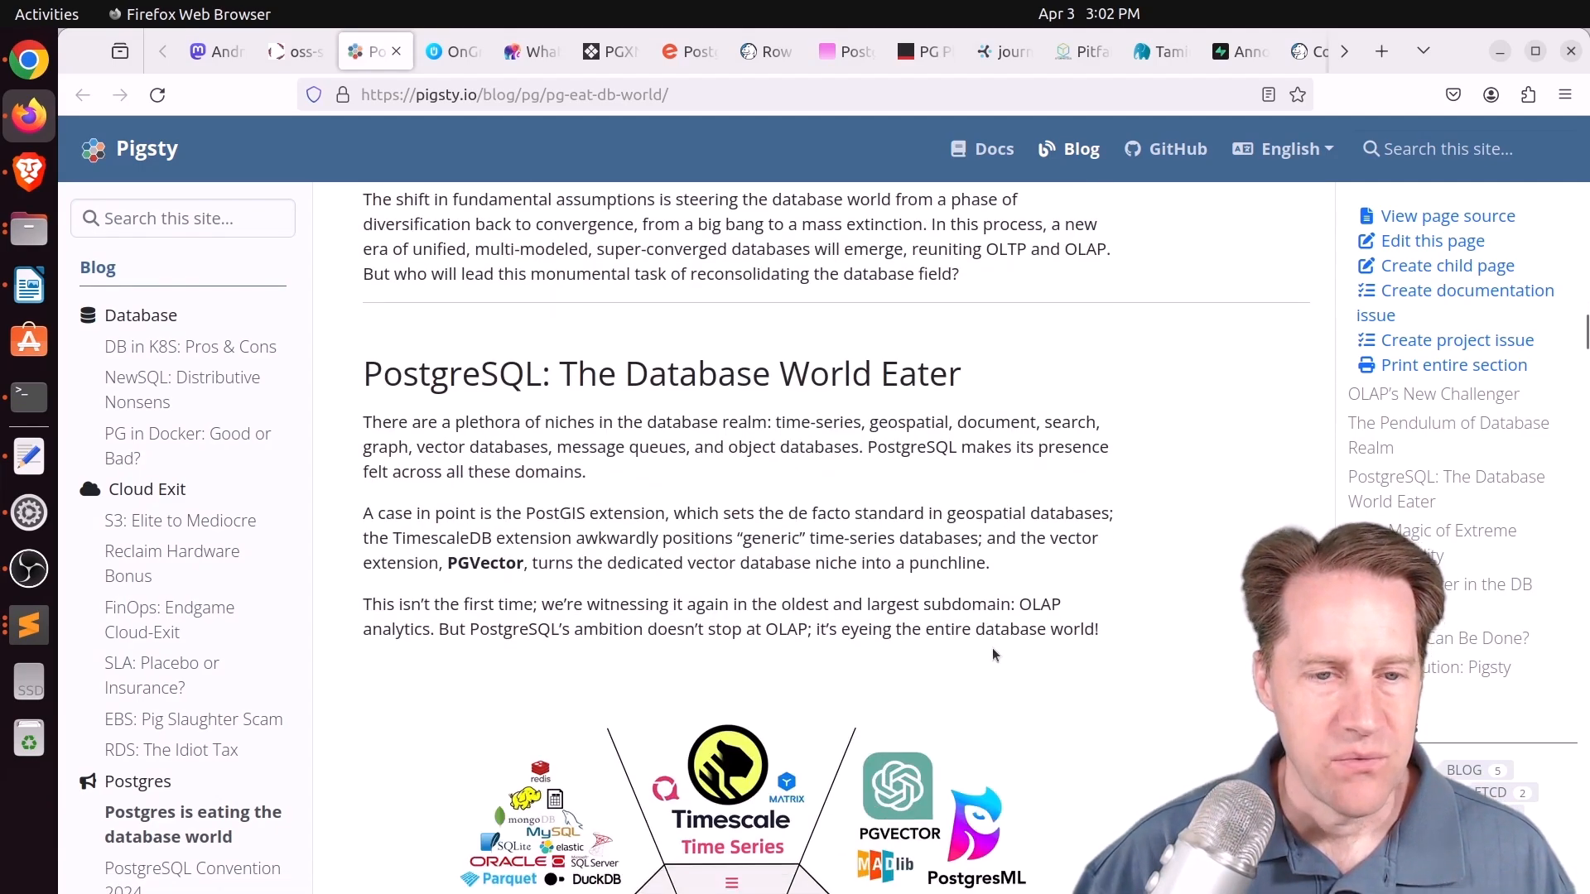
scroll(down, 3)
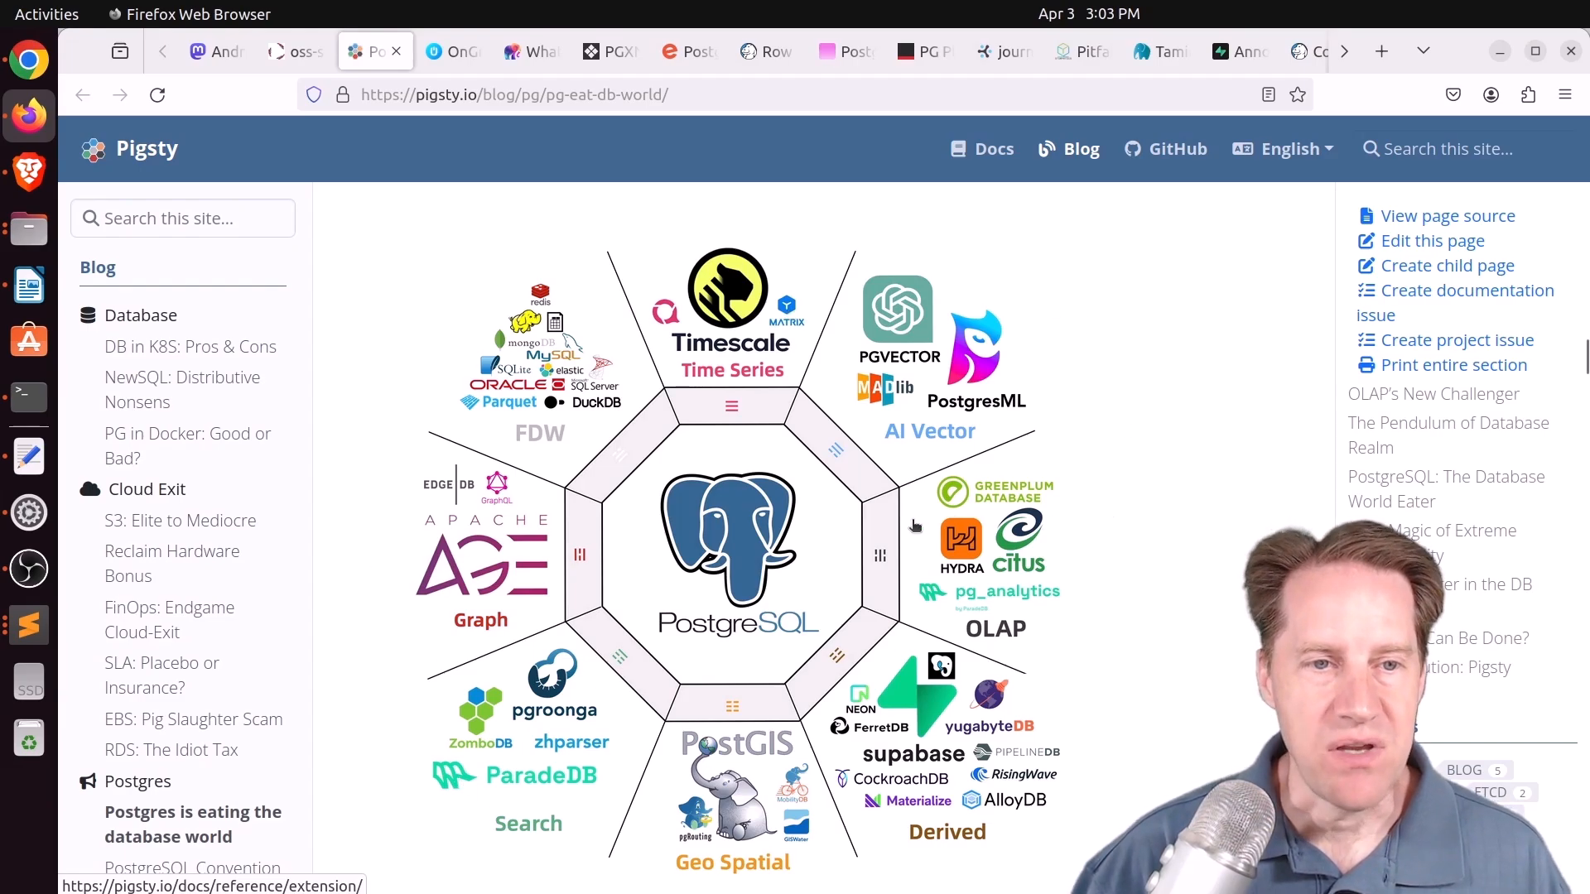
mouse_move(855, 543)
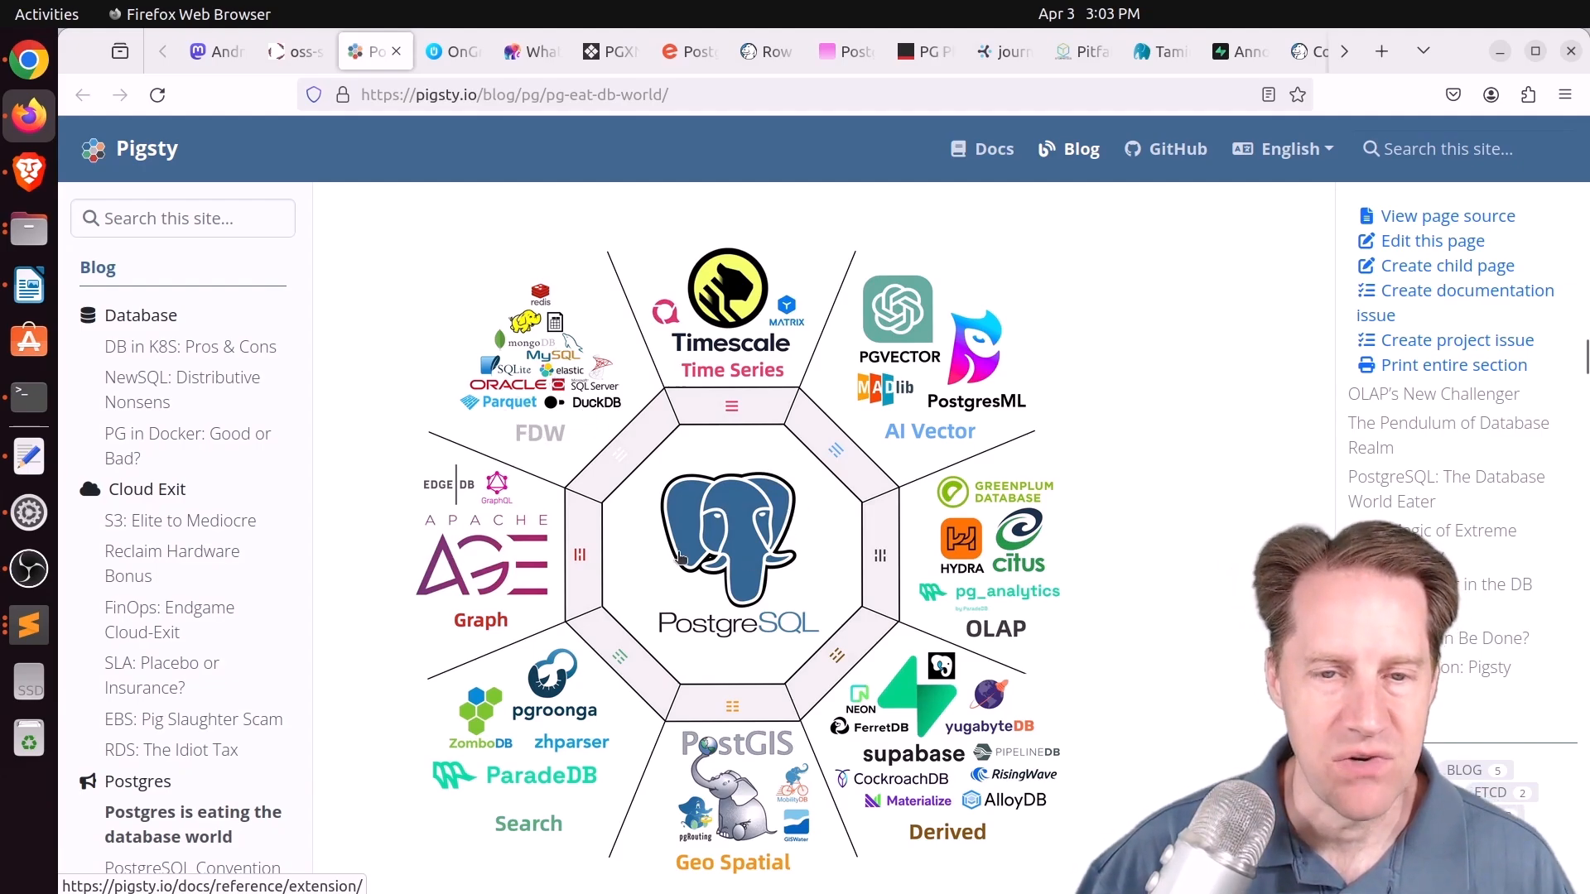
scroll(down, 3)
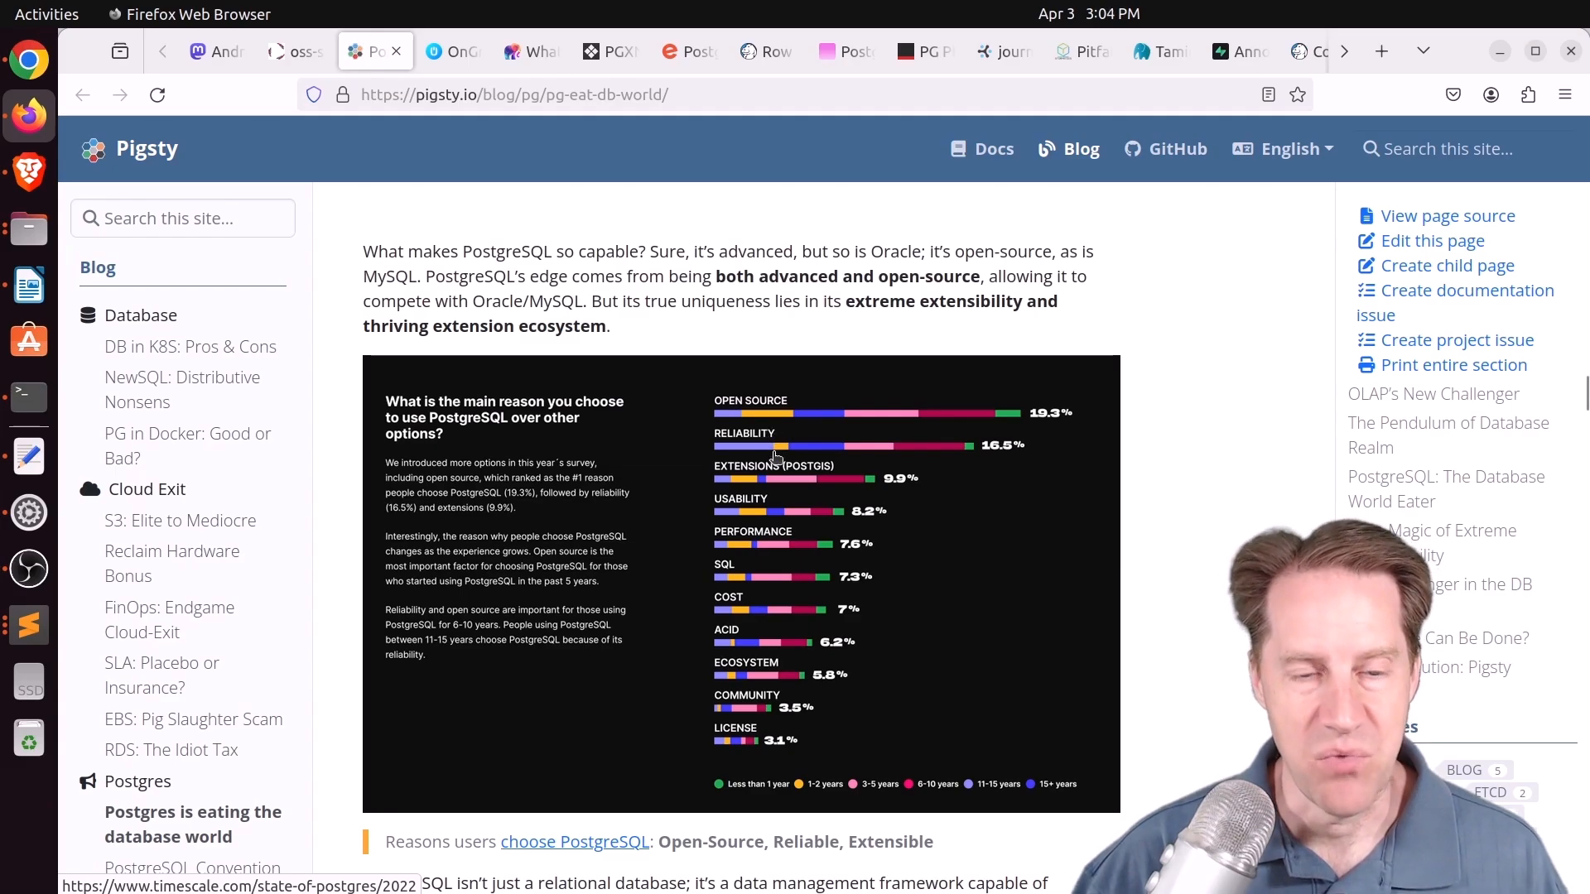
mouse_move(725, 492)
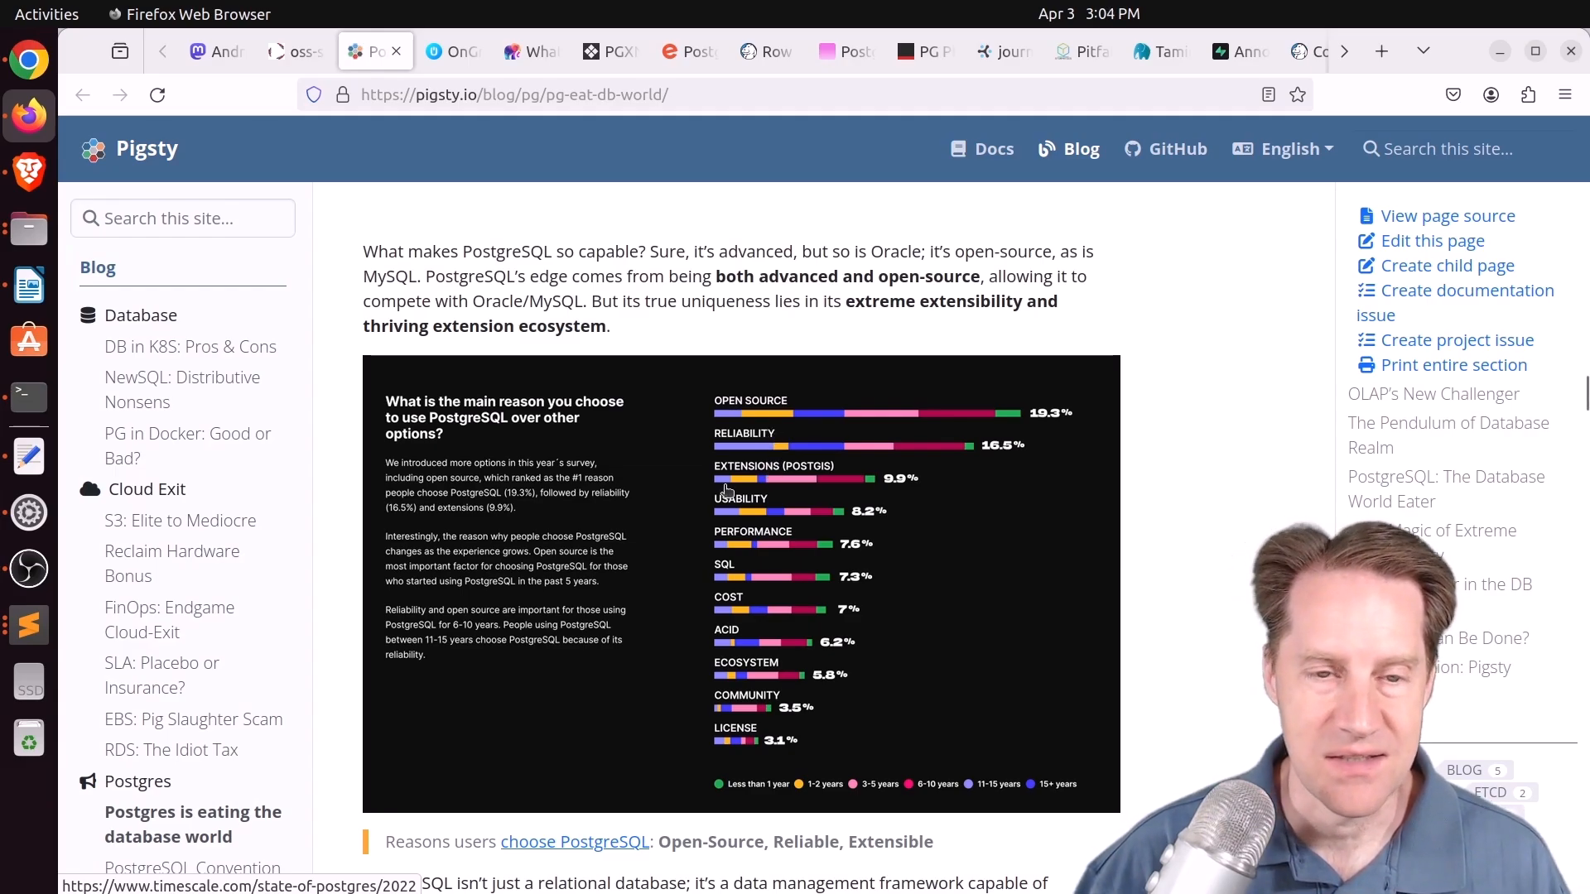
scroll(down, 3)
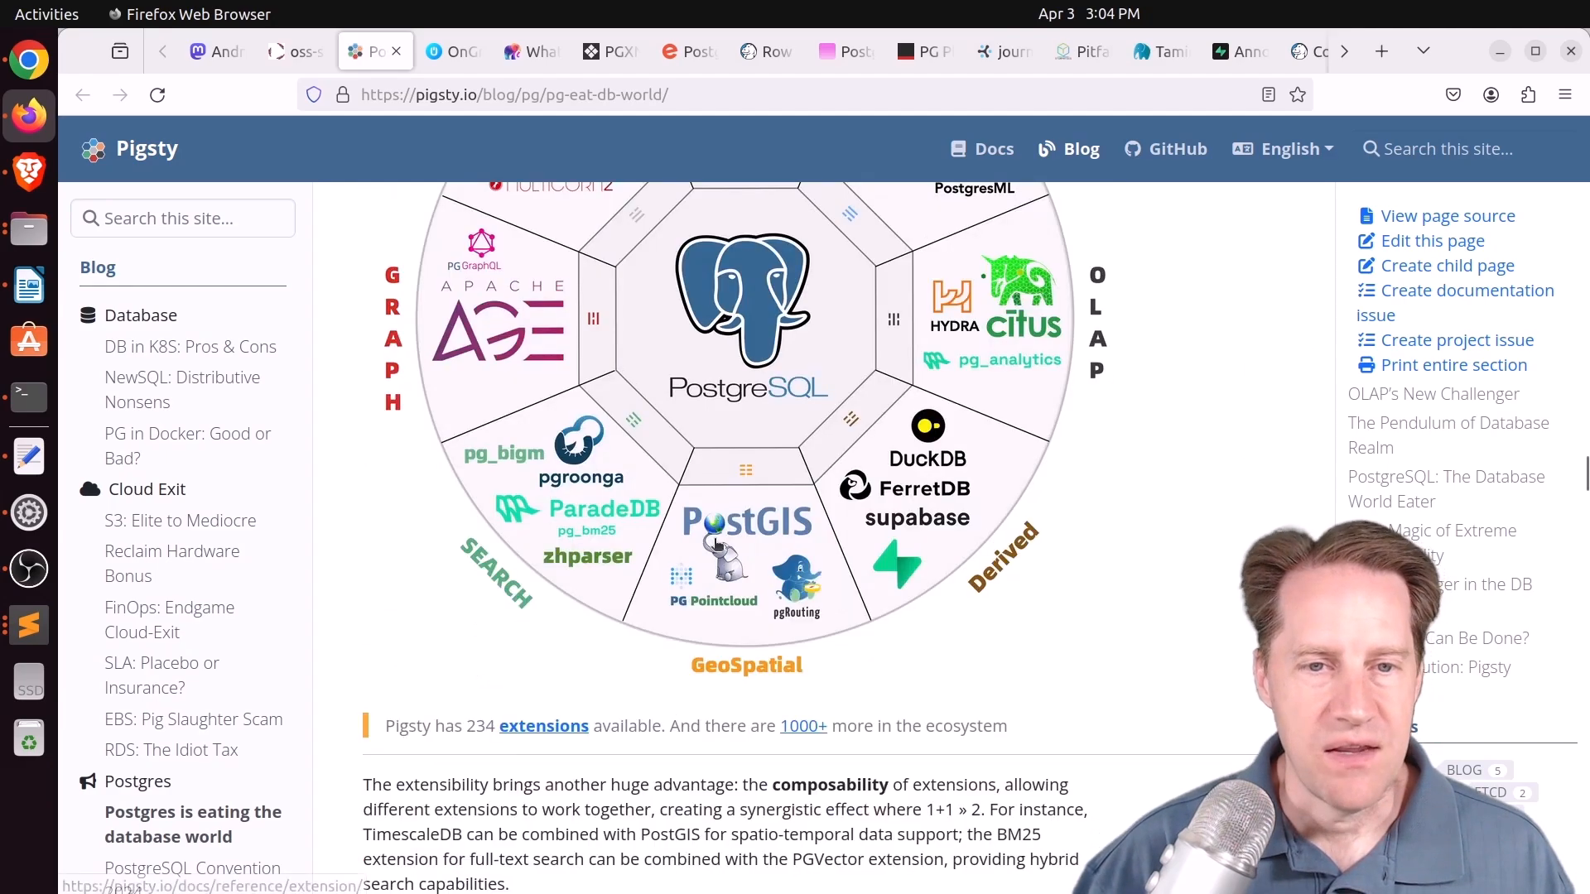
scroll(down, 3)
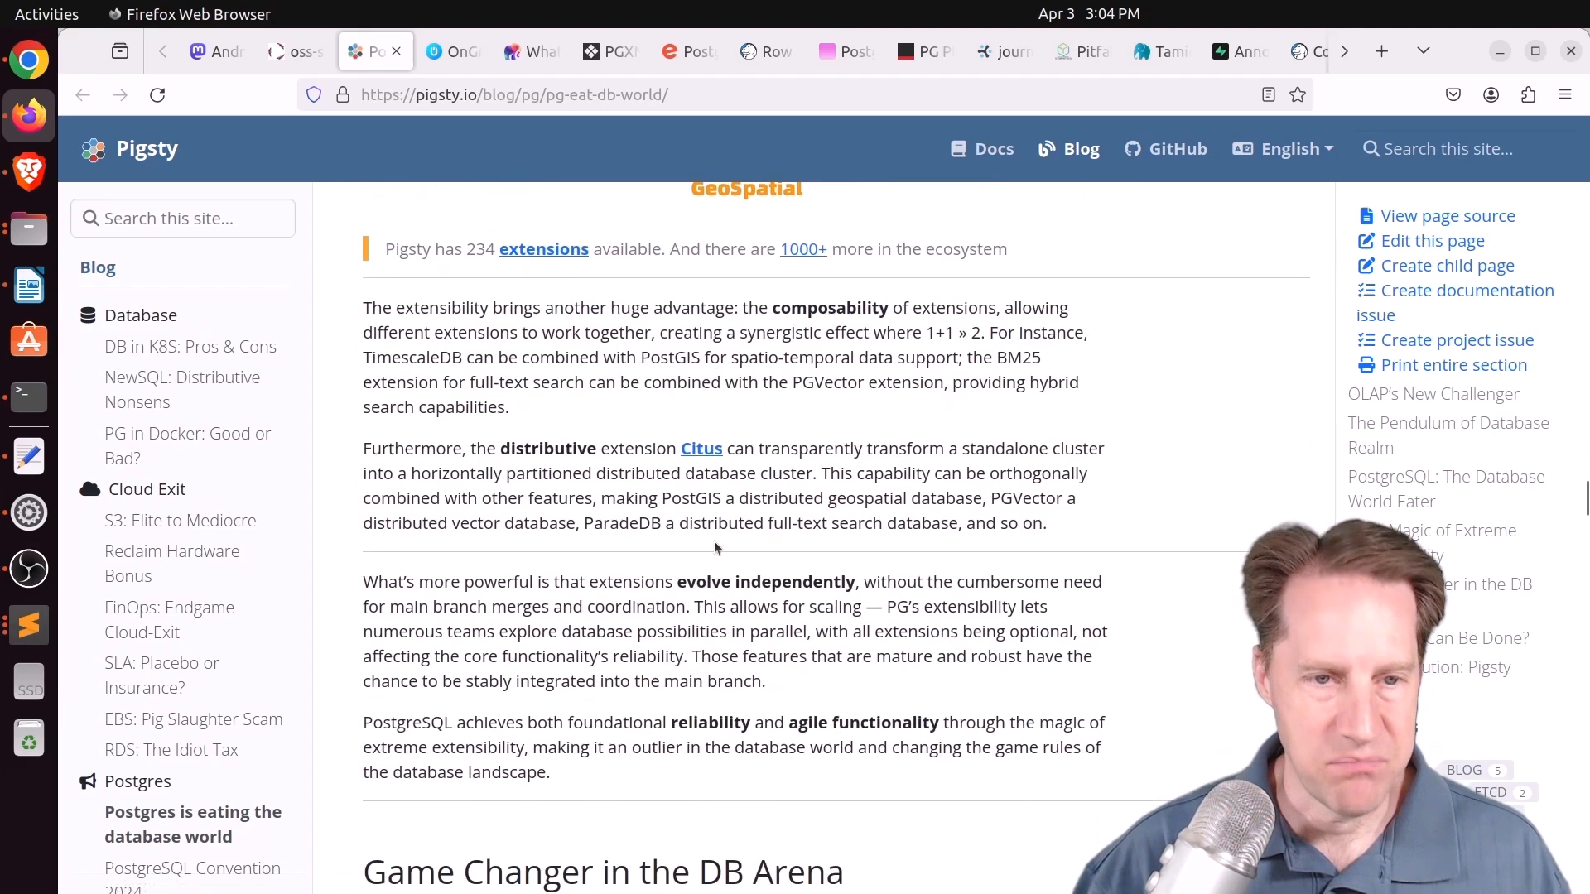
scroll(down, 3)
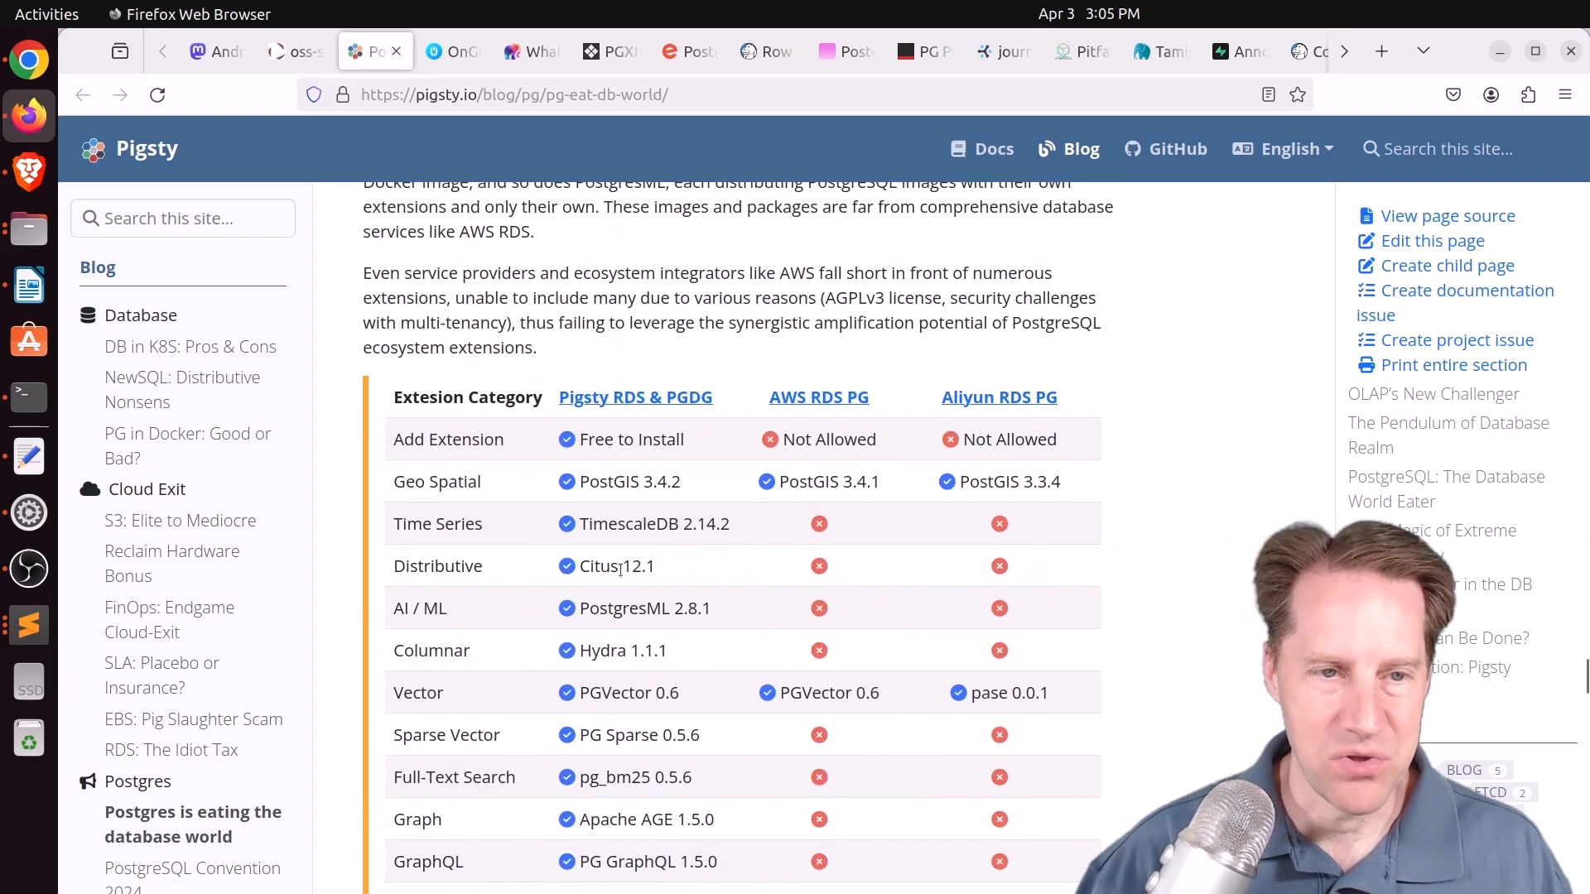
scroll(down, 3)
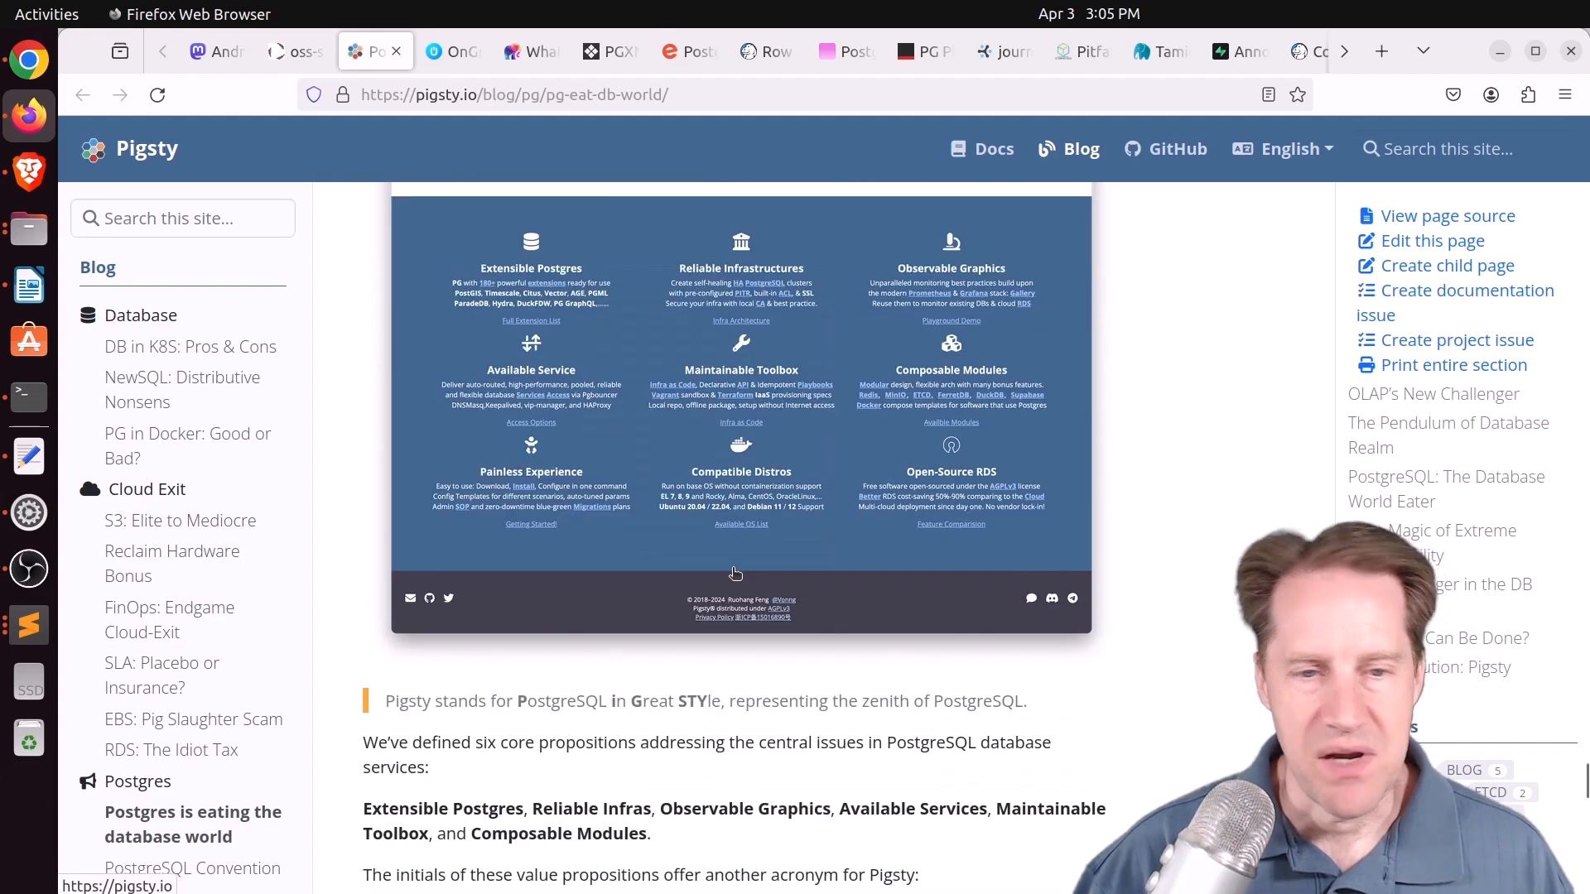
scroll(down, 3)
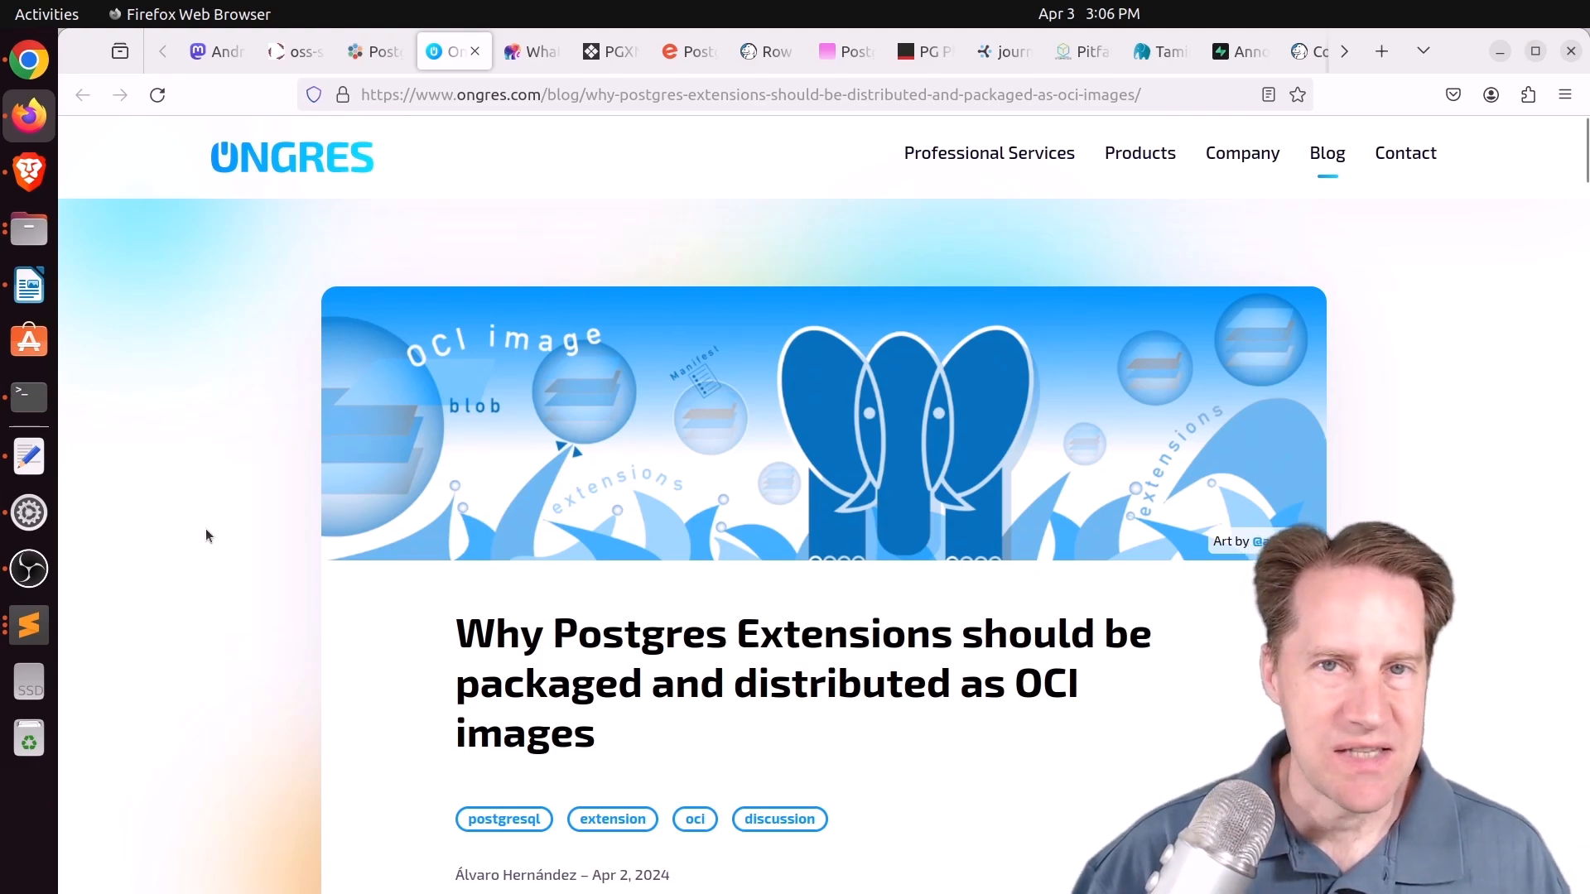
scroll(down, 3)
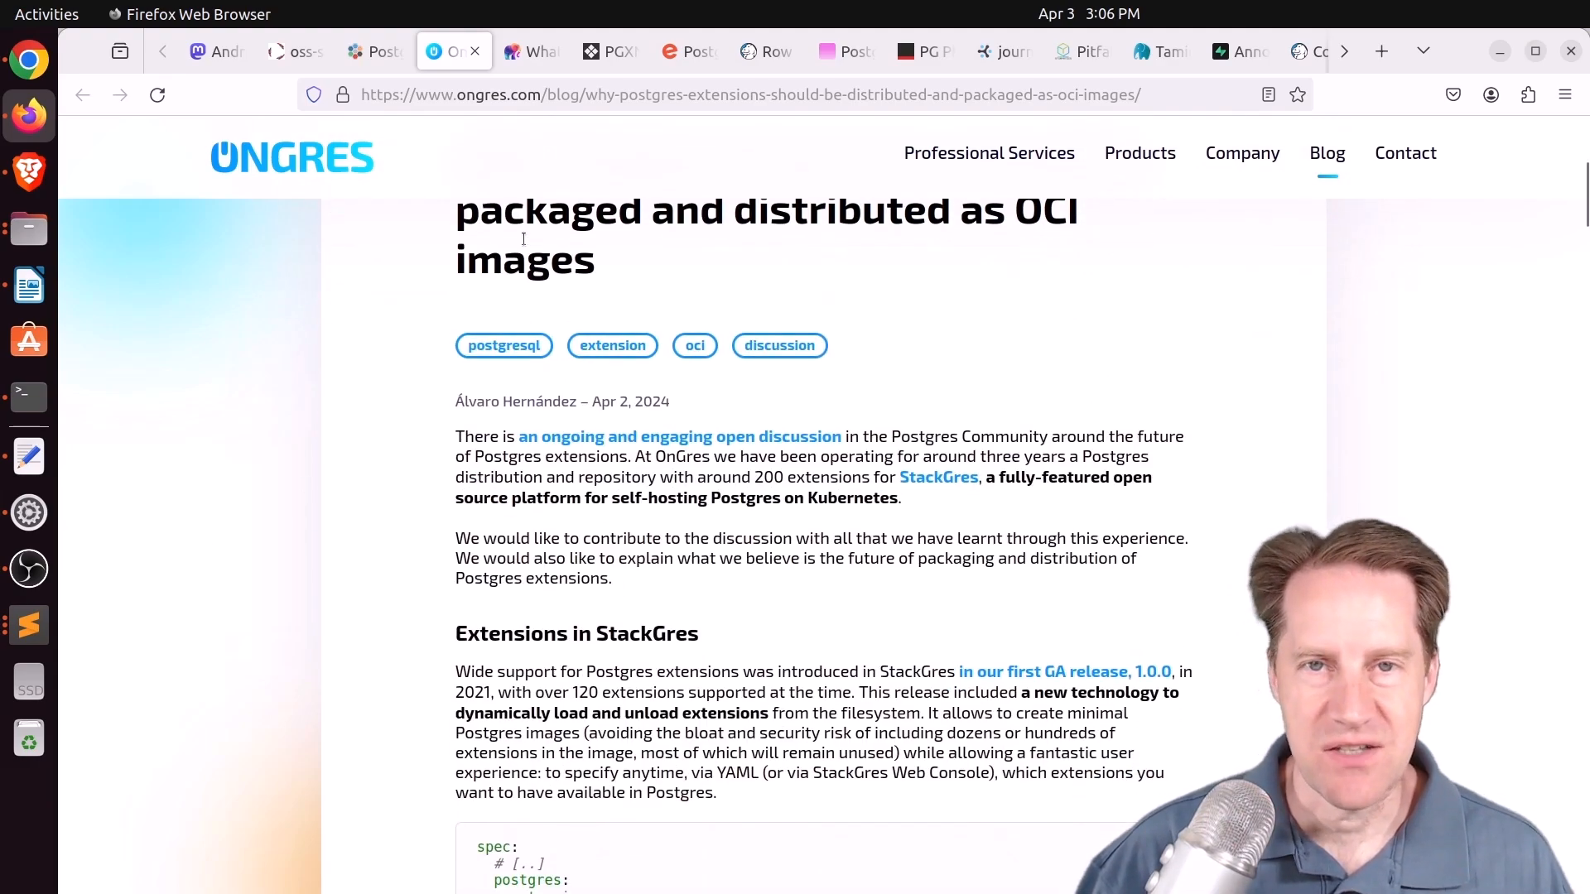
scroll(down, 3)
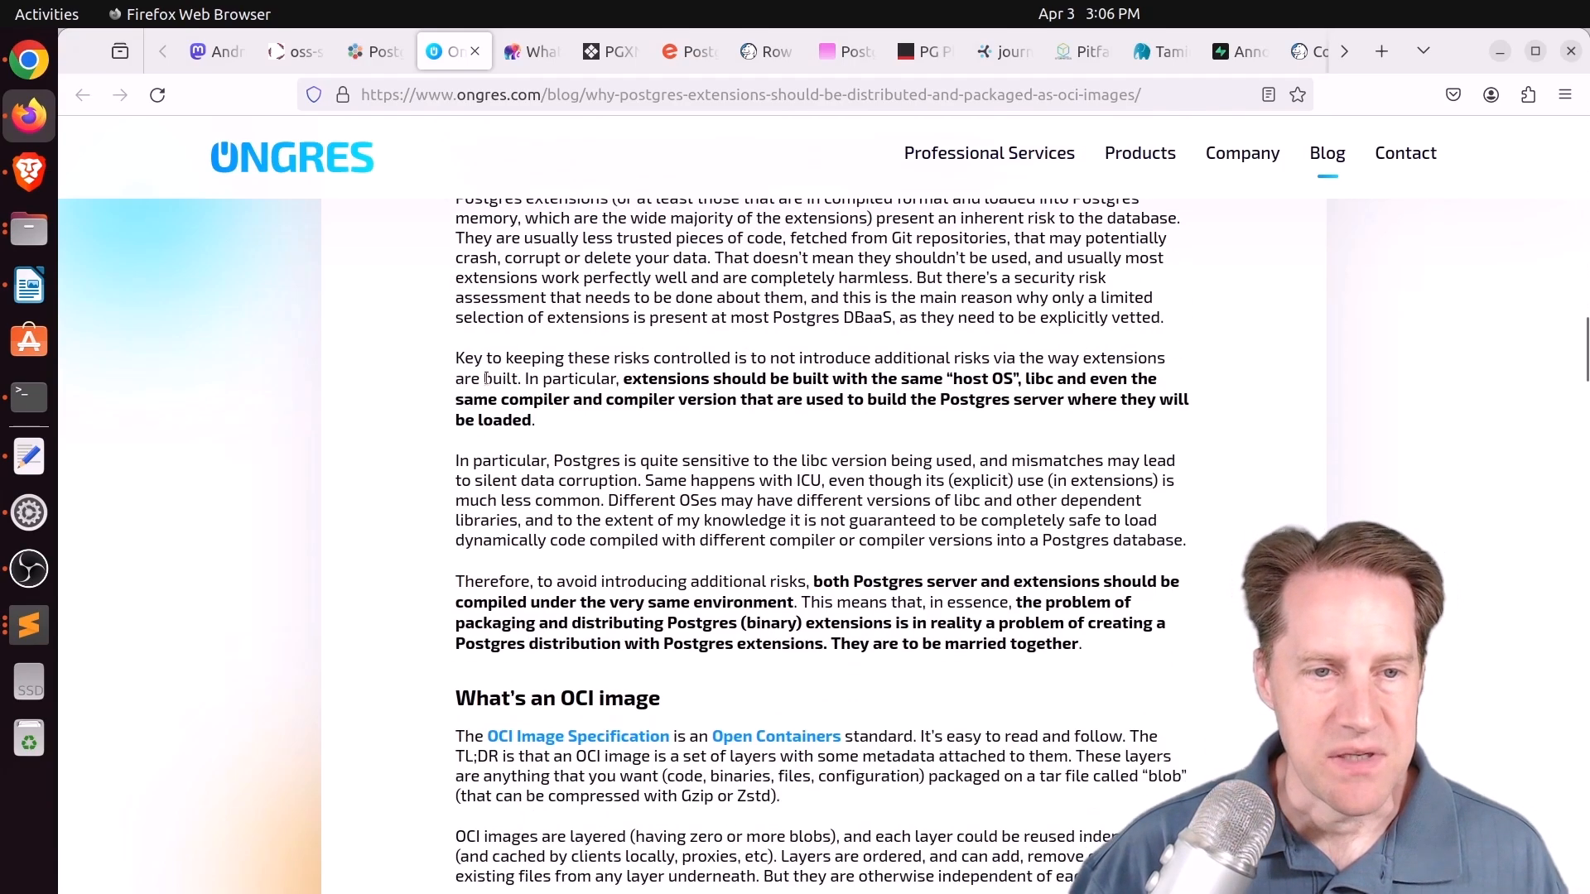
scroll(down, 3)
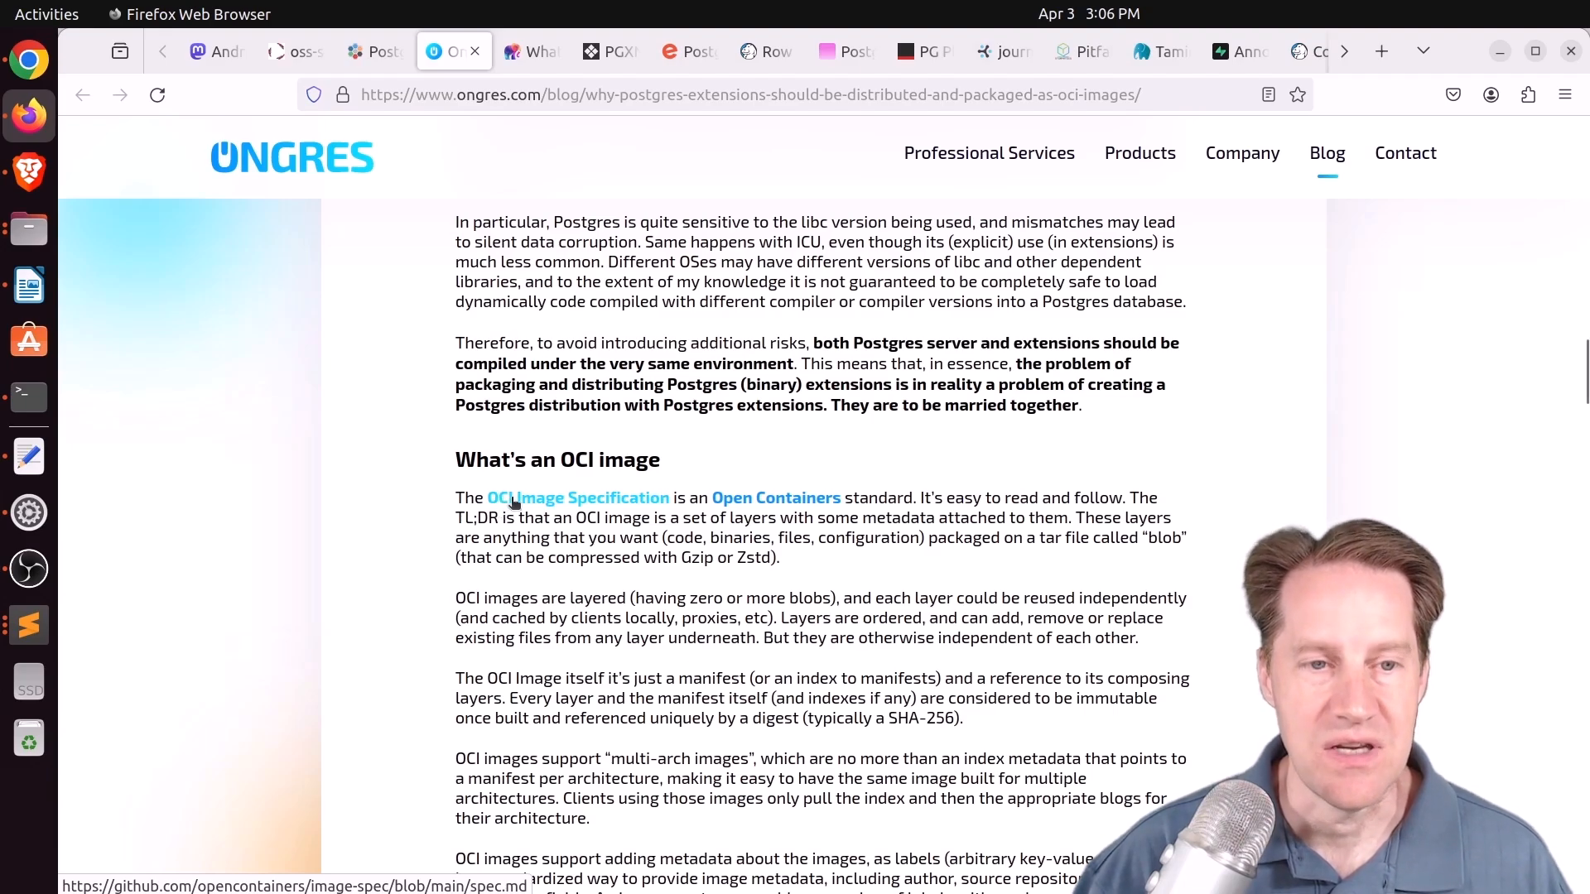
scroll(down, 3)
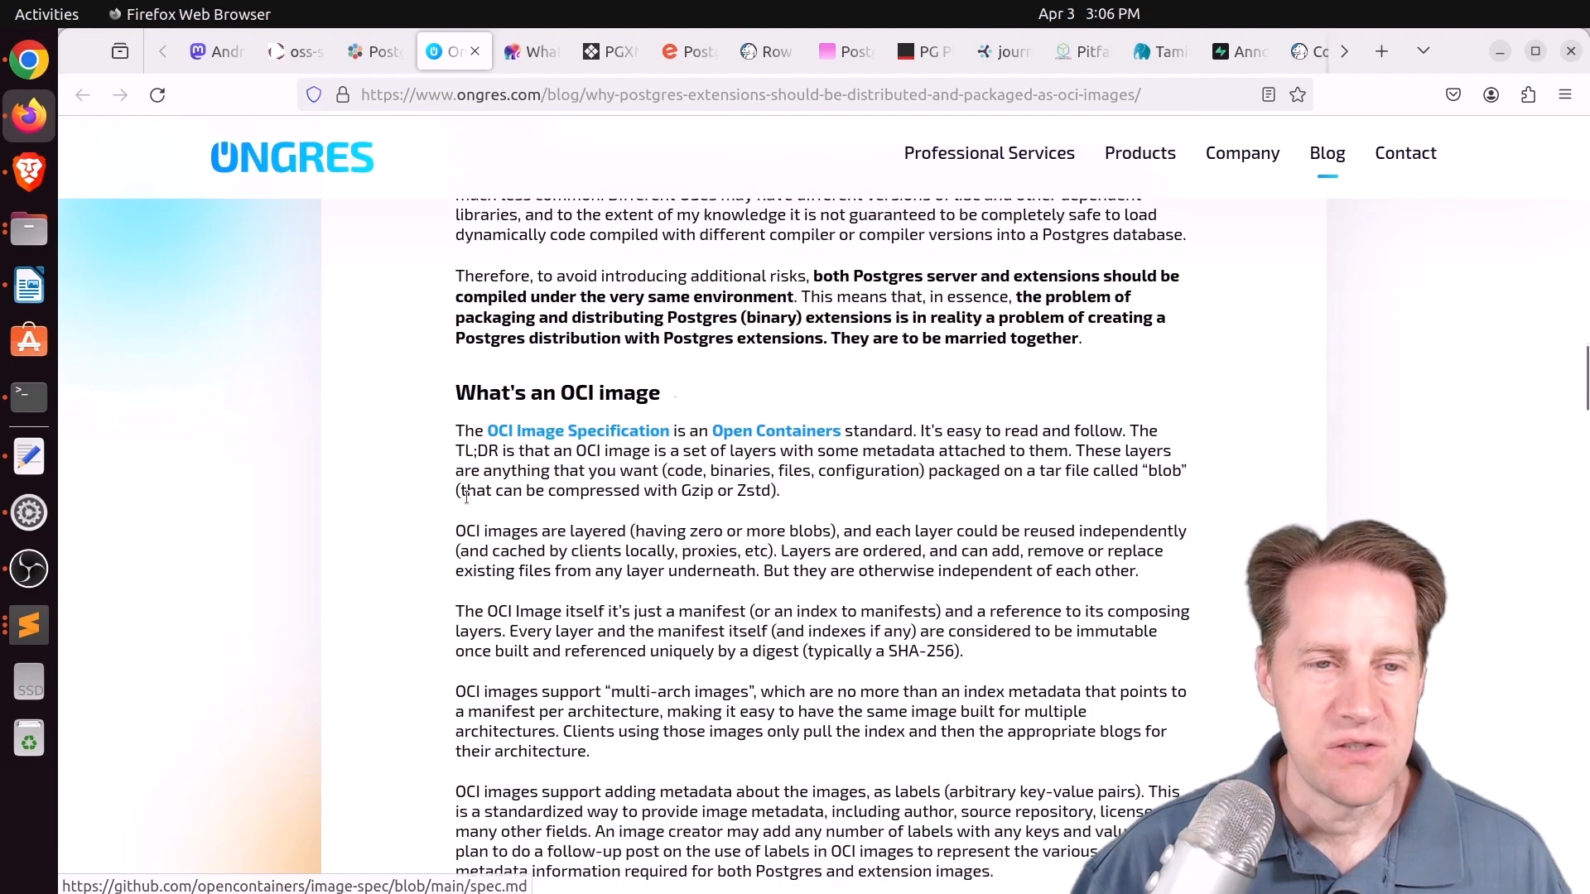
scroll(down, 3)
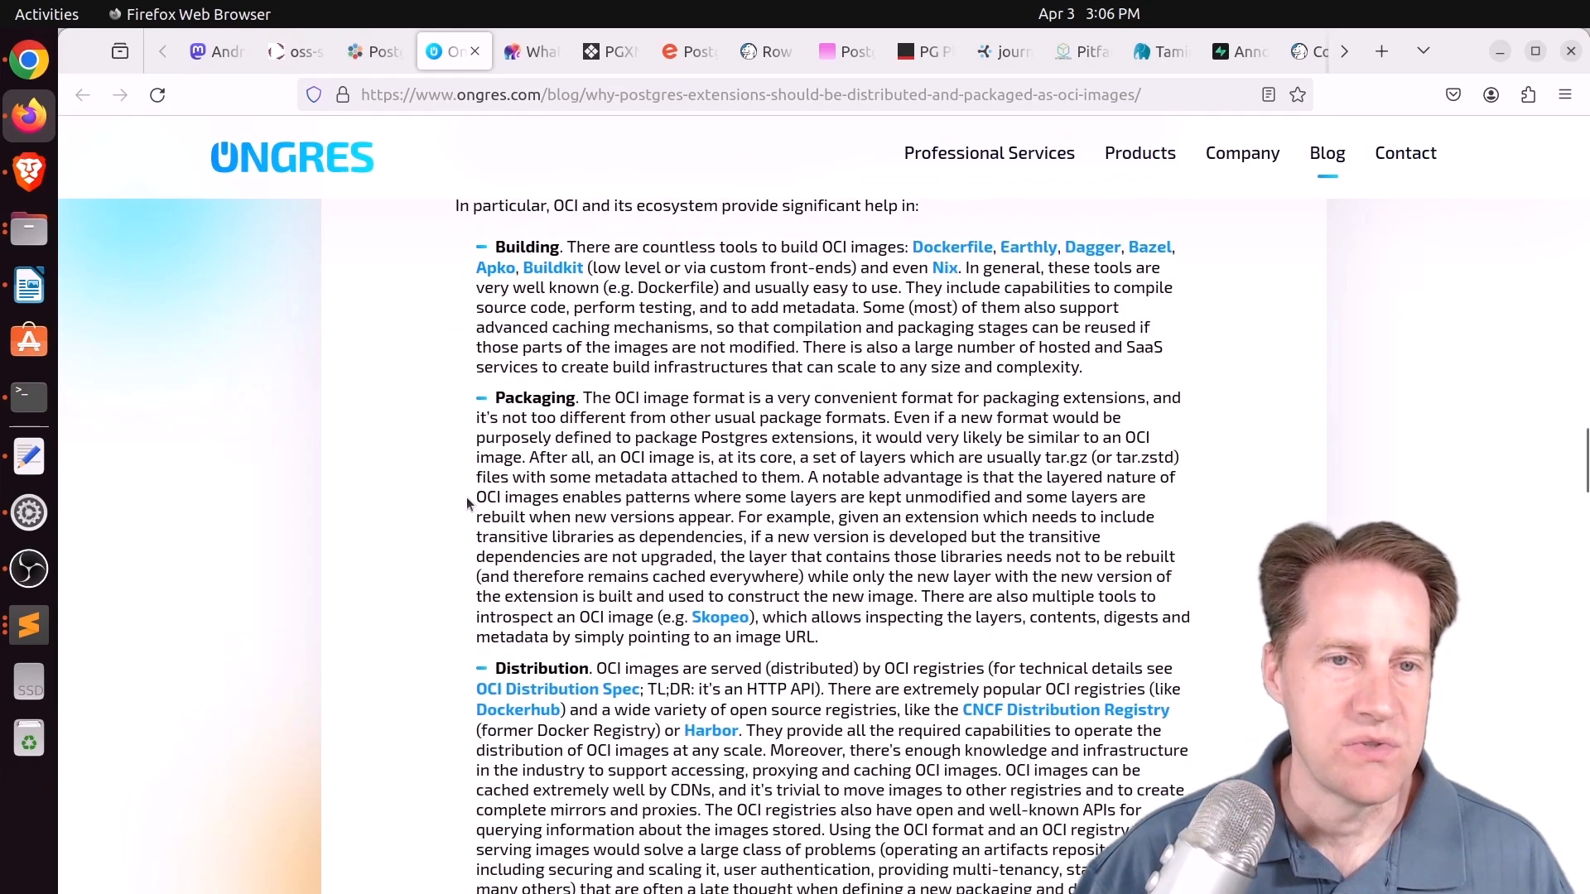
scroll(down, 3)
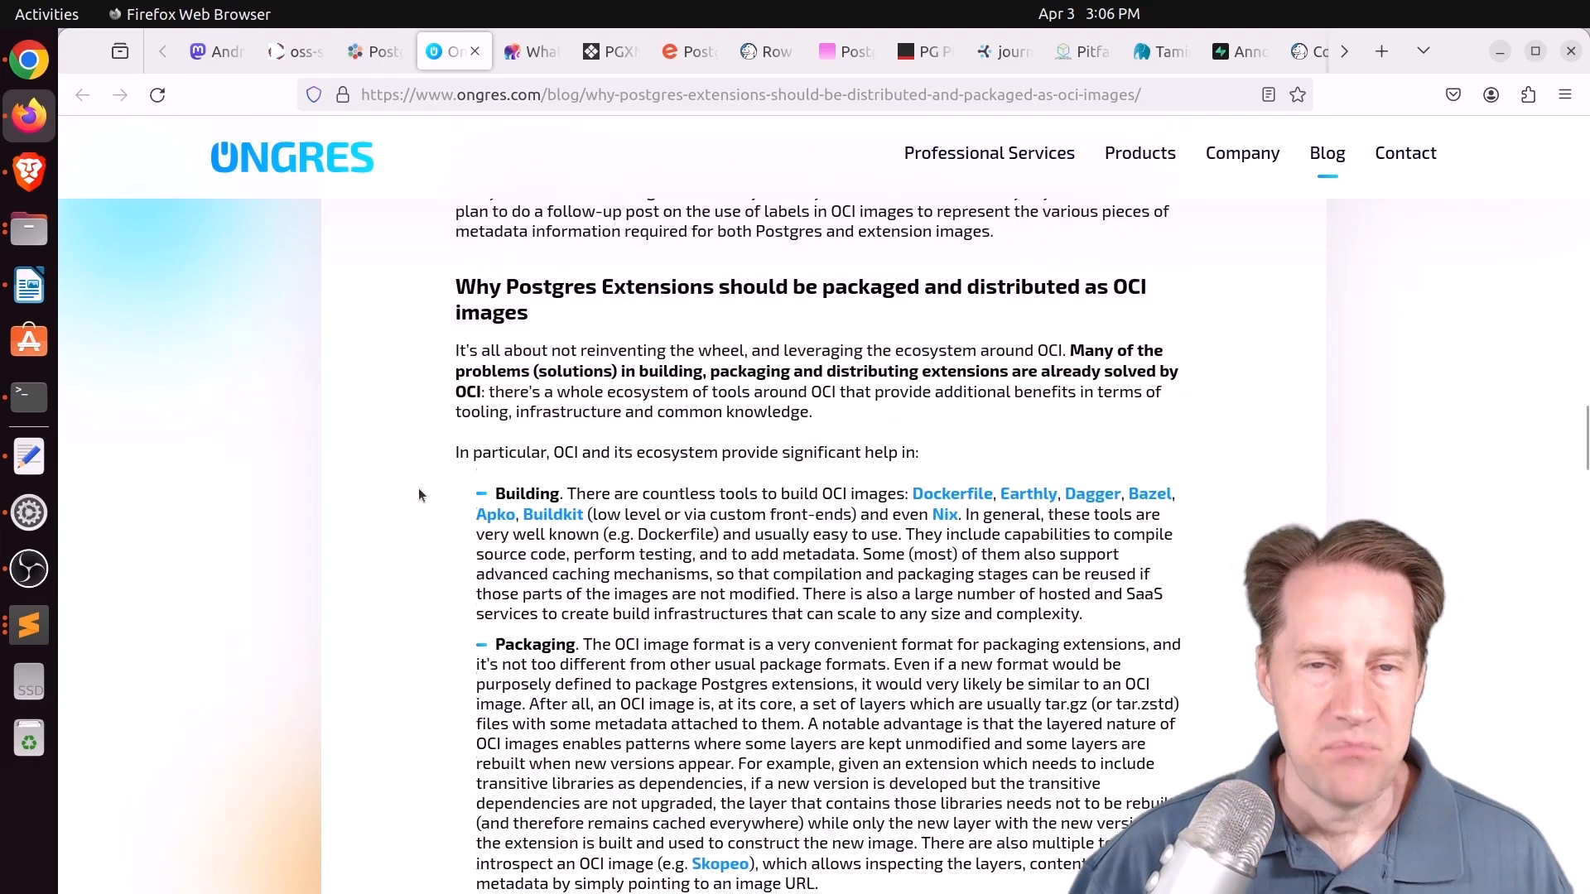
scroll(up, 3)
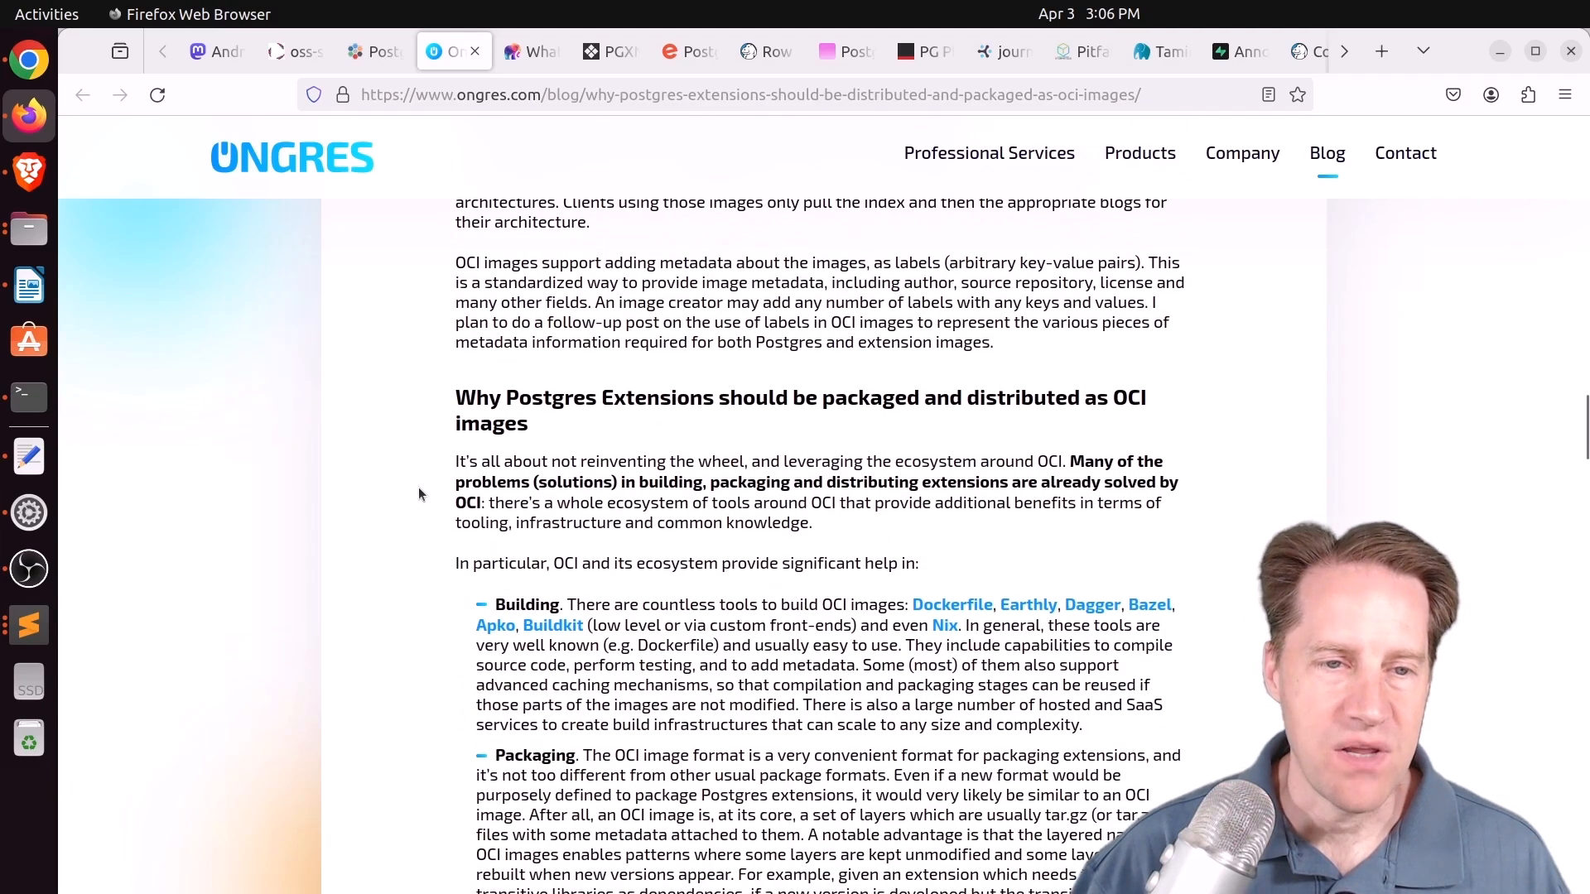
scroll(down, 3)
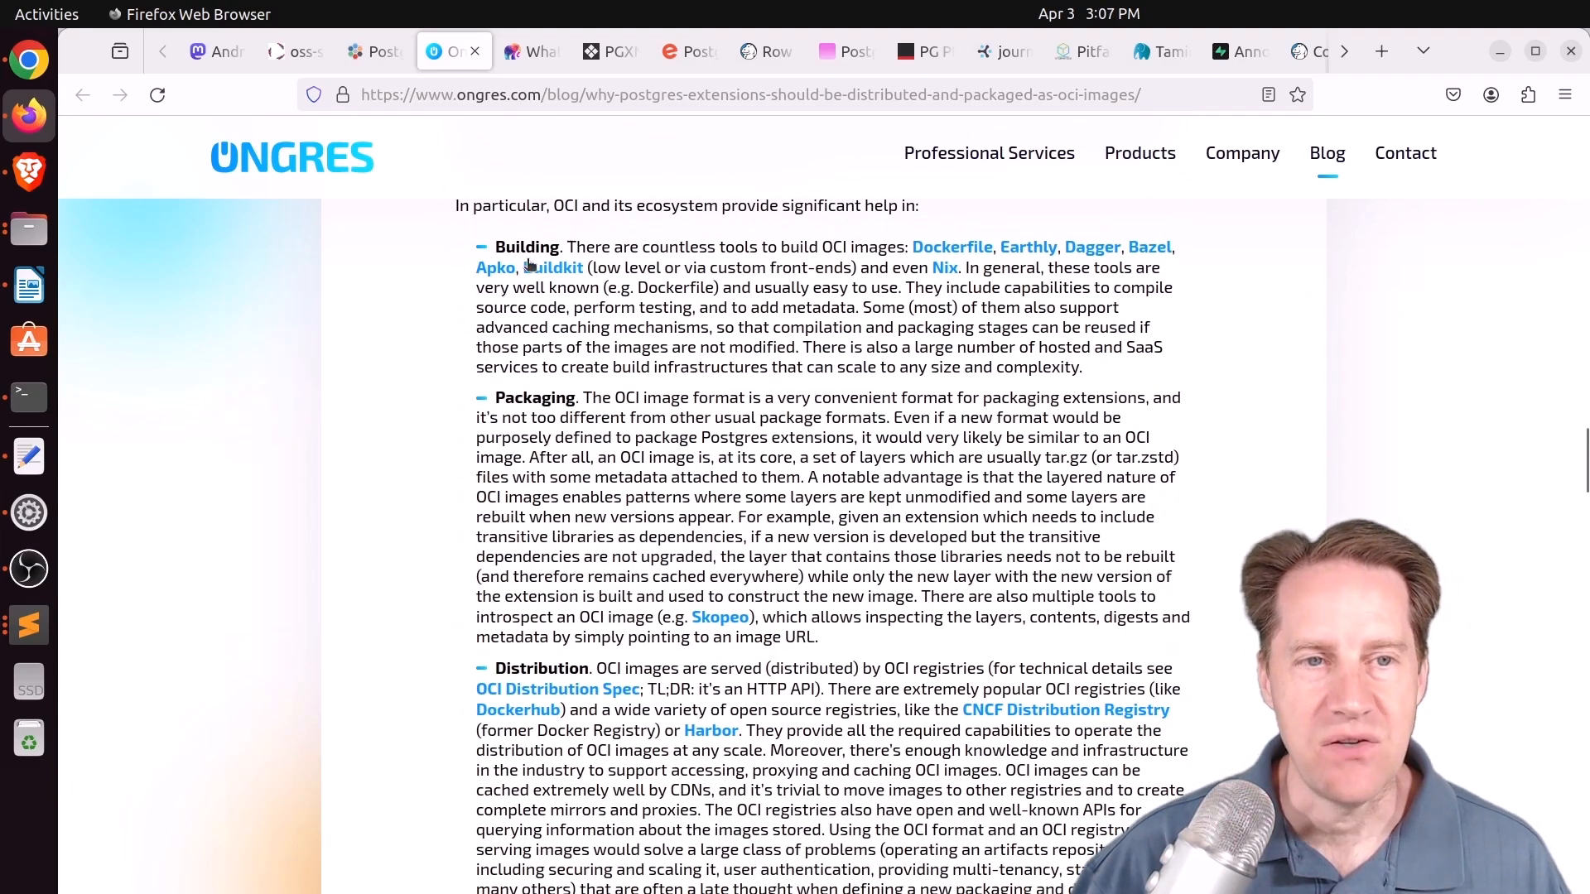
scroll(down, 3)
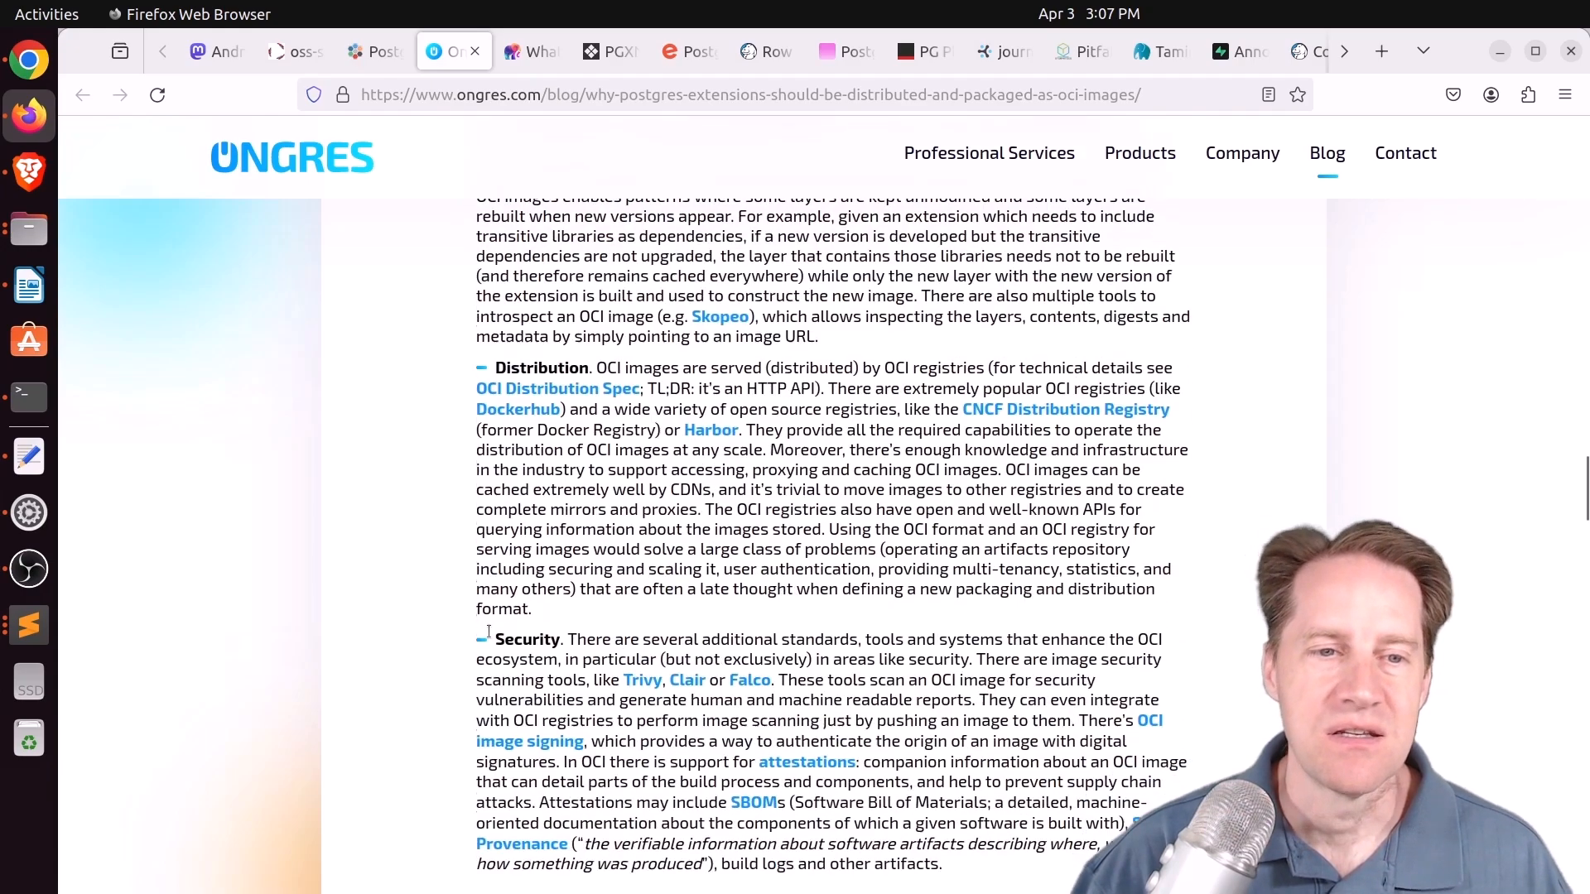
scroll(down, 3)
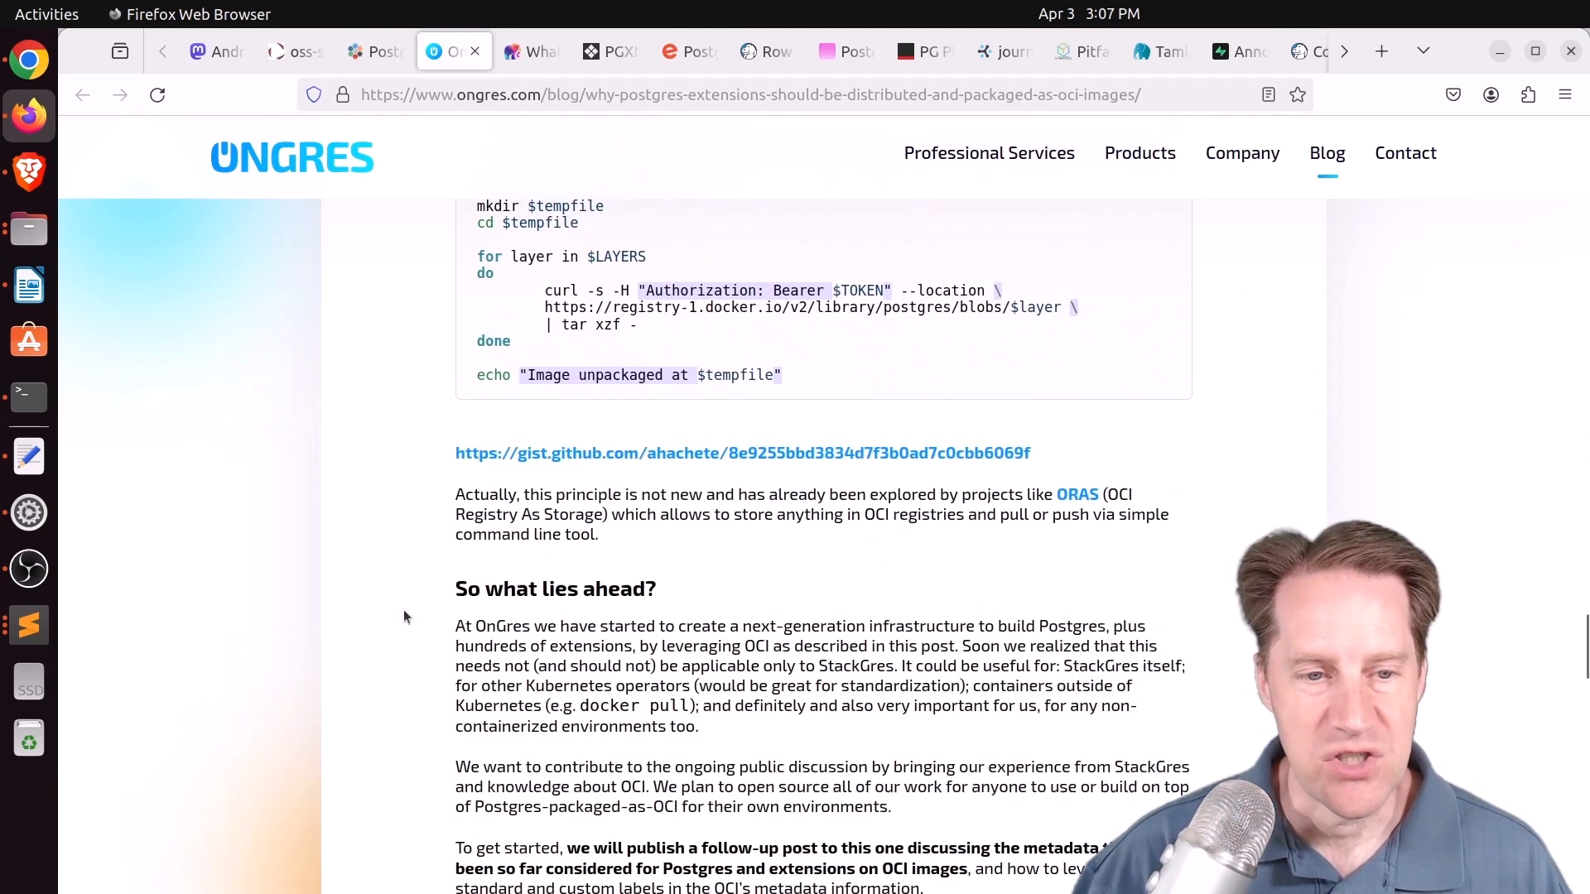
scroll(down, 3)
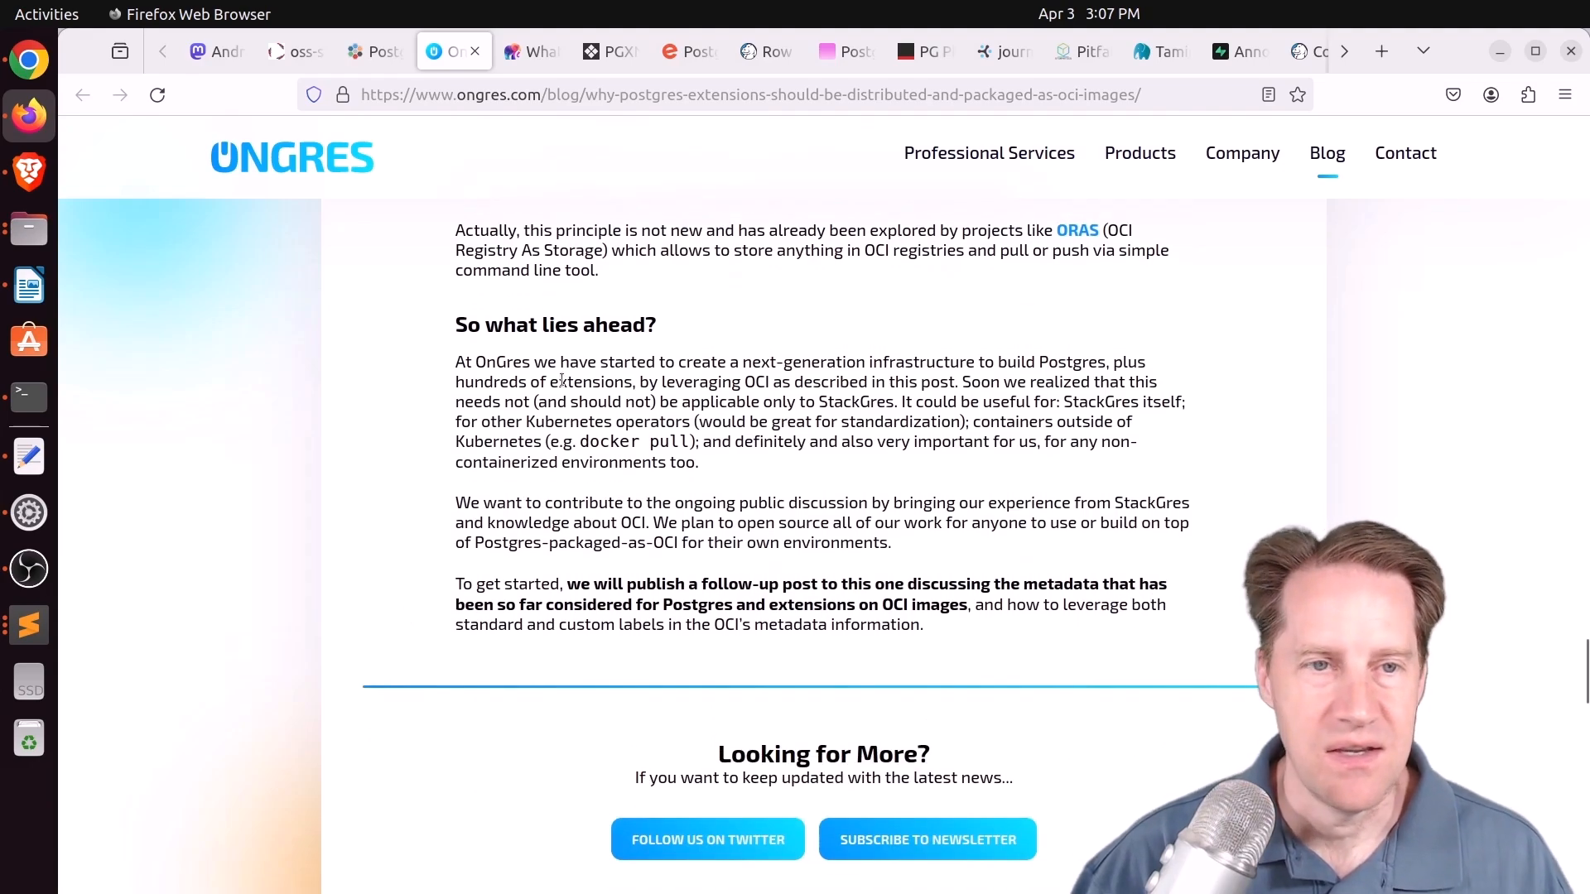
Glance through Tembo's What's Happening on the PGXN v2 Project article
click(531, 51)
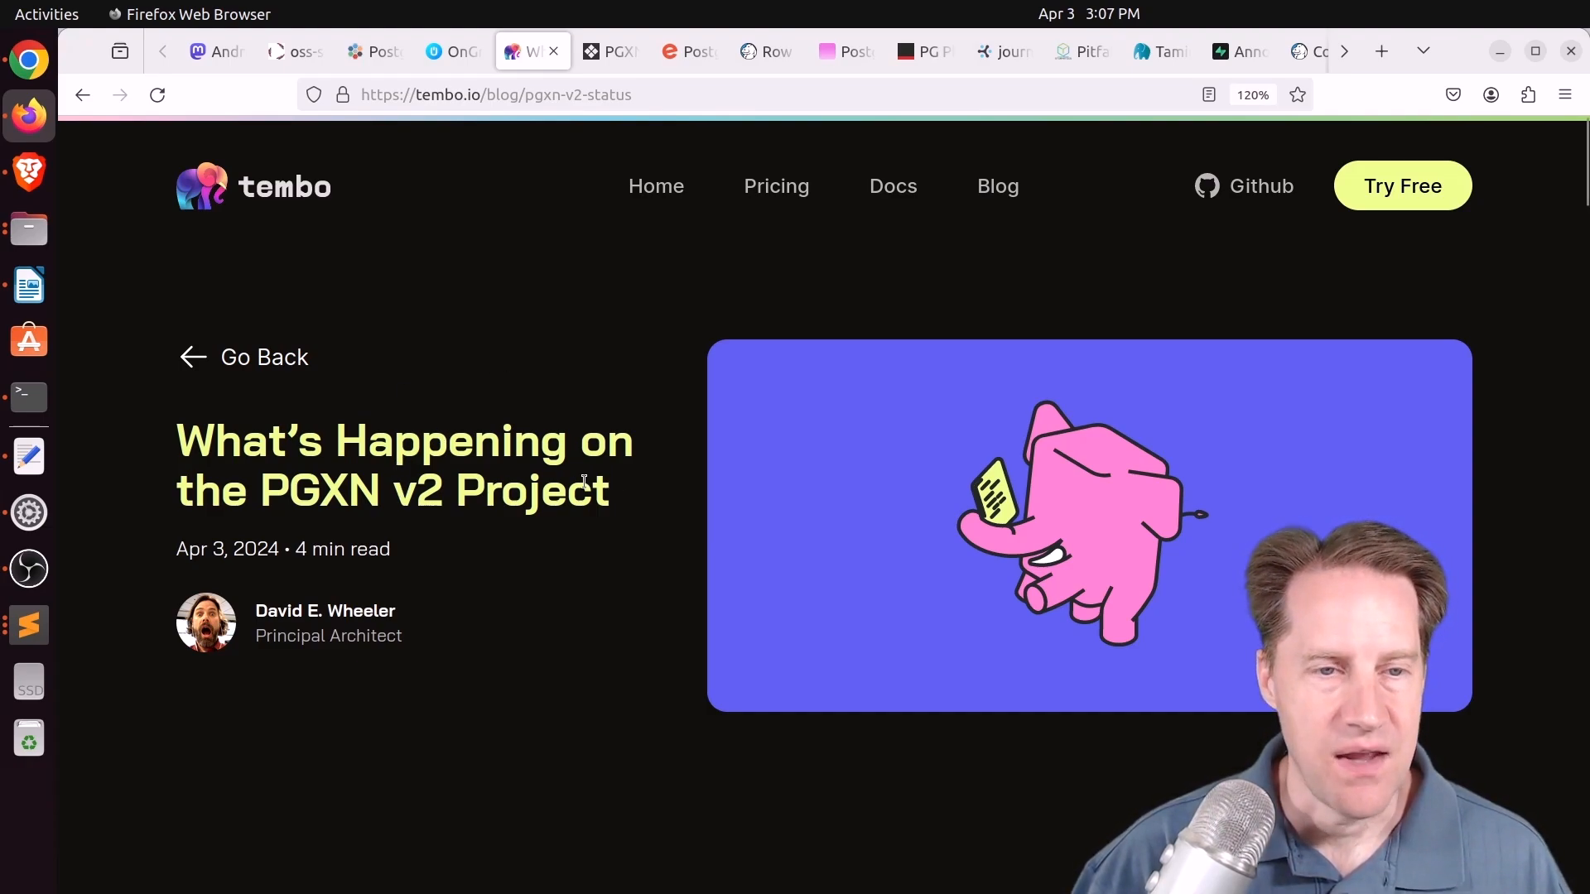
scroll(down, 3)
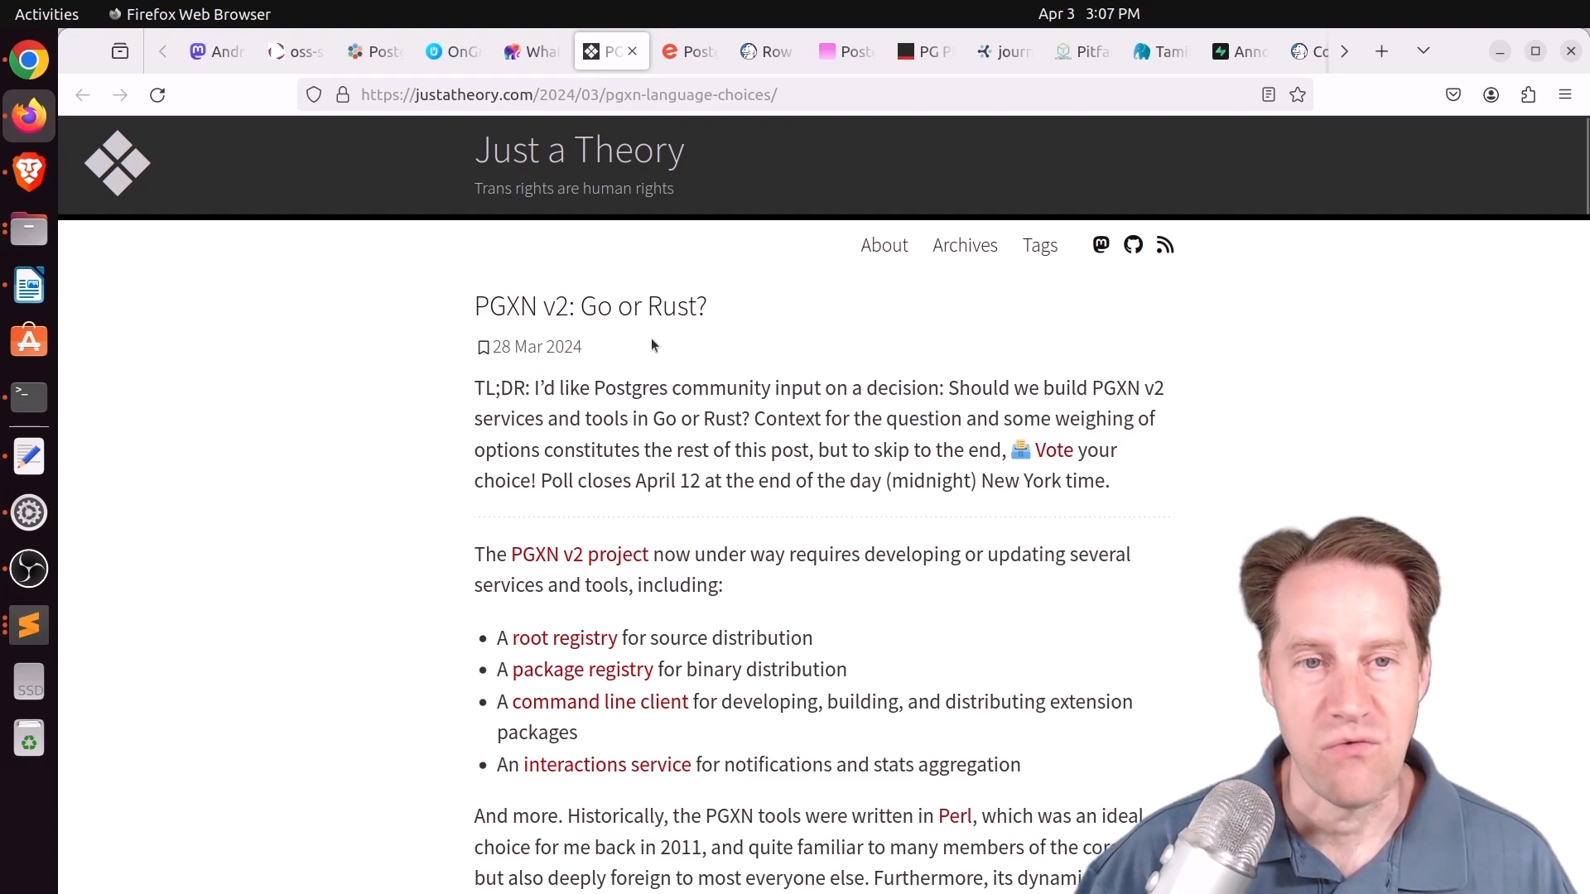
mouse_move(404, 571)
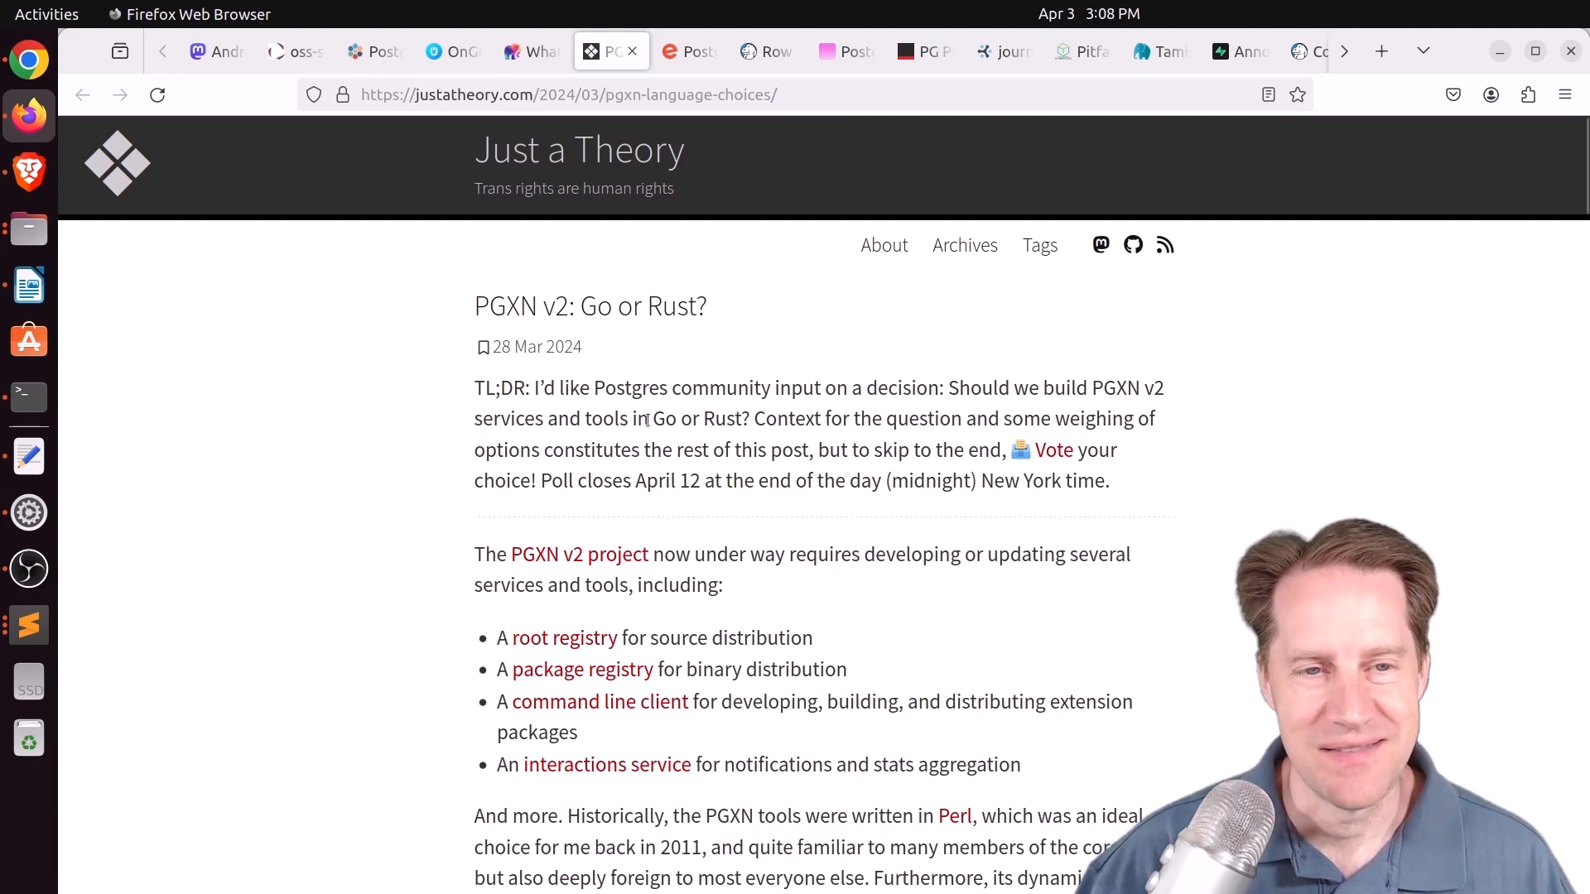
mouse_move(316, 607)
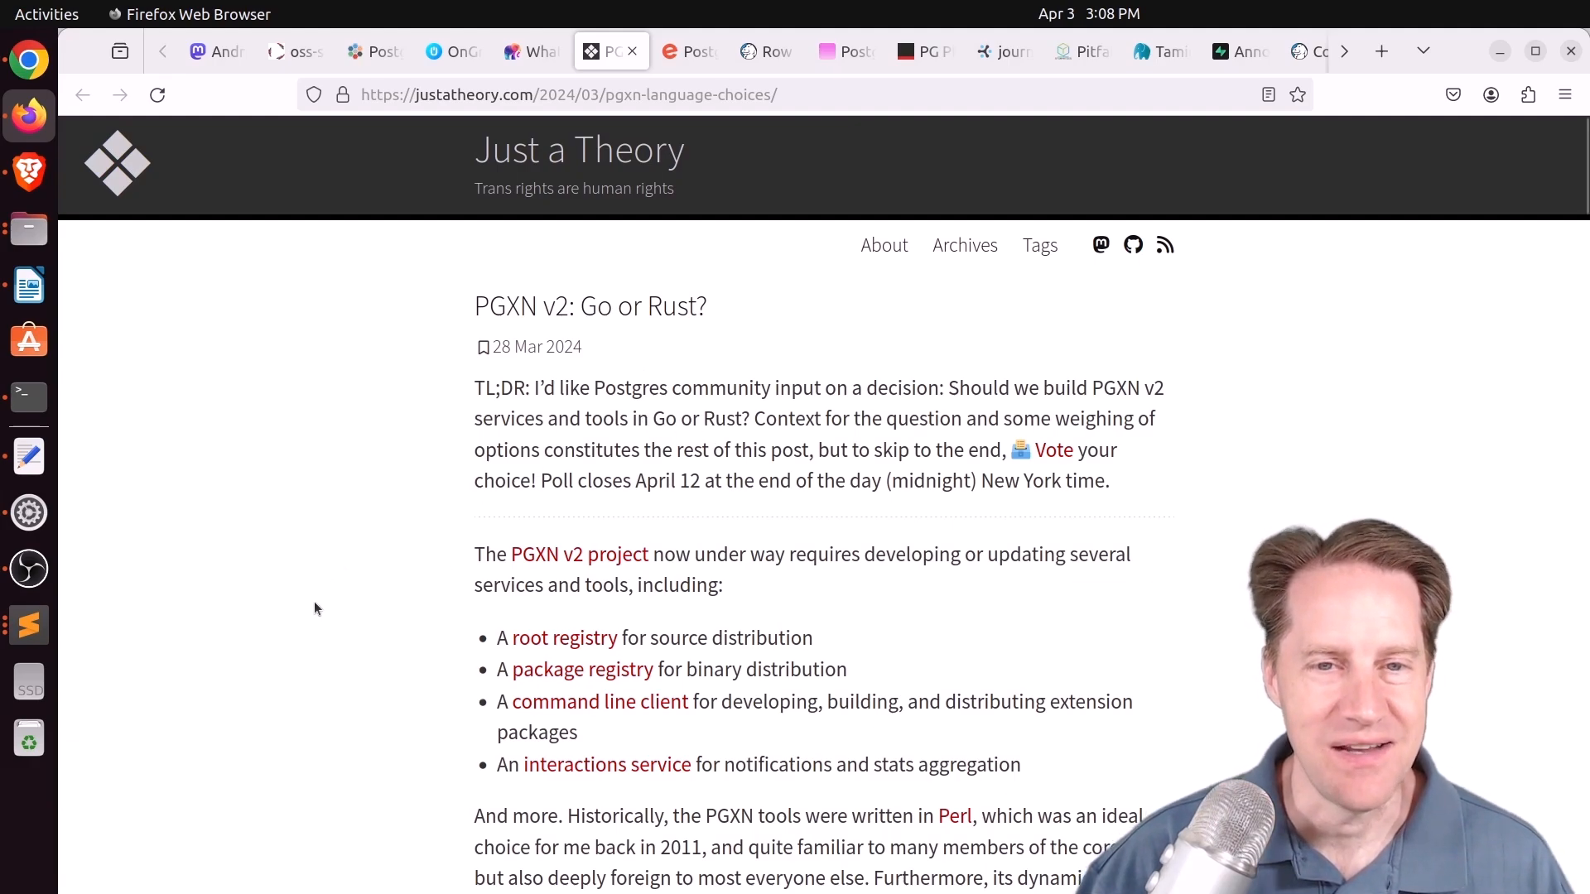
scroll(down, 3)
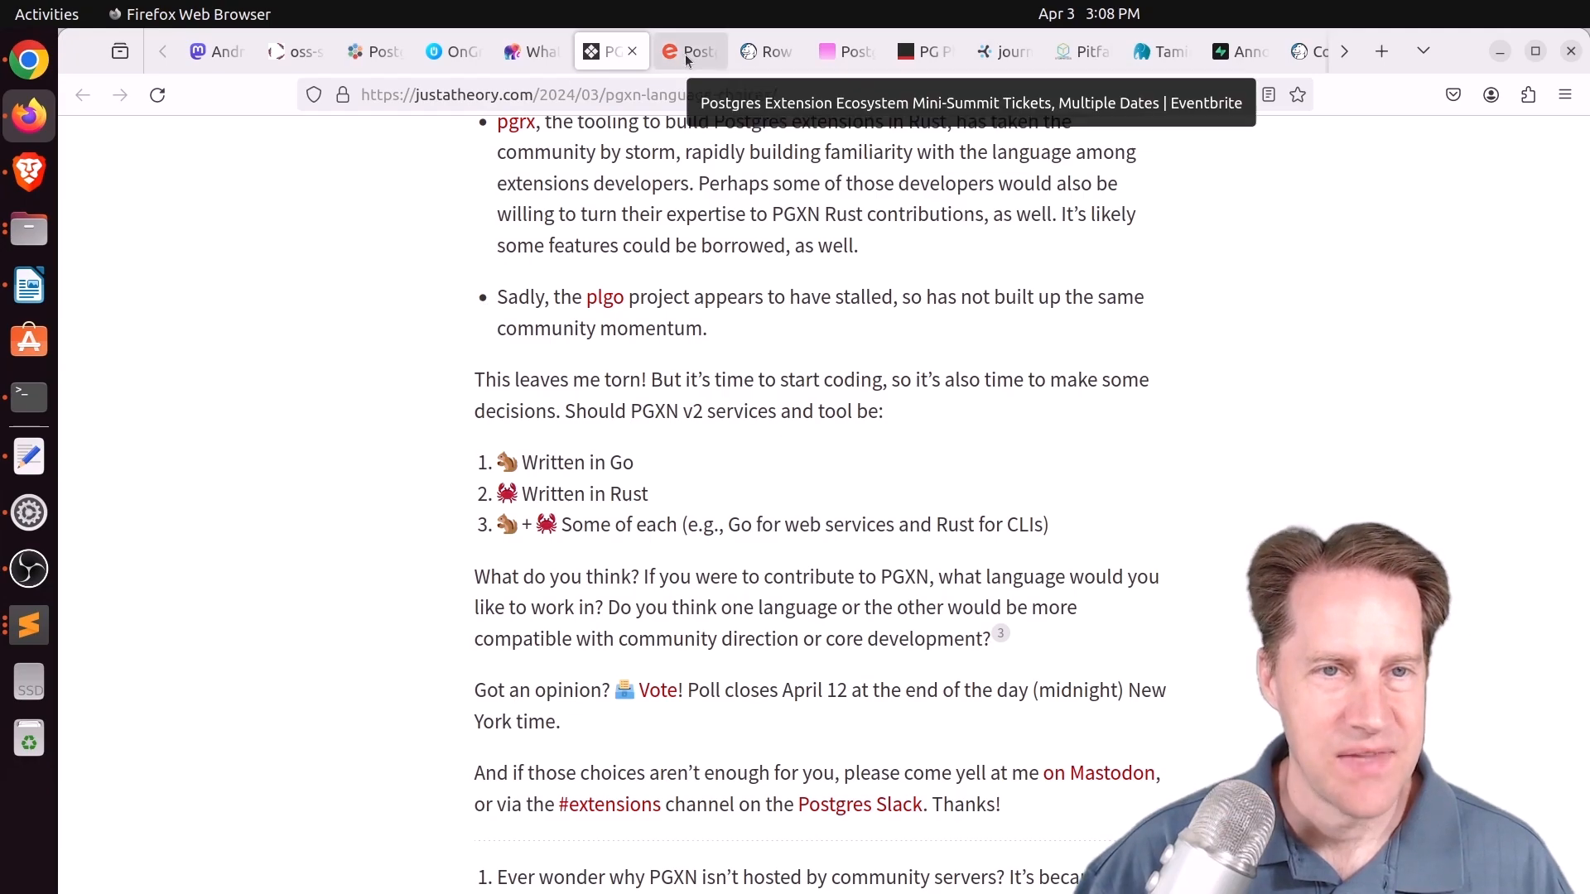
View the Mini-Summit Eventbrite page's free tickets, session dates and online location
click(691, 51)
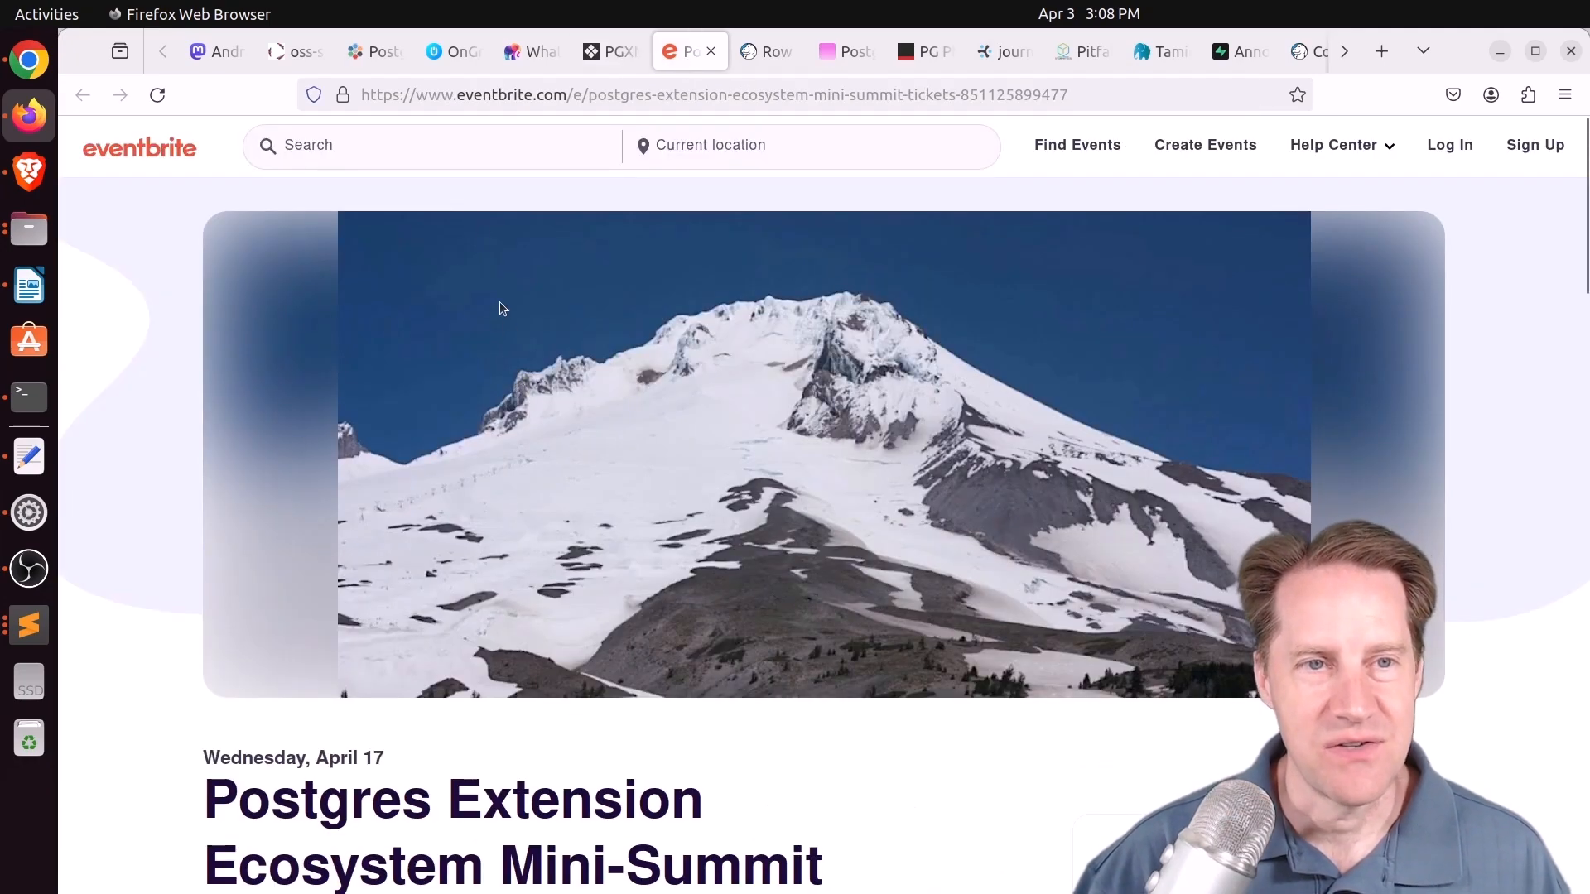
scroll(down, 3)
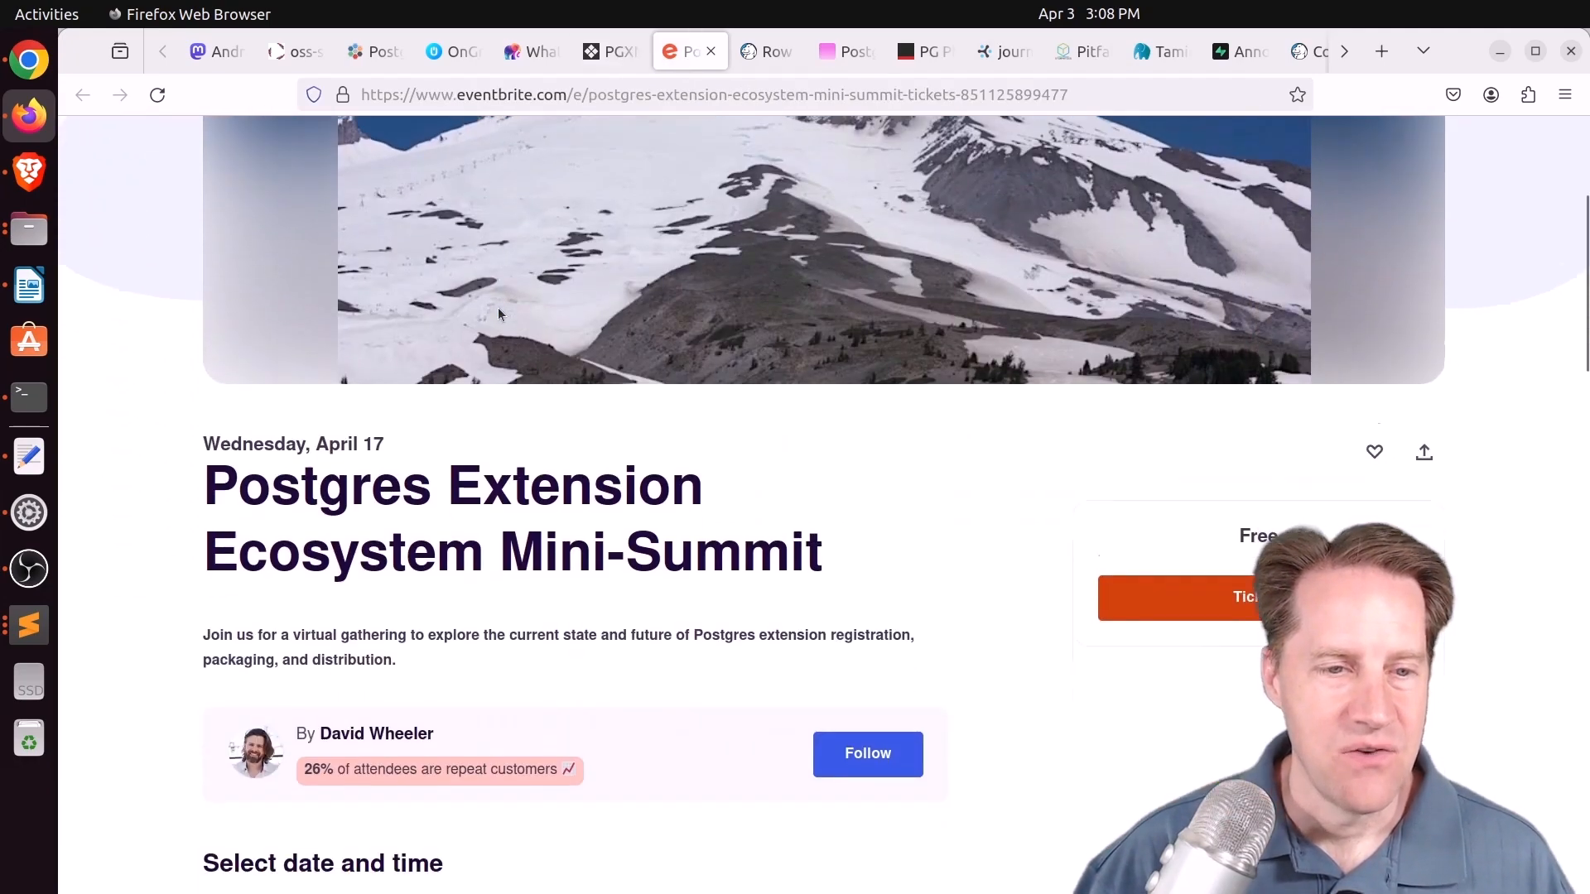
scroll(down, 3)
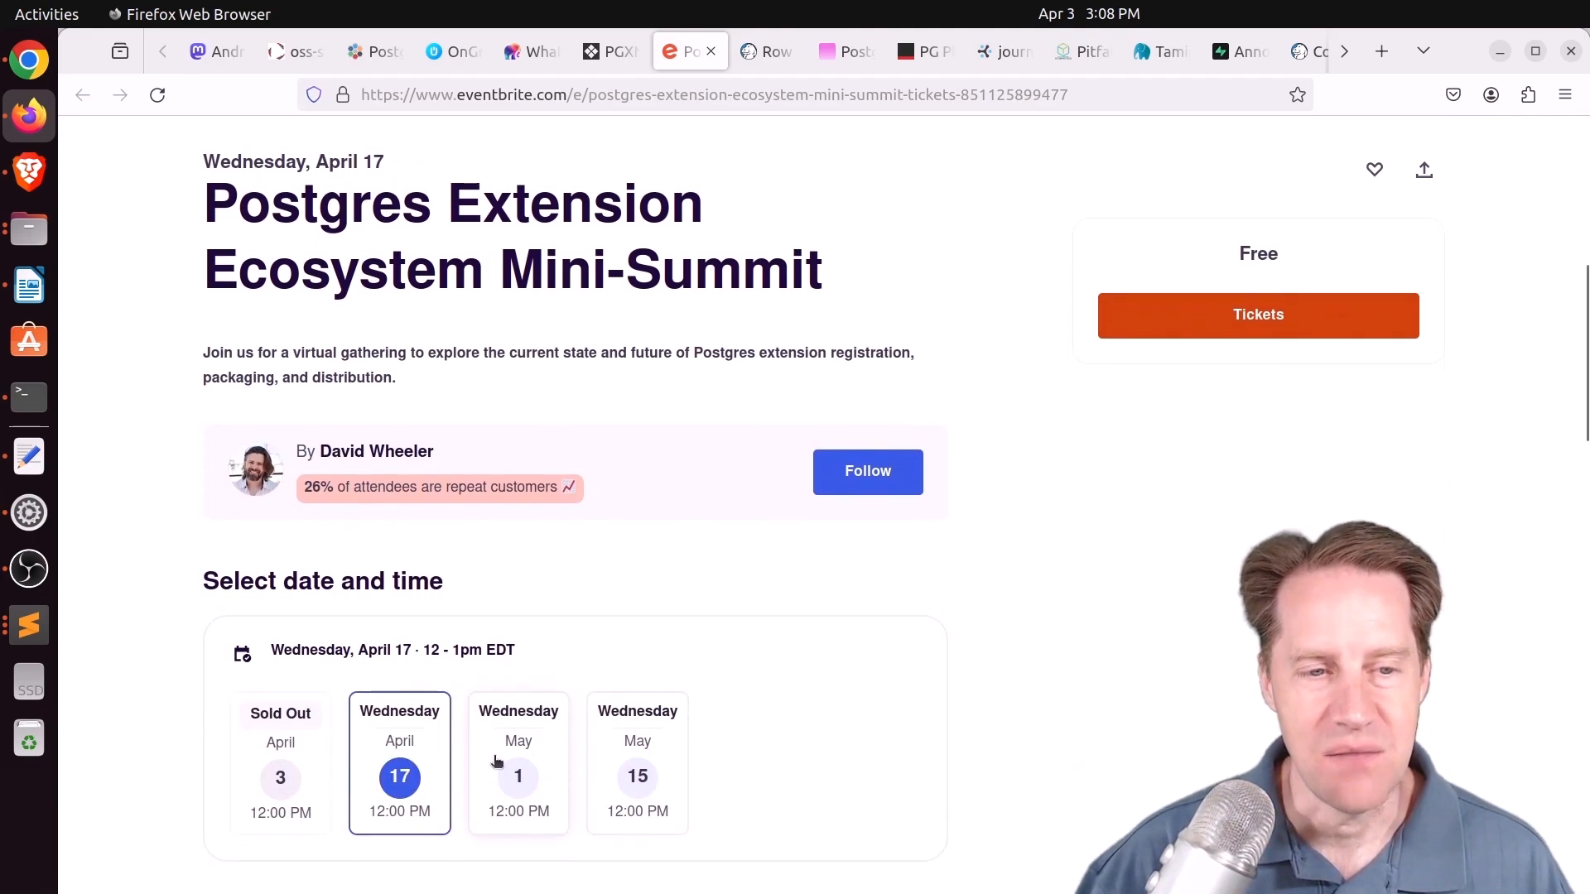
scroll(down, 3)
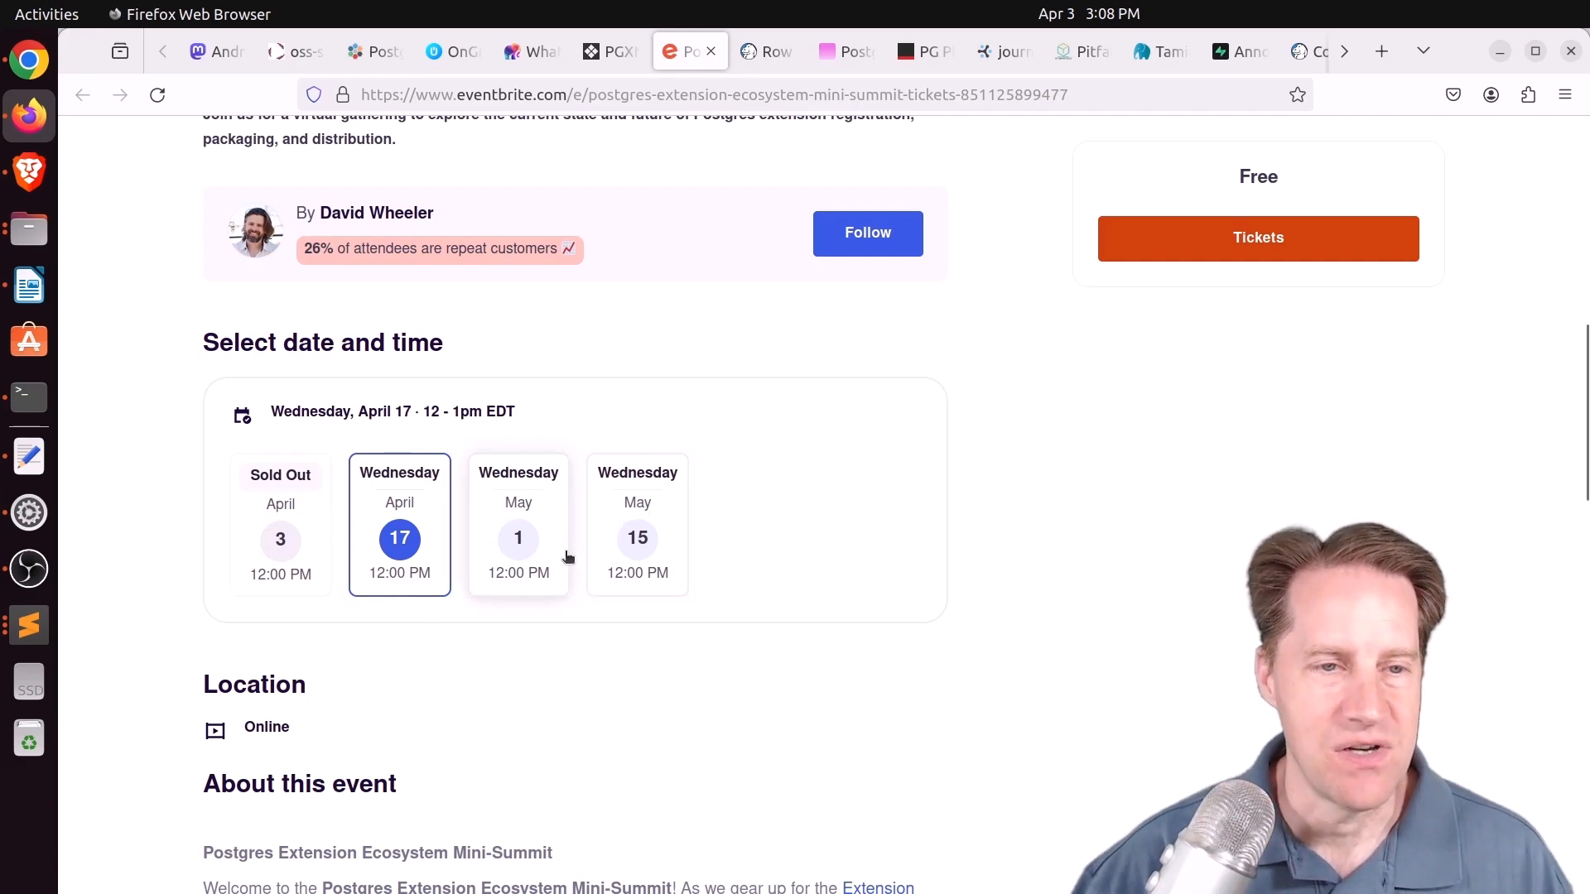
Read the Crunchy Data RLS post through enabling RLS to the event_isolation_policy code block
click(767, 51)
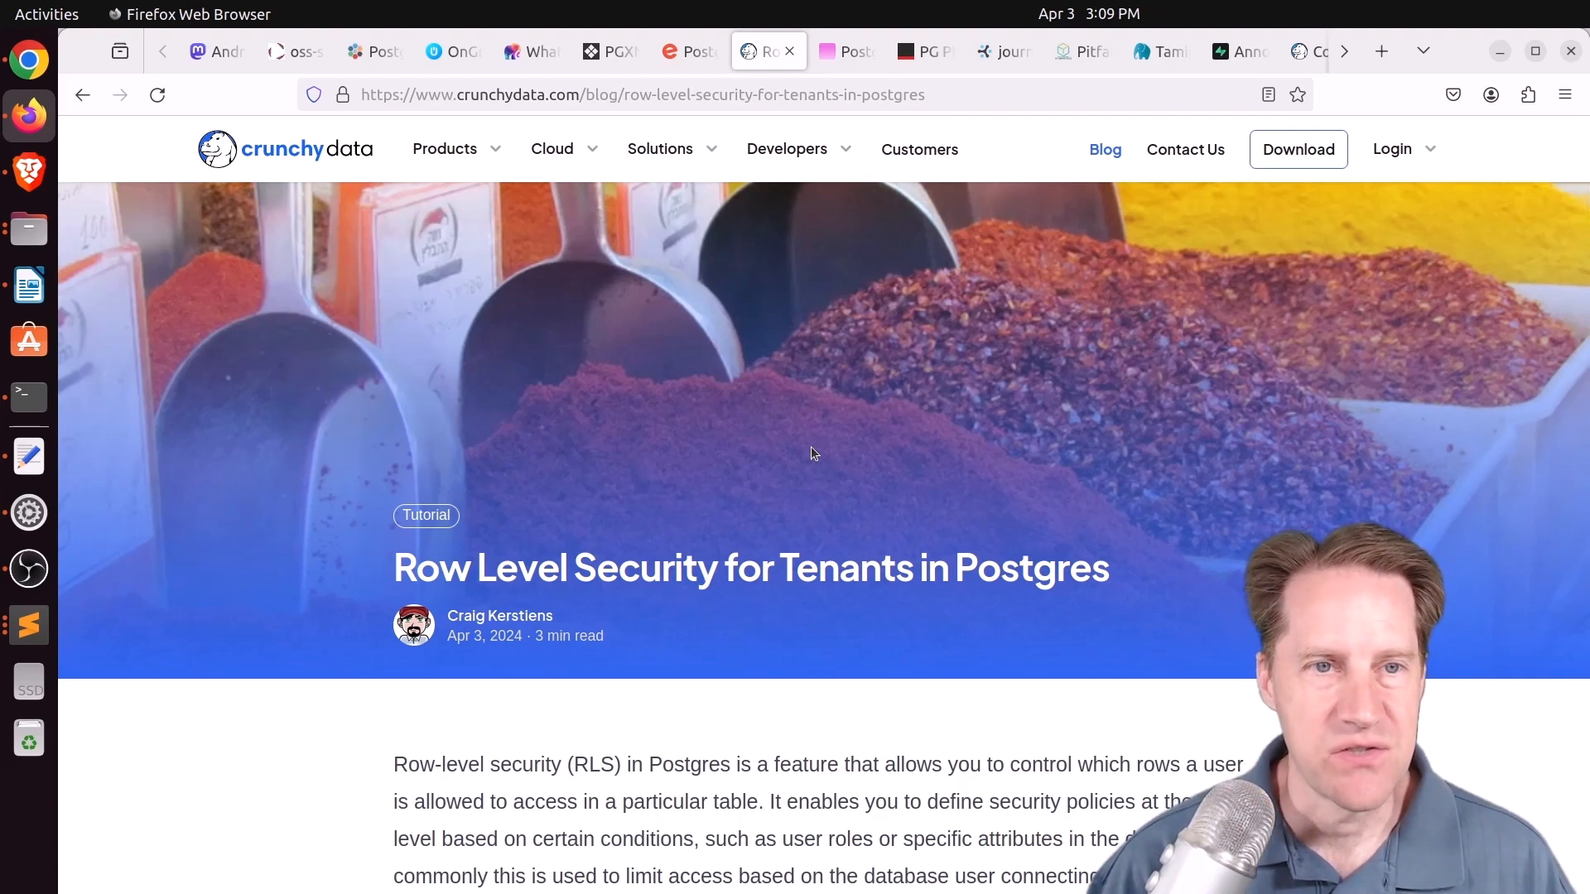
scroll(down, 3)
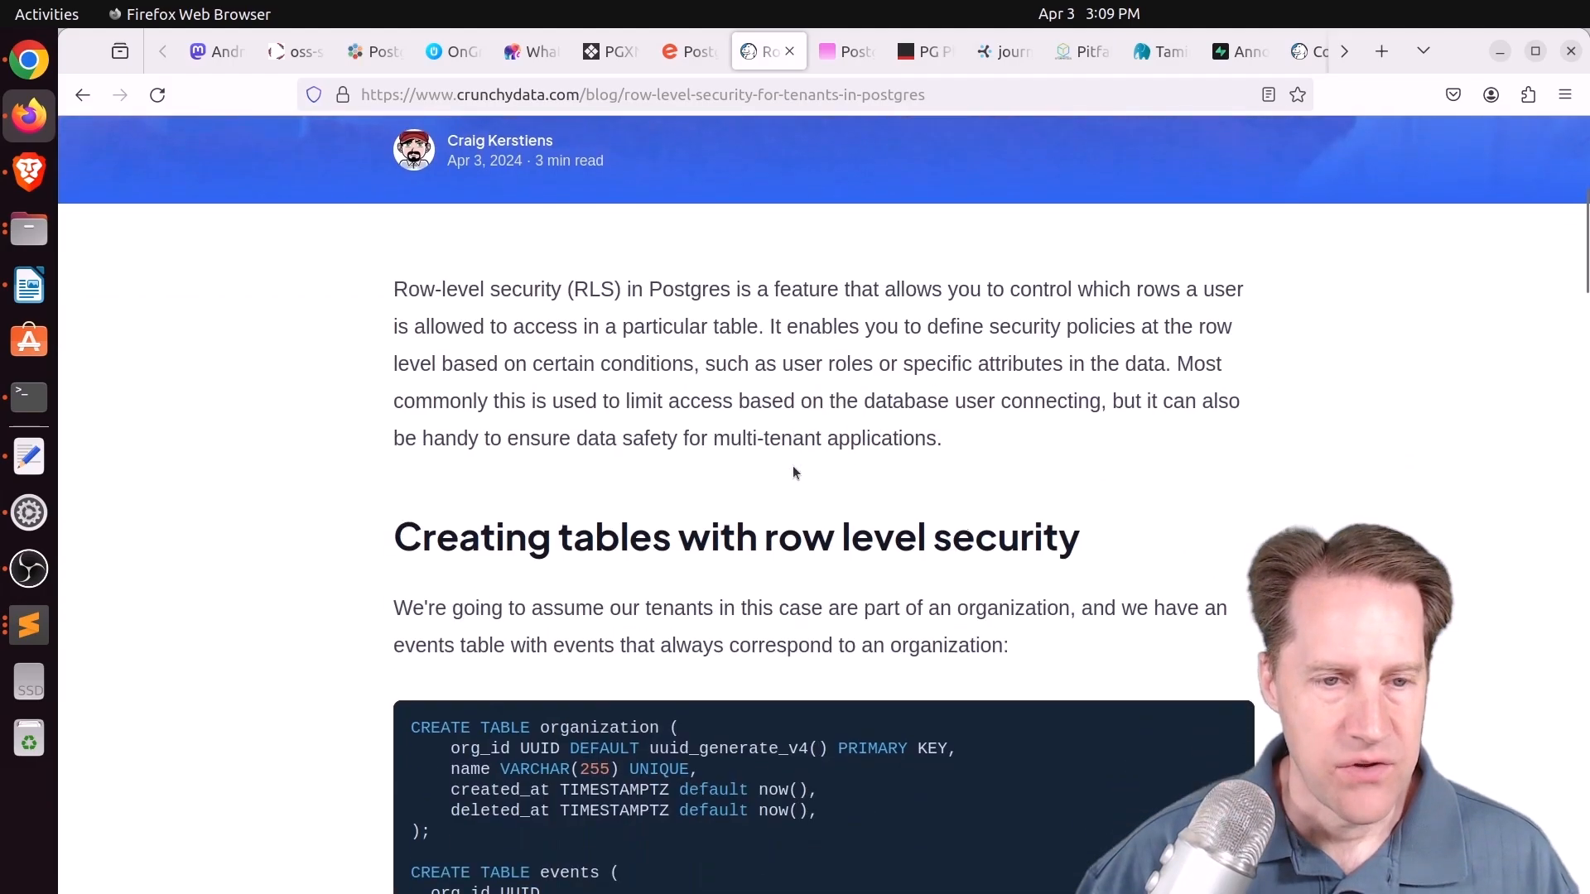
scroll(down, 3)
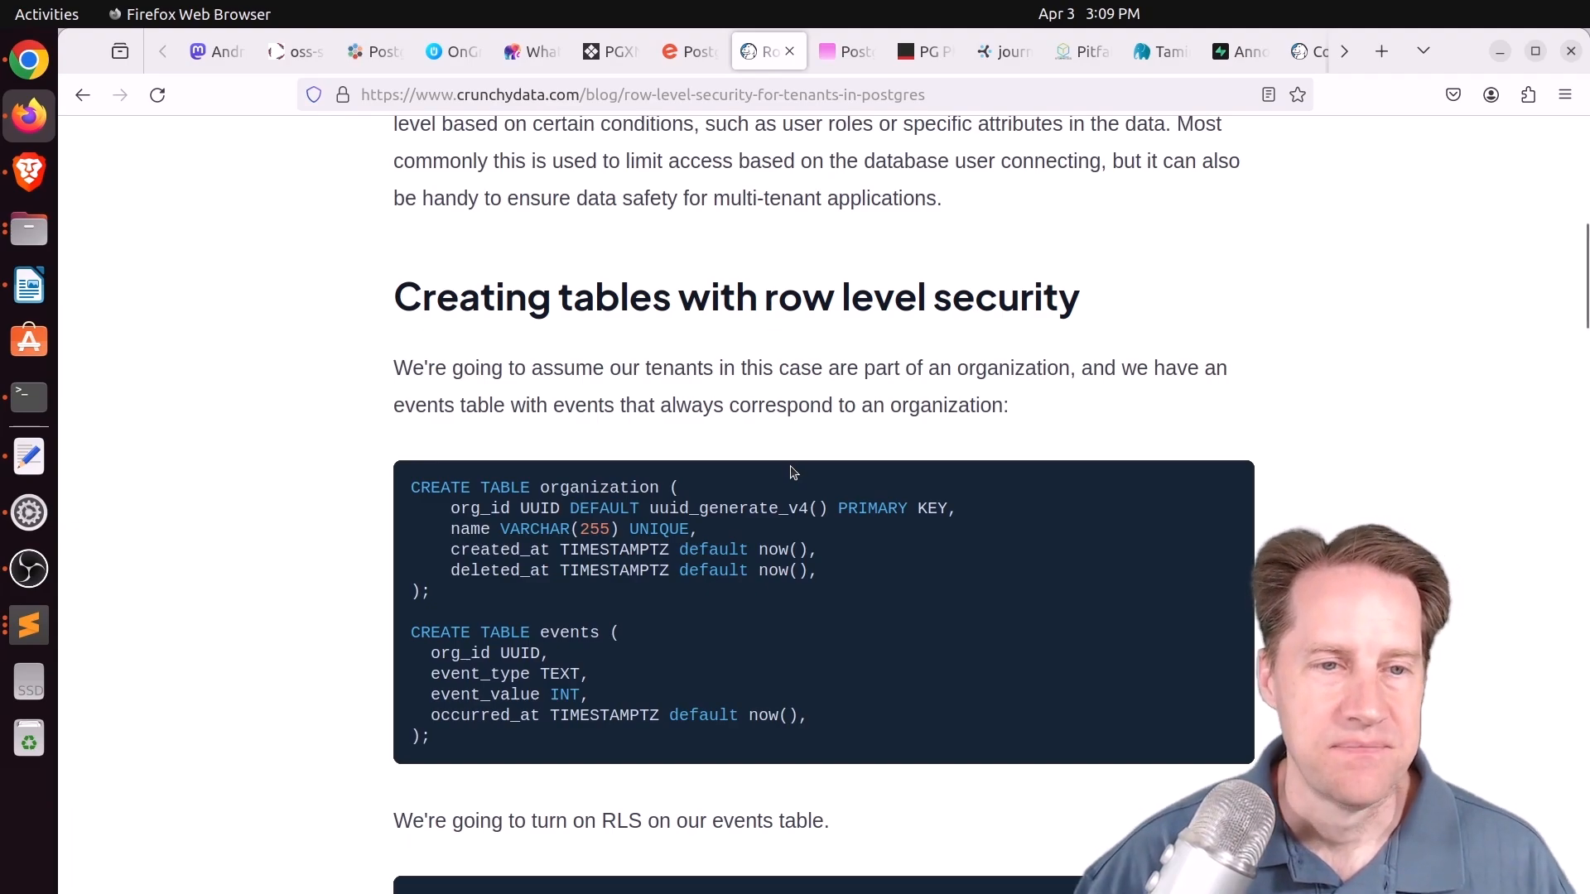
scroll(down, 3)
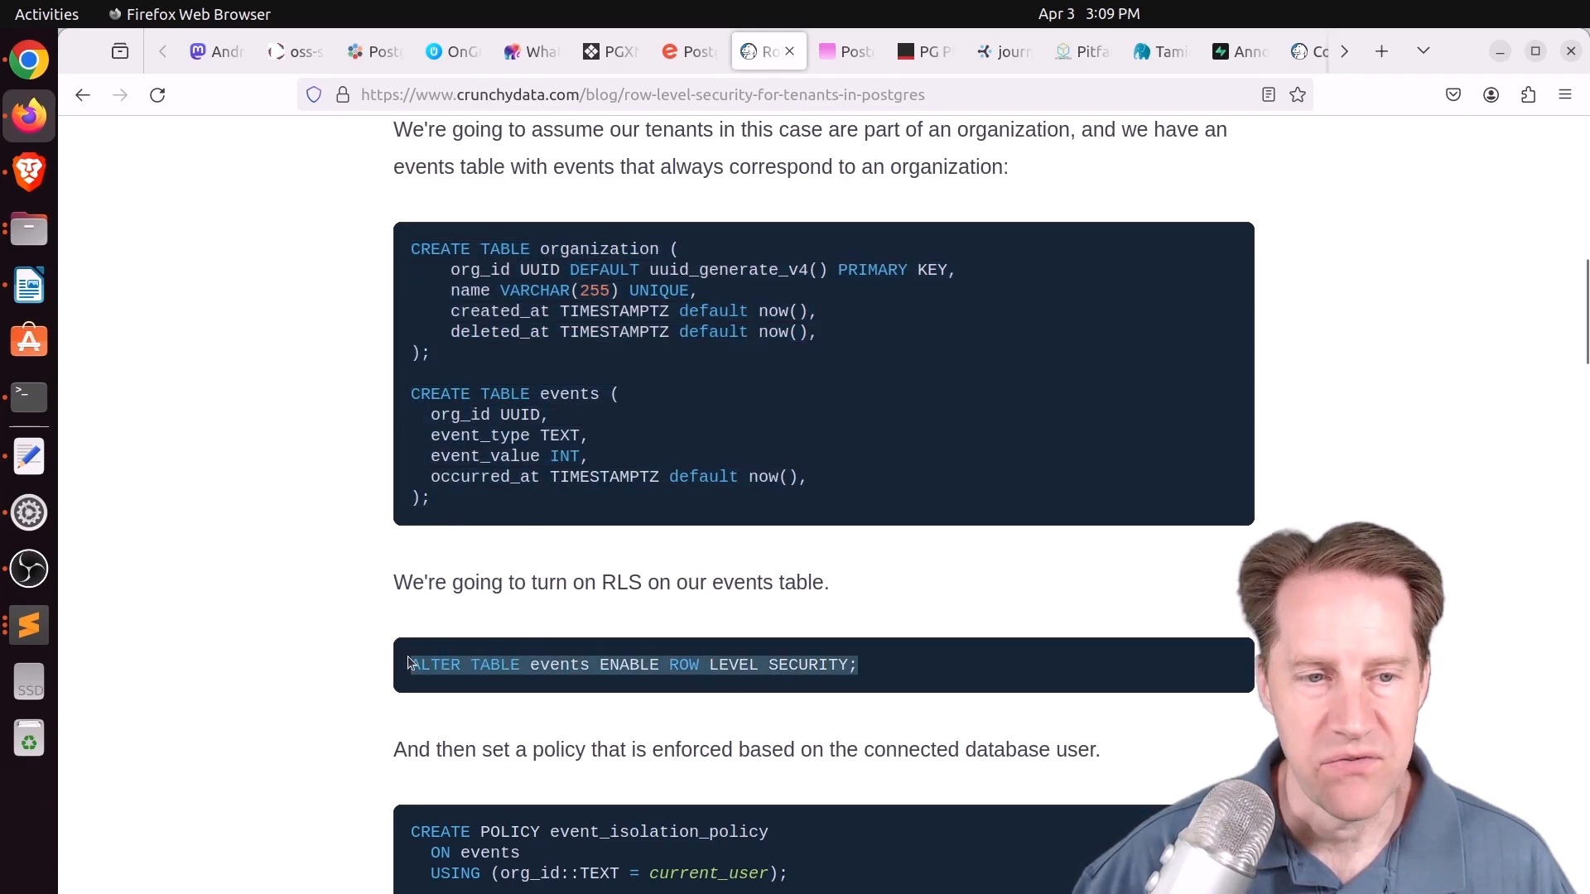
scroll(down, 3)
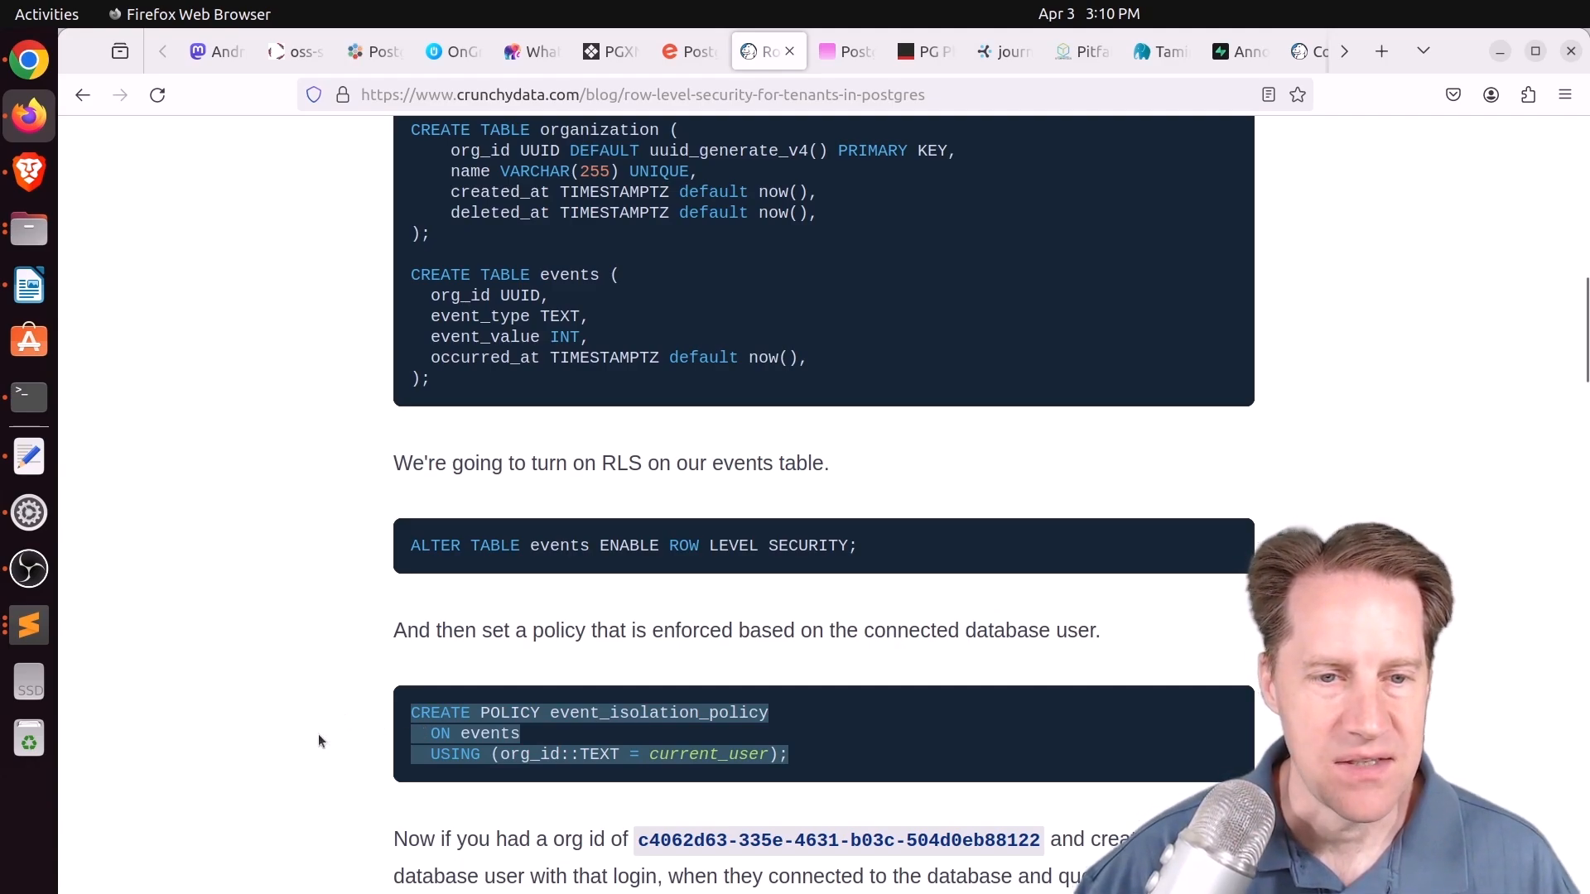
scroll(down, 3)
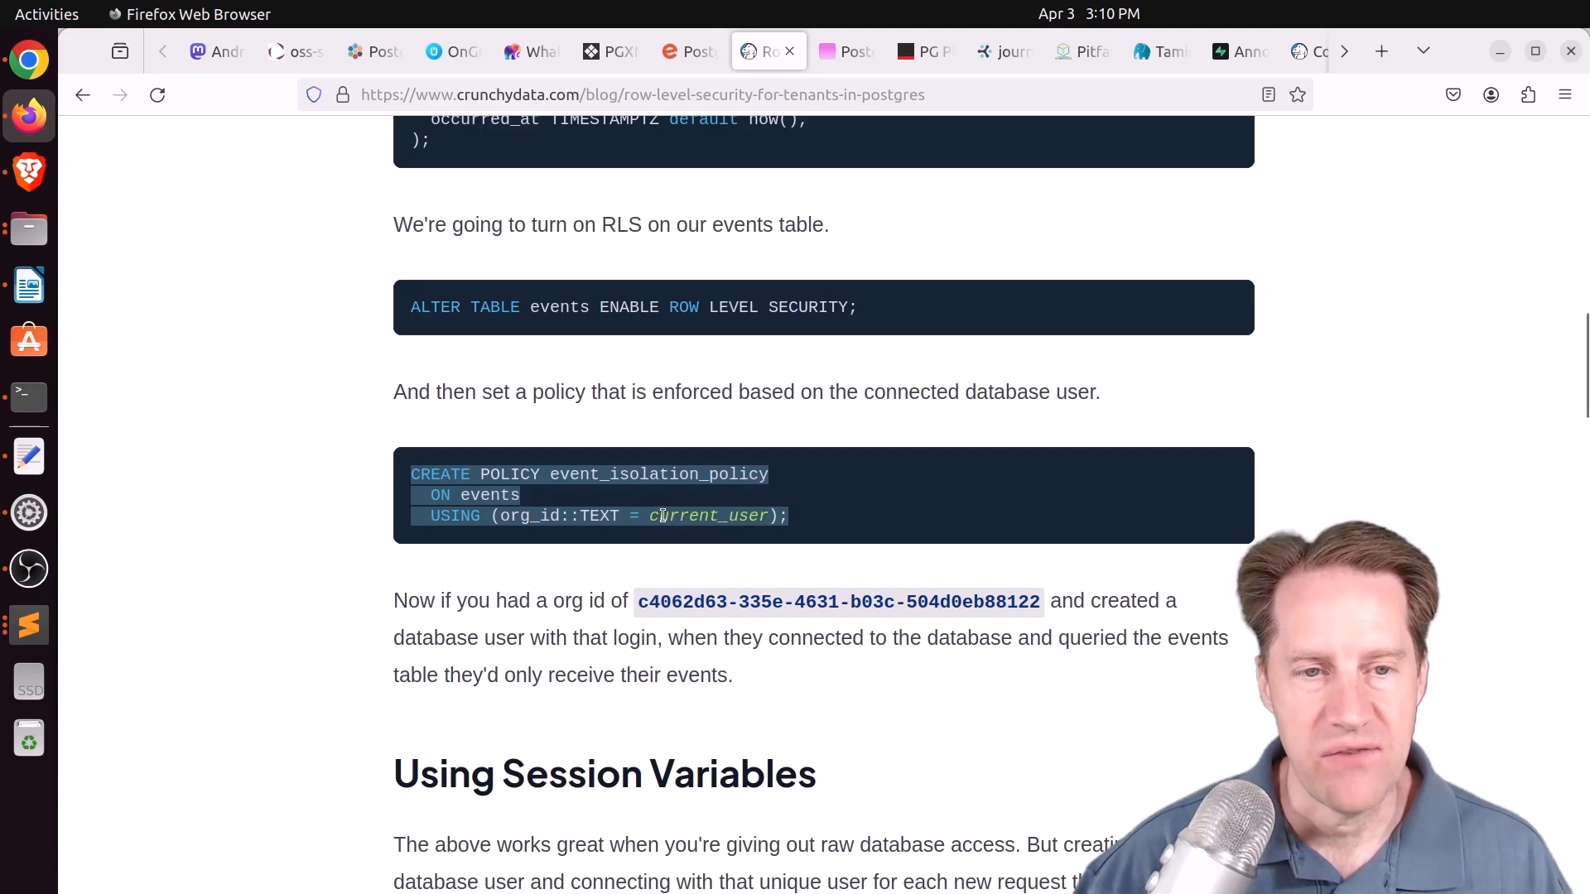
mouse_move(328, 669)
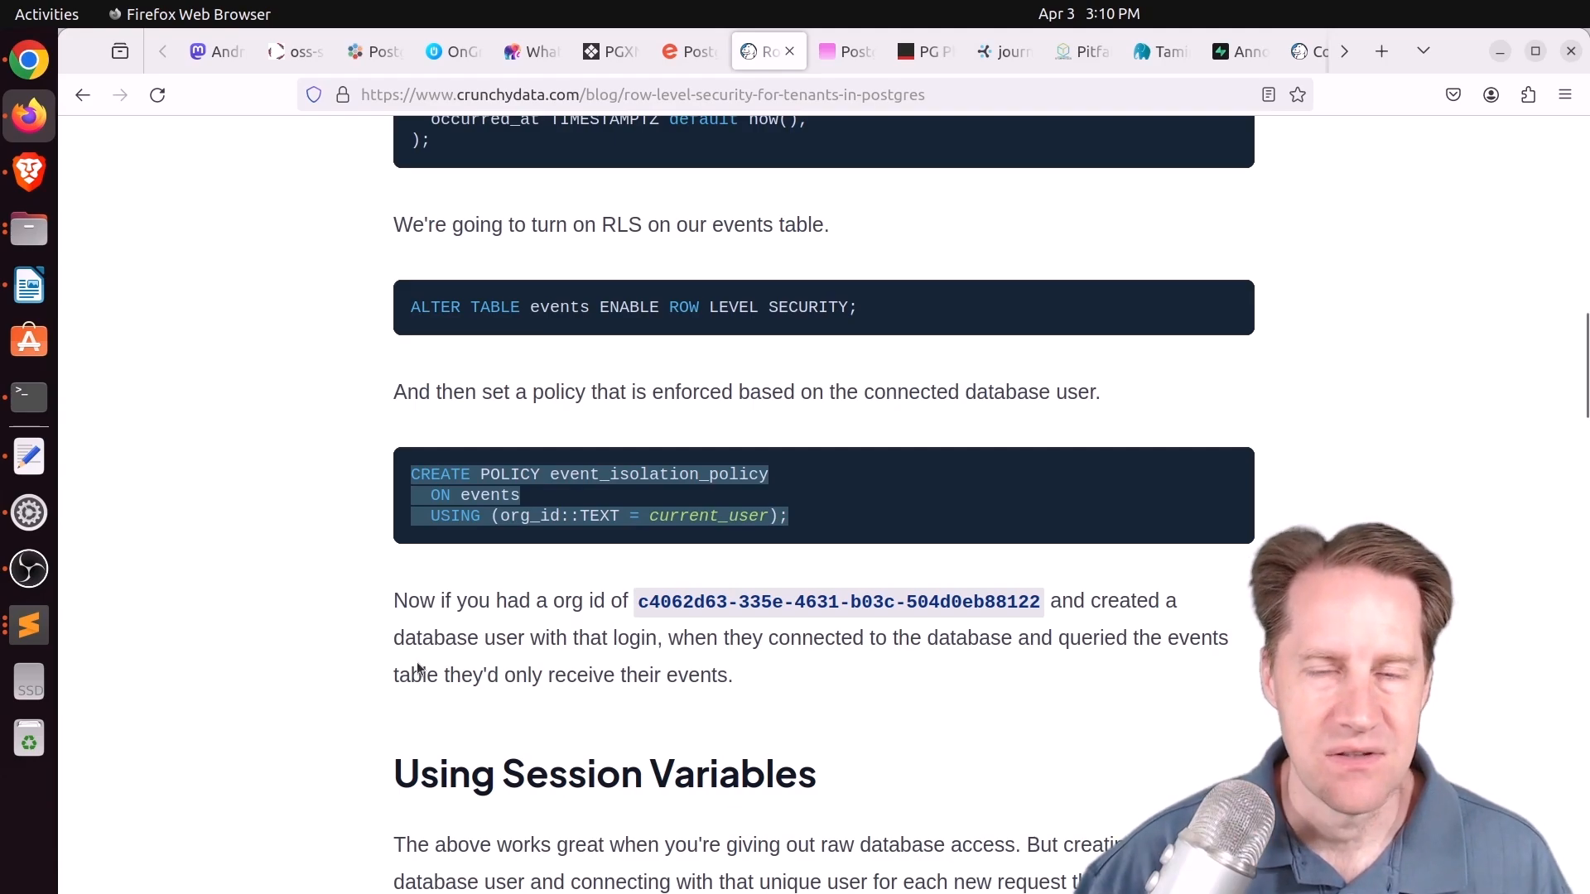
Read the session-variable policy and web-app org_id example down to the conclusion
scroll(down, 3)
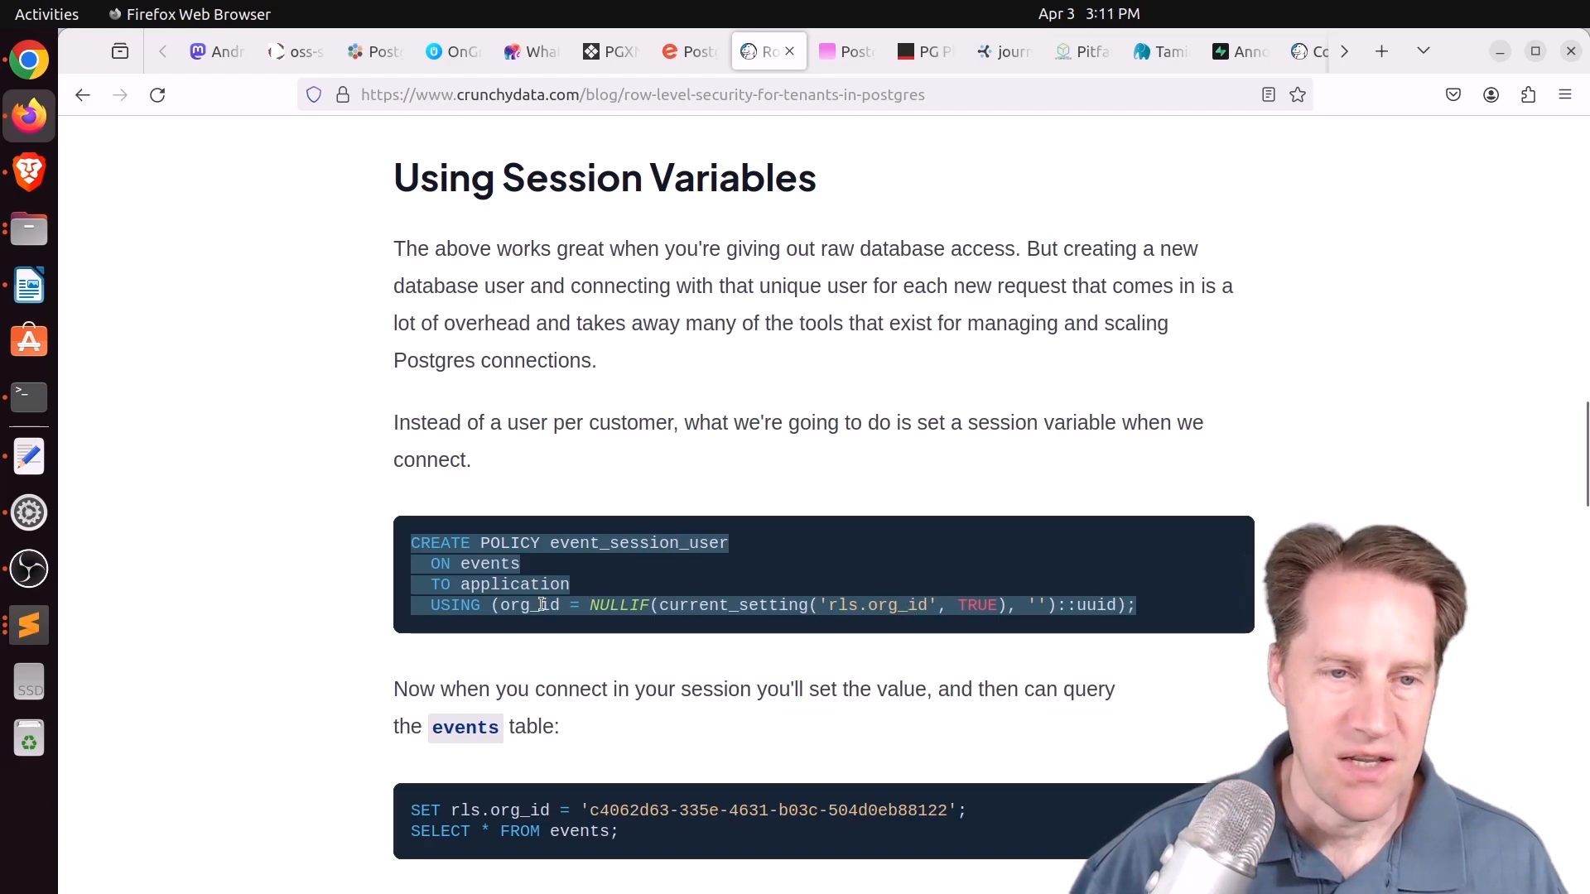
scroll(down, 3)
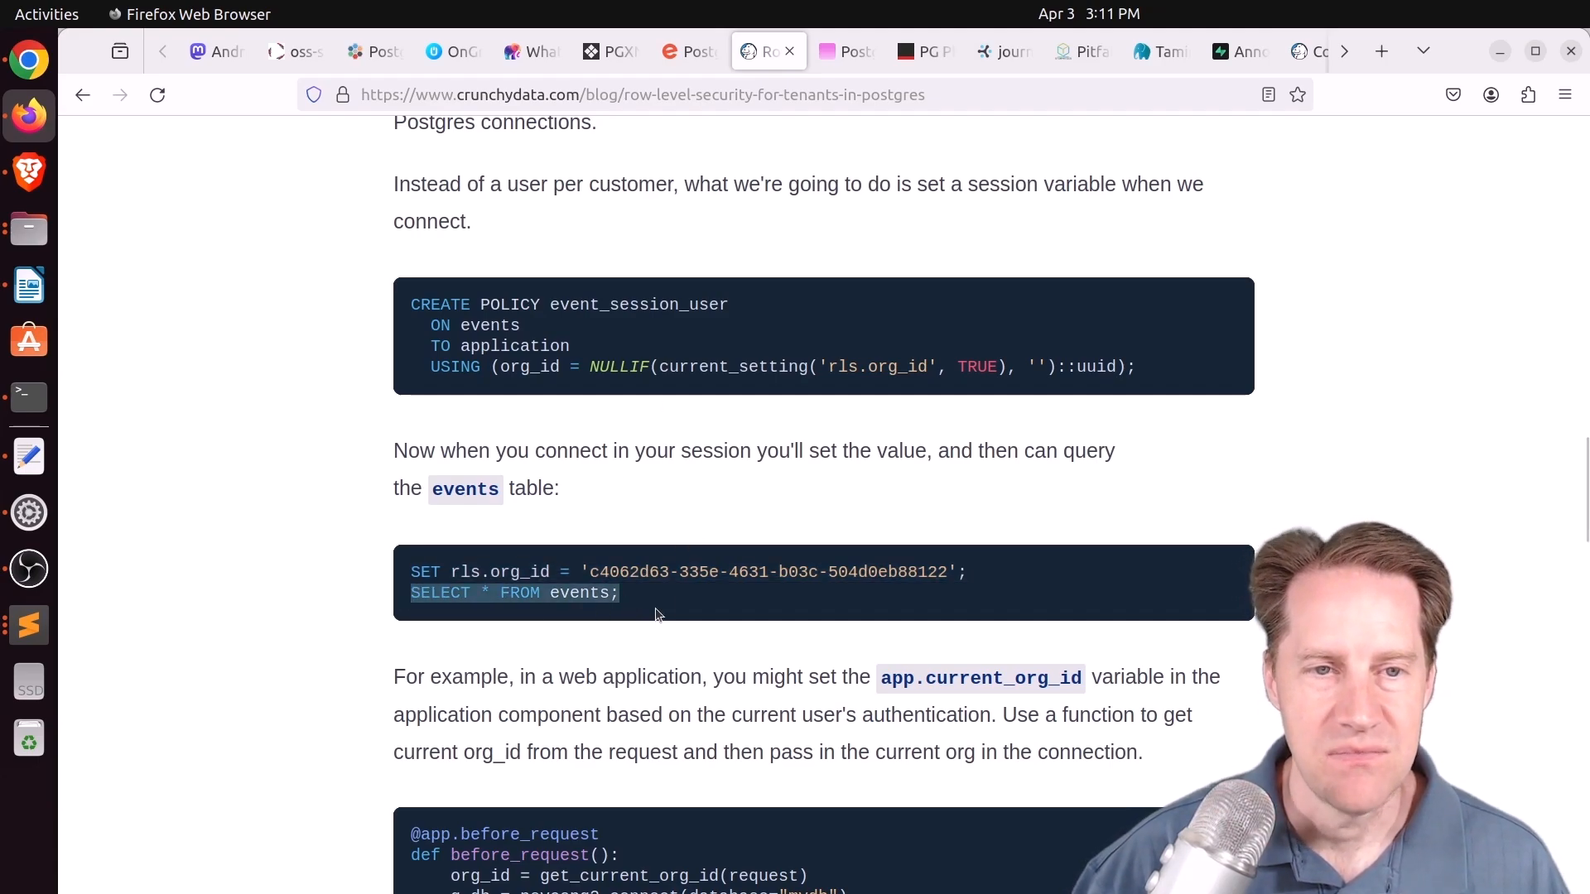
scroll(down, 3)
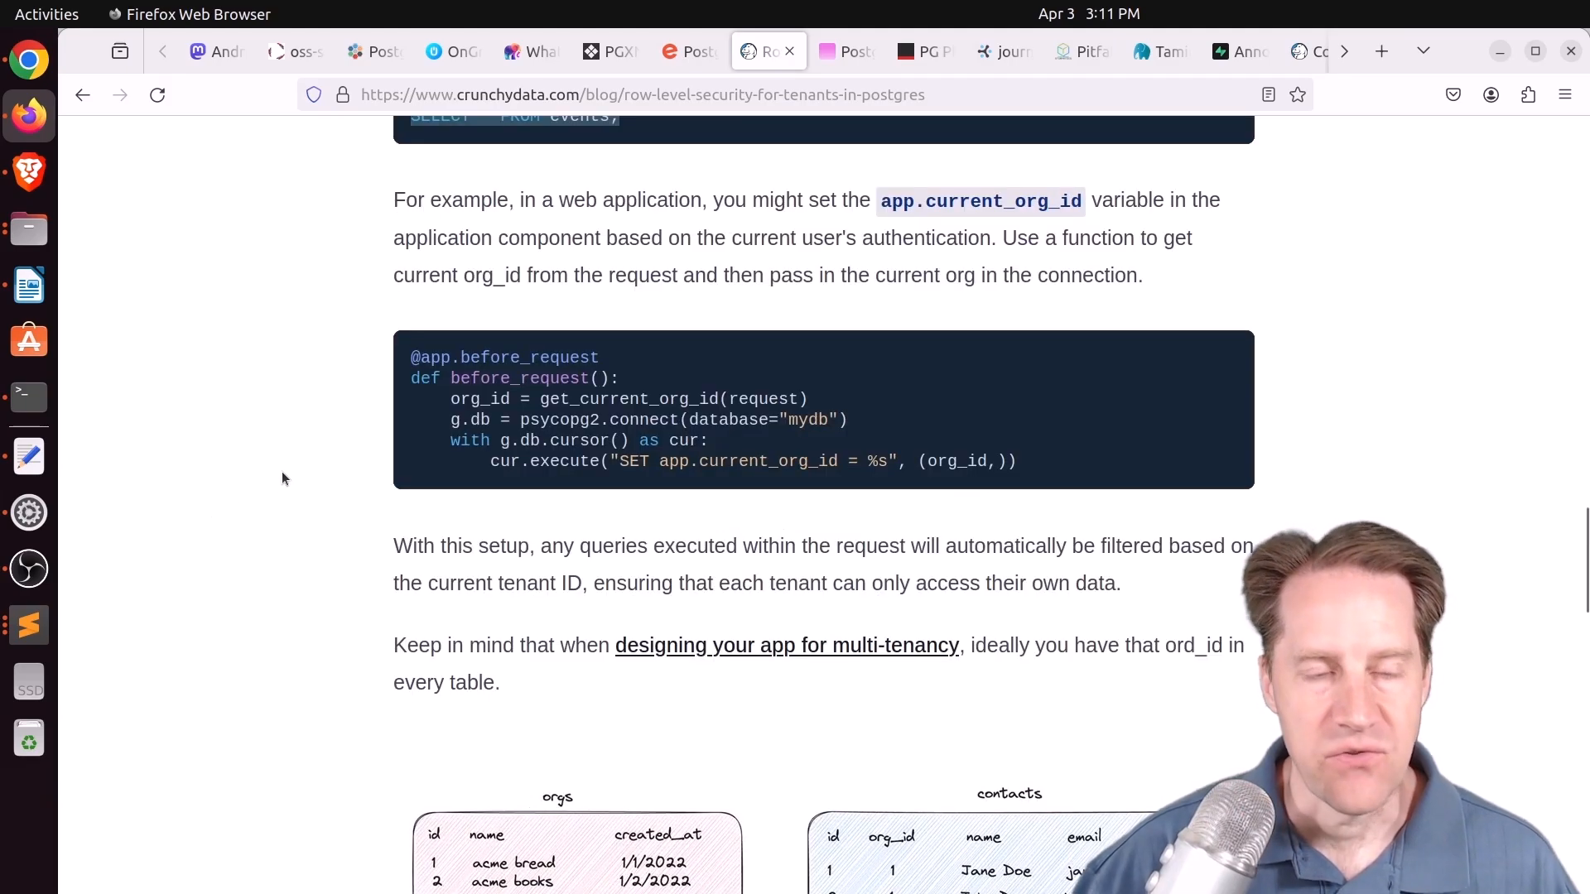
scroll(down, 3)
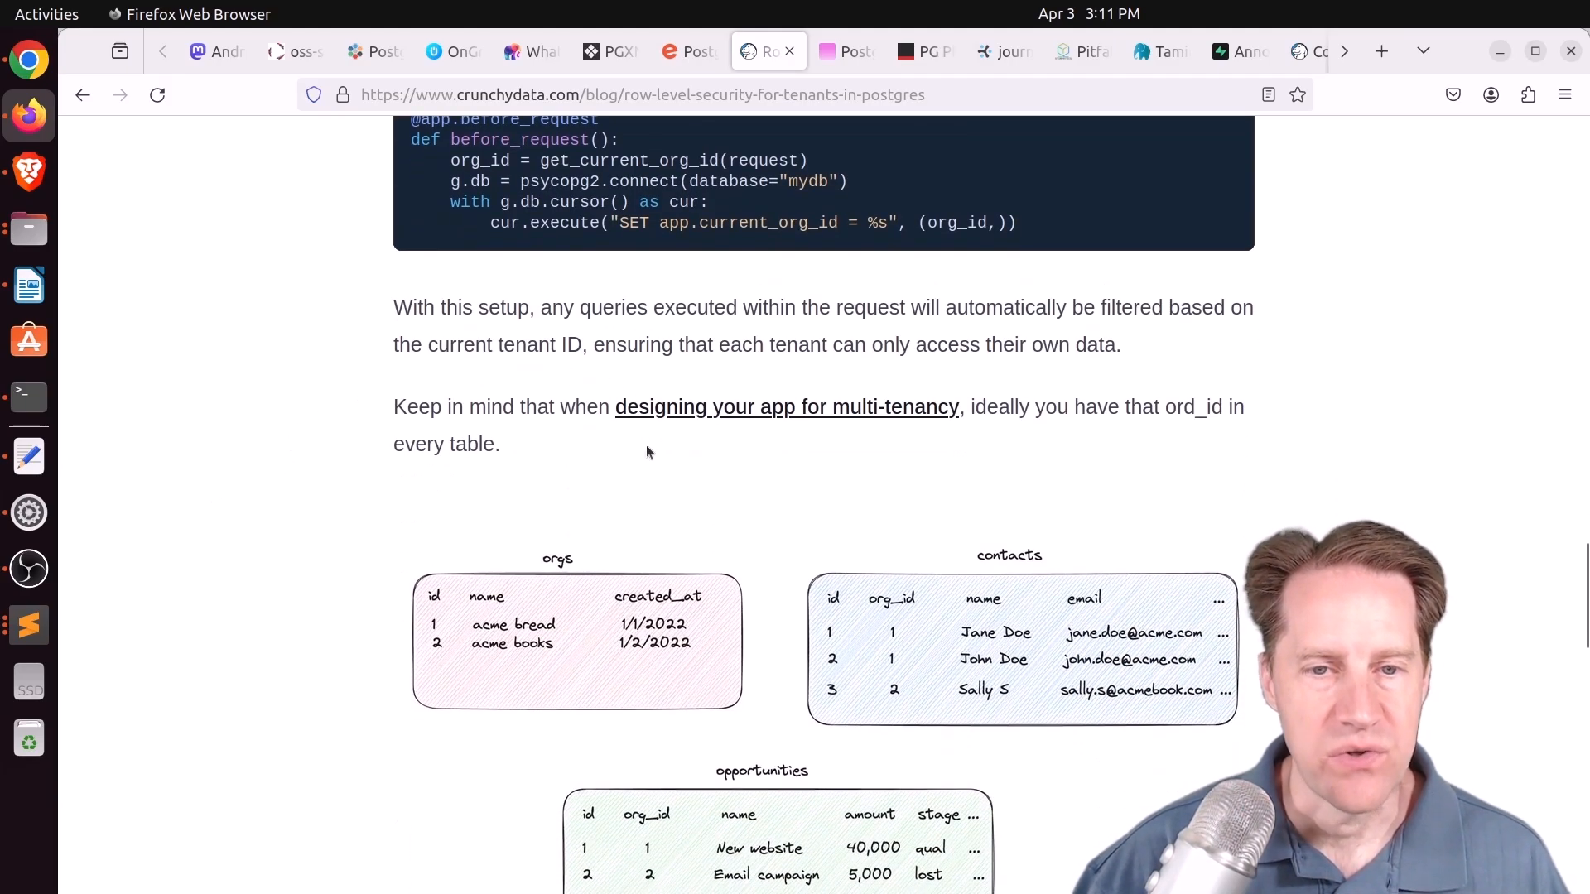
mouse_move(923, 494)
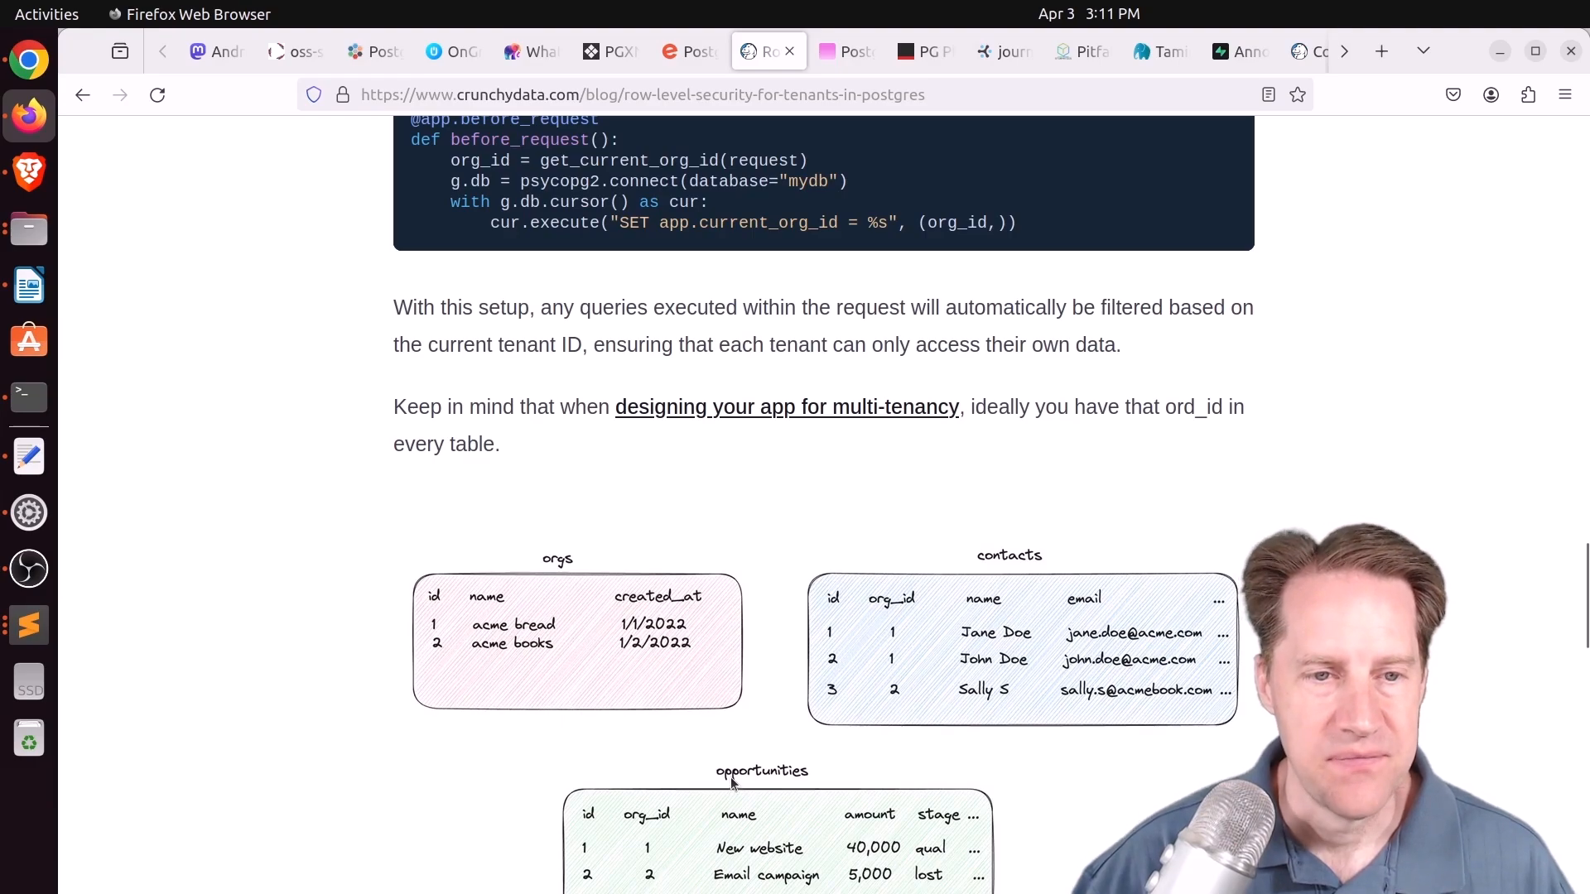
scroll(down, 3)
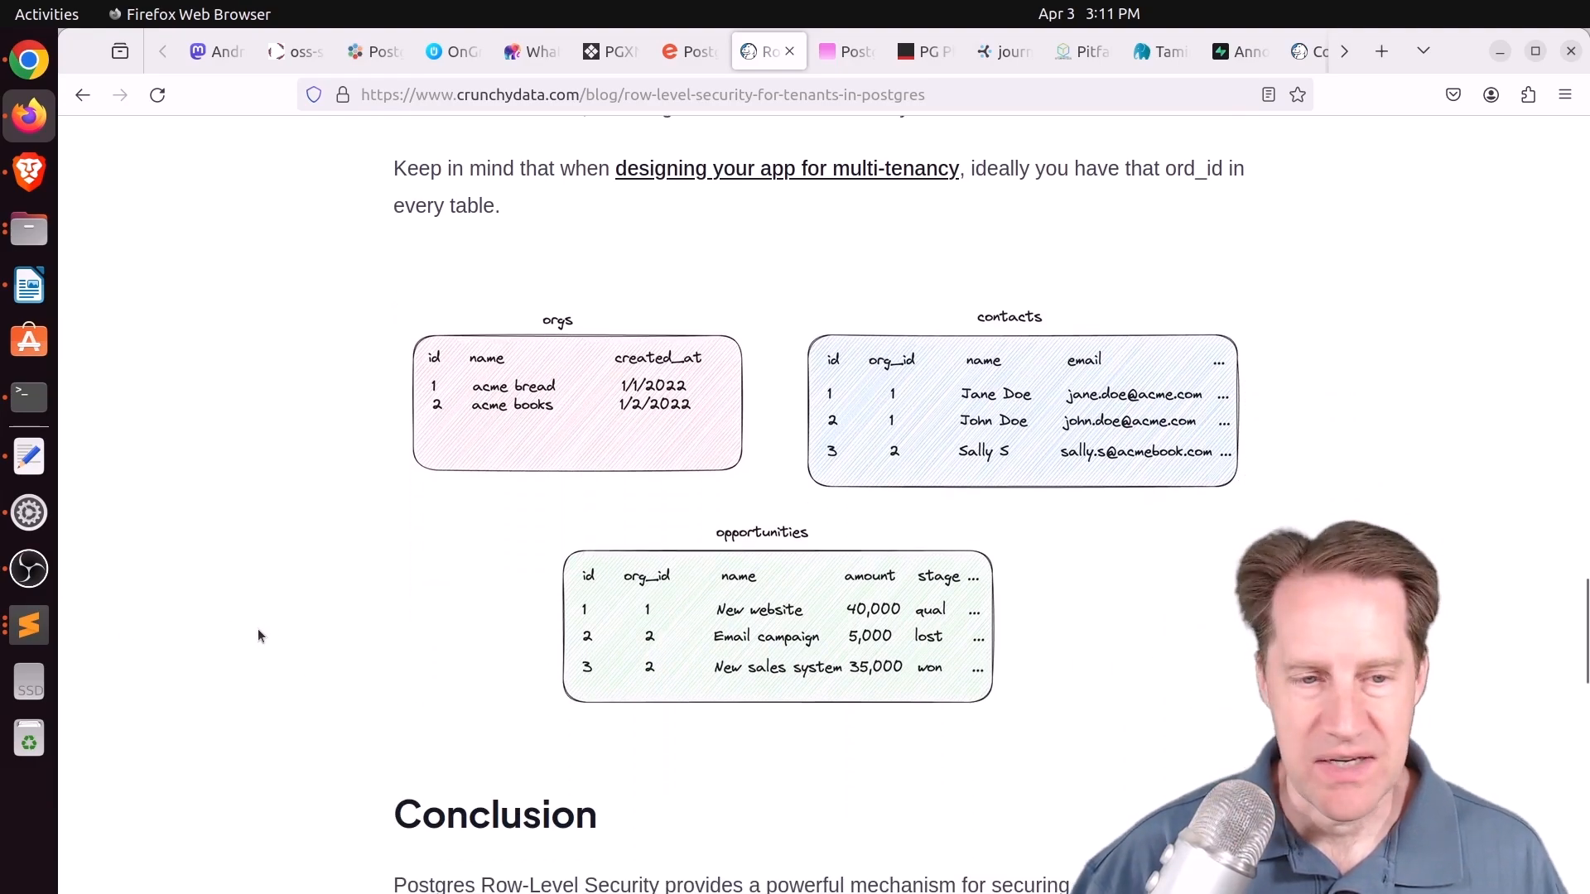
scroll(down, 3)
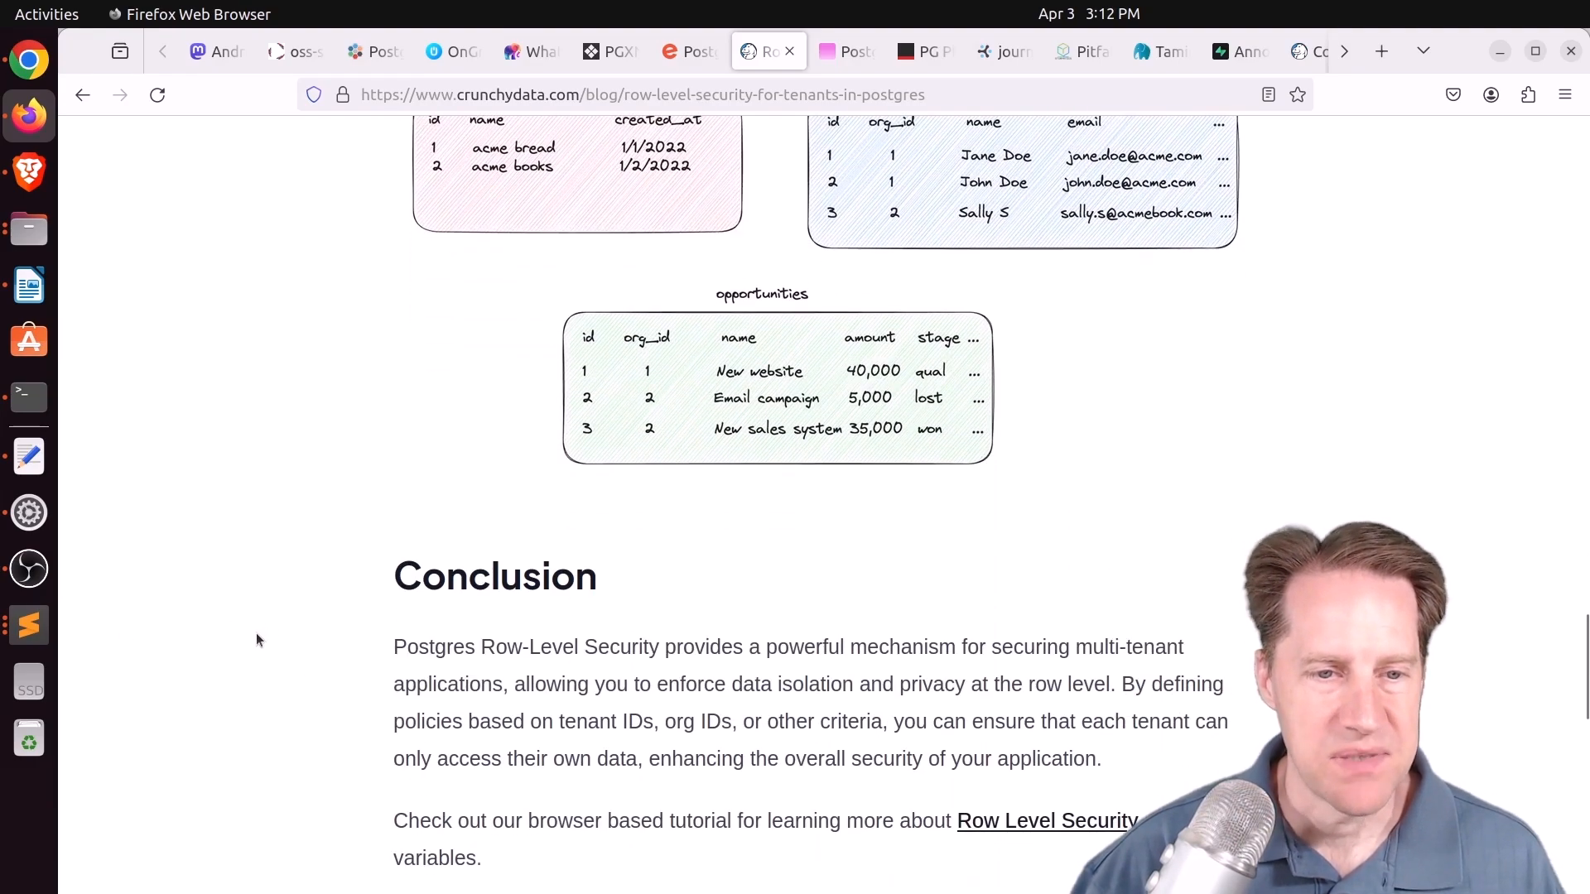
Go back up to the orgs/contacts multi-tenant table diagram, then return to the conclusion
scroll(up, 3)
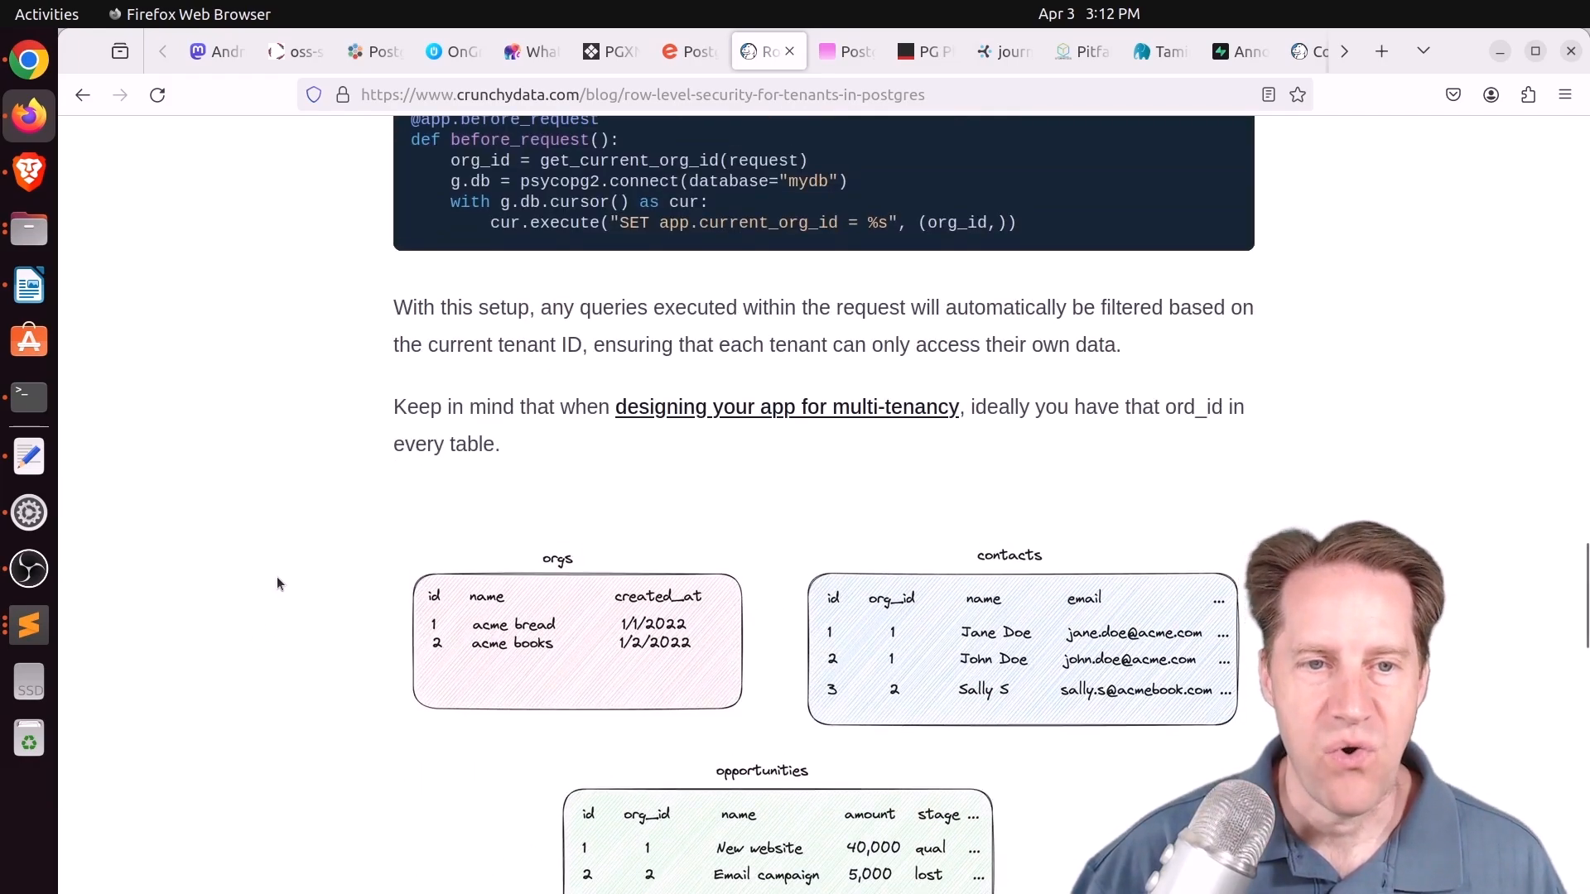
scroll(up, 3)
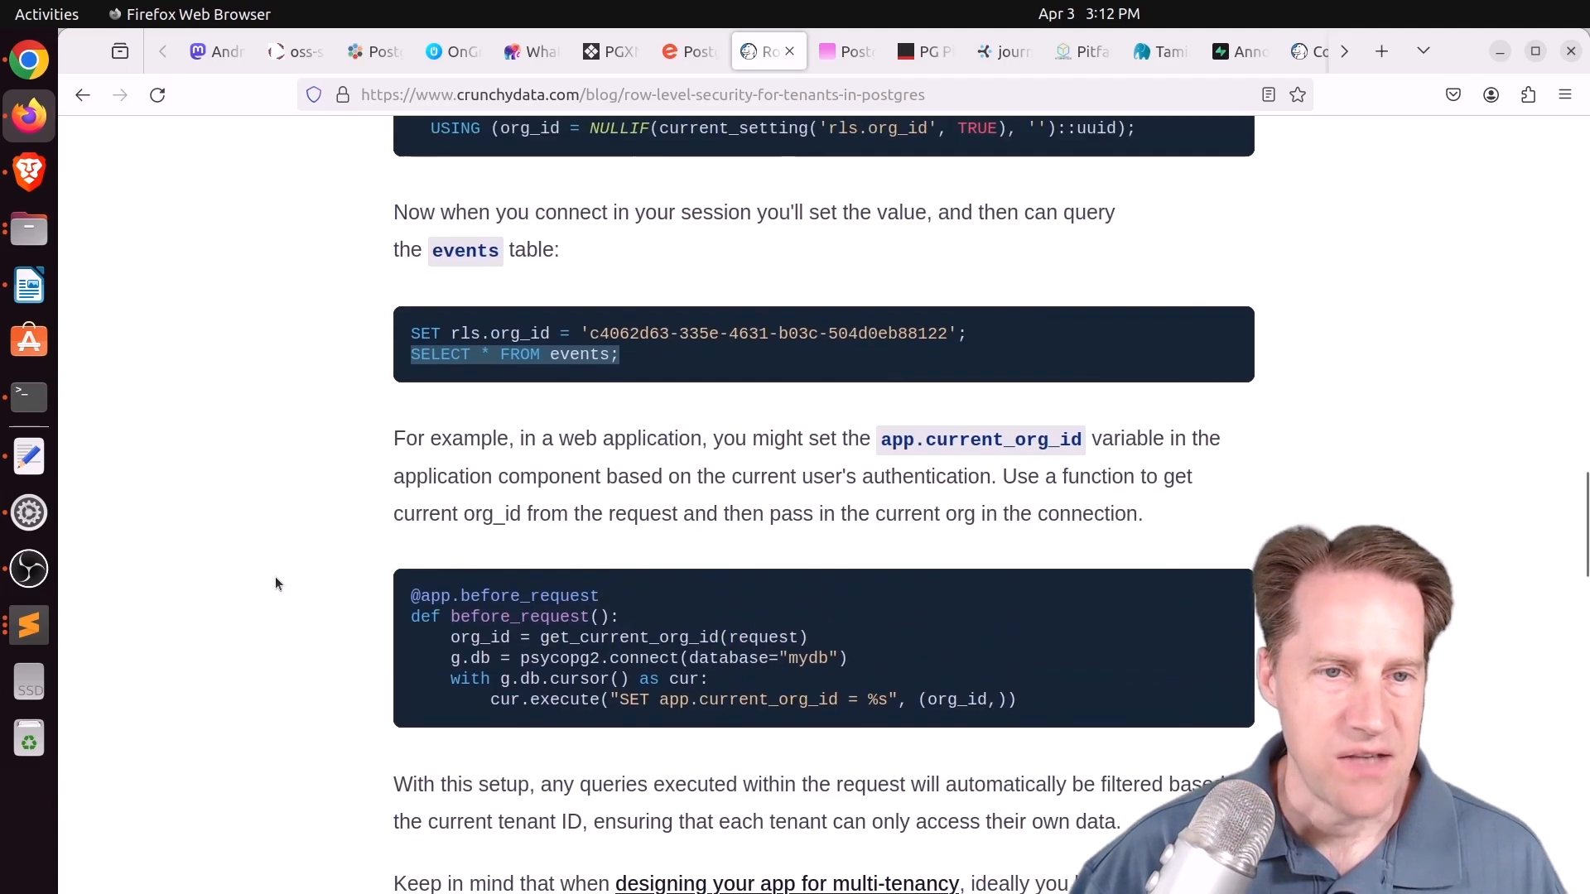
scroll(up, 3)
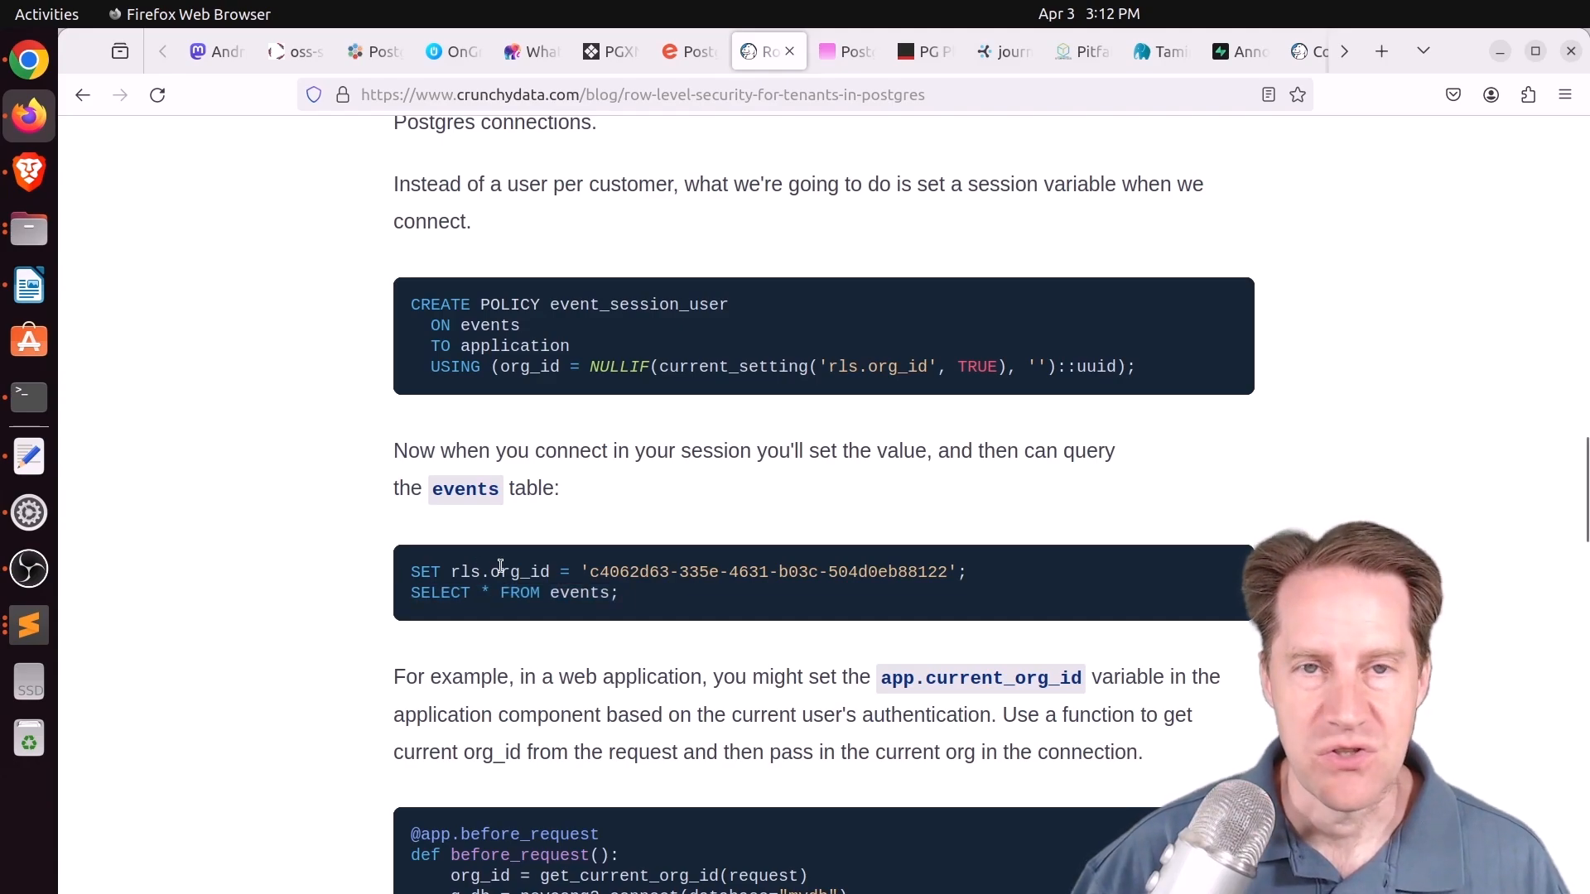
mouse_move(307, 620)
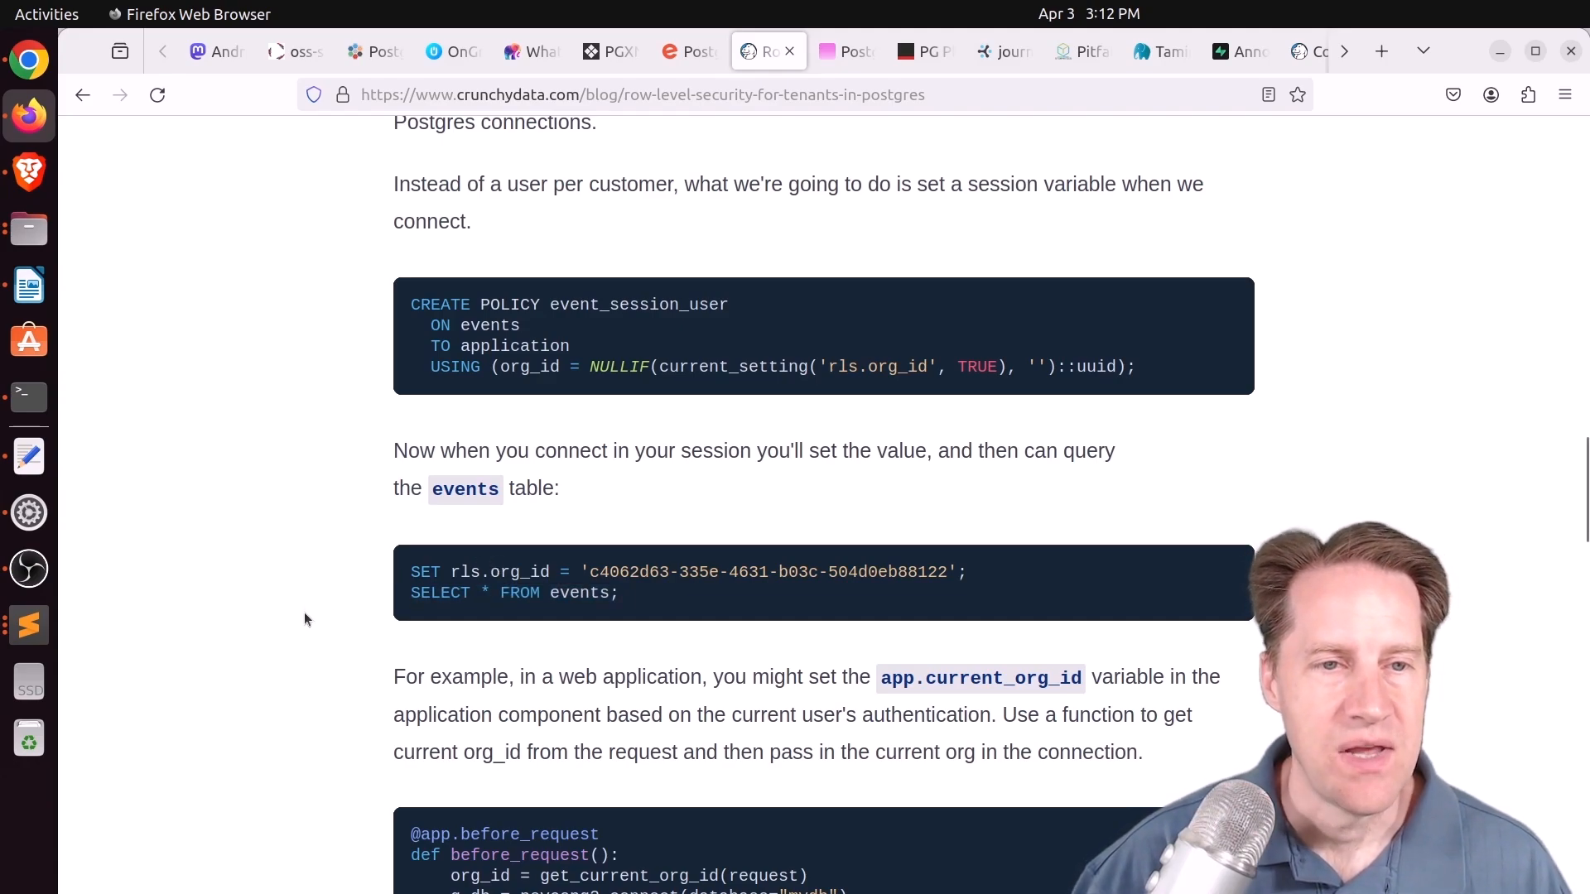
scroll(down, 3)
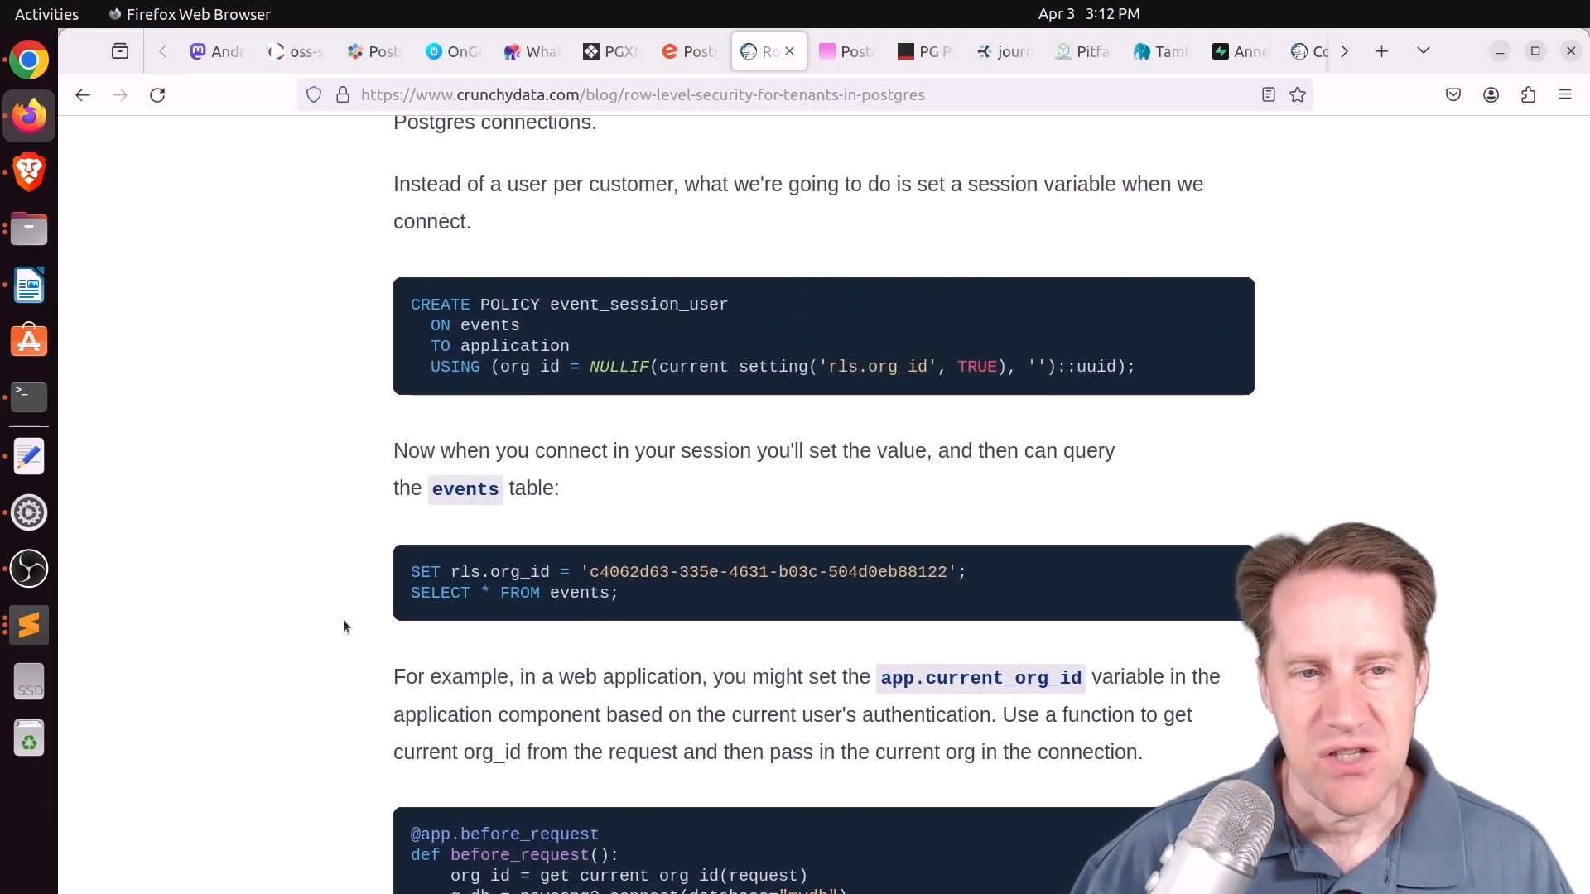
scroll(down, 3)
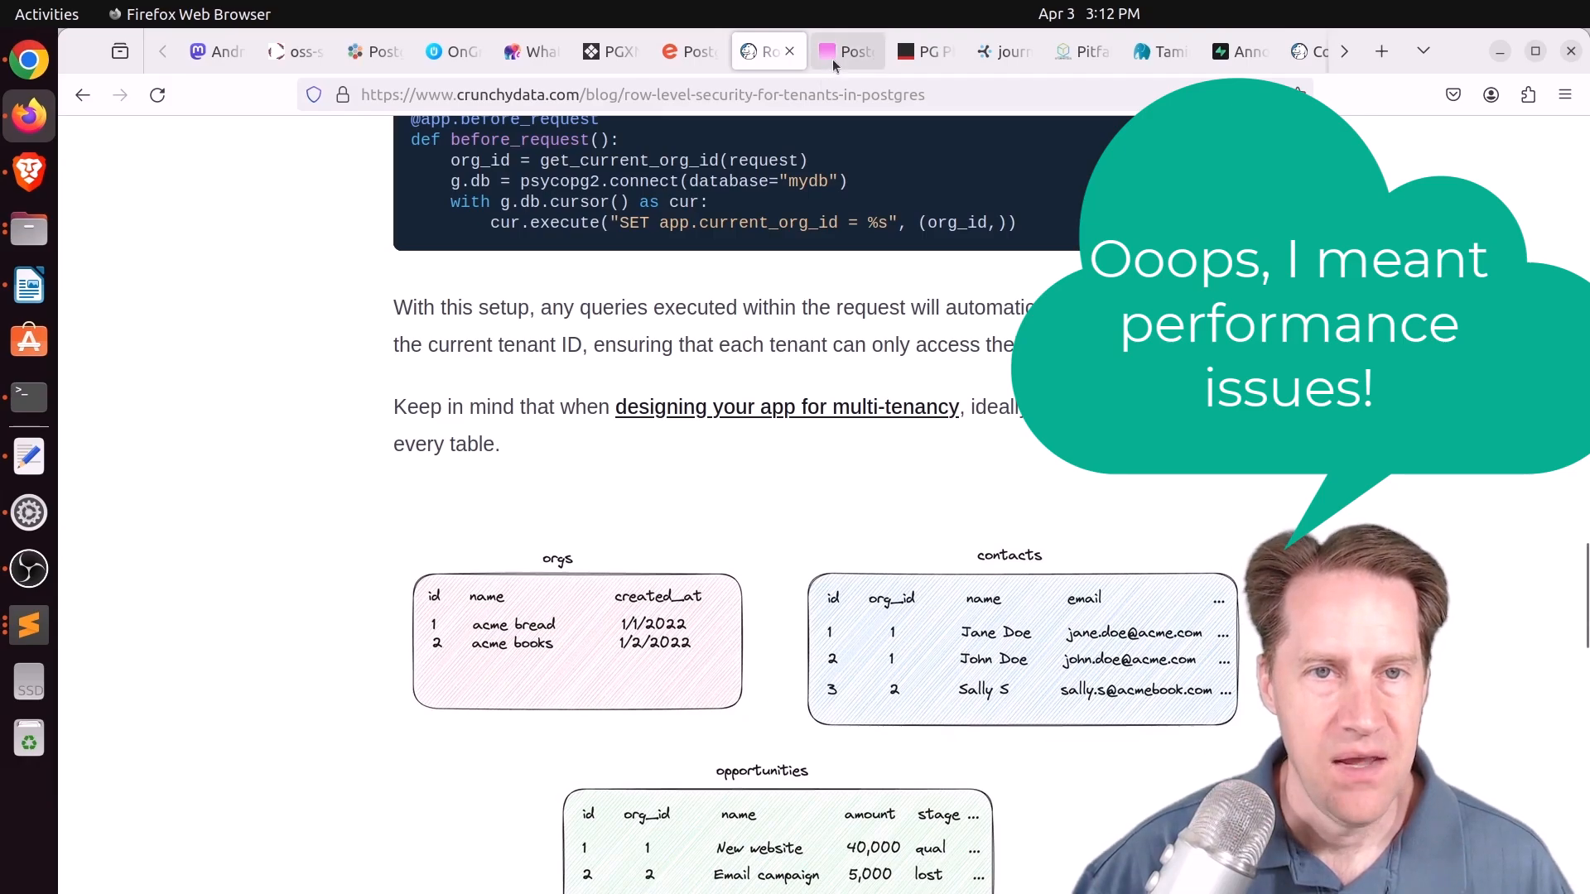
Step through find matches on the Postgres.FM Search episode and skim the show notes to the credits
click(846, 51)
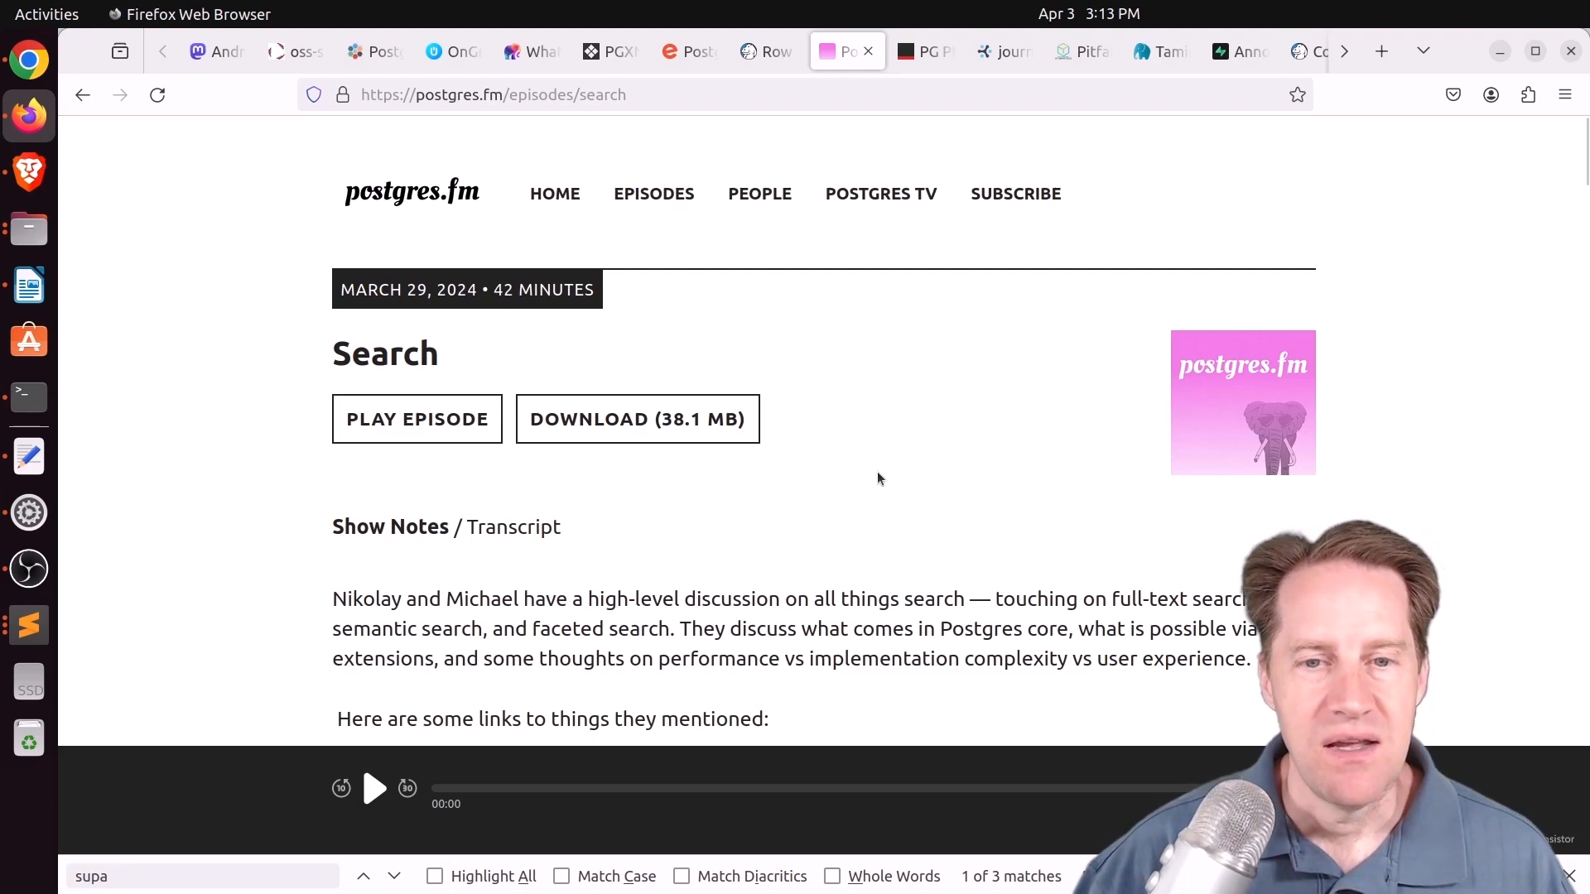
mouse_move(1061, 502)
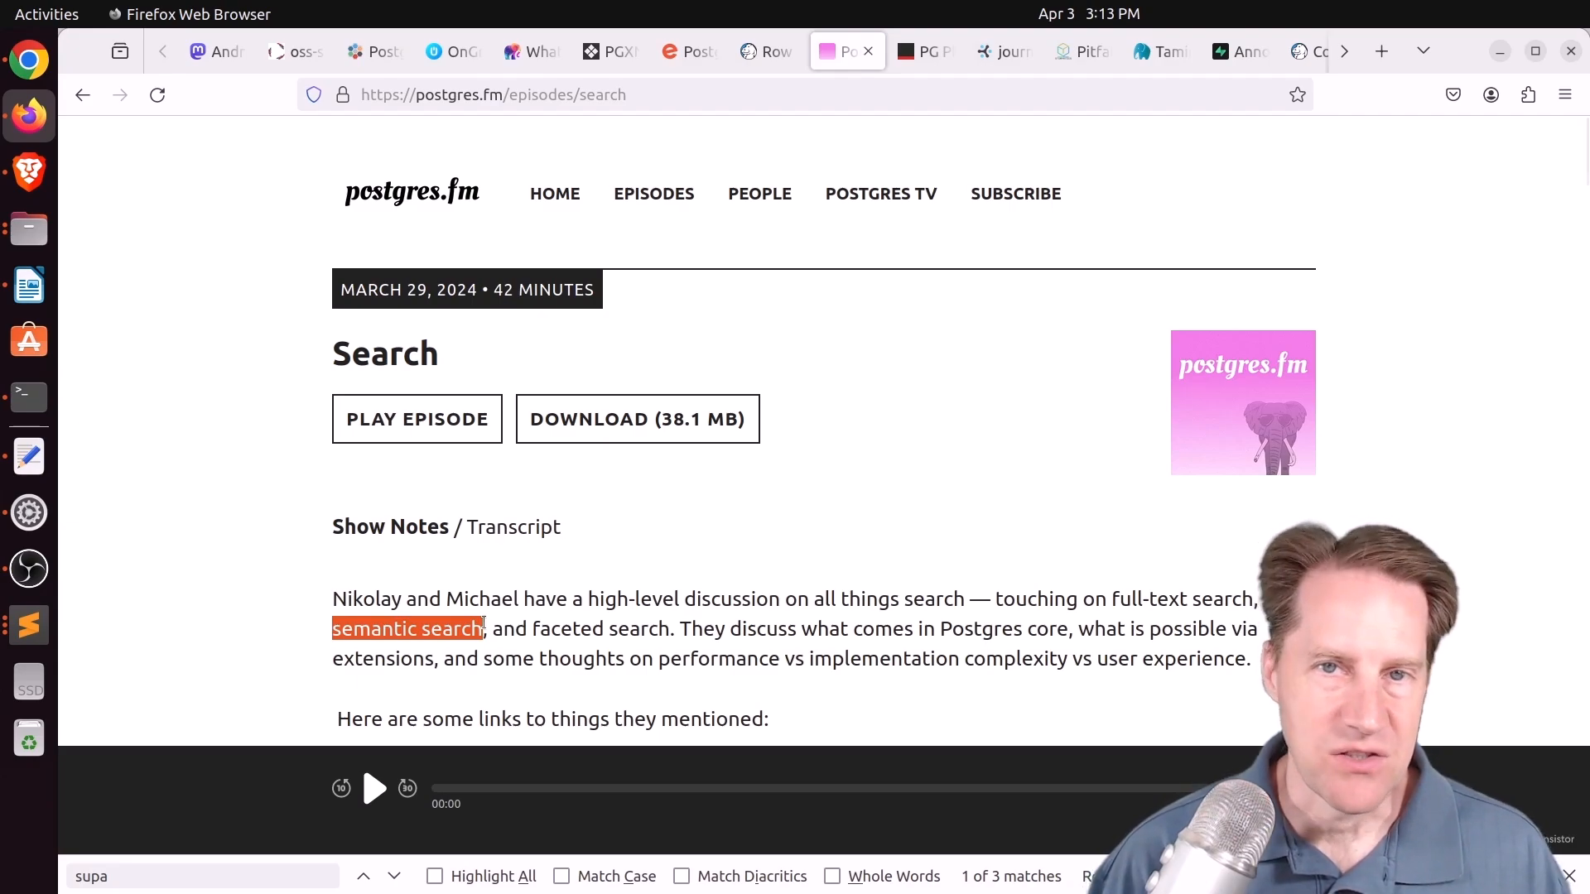
click(394, 876)
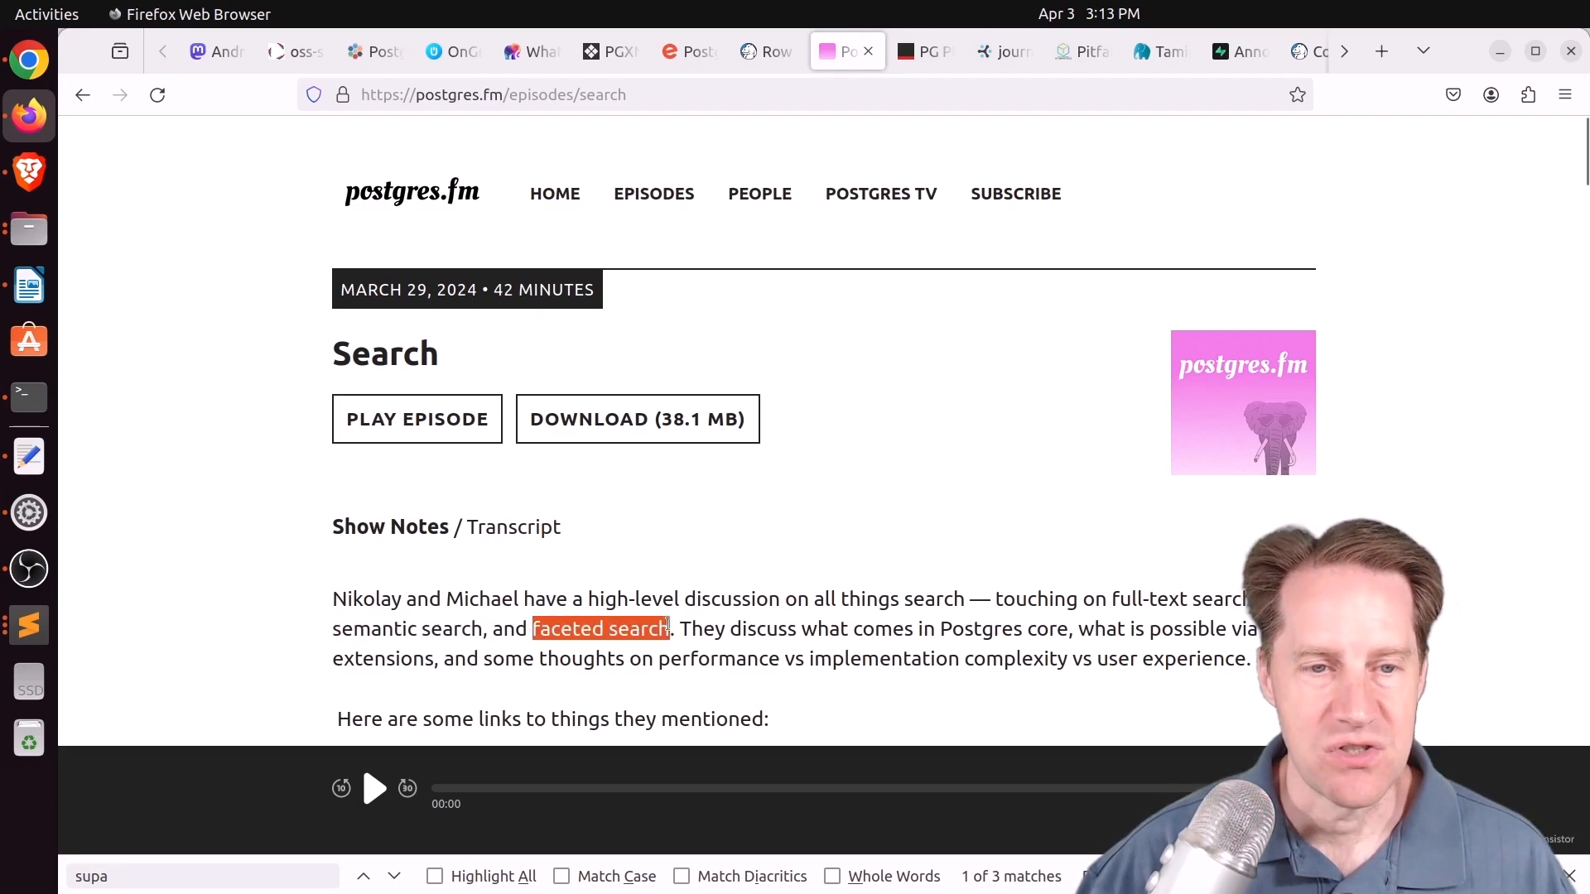
scroll(down, 3)
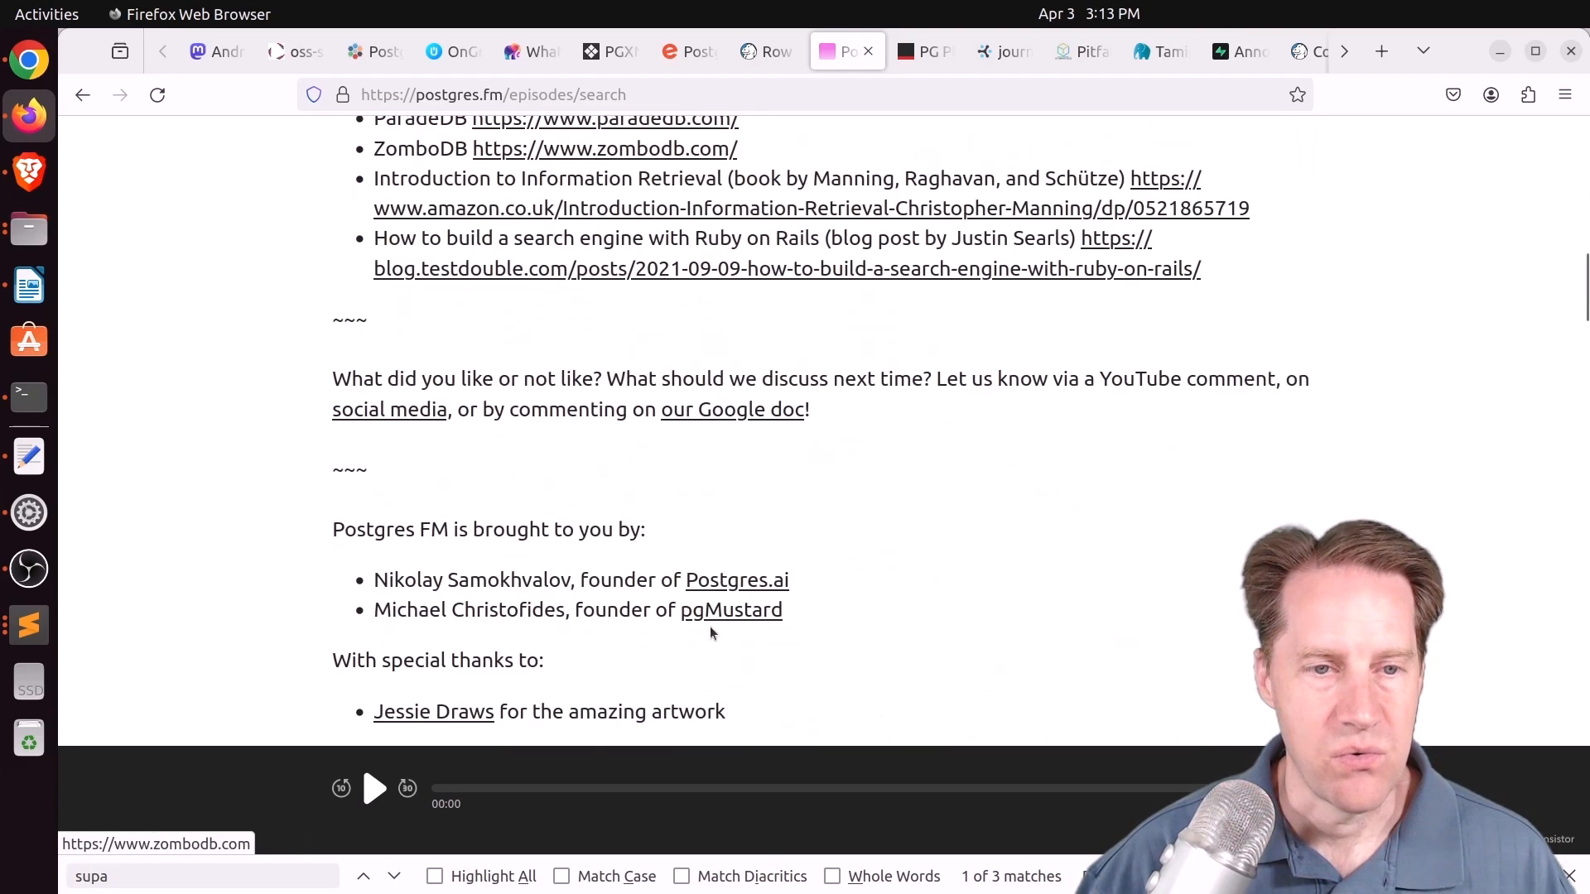
scroll(down, 3)
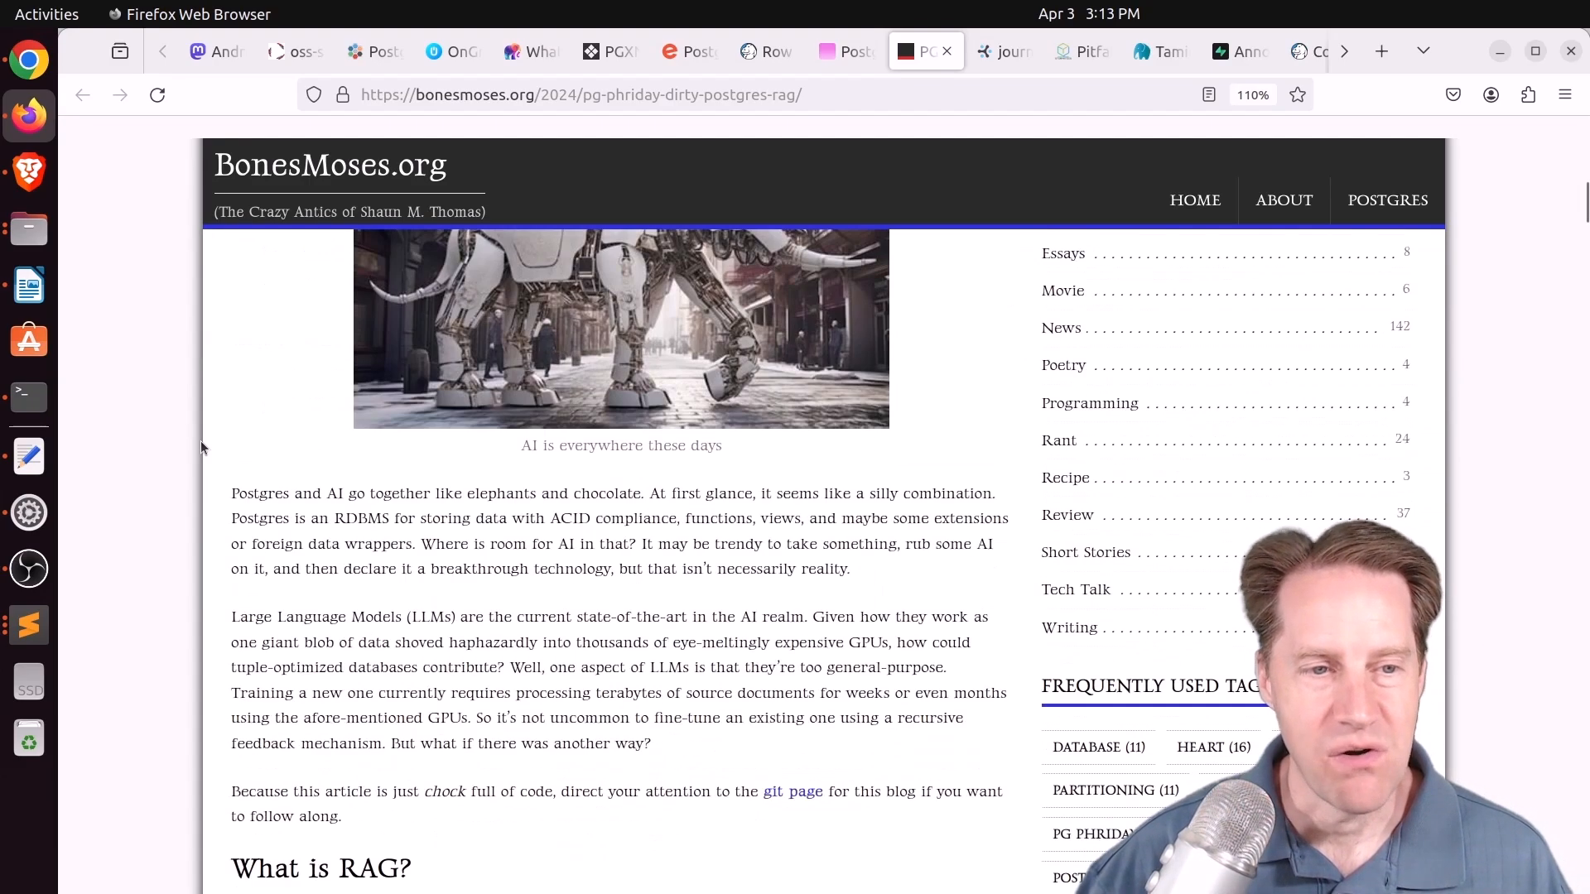
Scroll the Dirty Postgres RAG post past vector ingestion, embedding code and LLM prompt to Final Thoughts
scroll(down, 3)
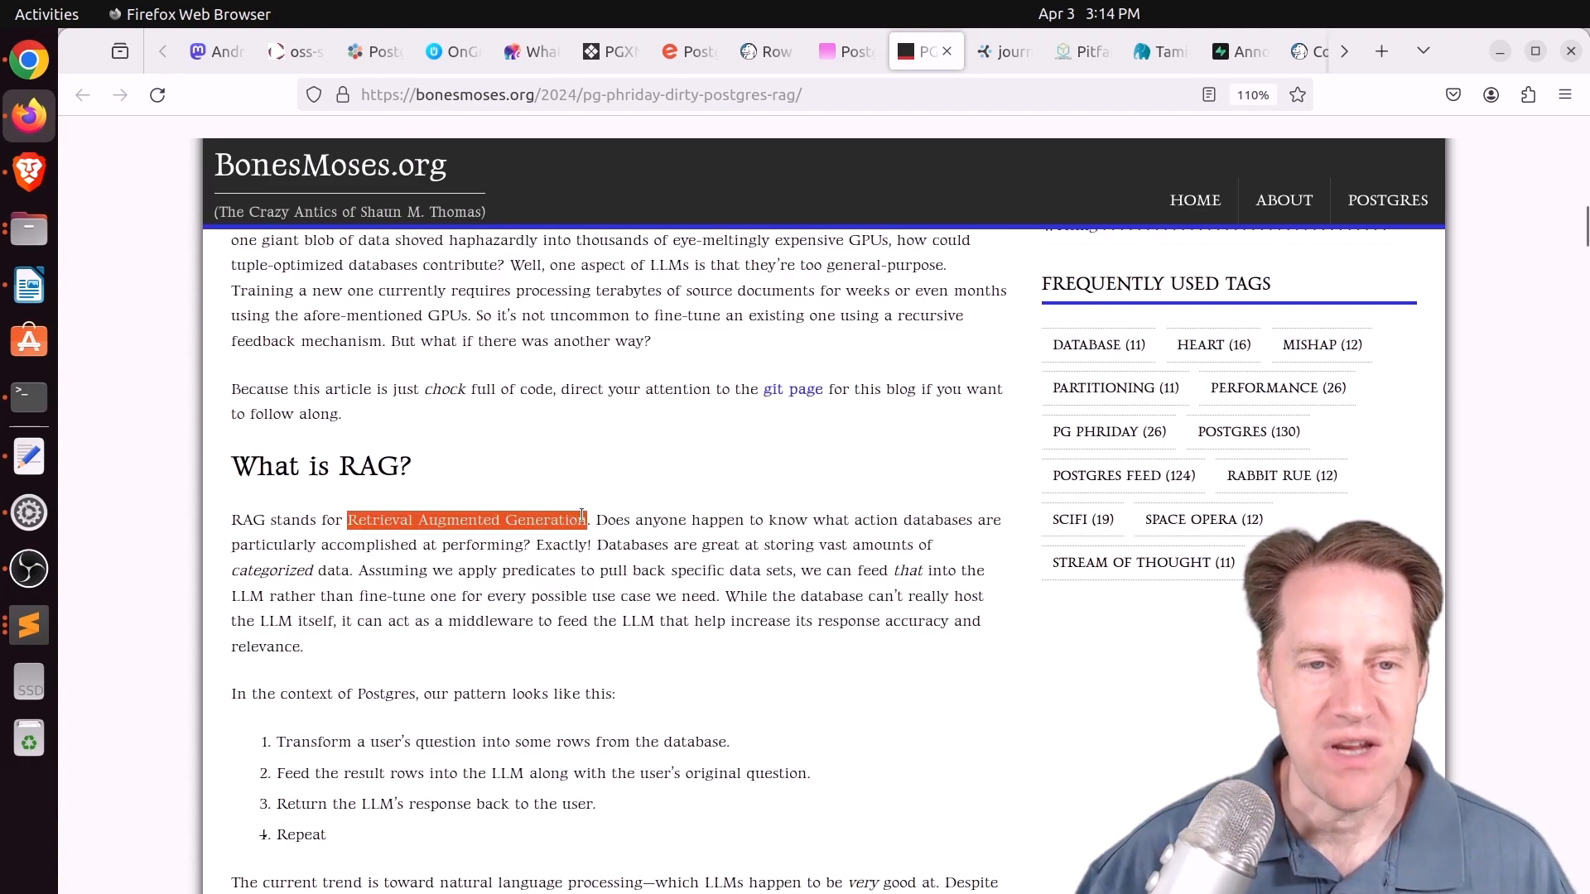
scroll(down, 3)
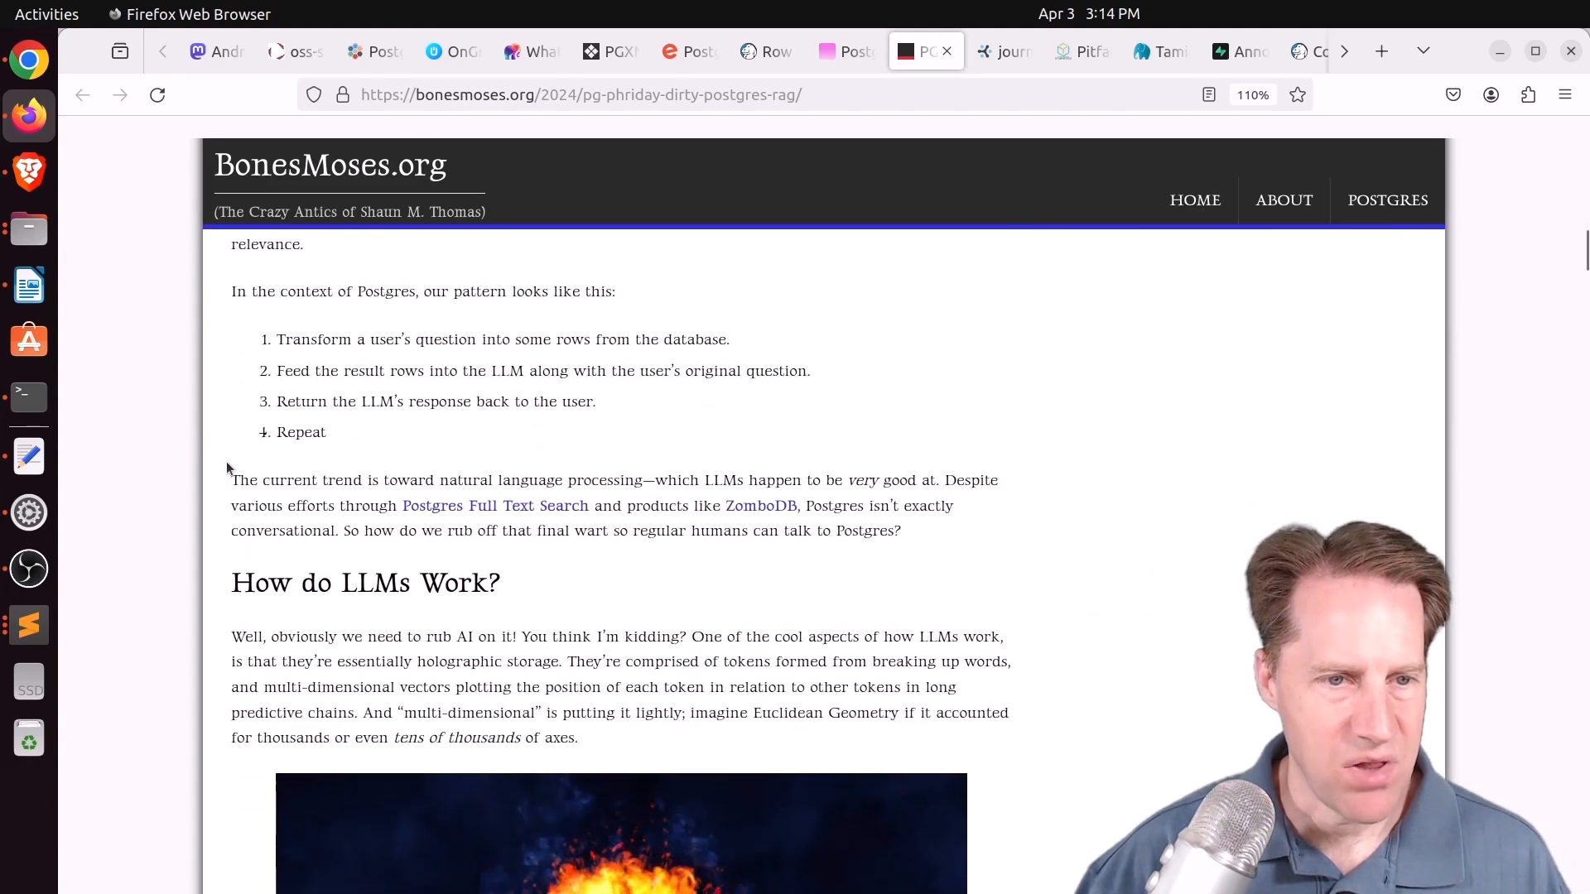
scroll(down, 3)
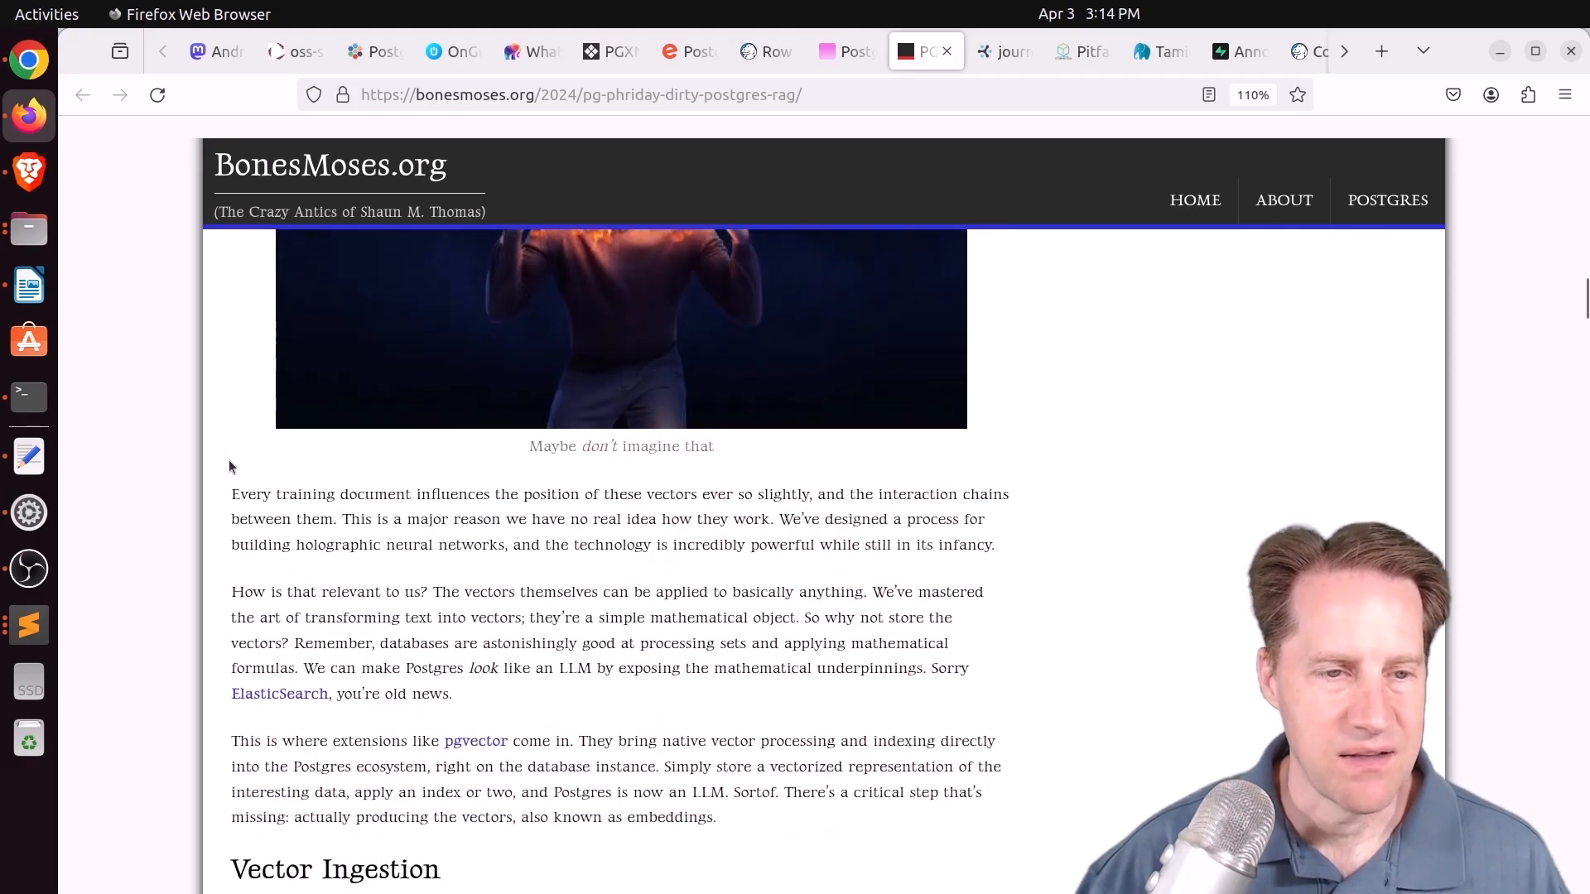
scroll(down, 3)
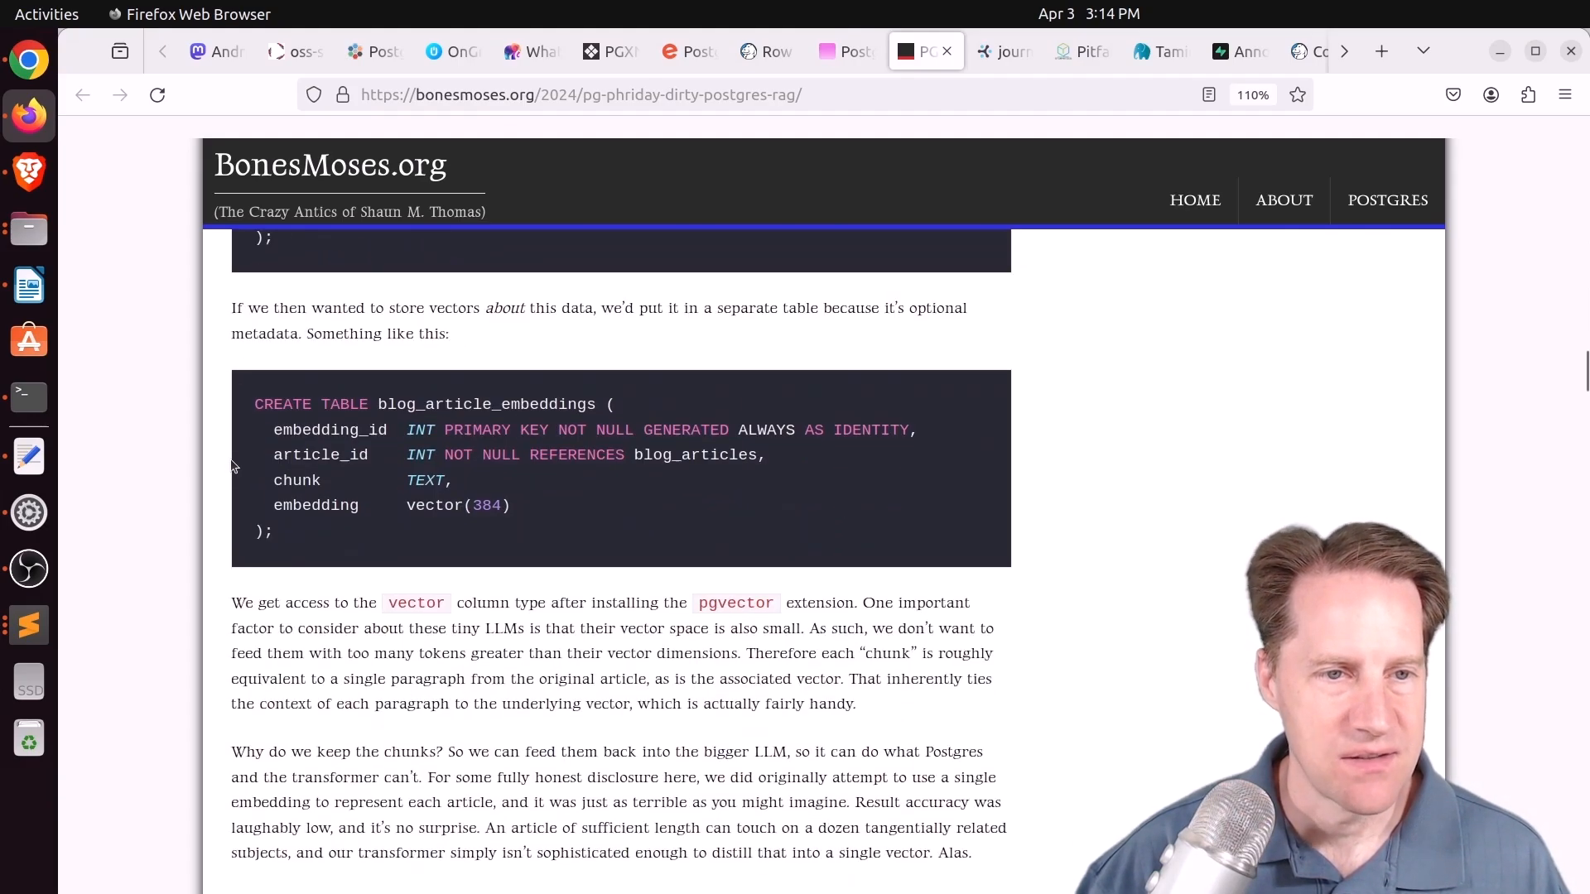
scroll(down, 3)
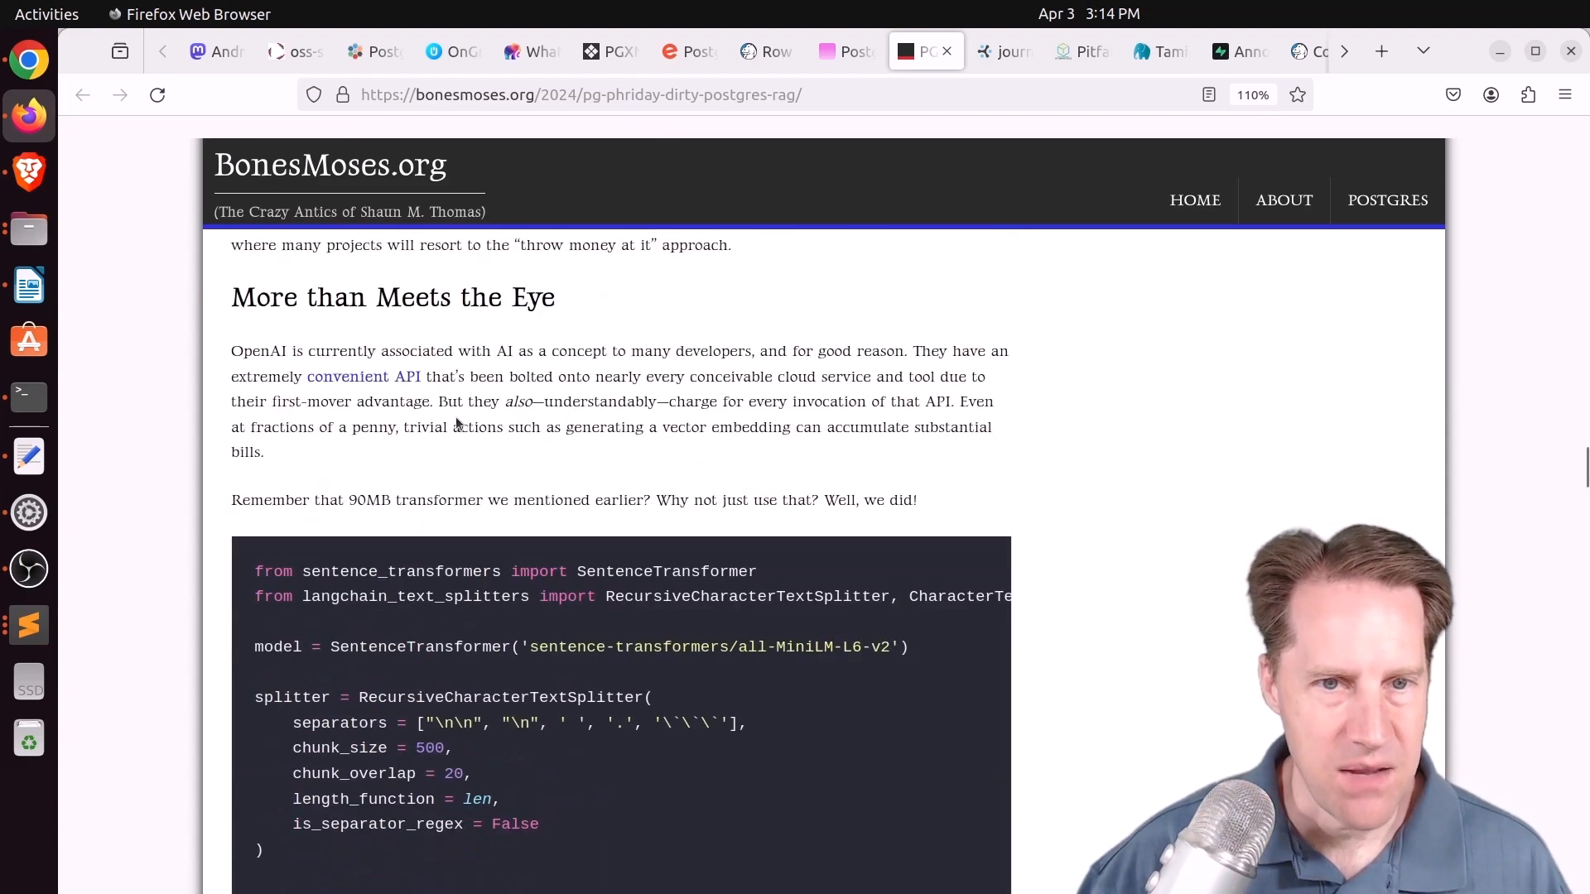
mouse_move(656, 396)
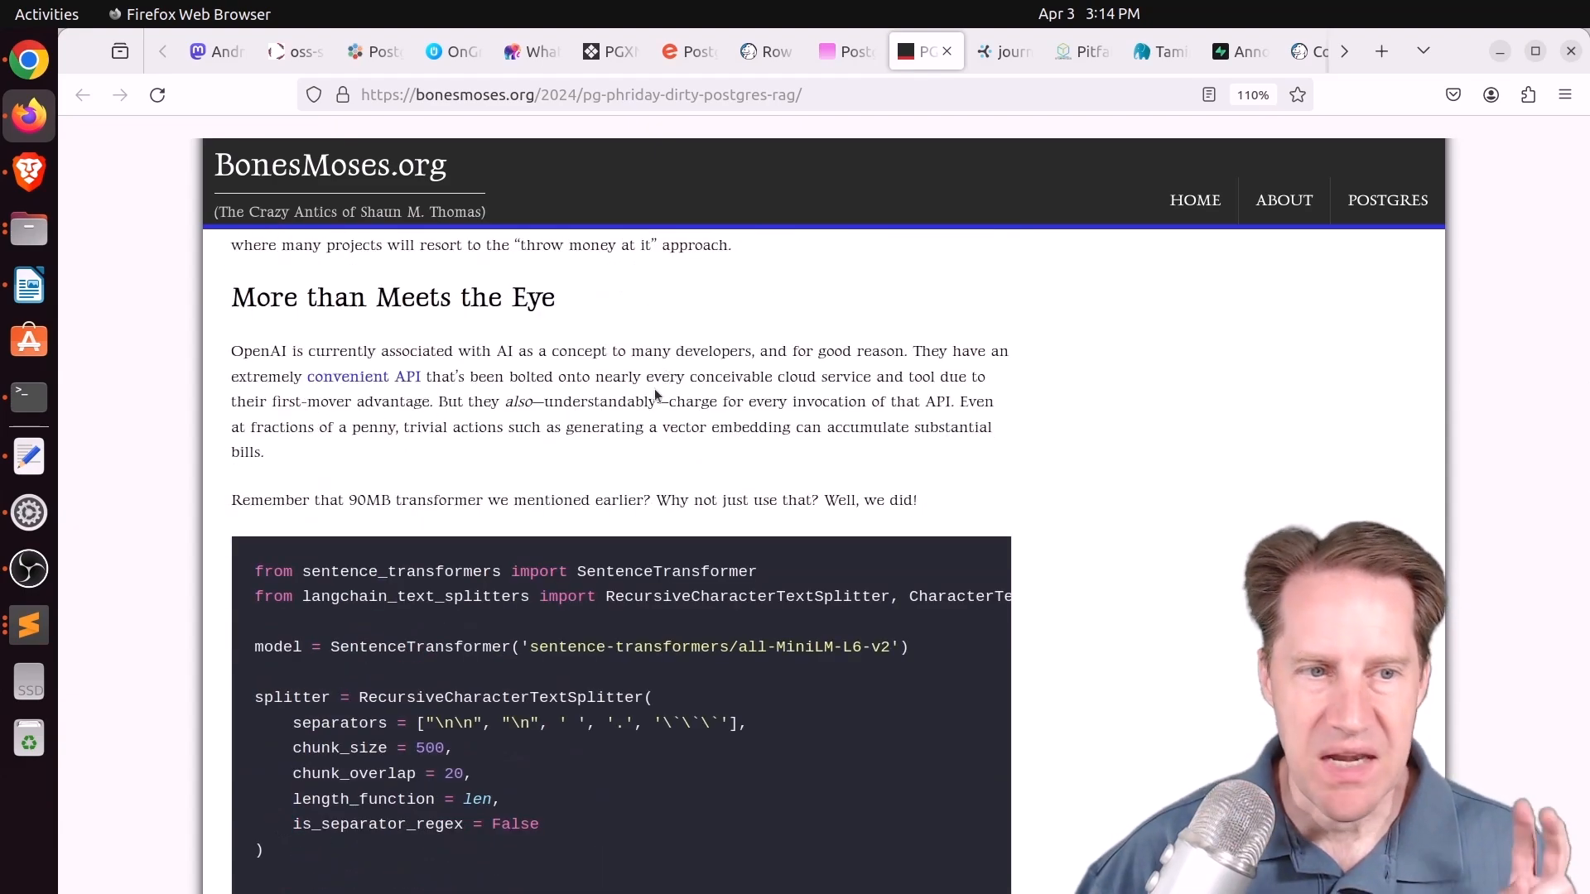
scroll(down, 3)
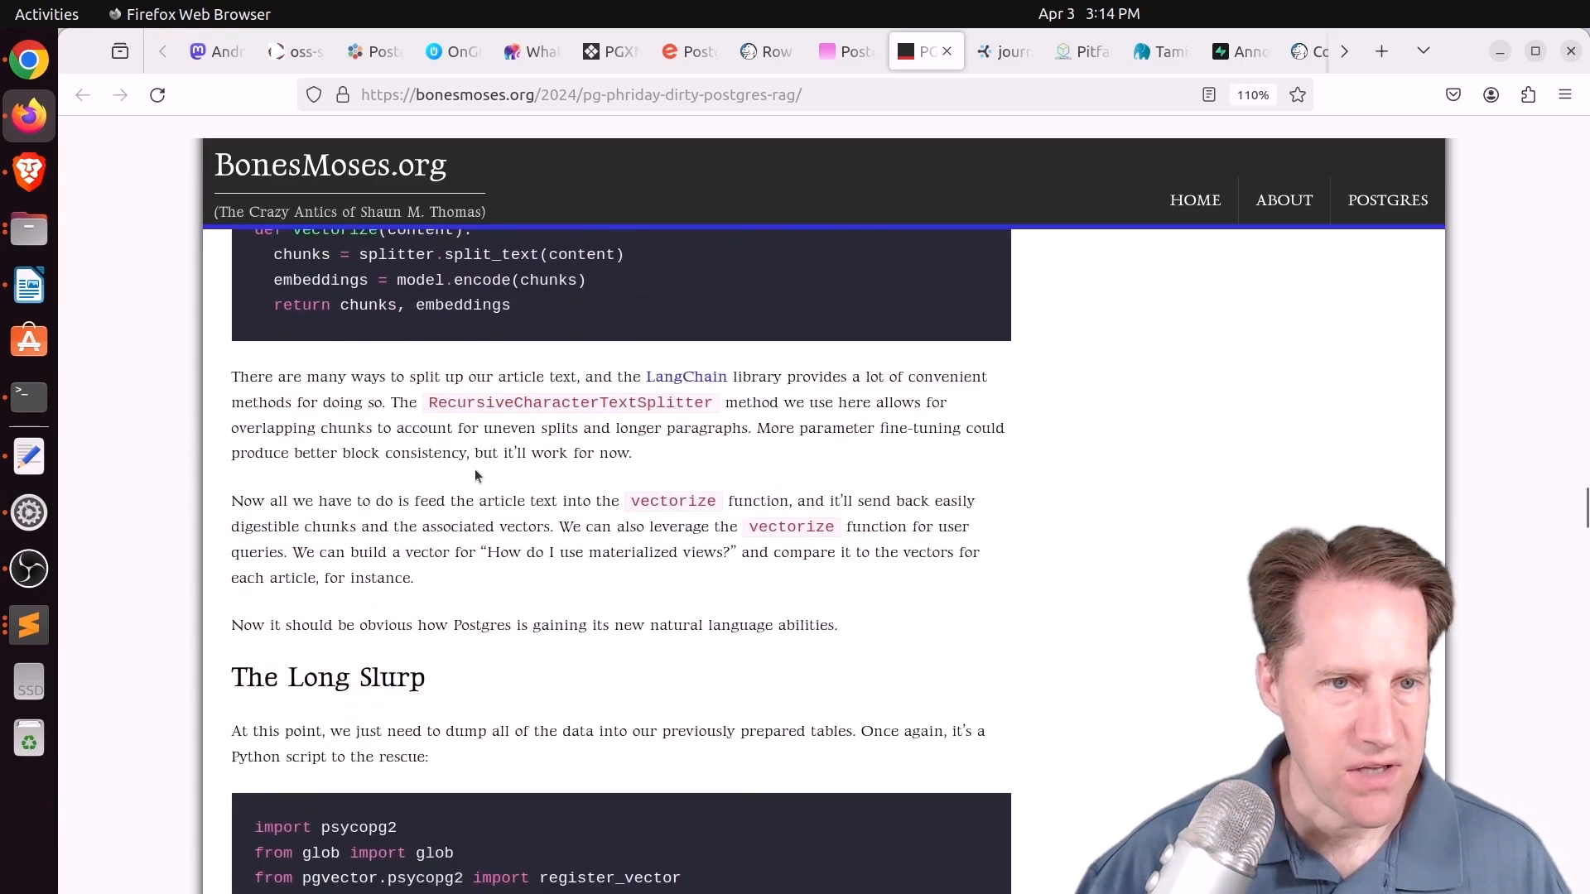
scroll(down, 3)
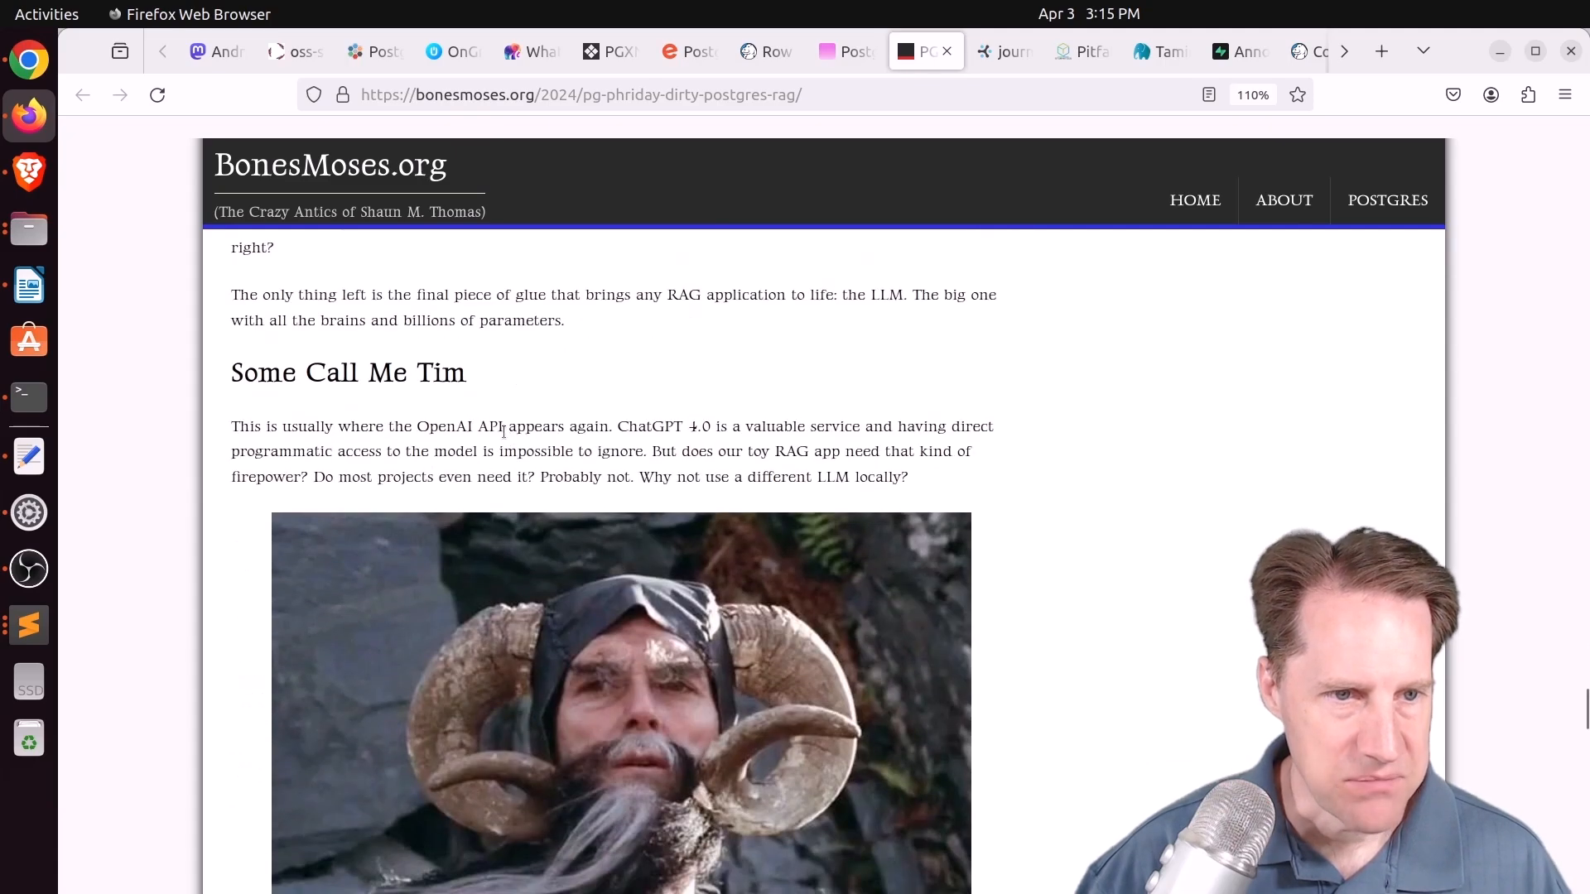
scroll(down, 3)
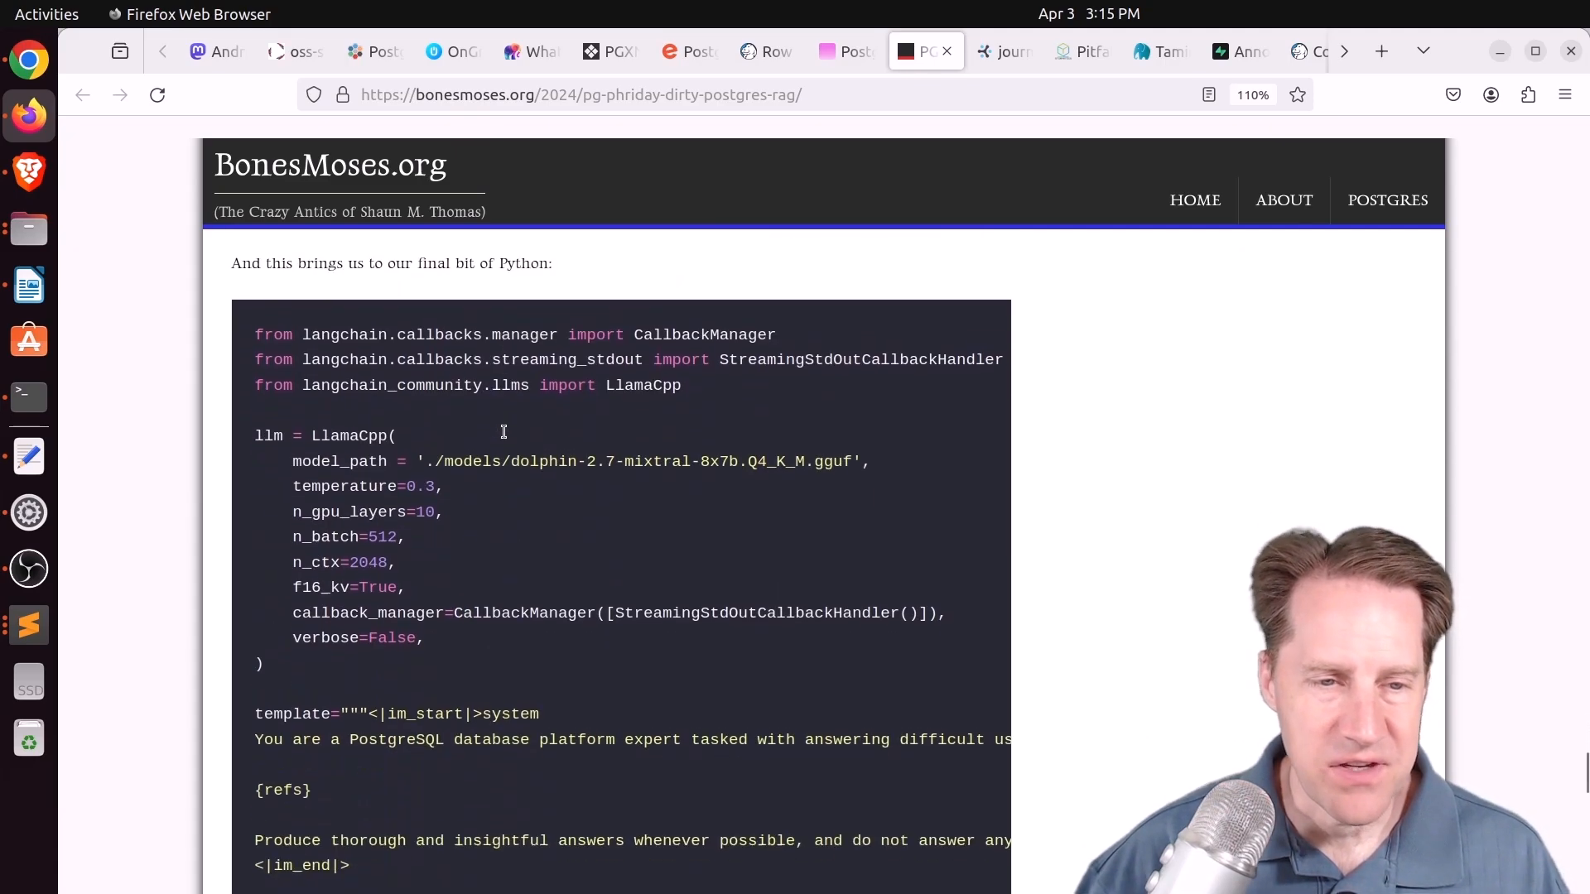
scroll(down, 3)
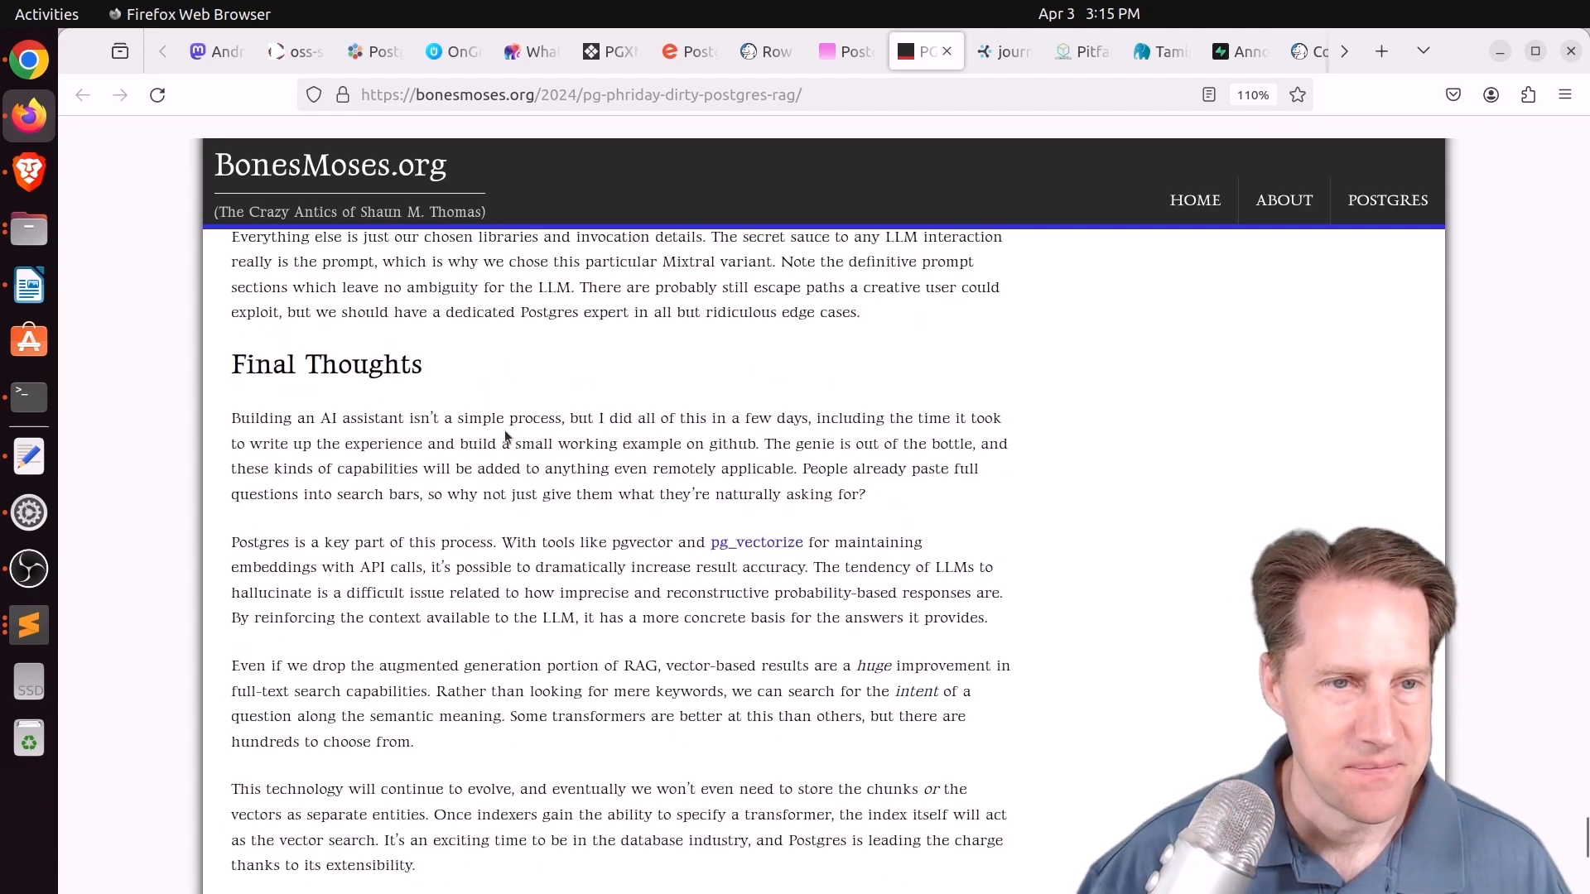
Read the Cybertec journald article's configuration, highlighting 'syslog' and 'time or process ID'
click(1002, 51)
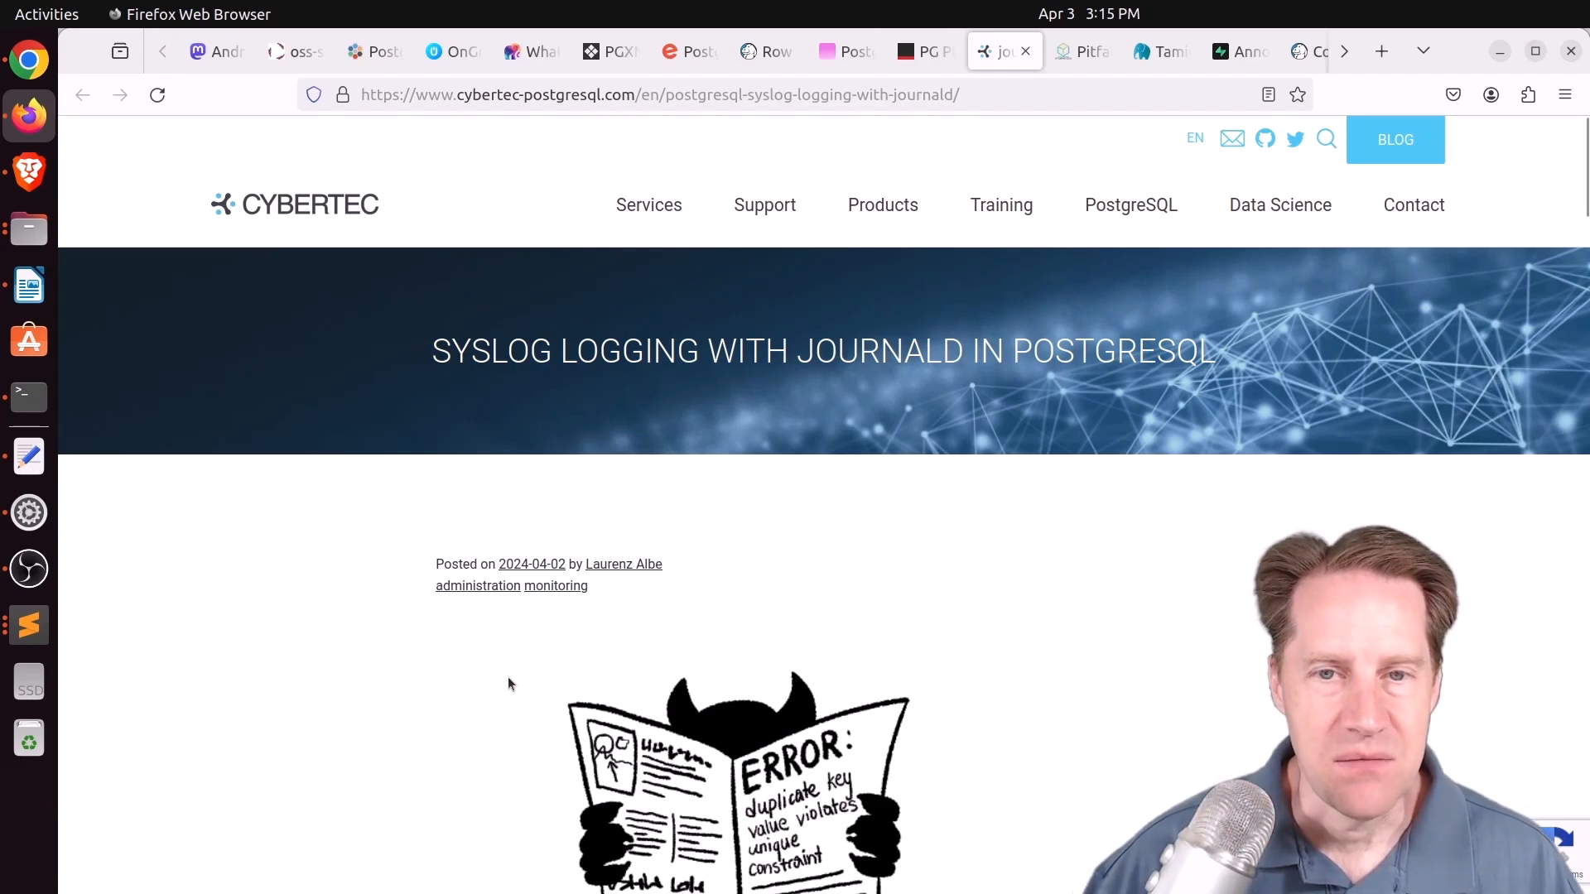
mouse_move(431, 606)
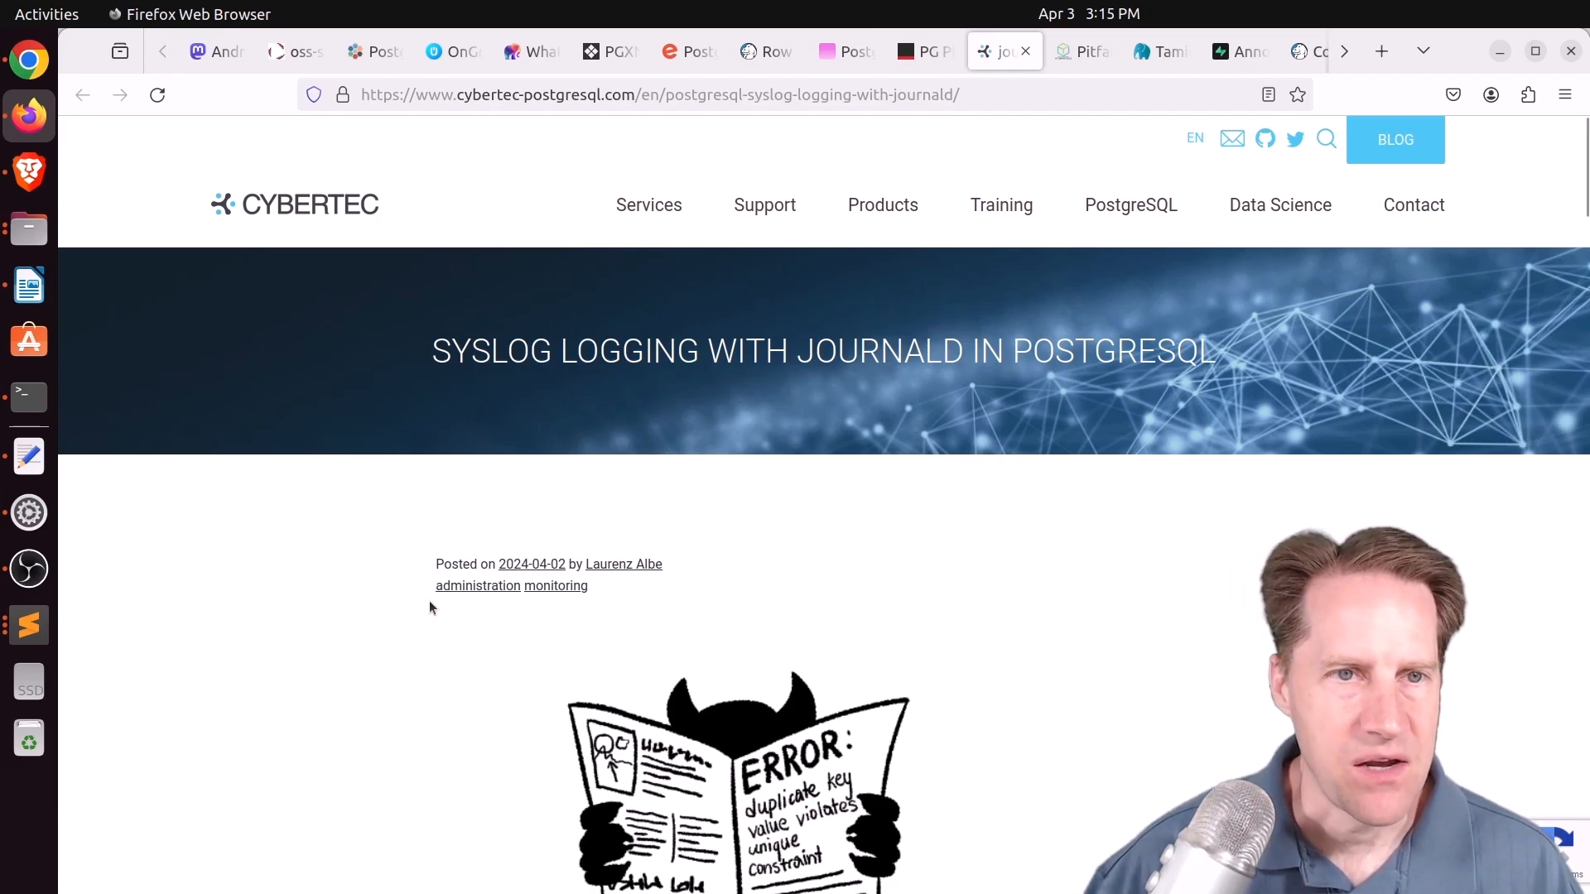
scroll(down, 3)
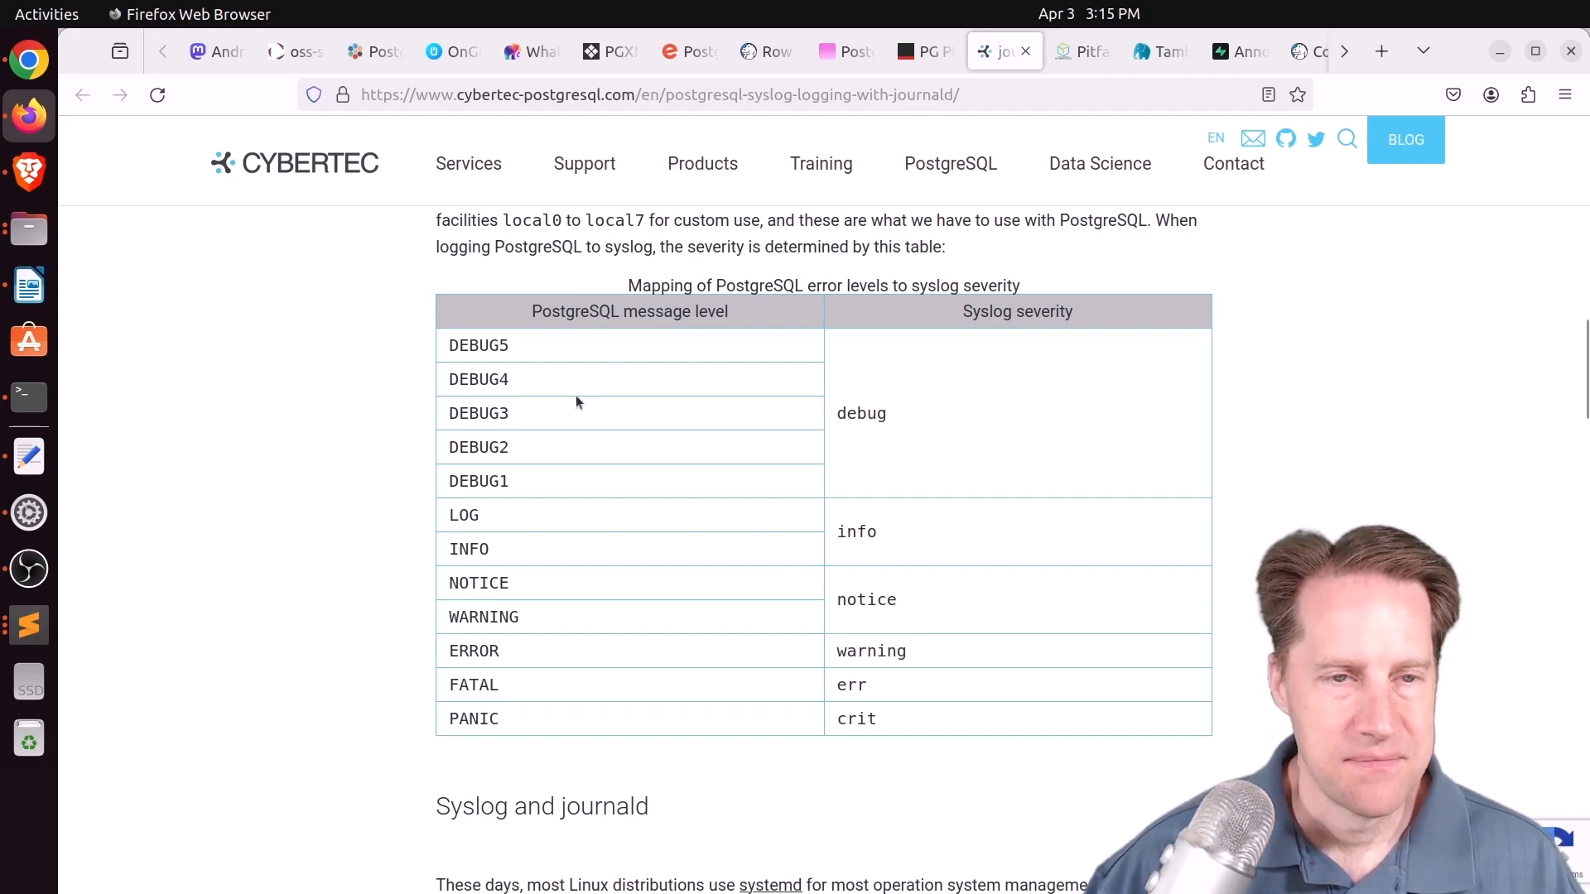
mouse_move(630, 495)
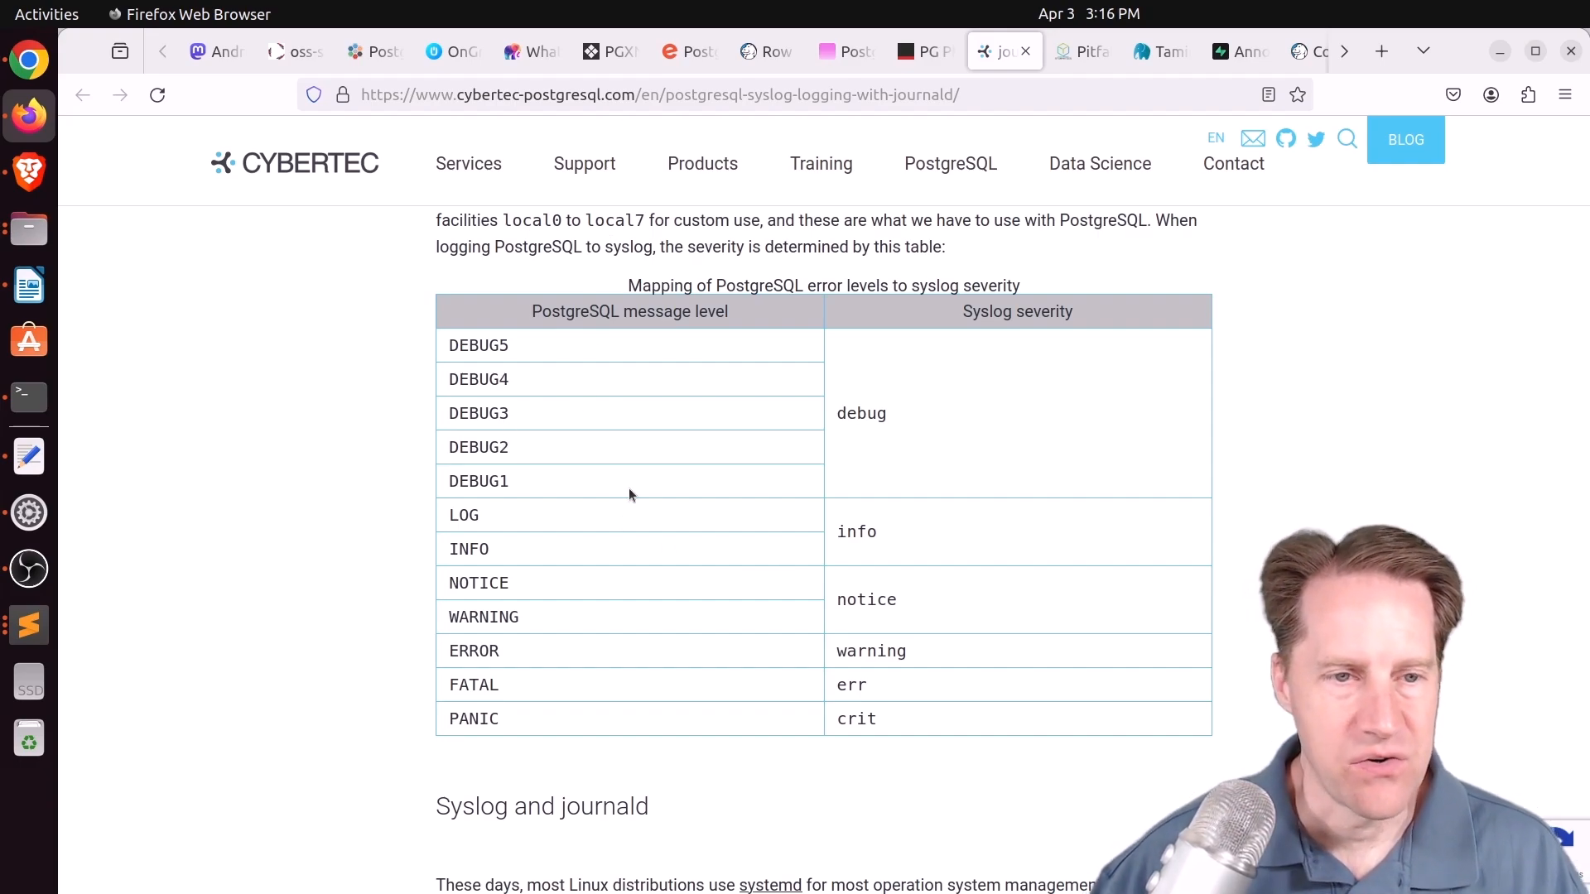
mouse_move(722, 446)
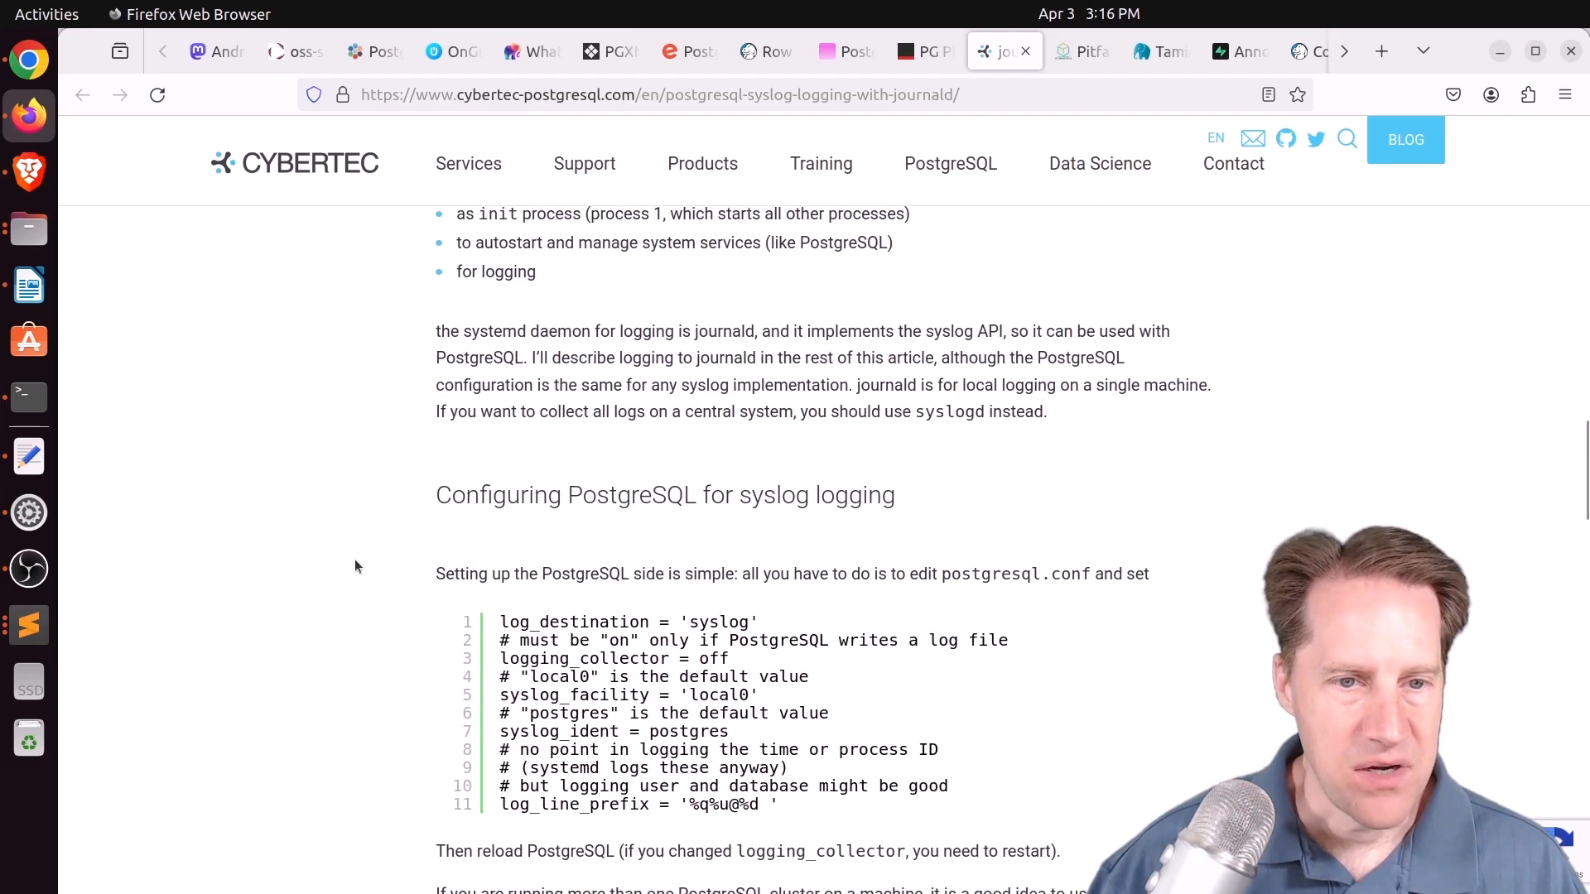
scroll(down, 3)
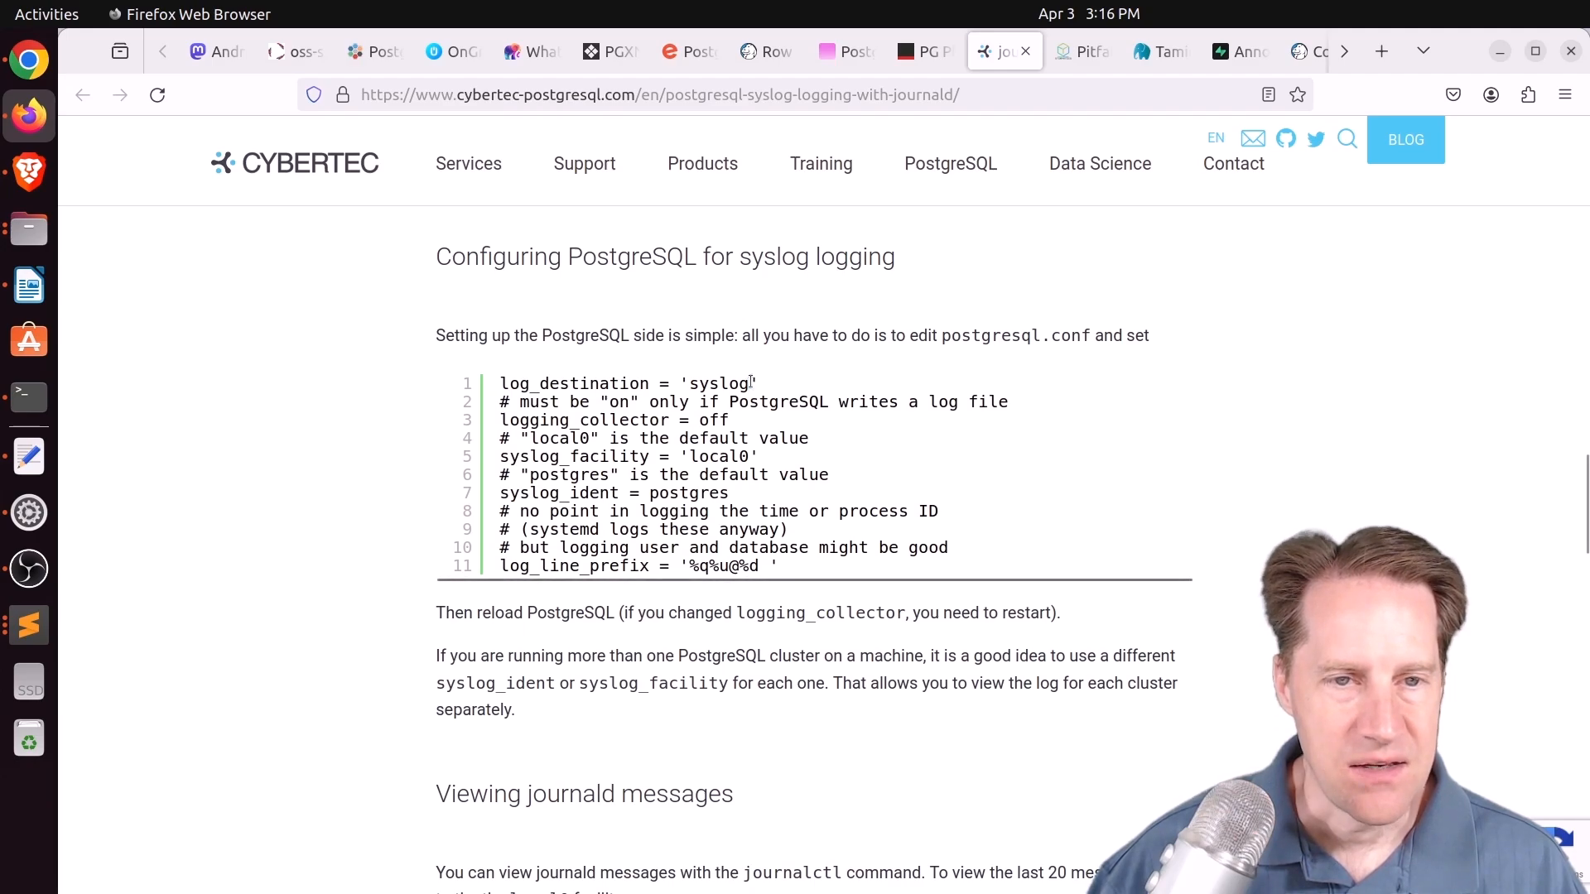
double_click(719, 382)
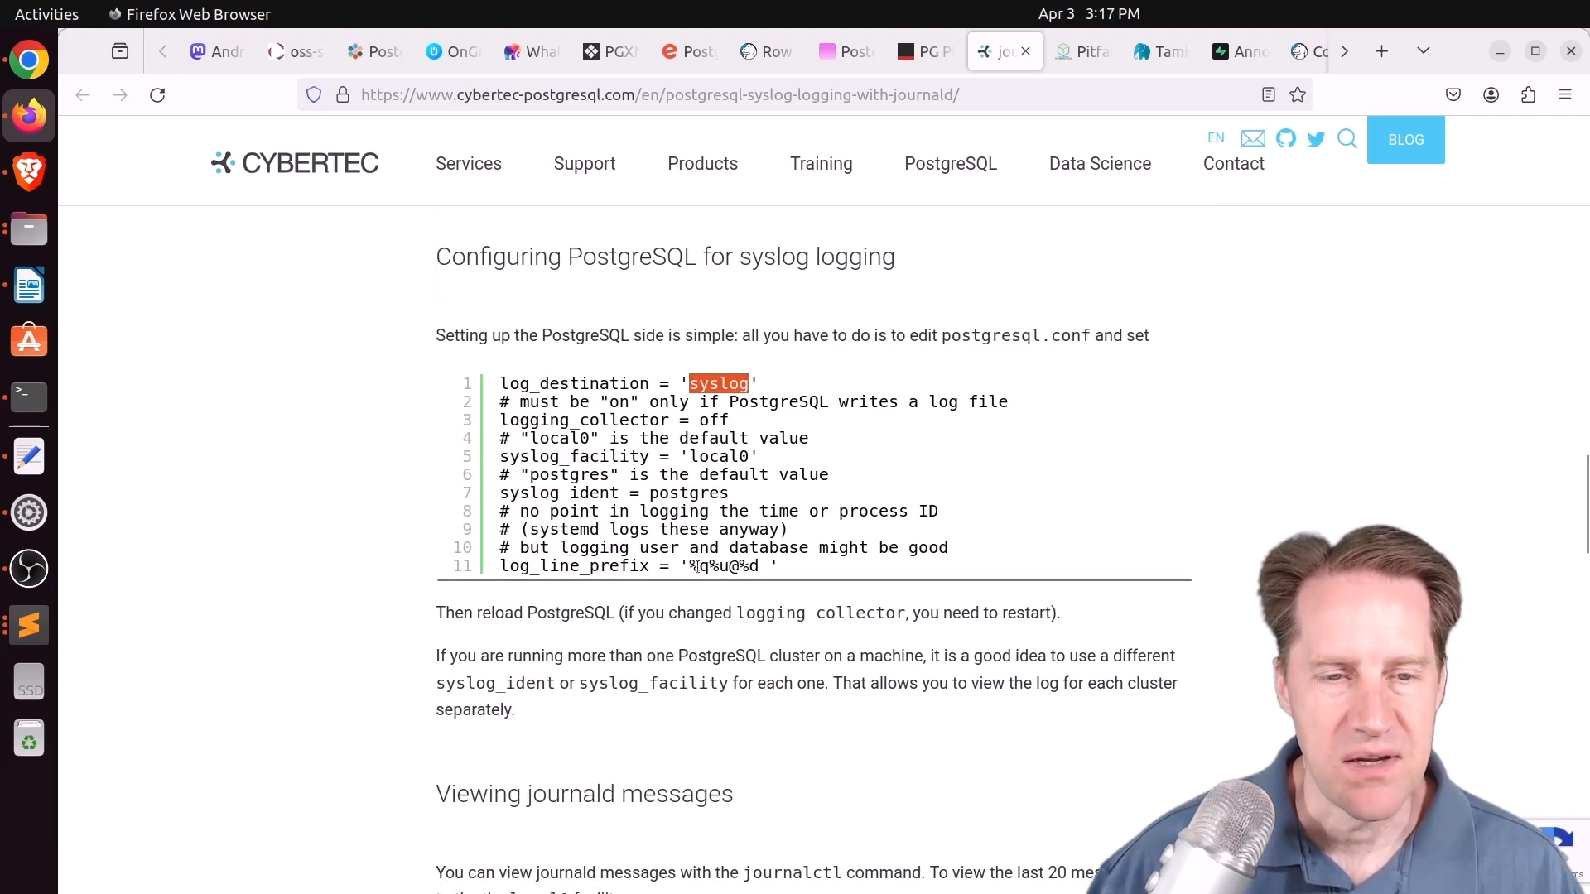
drag(758, 512, 901, 512)
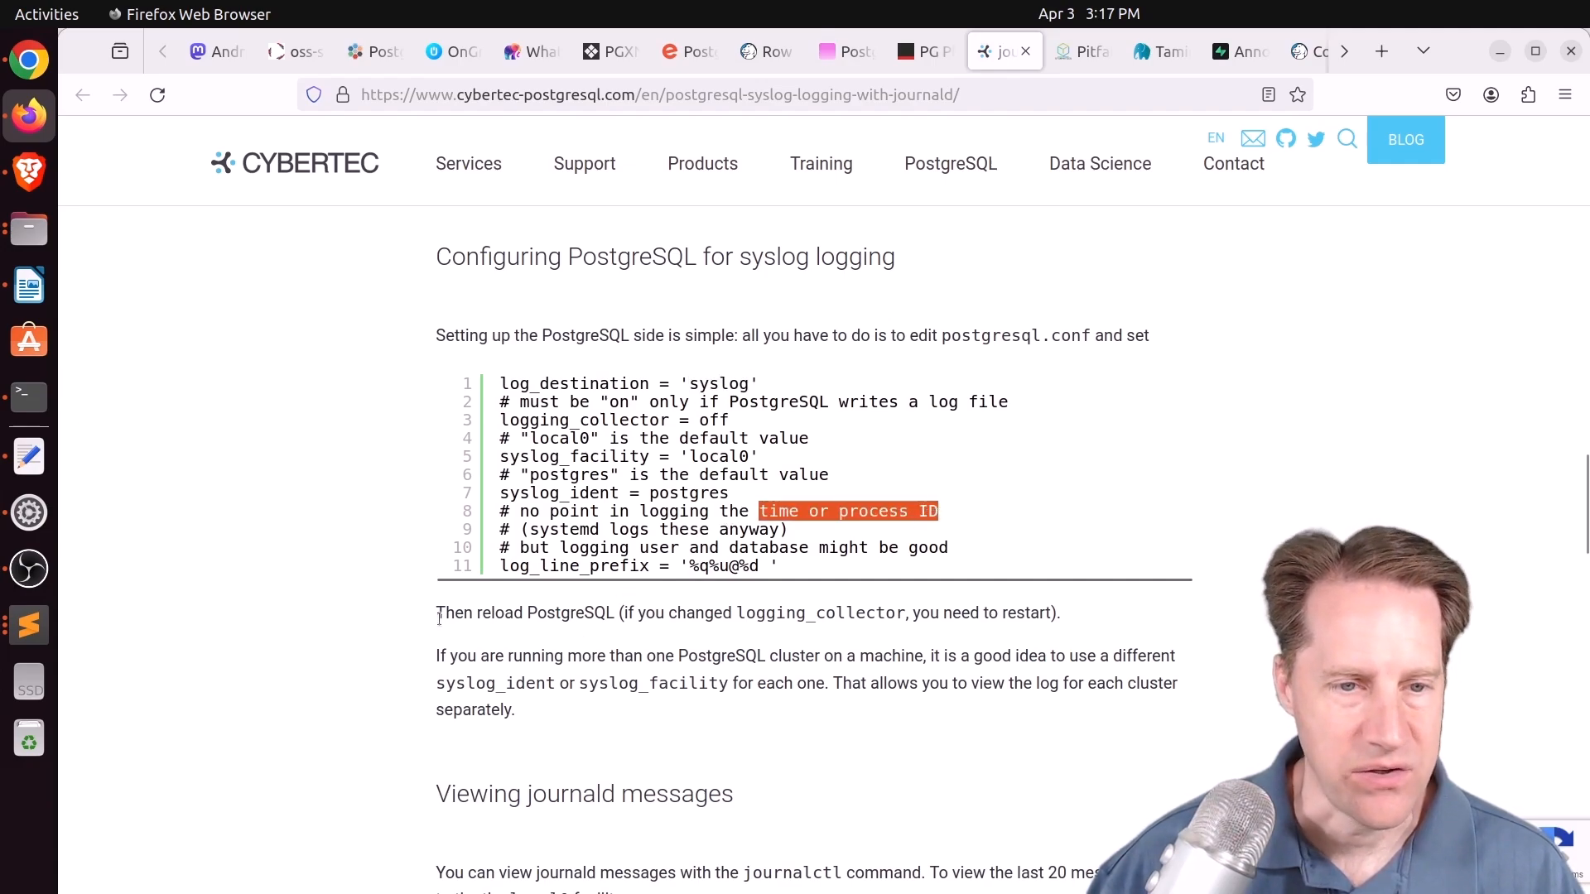
Continue through the journalctl options into the journald and permissions section
scroll(down, 3)
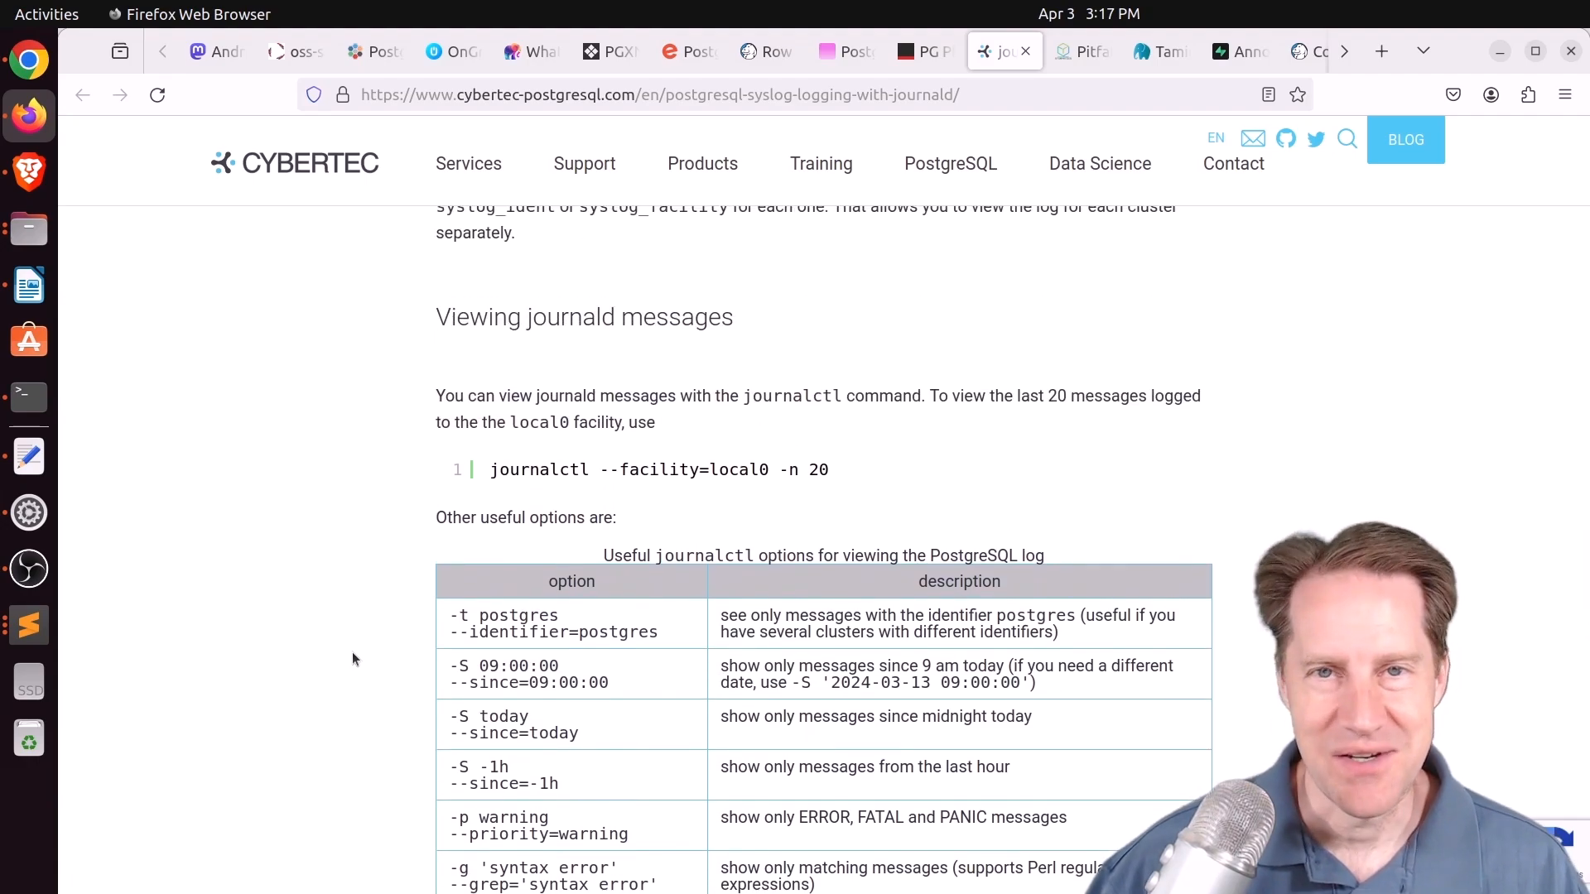
scroll(down, 3)
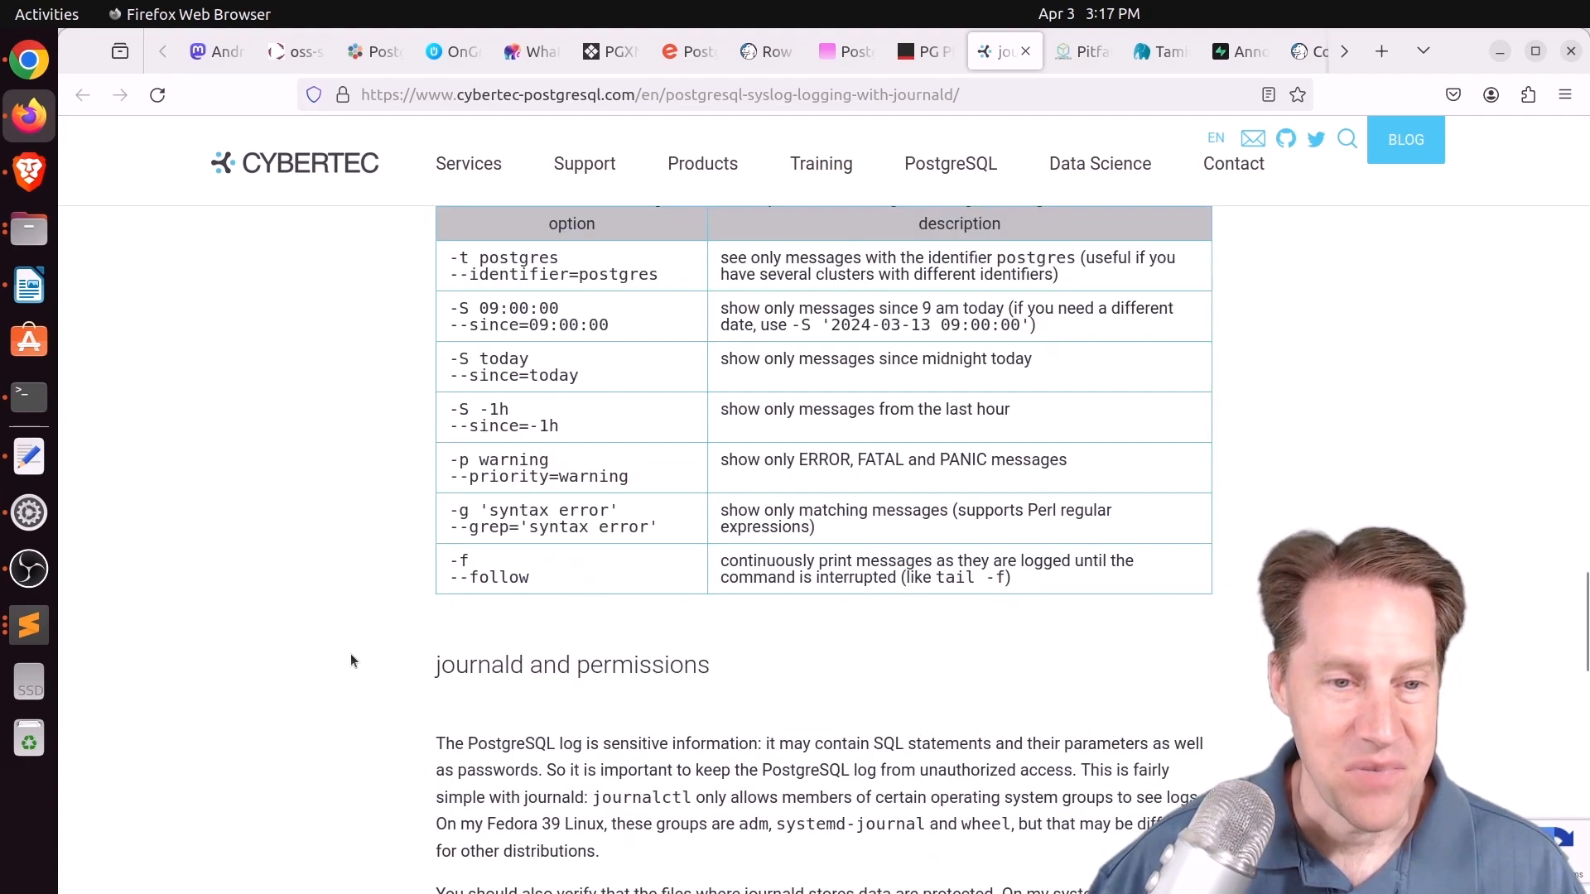
scroll(down, 3)
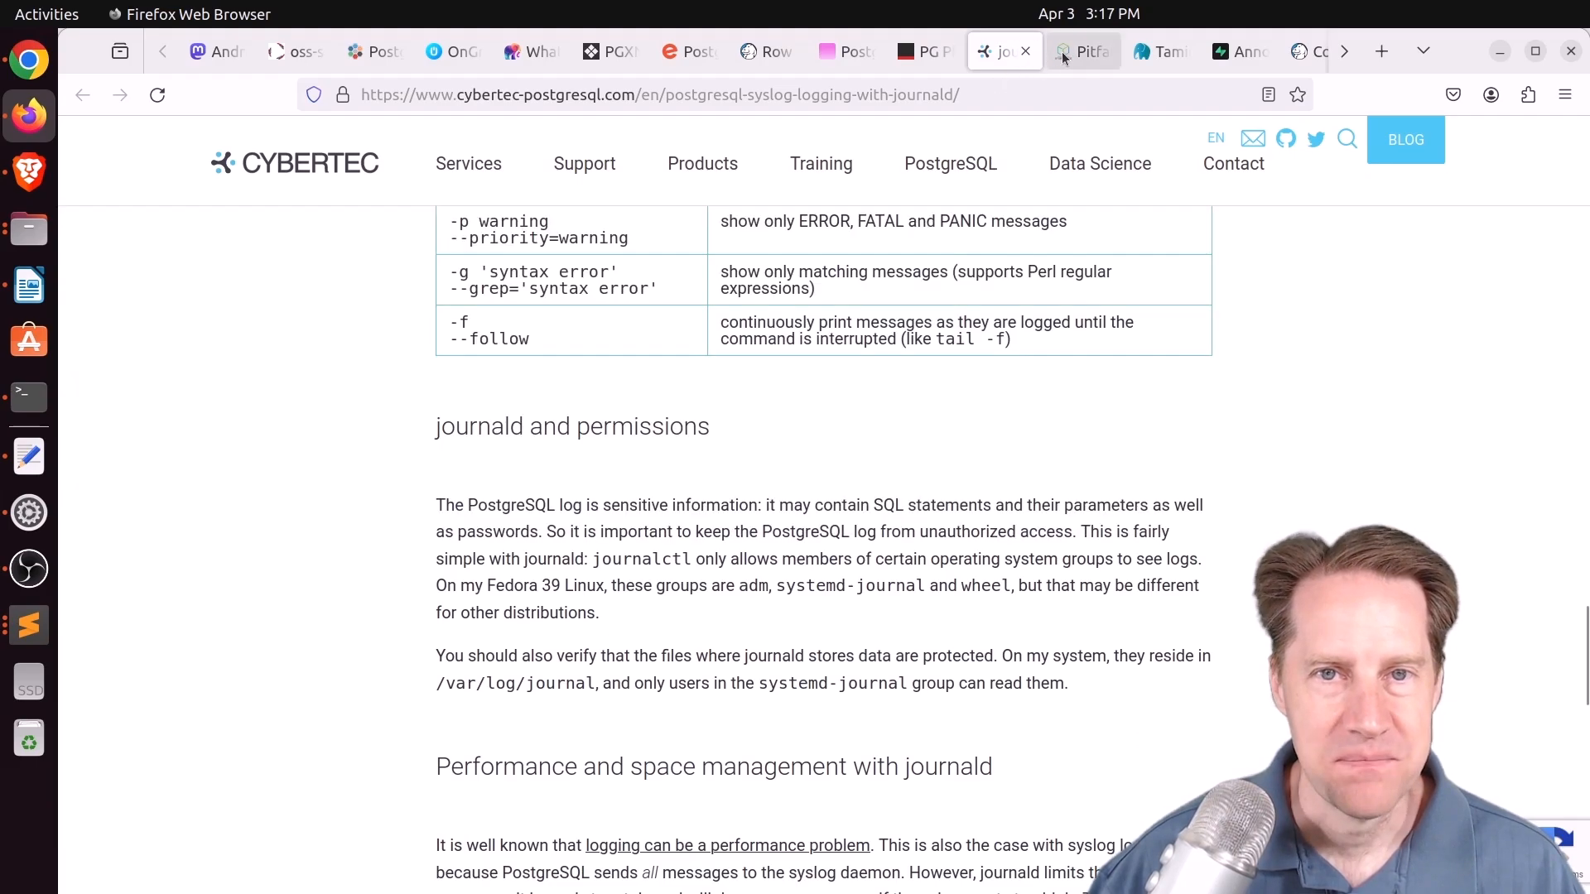
Read the SELECT * pitfalls post, marking Network Traffic, down to TOAST columns and index-only scans
click(1083, 51)
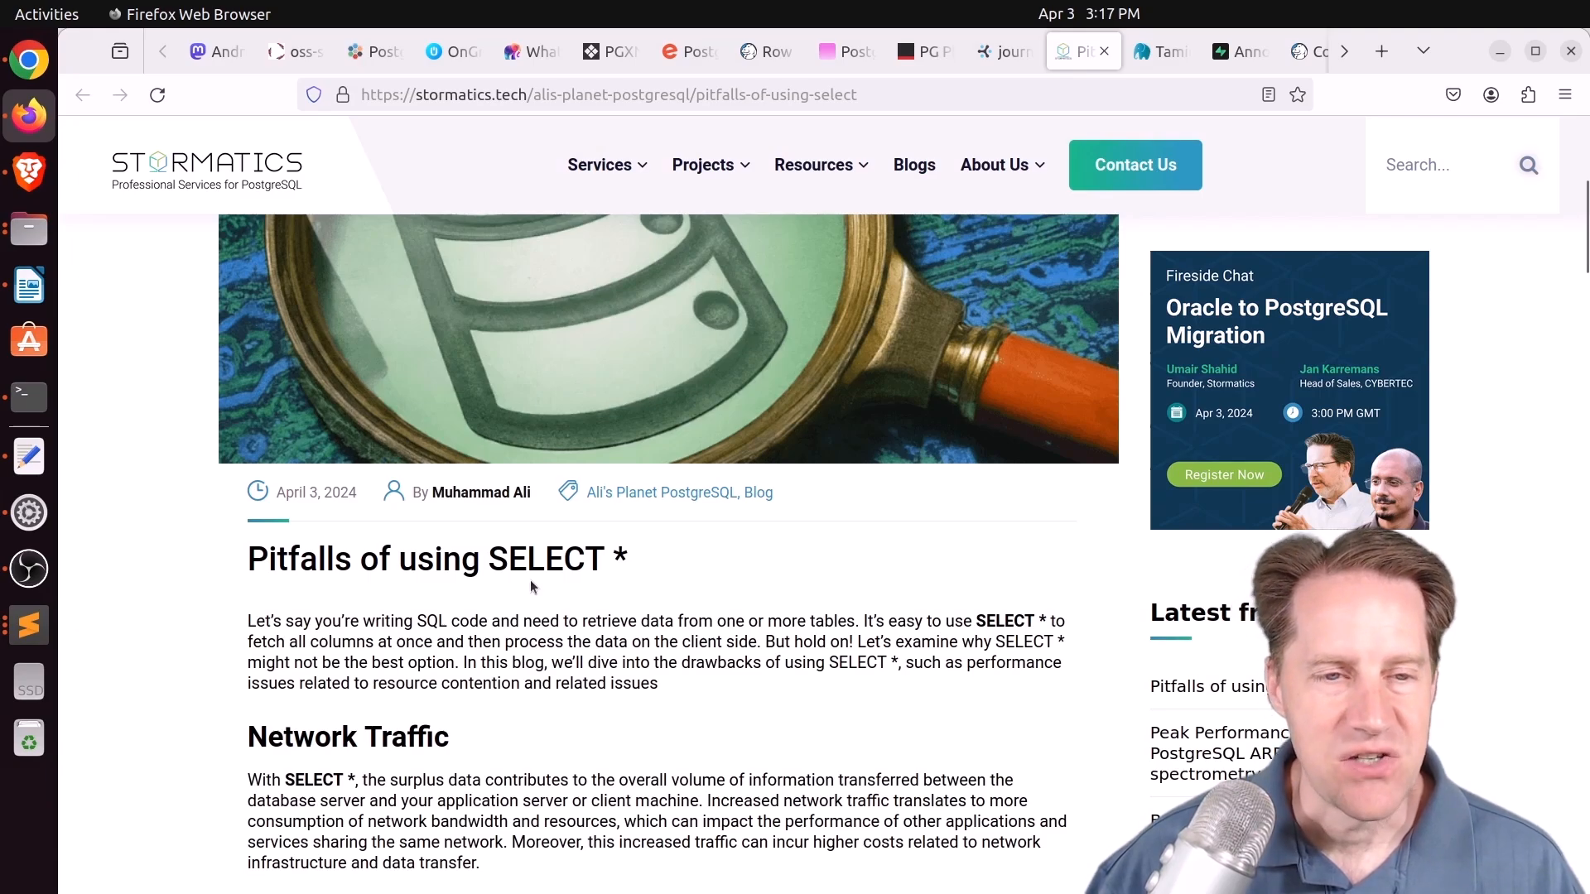
scroll(down, 3)
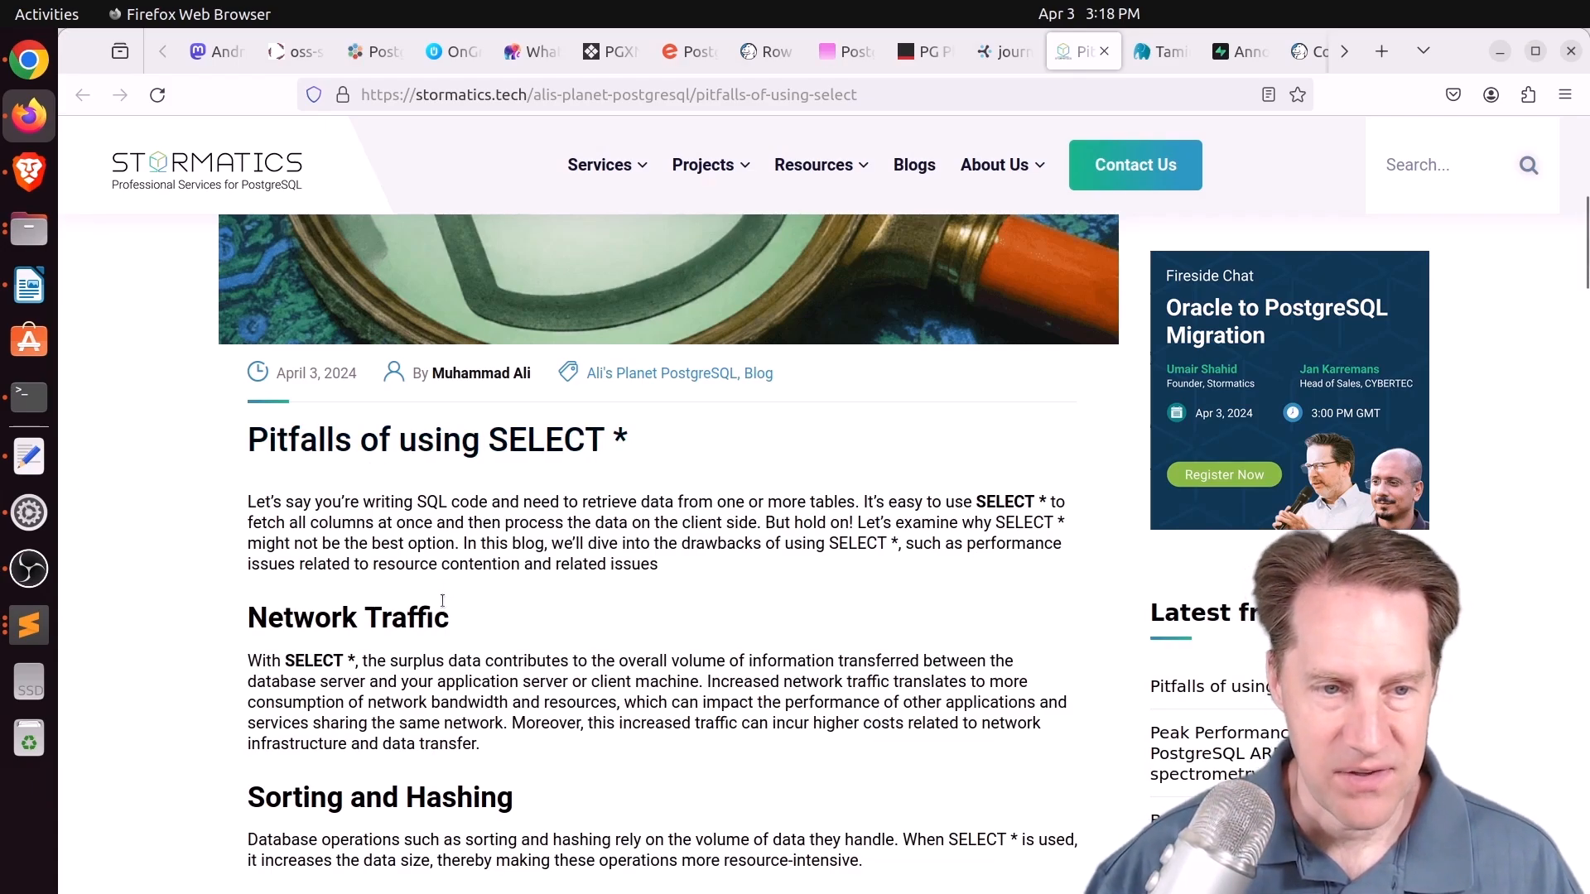
double_click(348, 618)
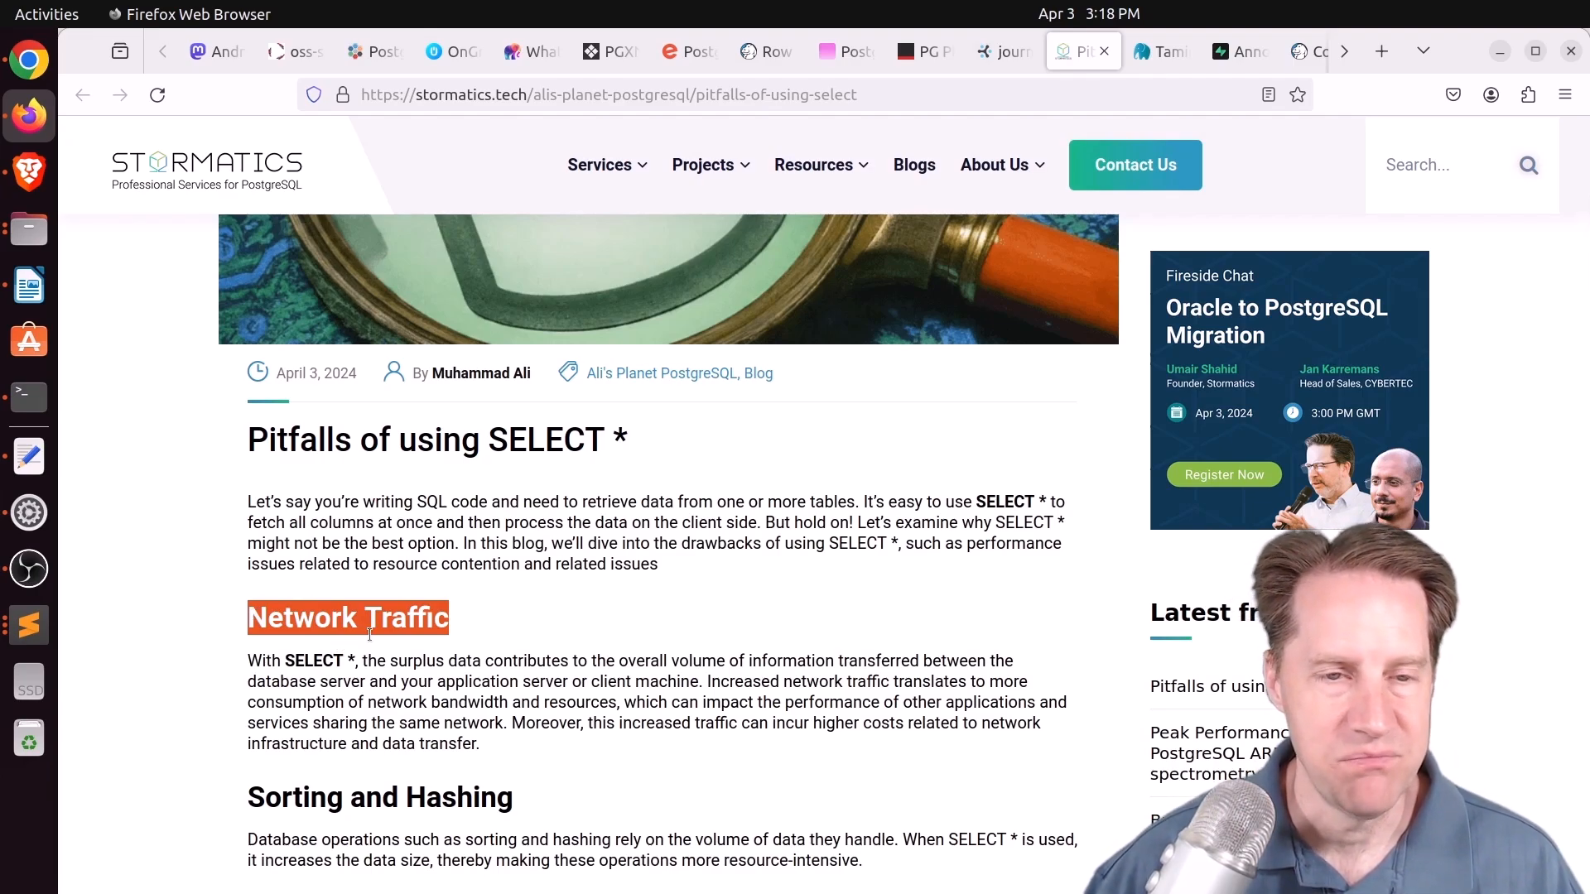
scroll(down, 3)
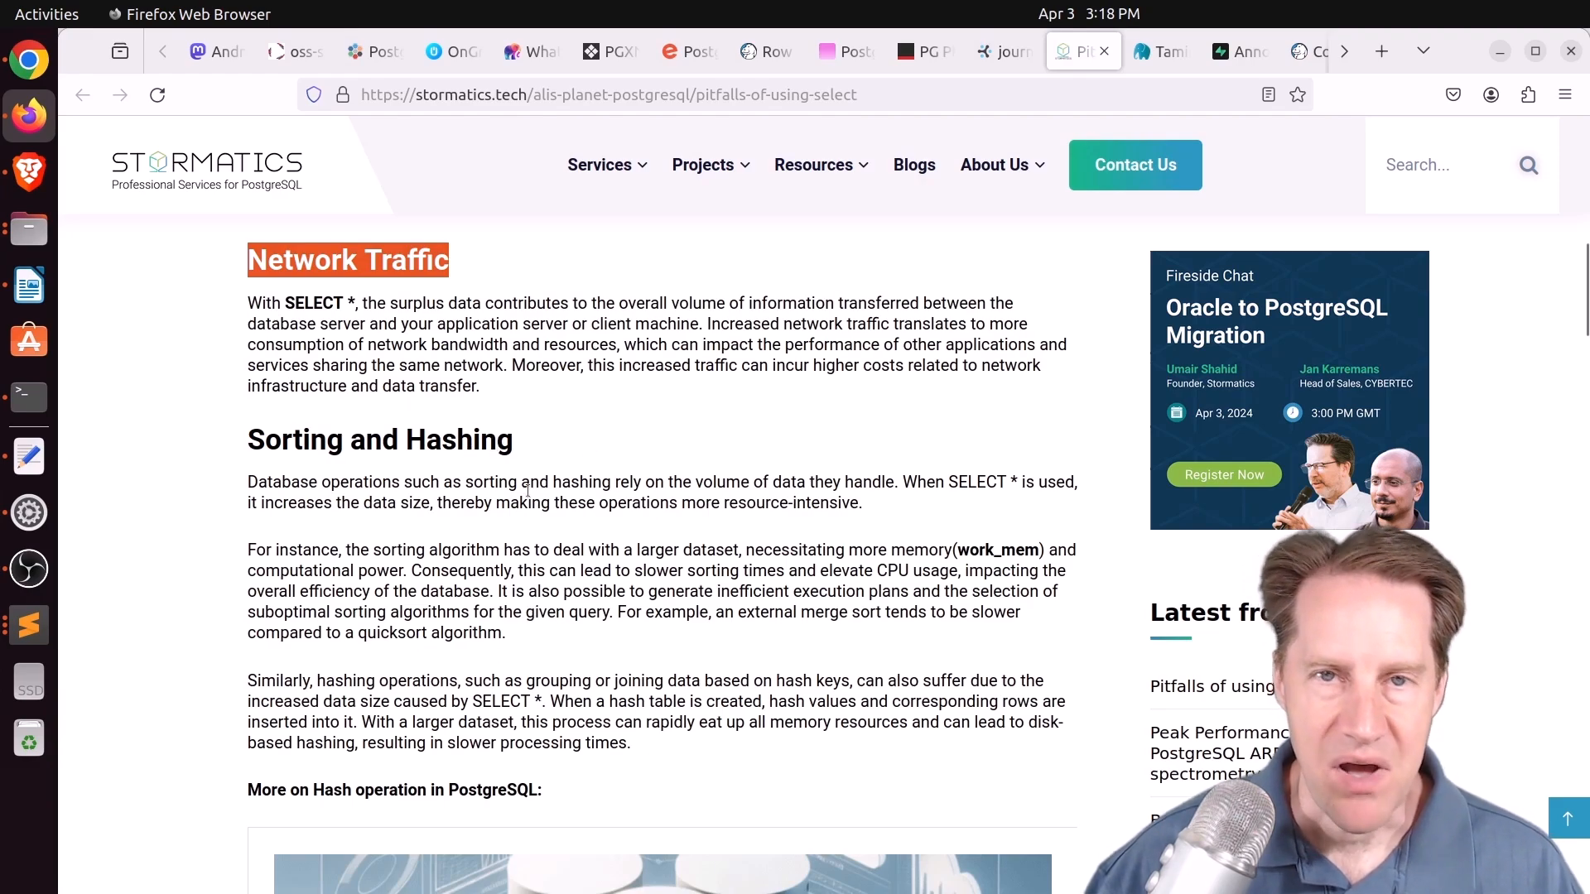
scroll(down, 3)
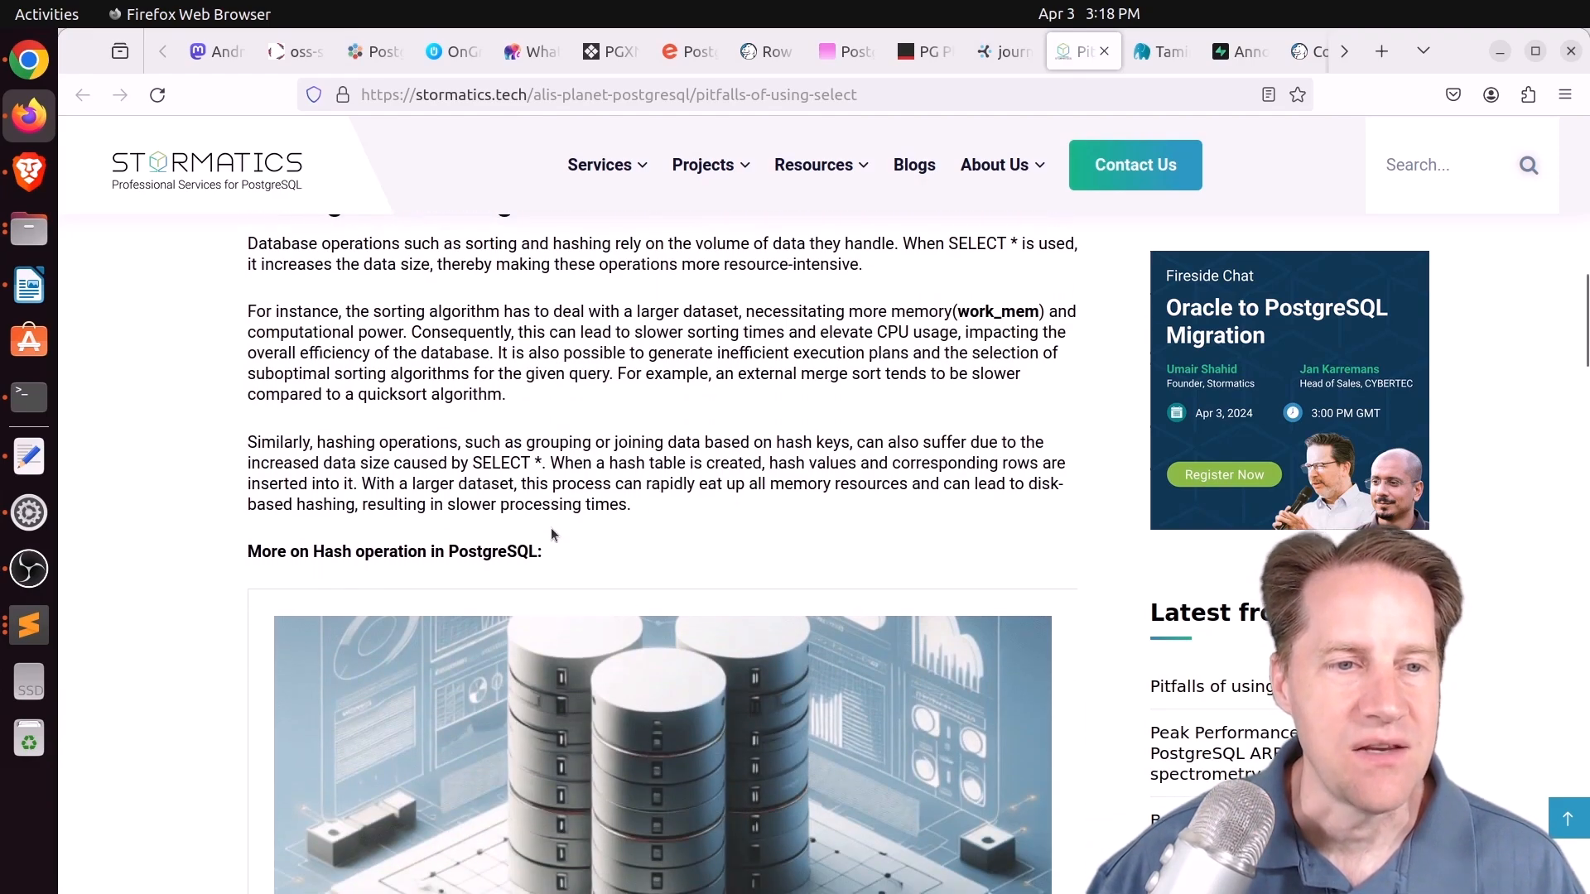
scroll(down, 3)
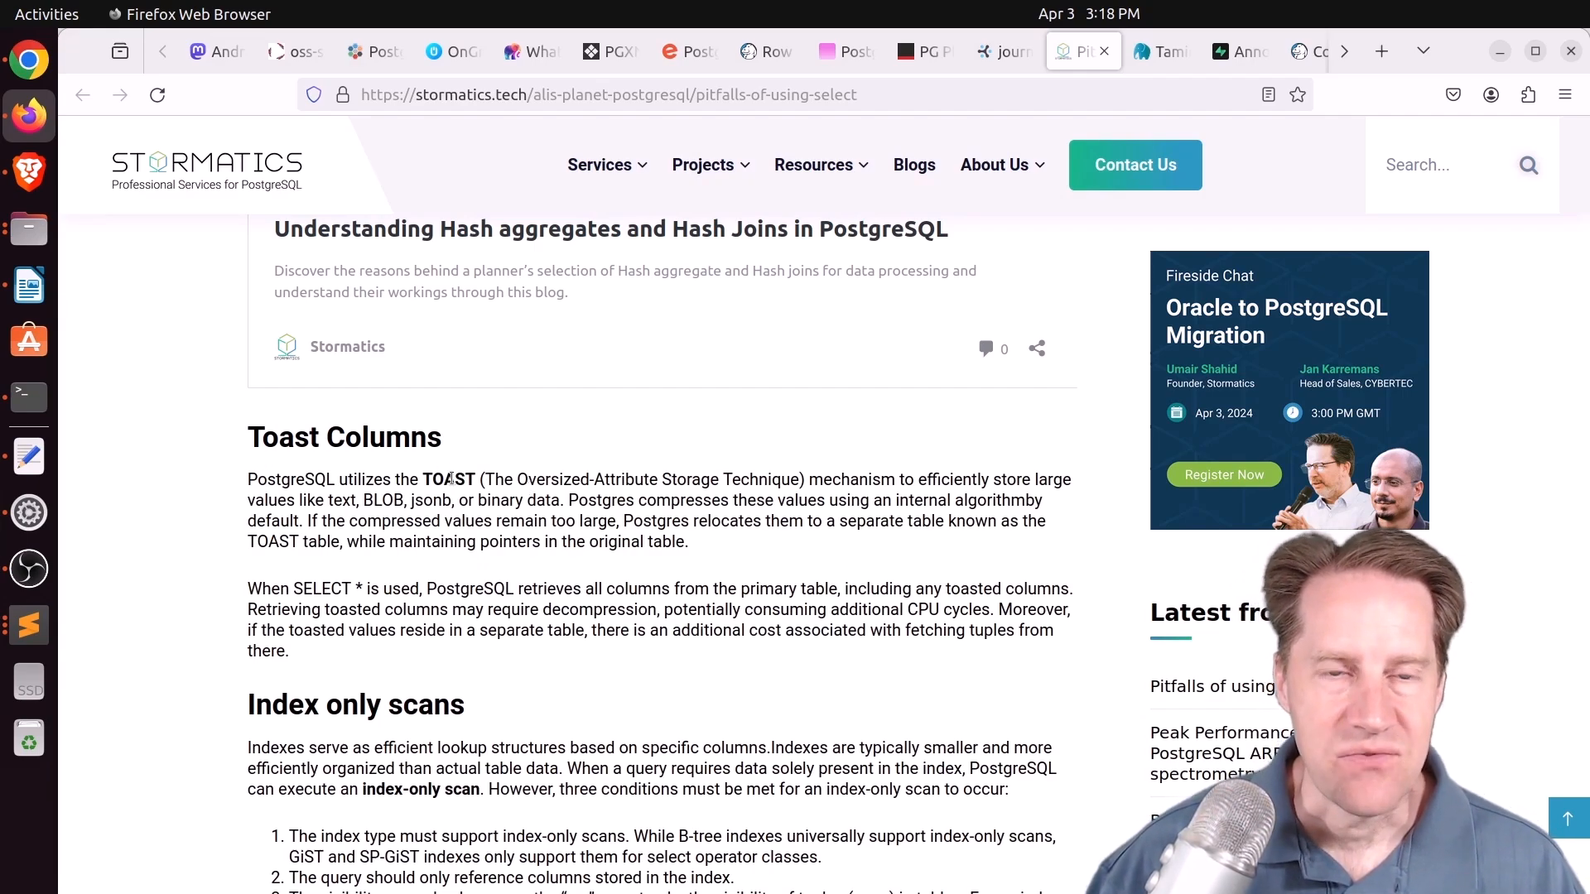
scroll(down, 3)
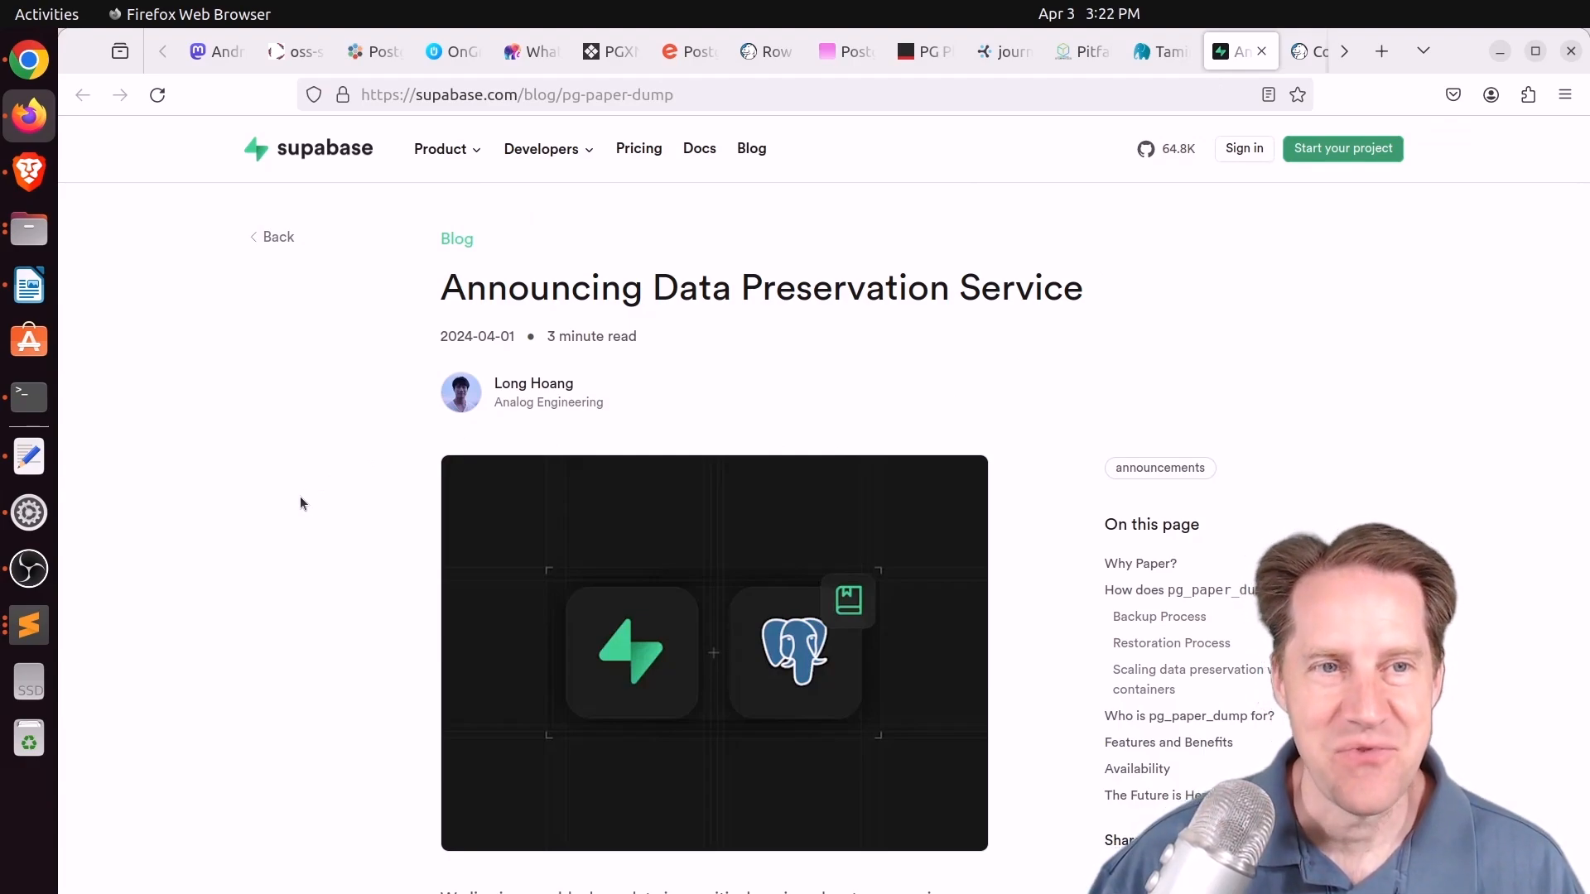
mouse_move(397, 464)
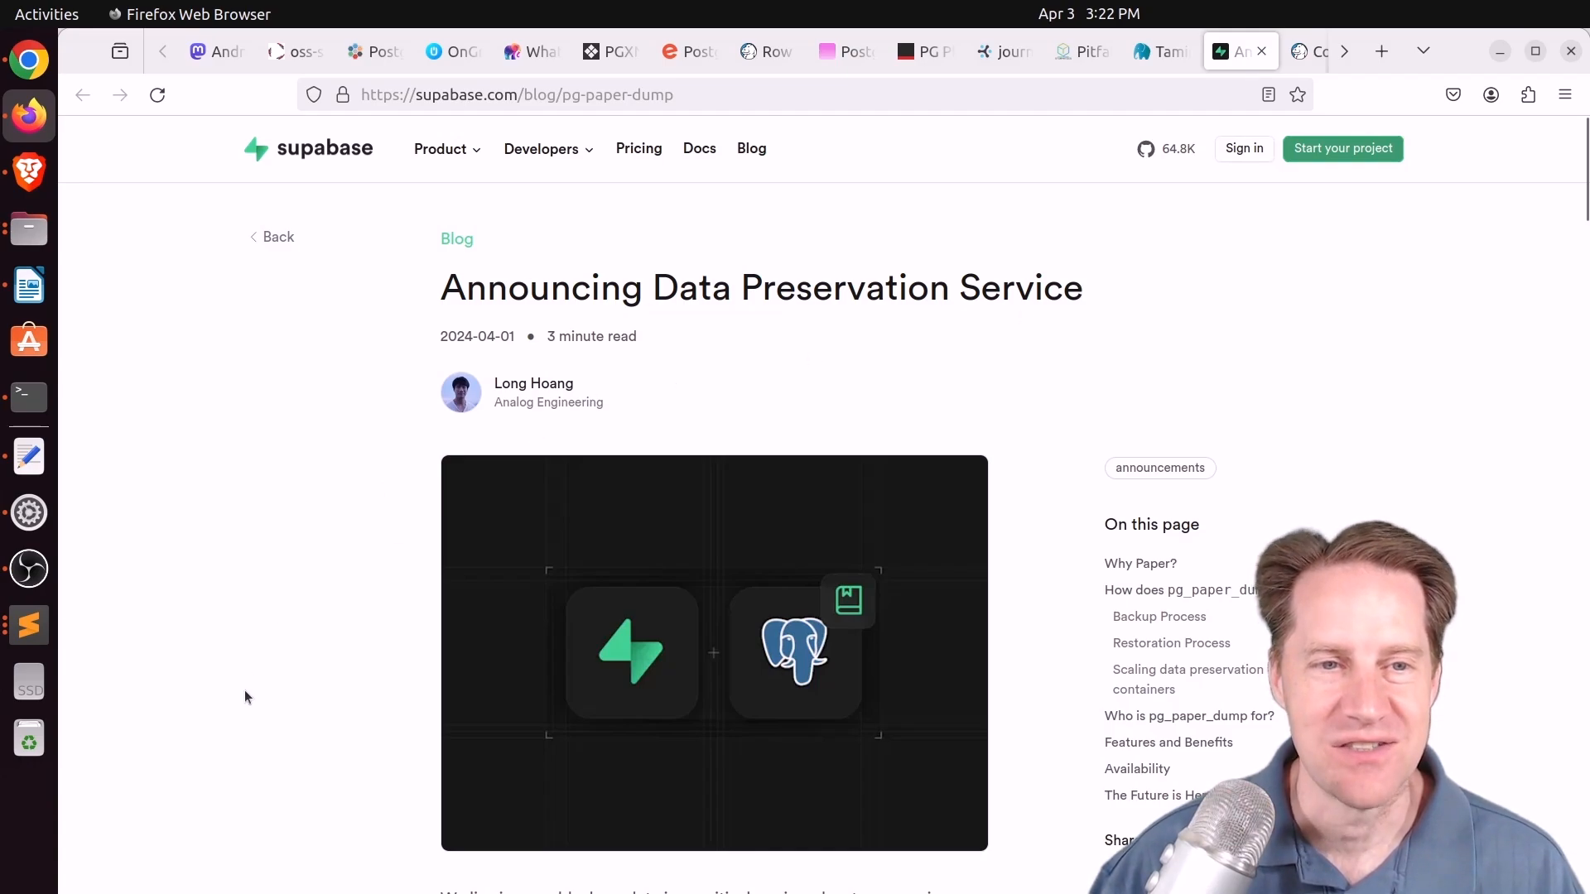
Scroll the Supabase data preservation post past the pg_paper_dump process to 'The Future is Here'
scroll(down, 3)
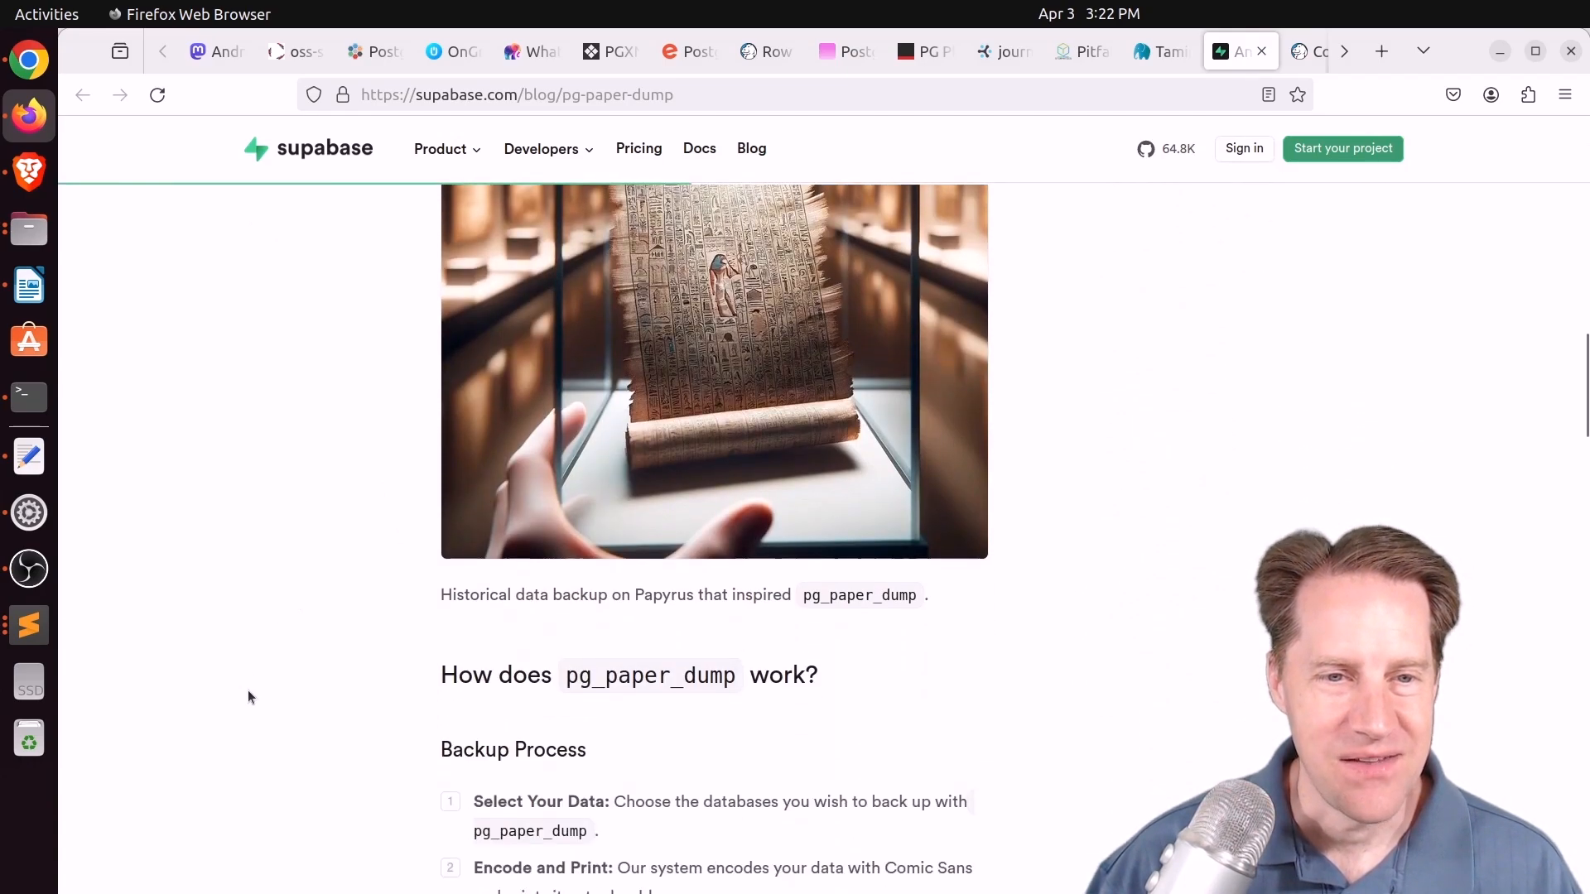
scroll(down, 3)
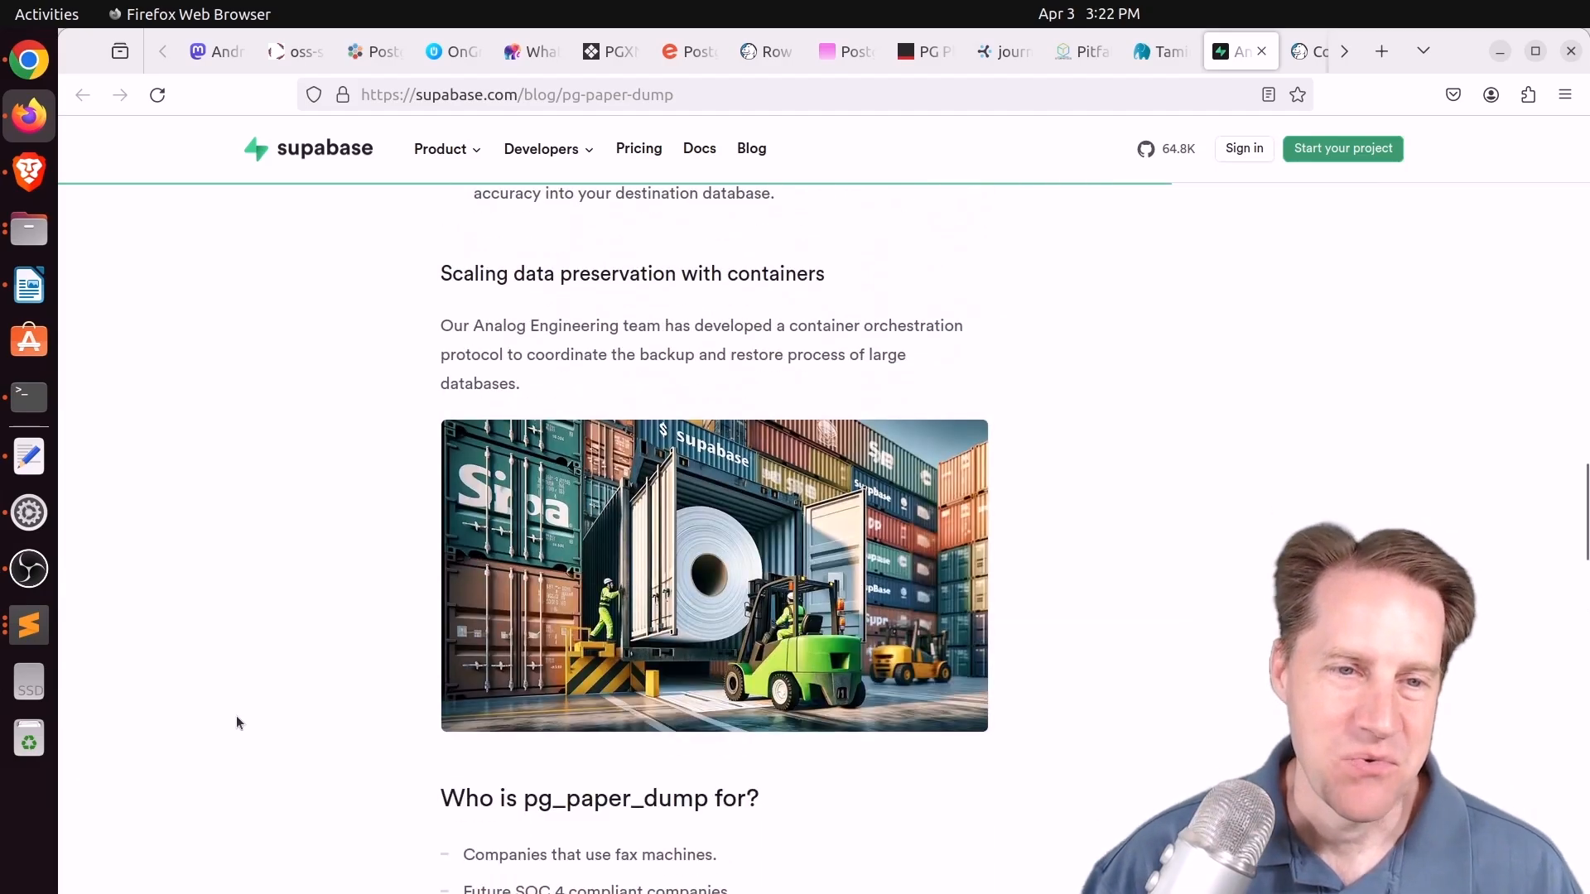
scroll(down, 3)
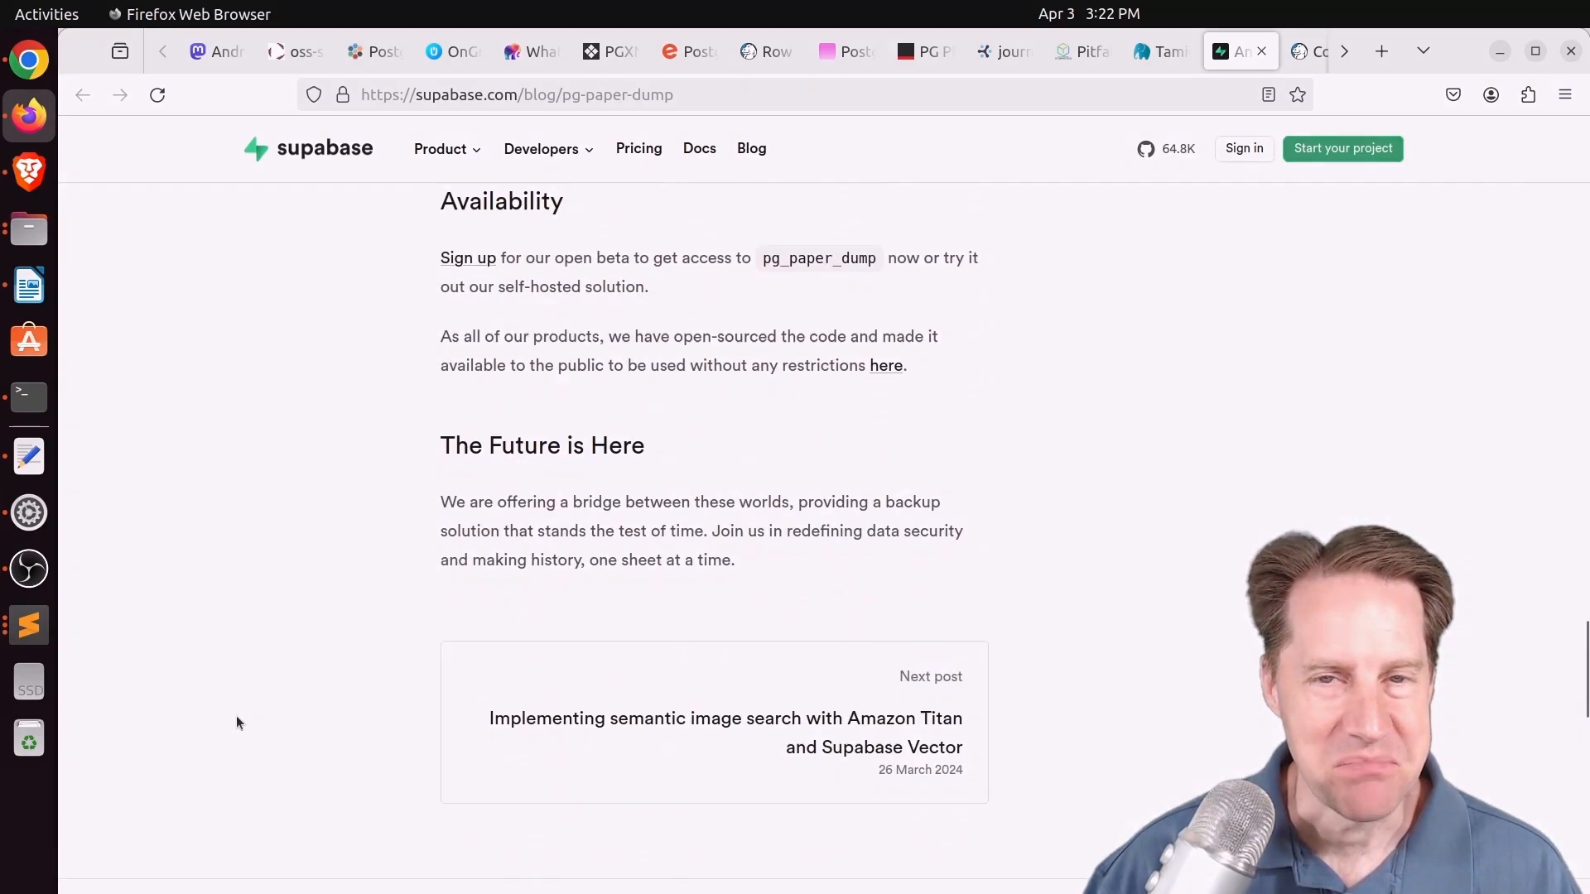